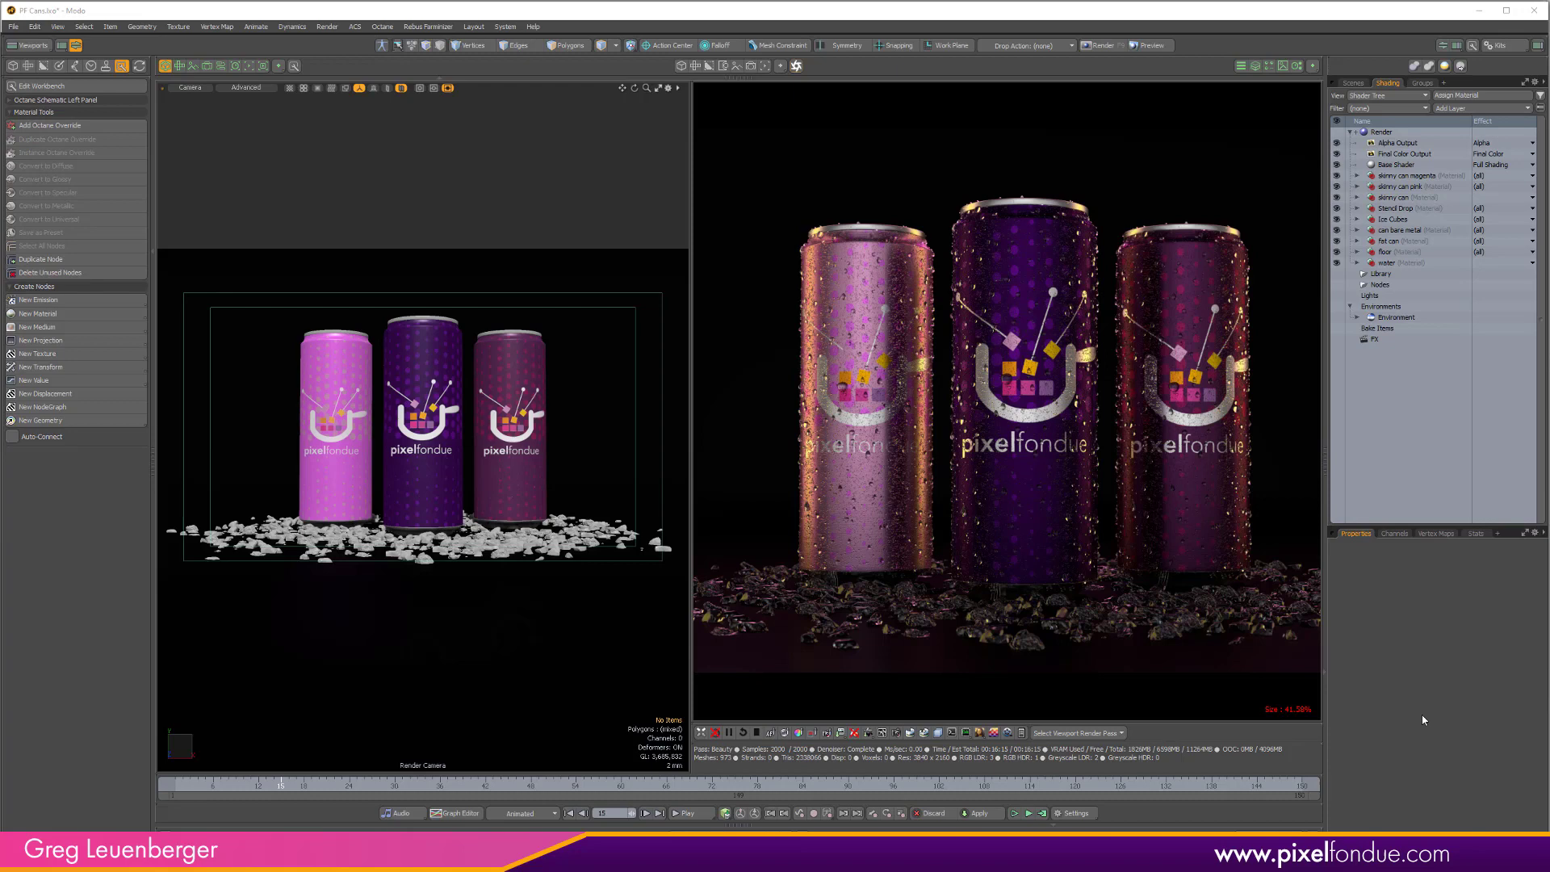
{"action": "mouse_move", "coordinate": [1155, 668]}
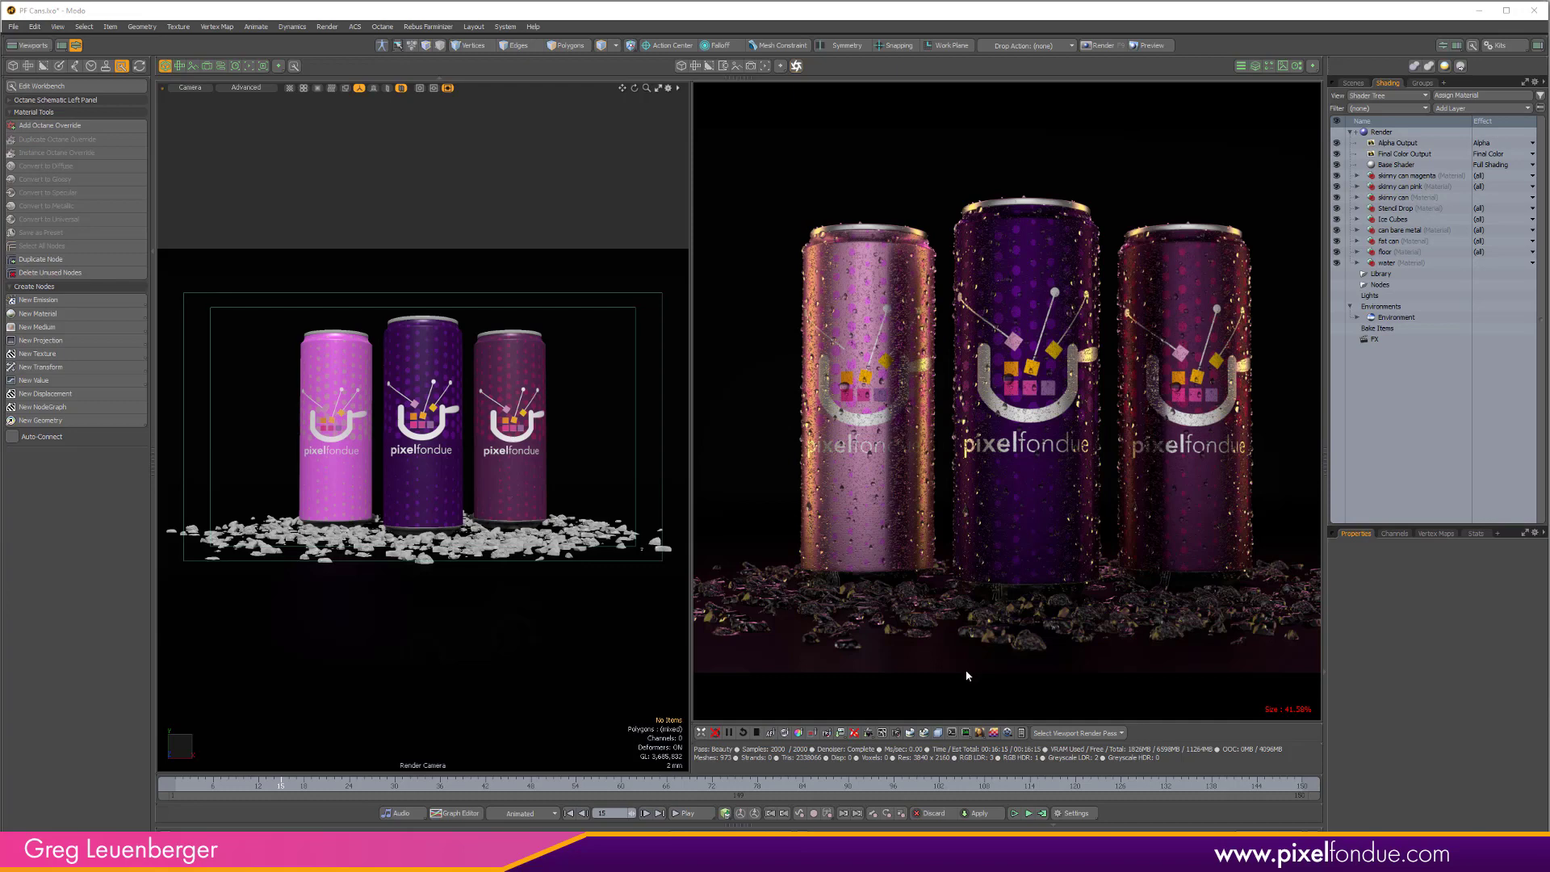
{"action": "mouse_move", "coordinate": [956, 686]}
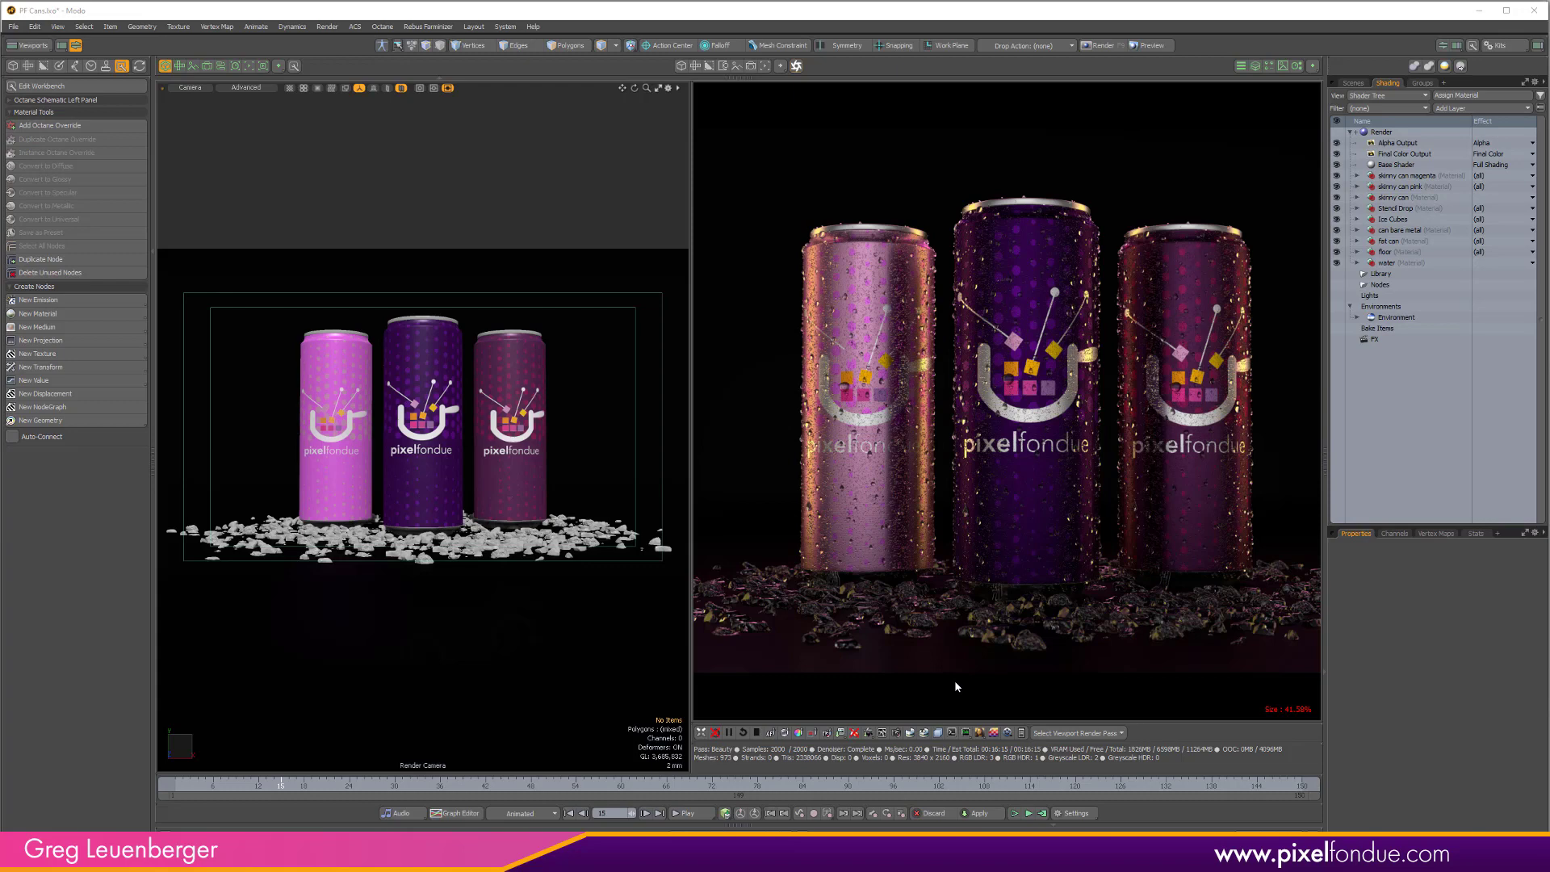
{"action": "mouse_move", "coordinate": [1035, 717]}
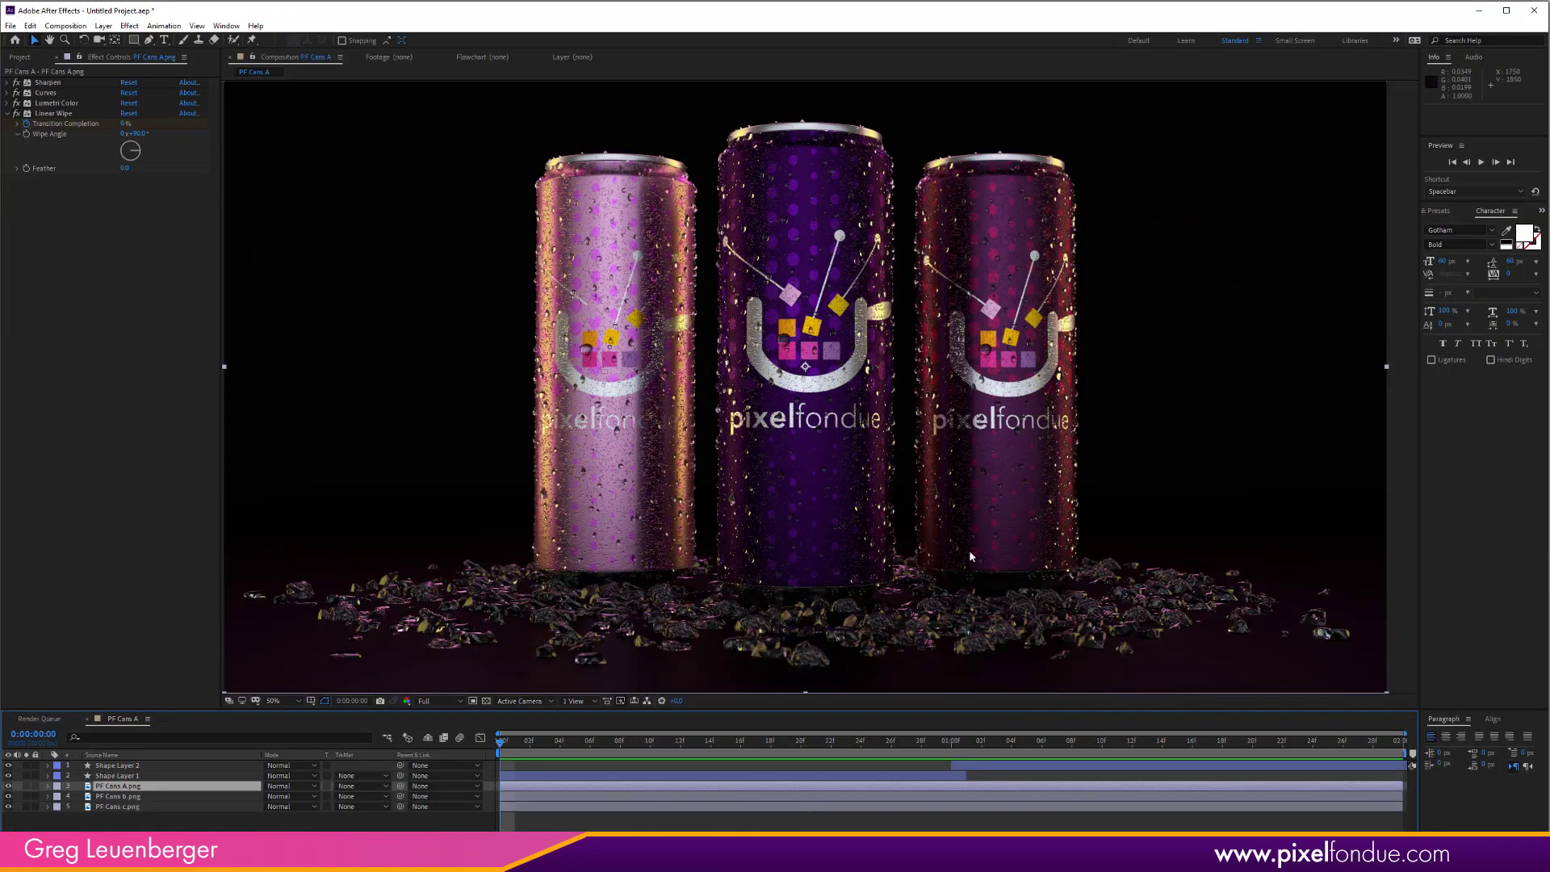
{"action": "mouse_move", "coordinate": [1195, 452]}
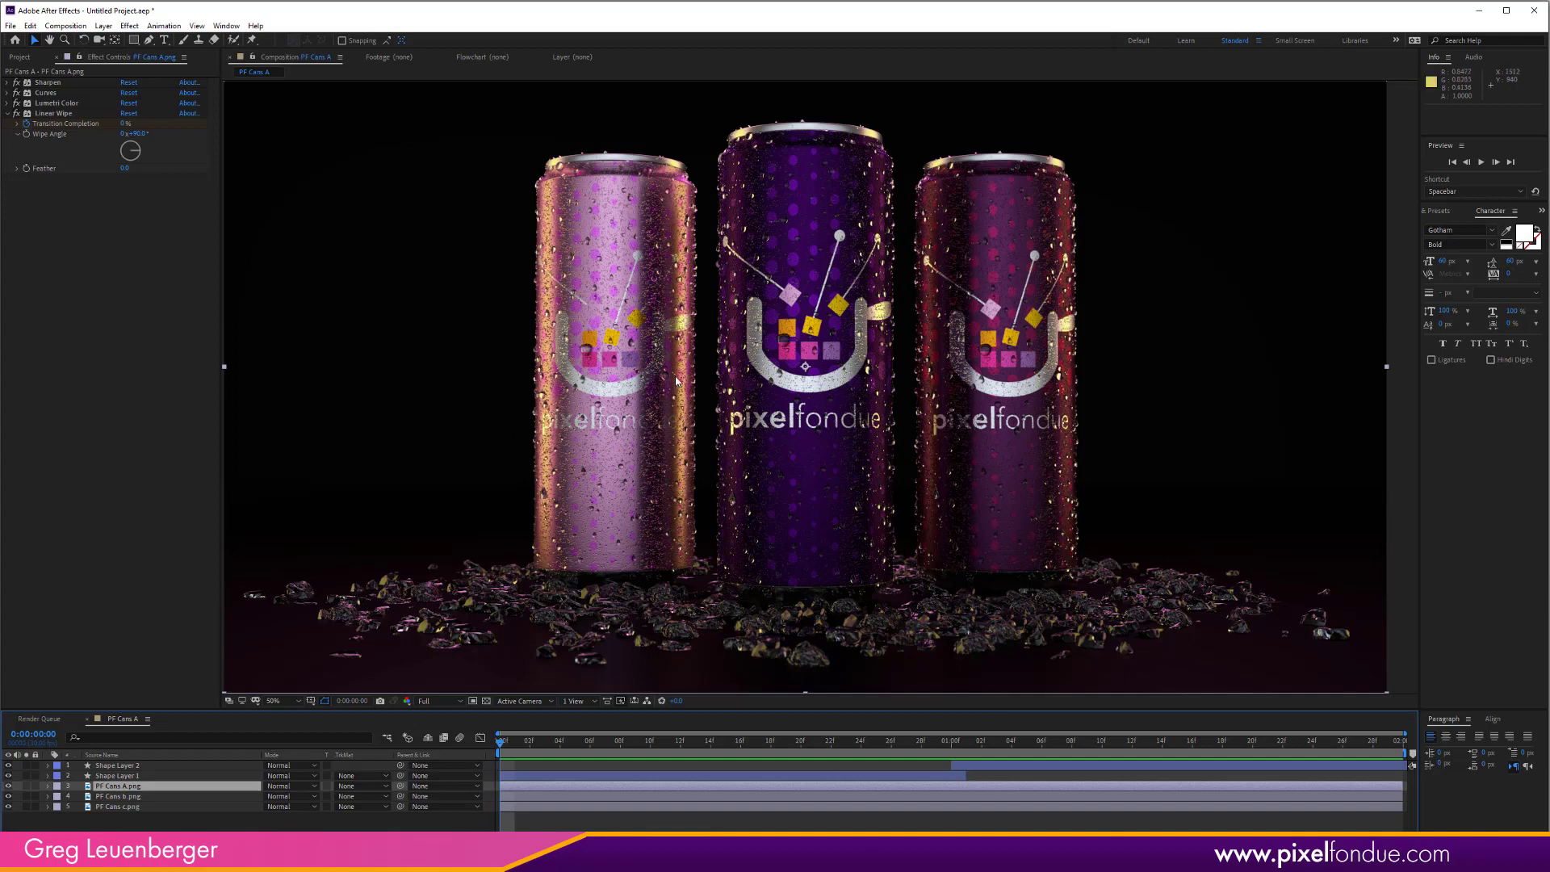
{"action": "mouse_move", "coordinate": [1060, 363]}
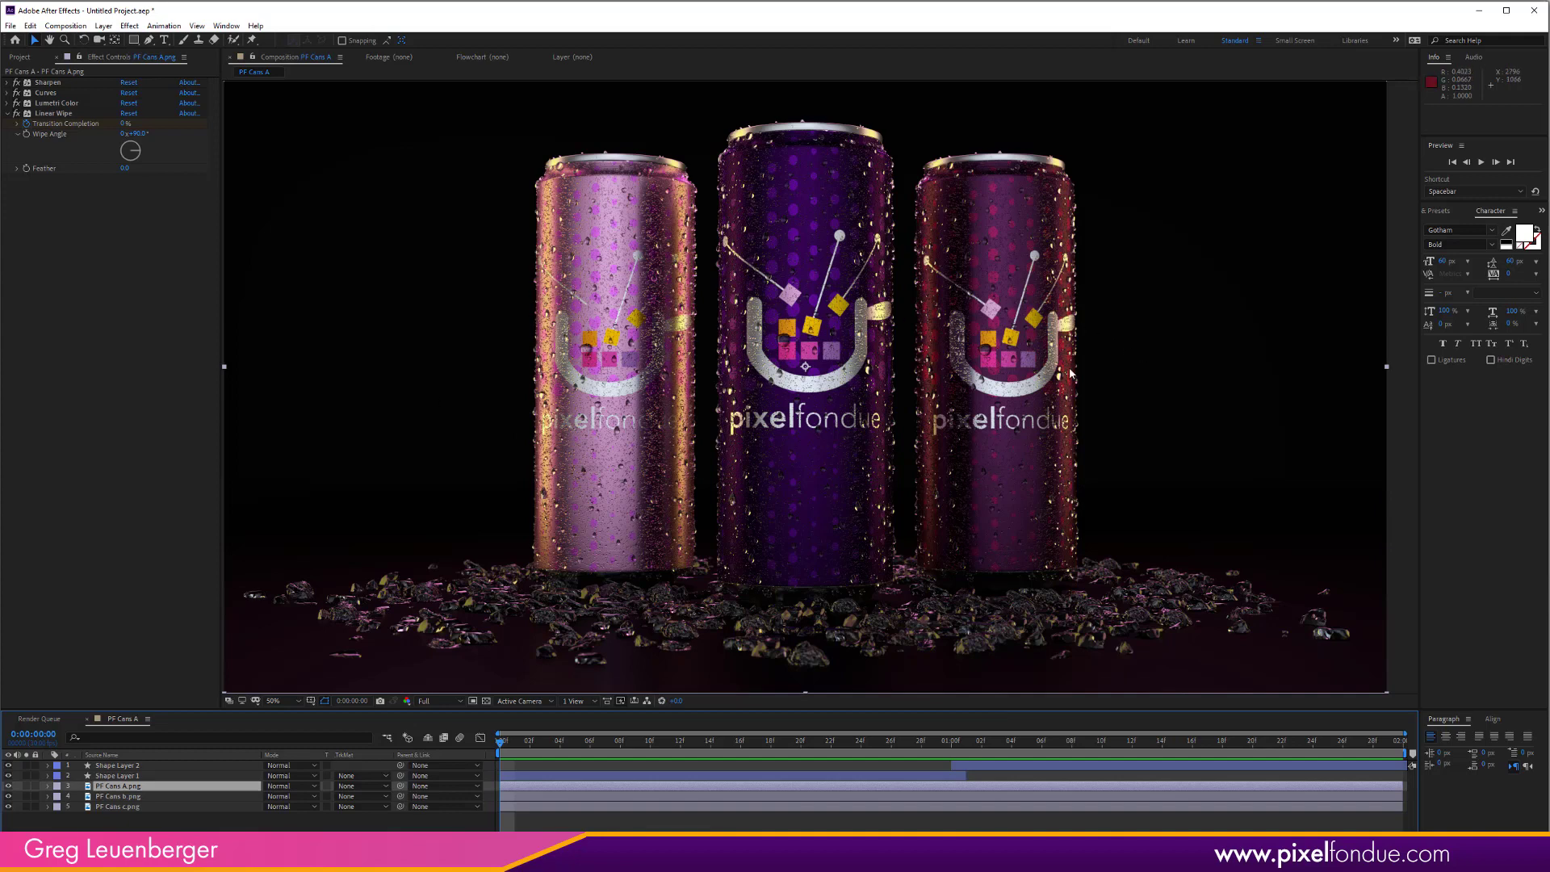
{"action": "mouse_move", "coordinate": [819, 516]}
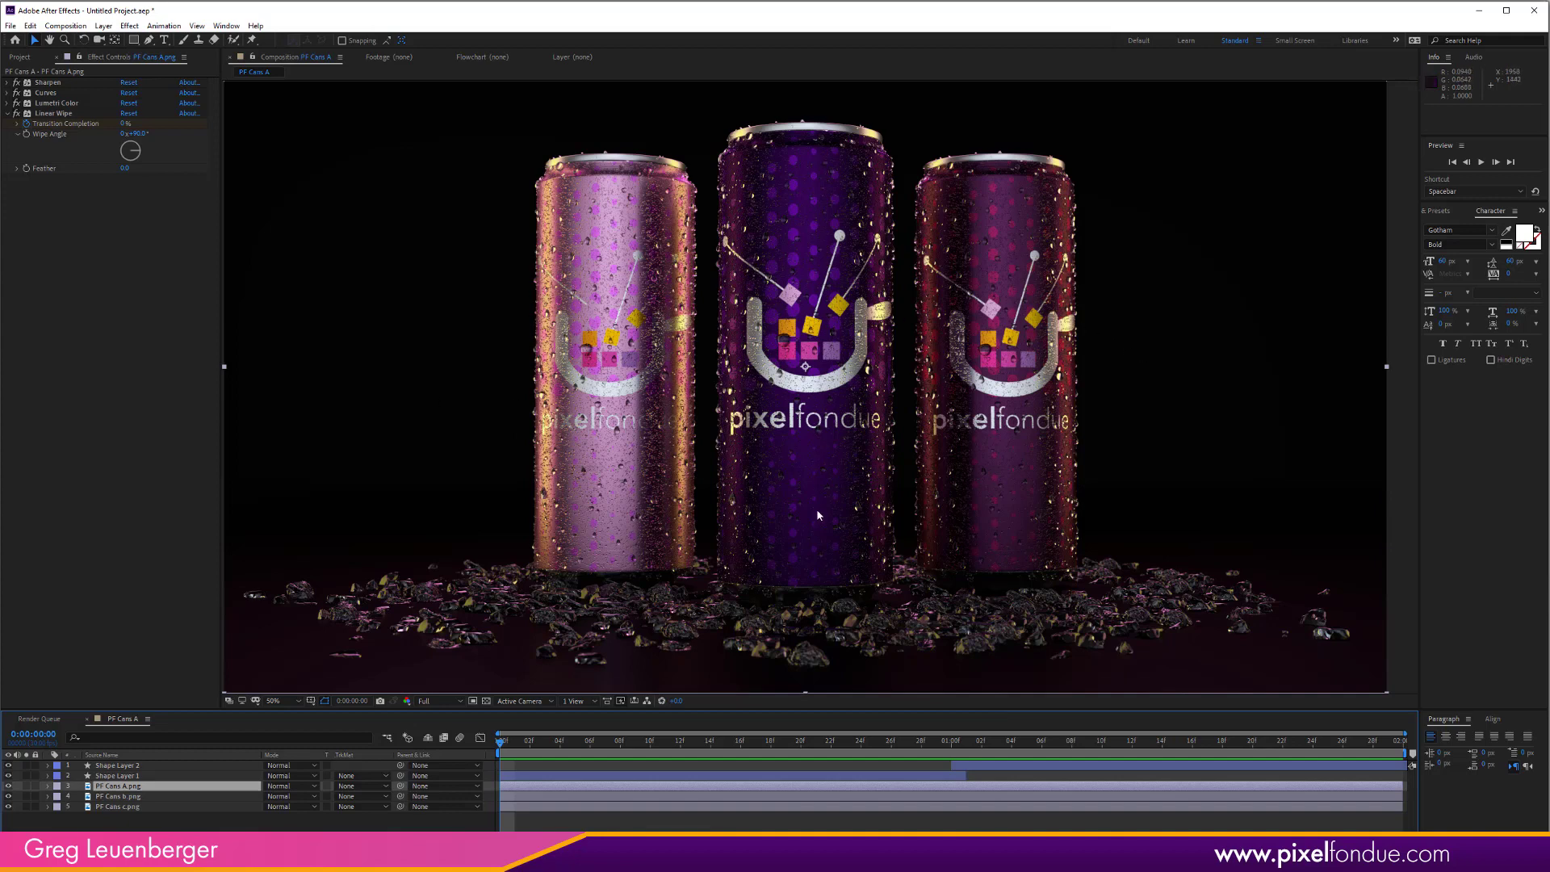
{"action": "mouse_move", "coordinate": [804, 336]}
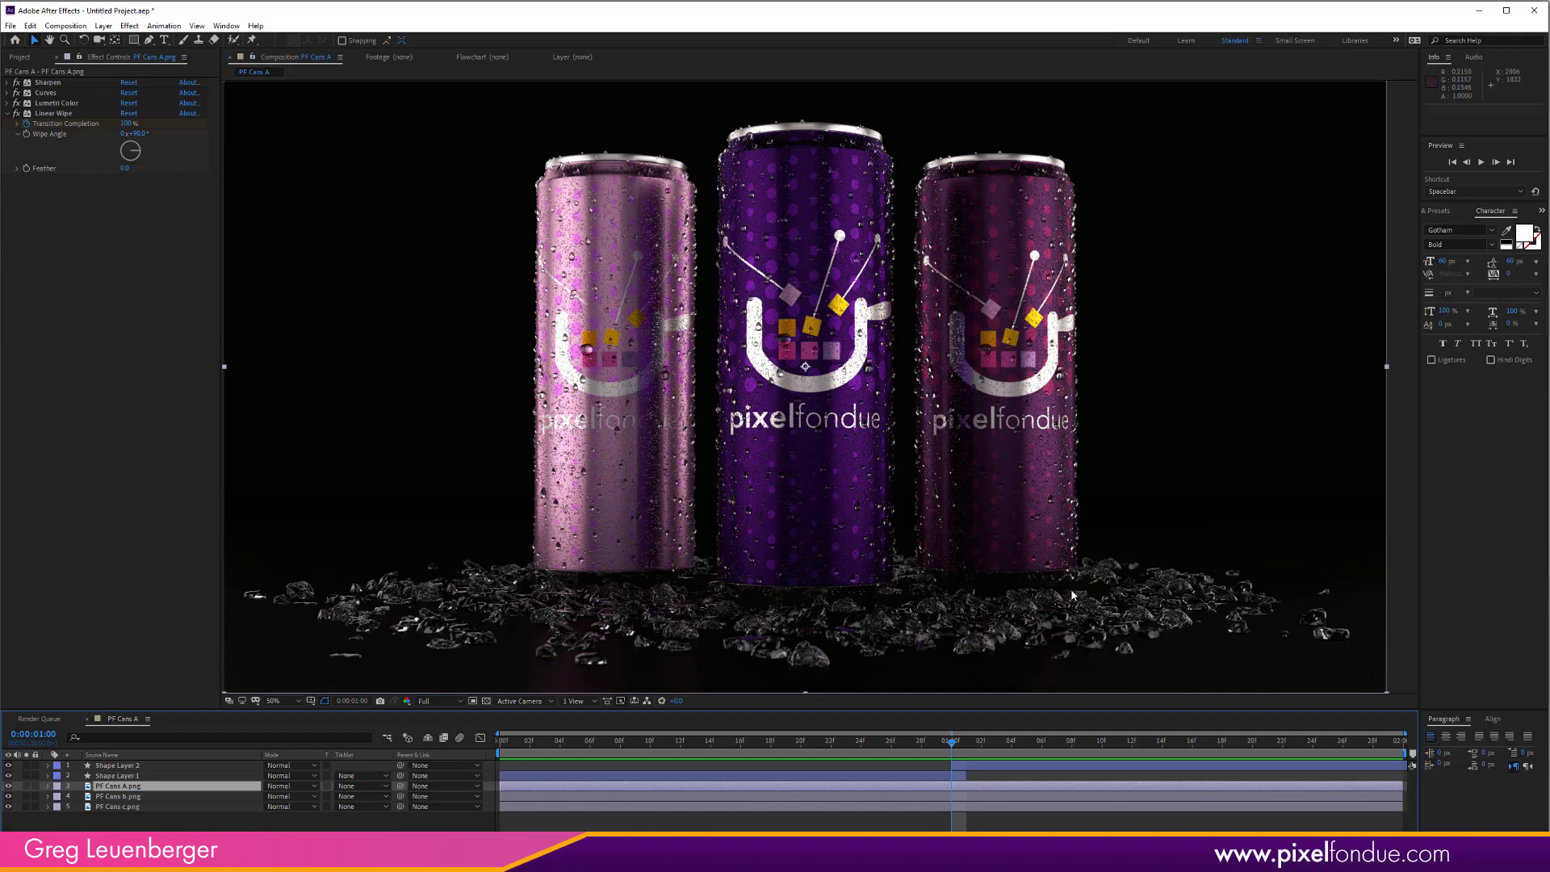
{"action": "mouse_move", "coordinate": [954, 746]}
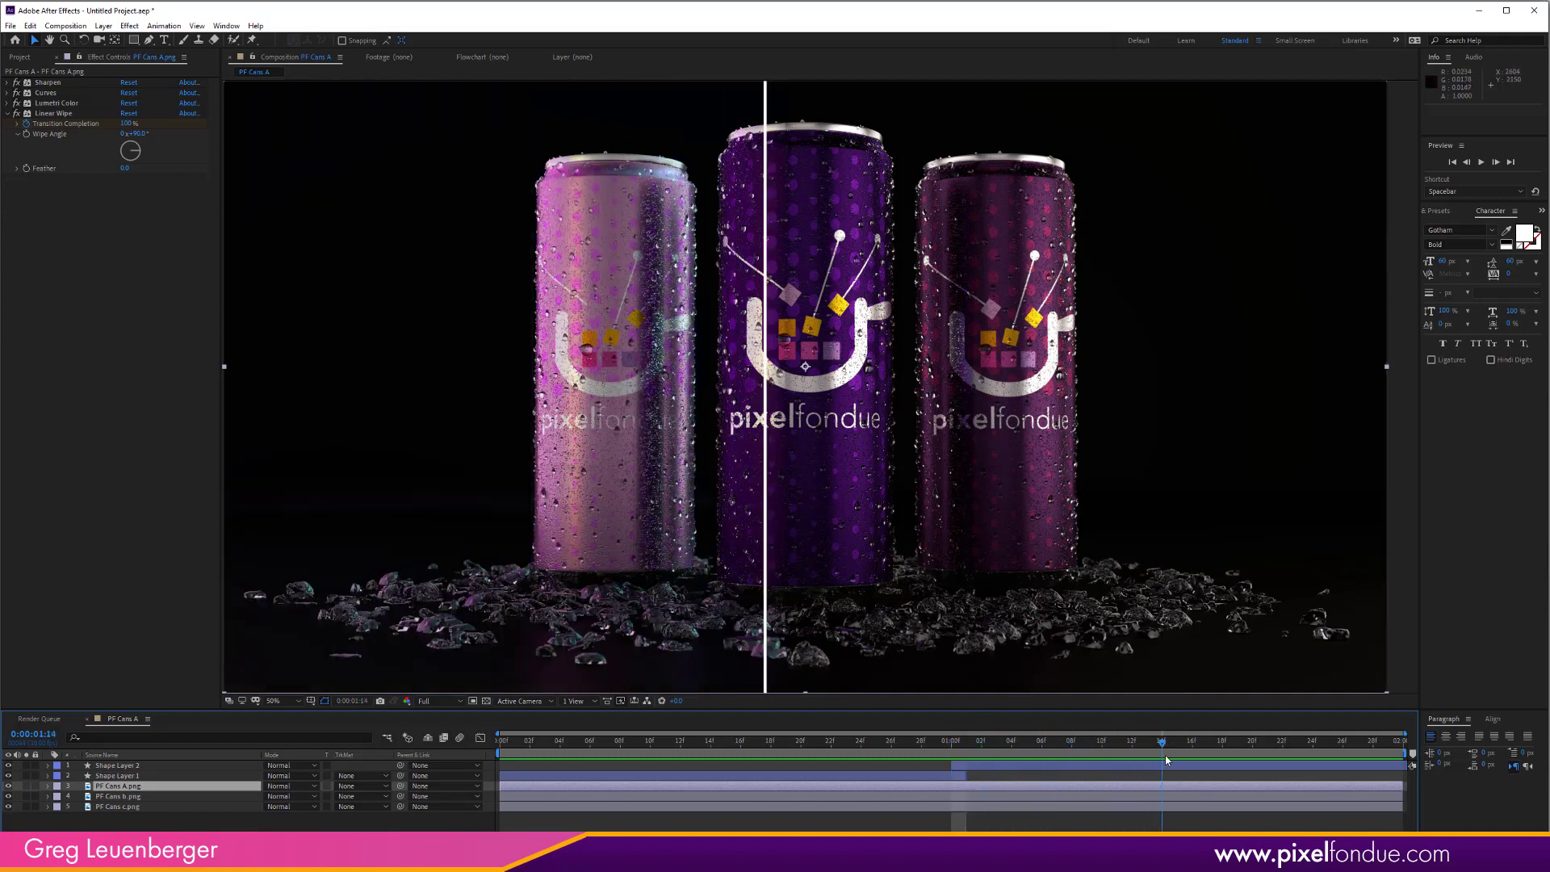
{"action": "left_click_drag", "start_coordinate": [1161, 740], "coordinate": [1376, 739]}
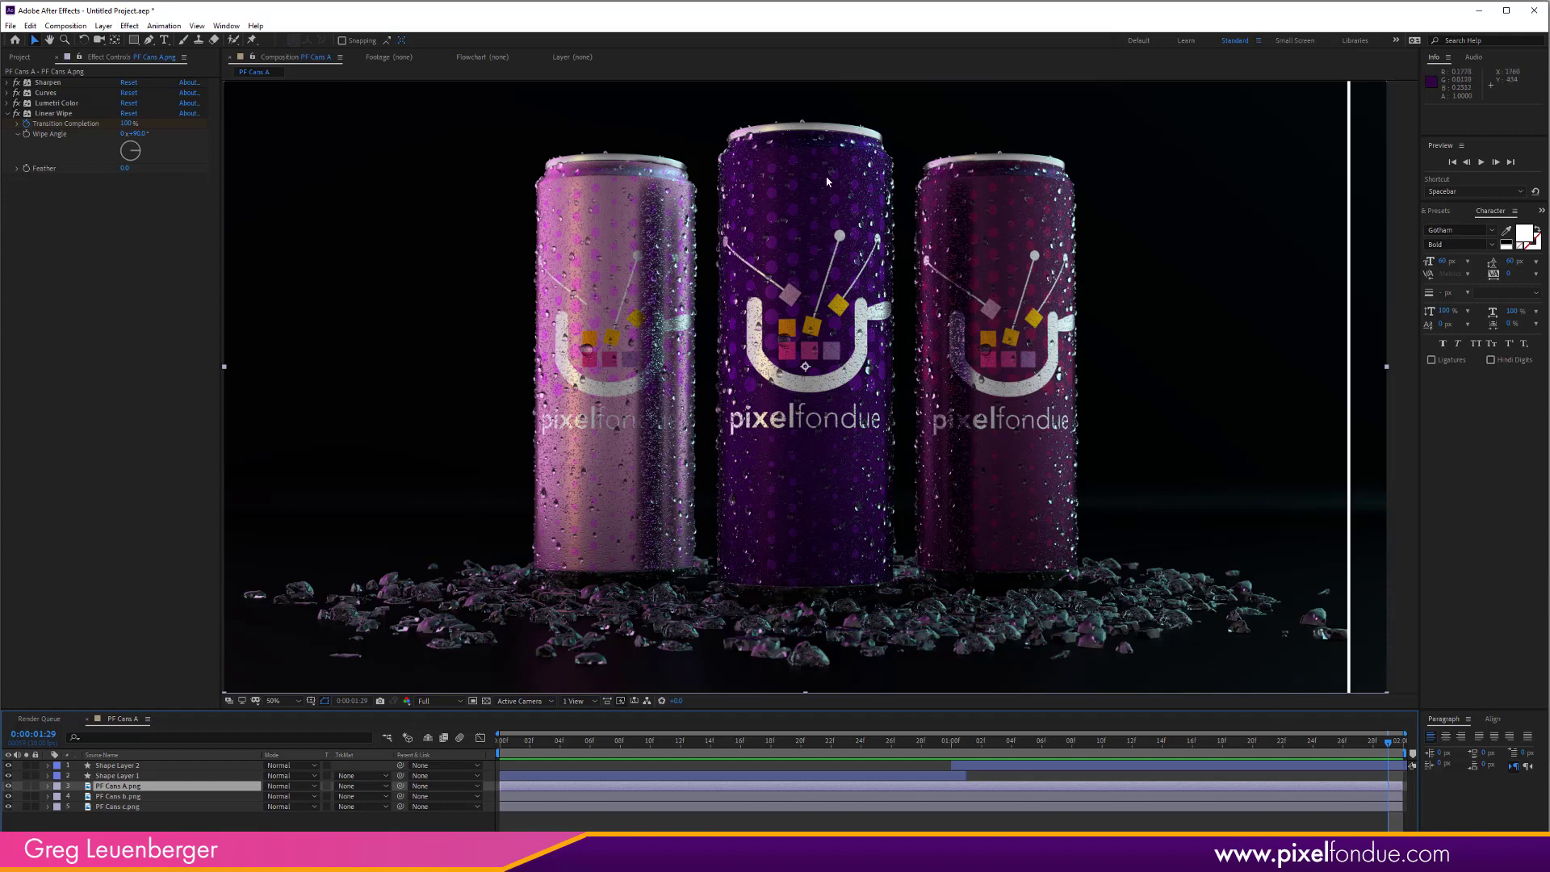
{"action": "mouse_move", "coordinate": [791, 447]}
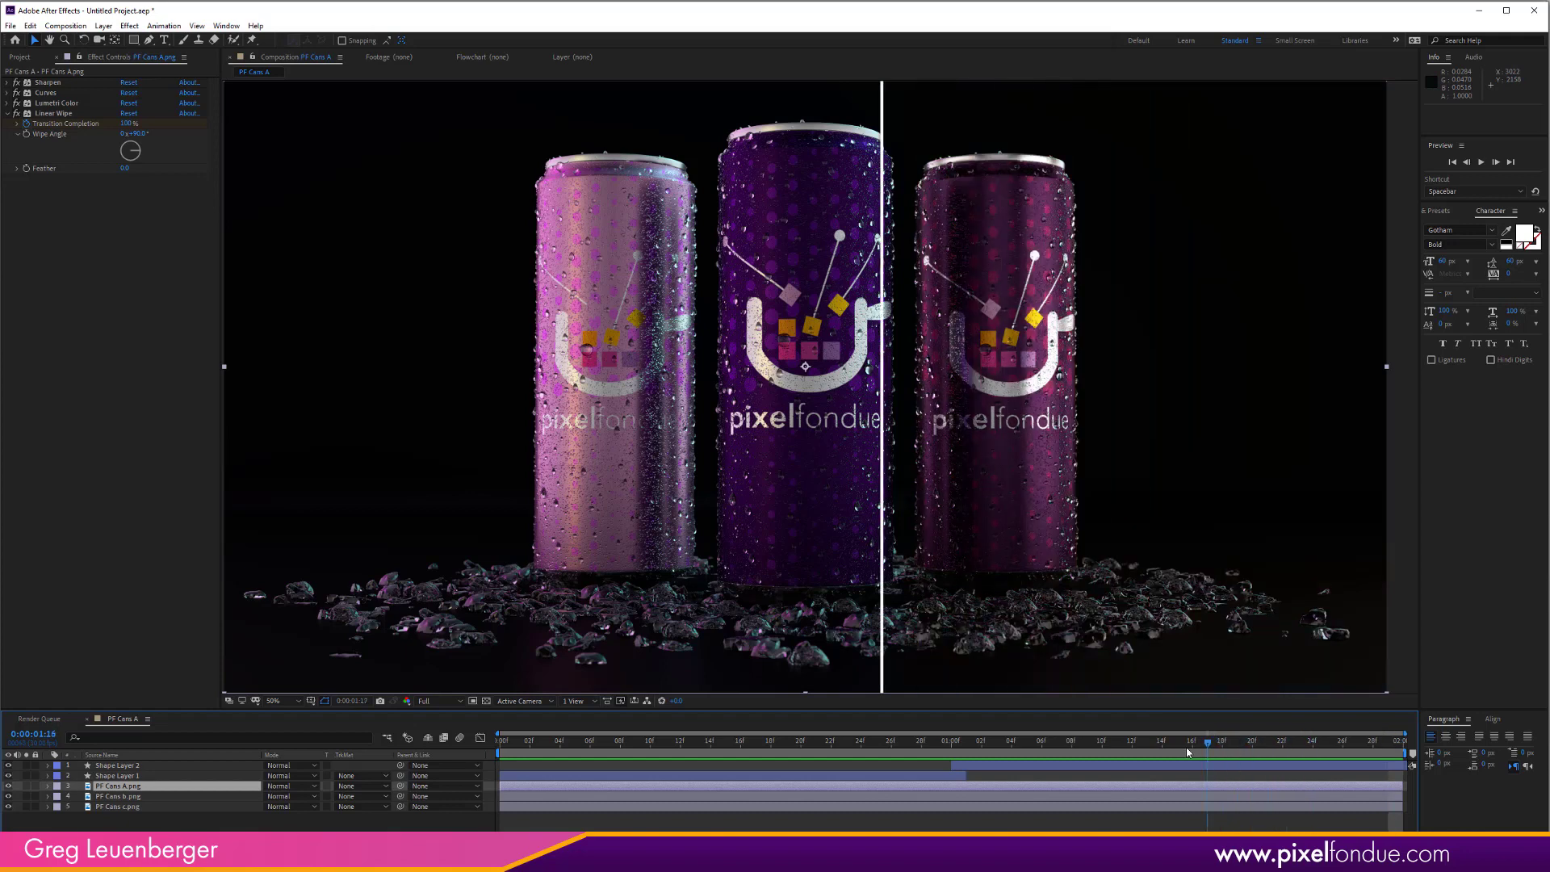
{"action": "left_click_drag", "start_coordinate": [1209, 743], "coordinate": [1177, 742]}
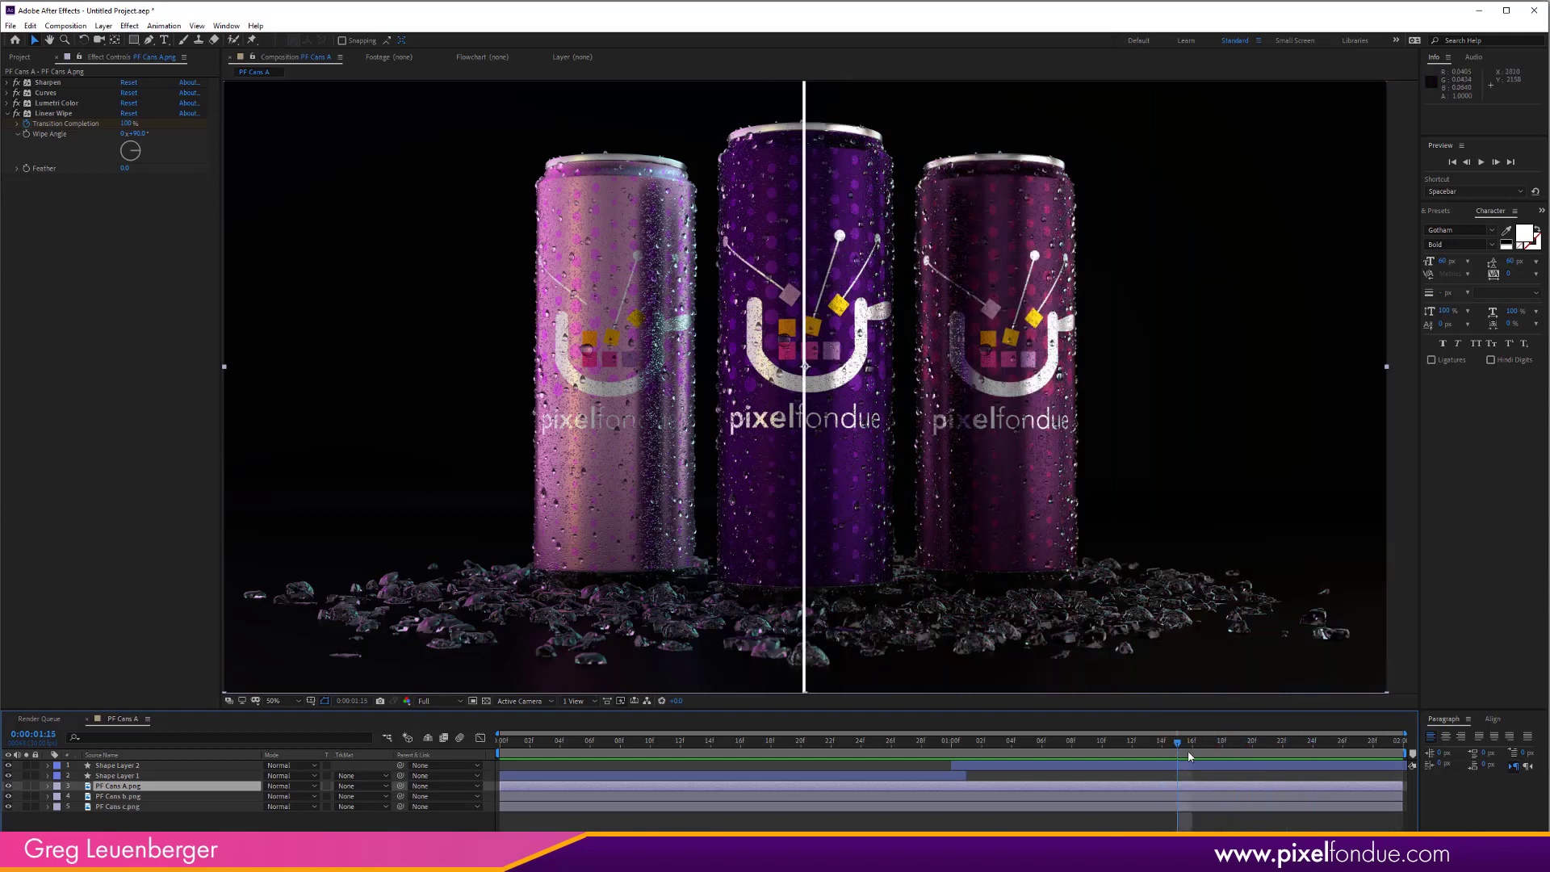
{"action": "left_click_drag", "start_coordinate": [1184, 741], "coordinate": [983, 741]}
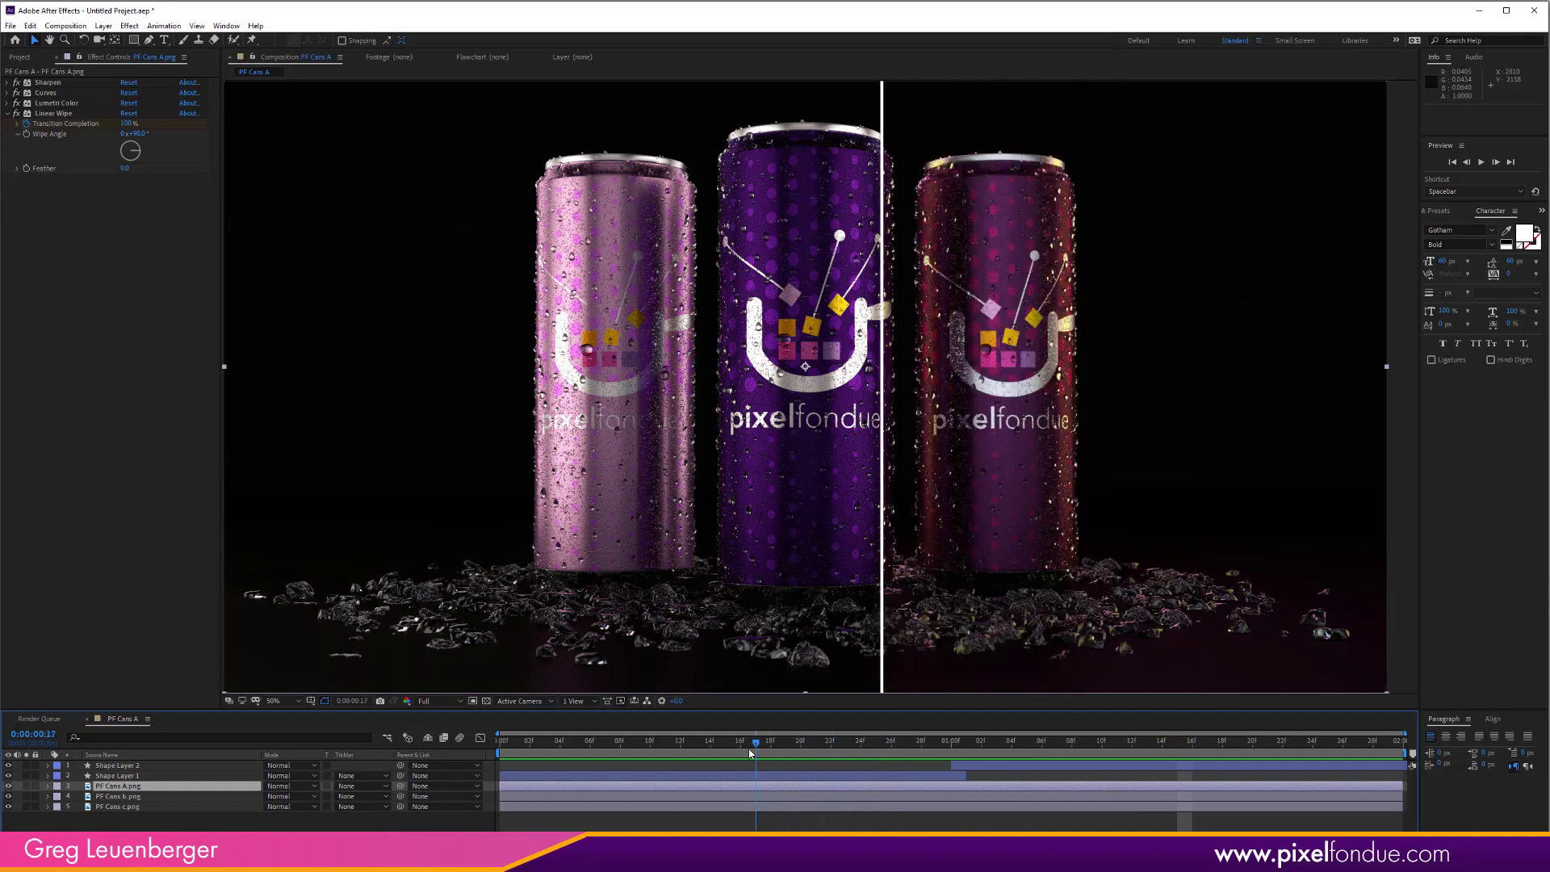
{"action": "left_click_drag", "start_coordinate": [754, 740], "coordinate": [683, 739]}
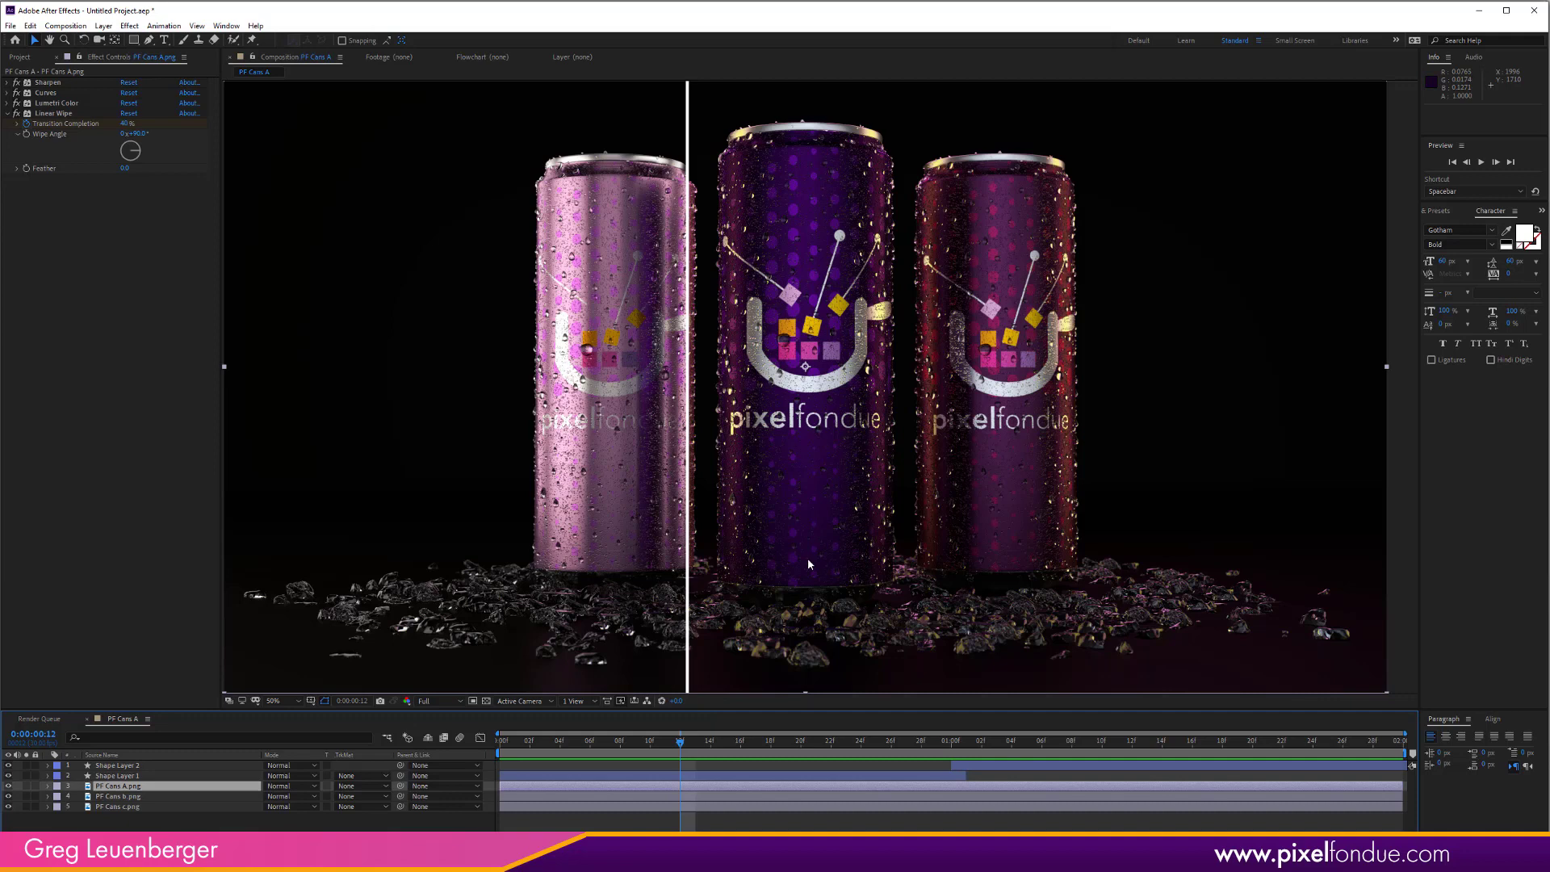
{"action": "mouse_move", "coordinate": [807, 258]}
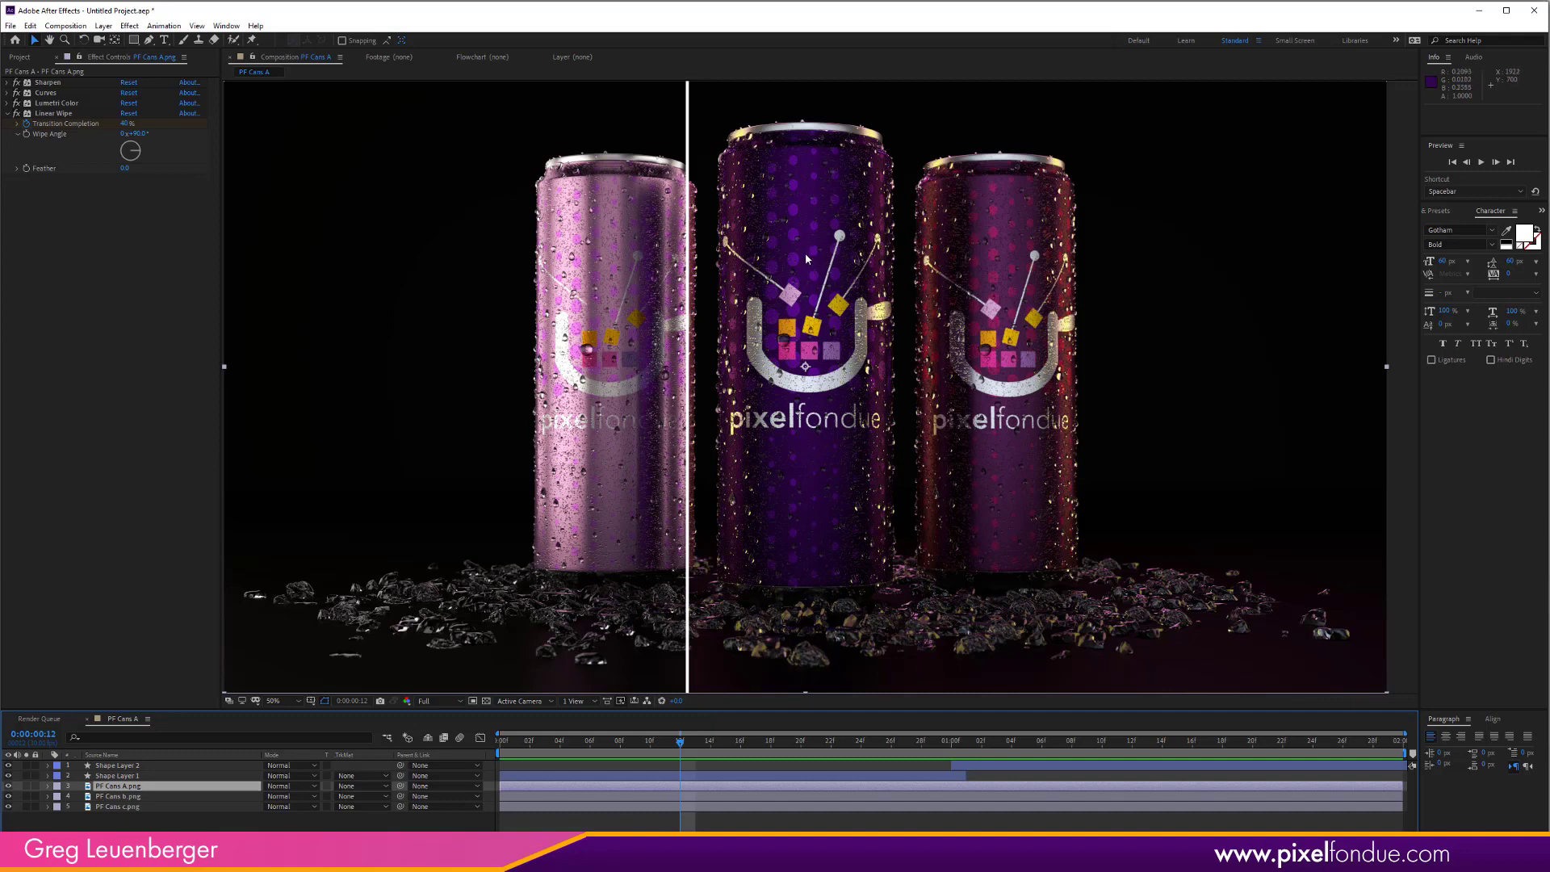
{"action": "left_click", "coordinate": [694, 741]}
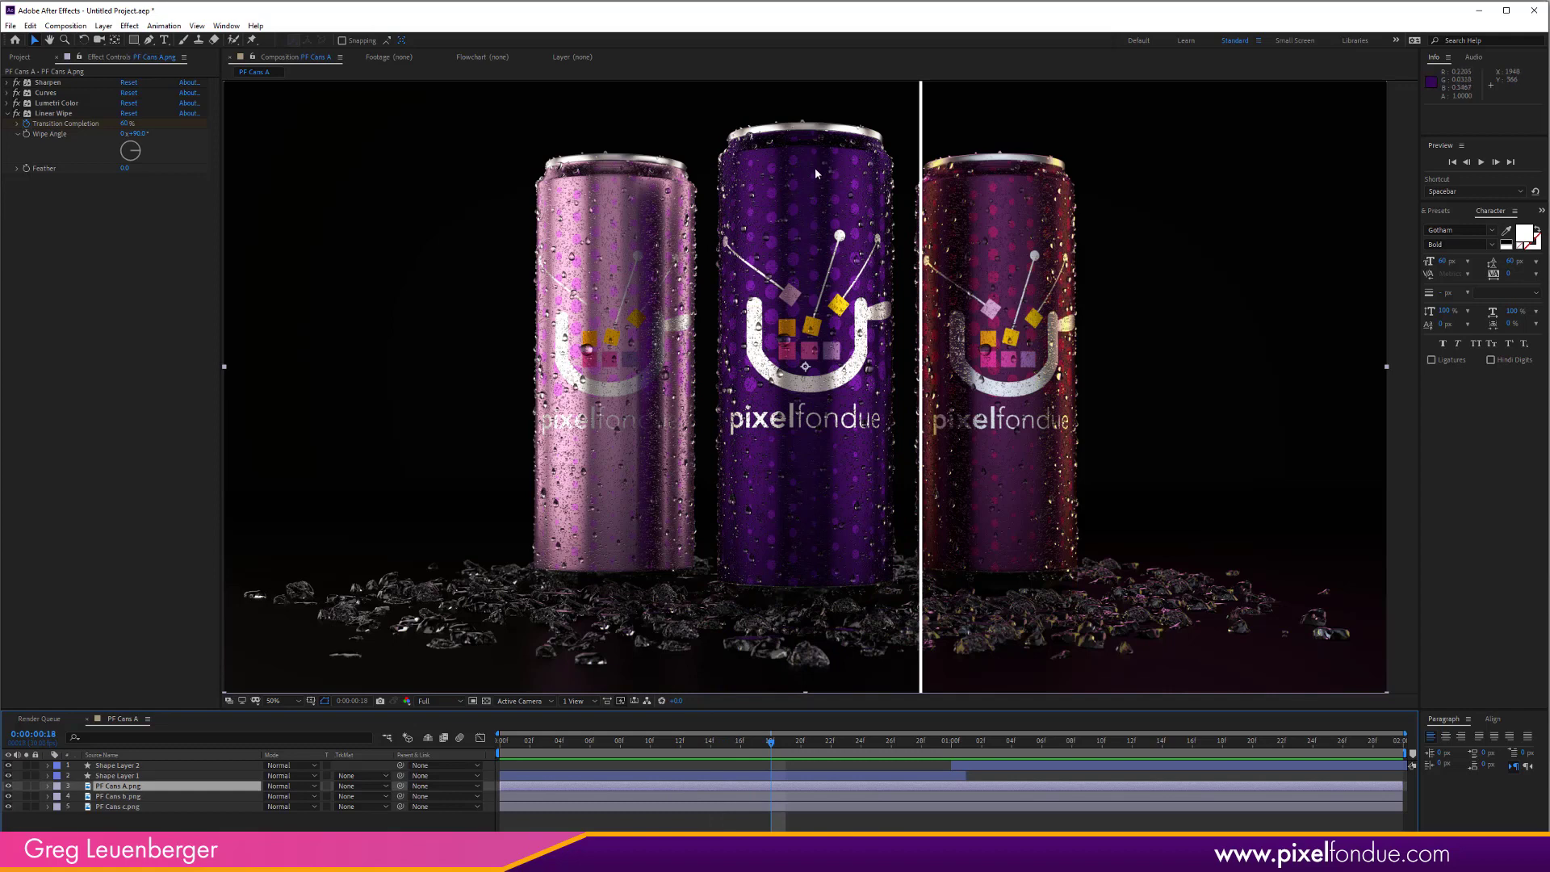
{"action": "mouse_move", "coordinate": [840, 549]}
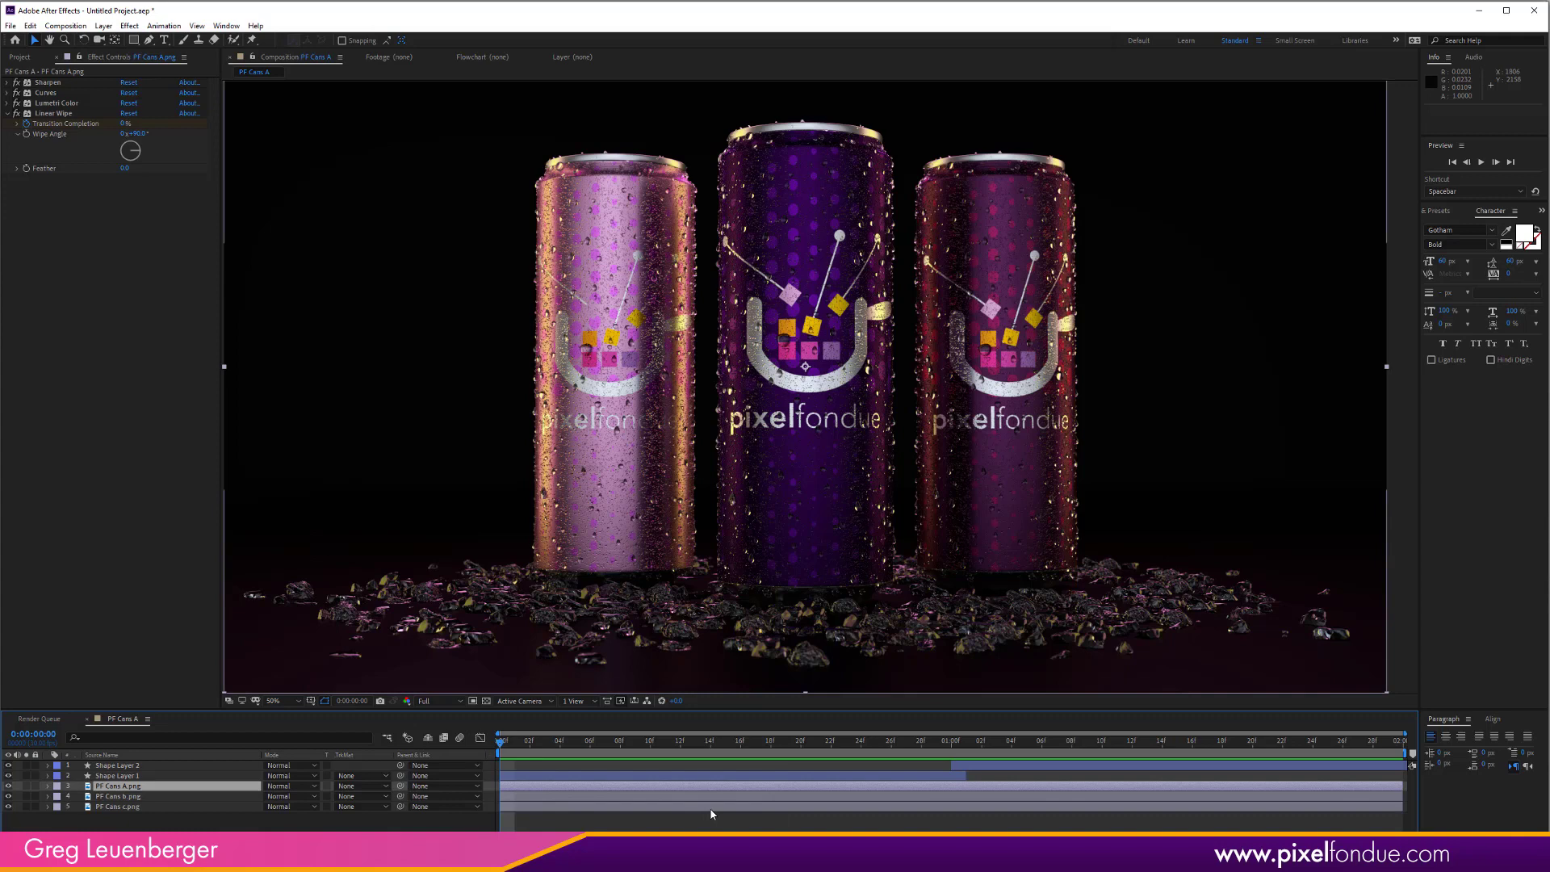
{"action": "mouse_move", "coordinate": [899, 799]}
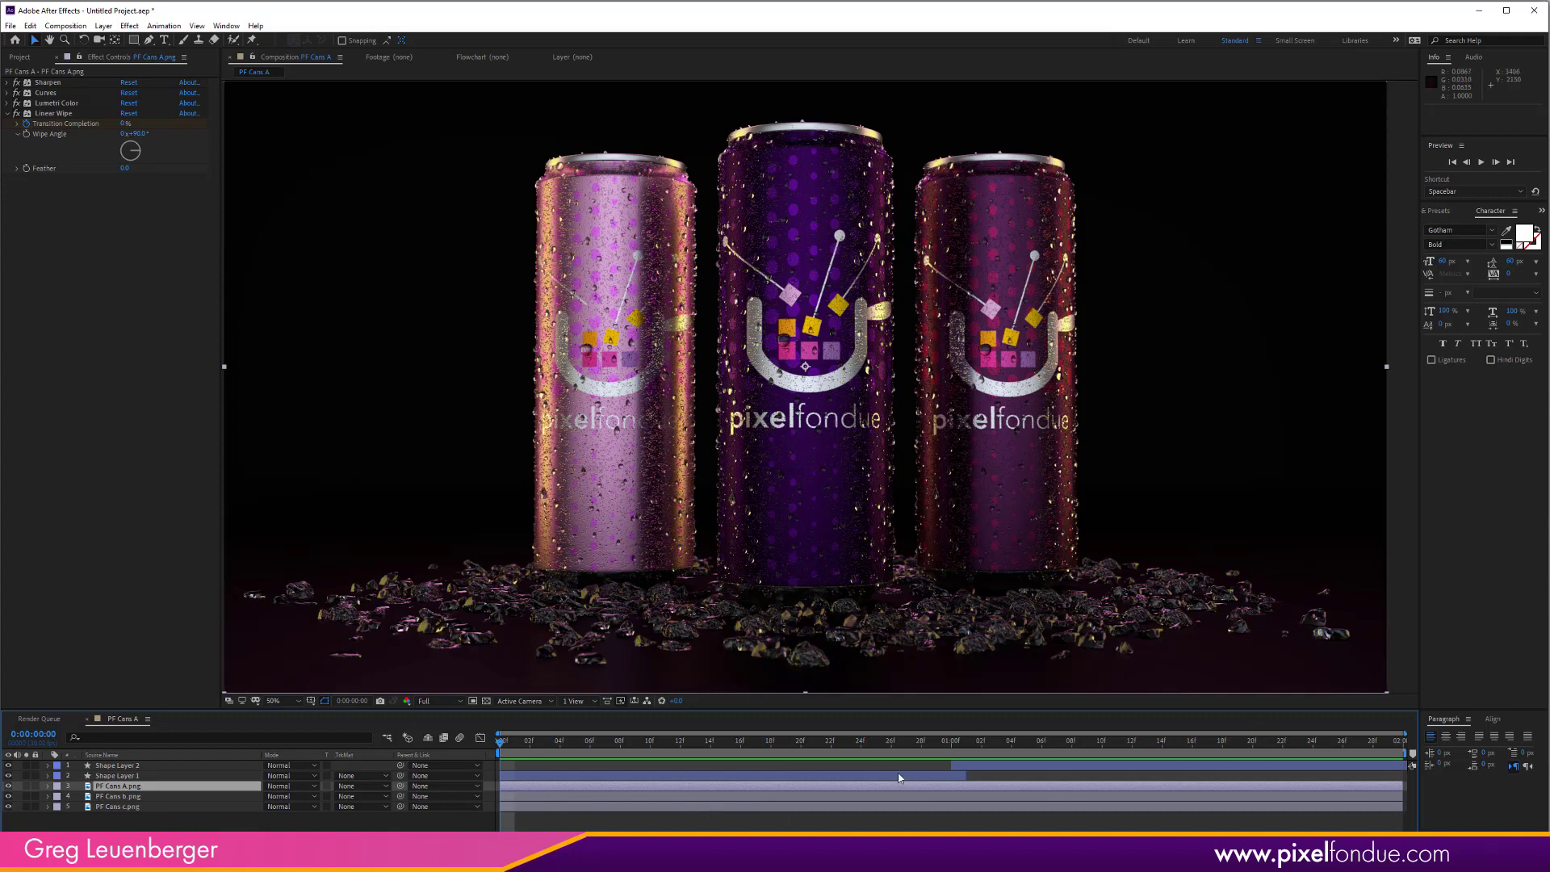
{"action": "mouse_move", "coordinate": [853, 804]}
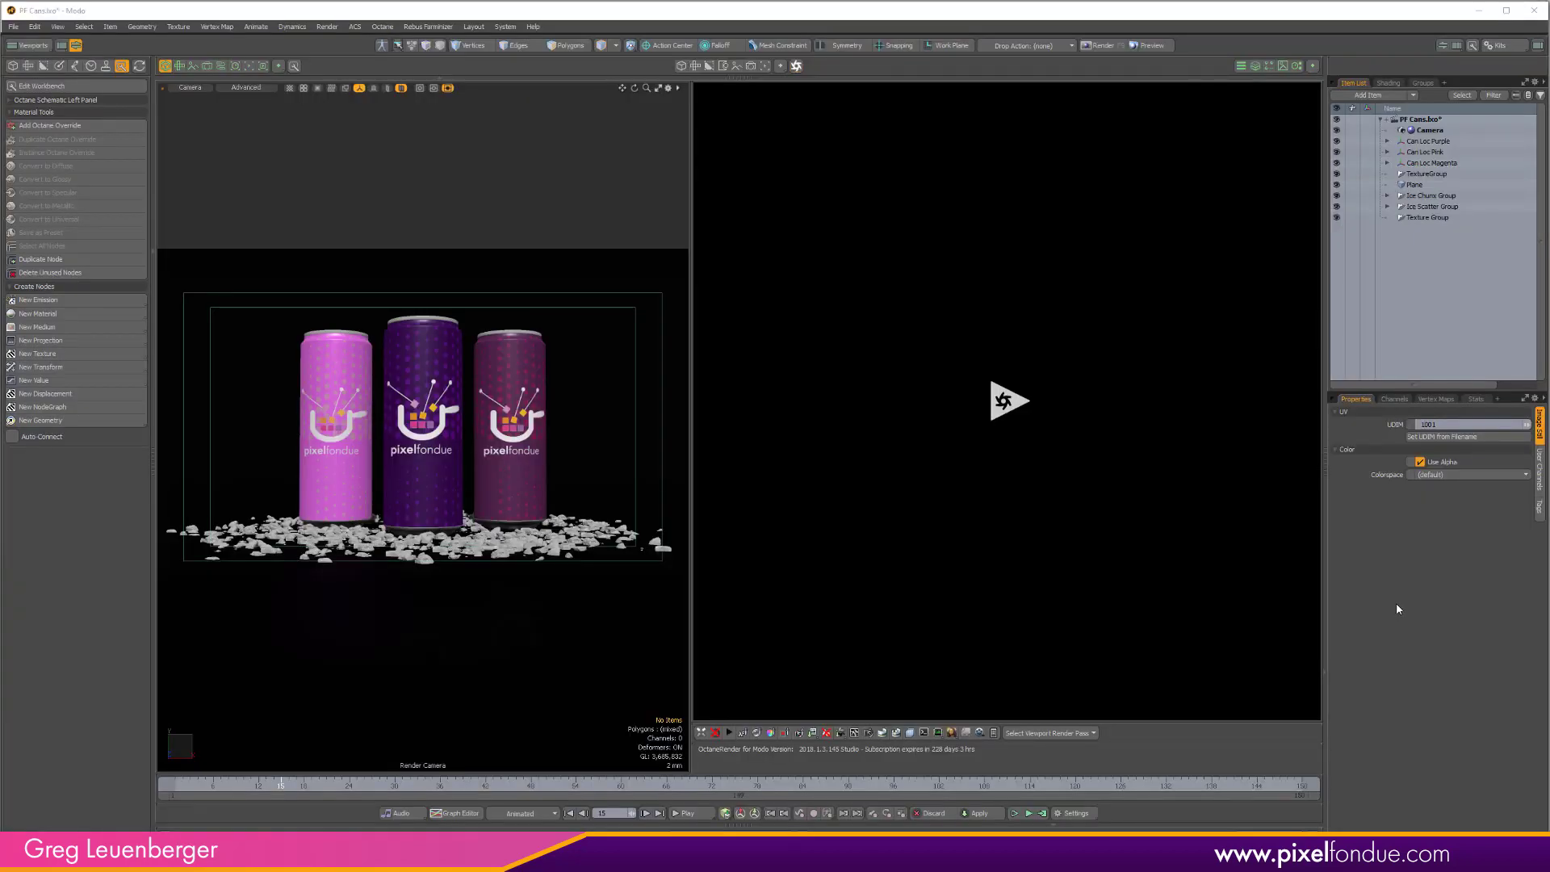
{"action": "mouse_move", "coordinate": [1389, 614]}
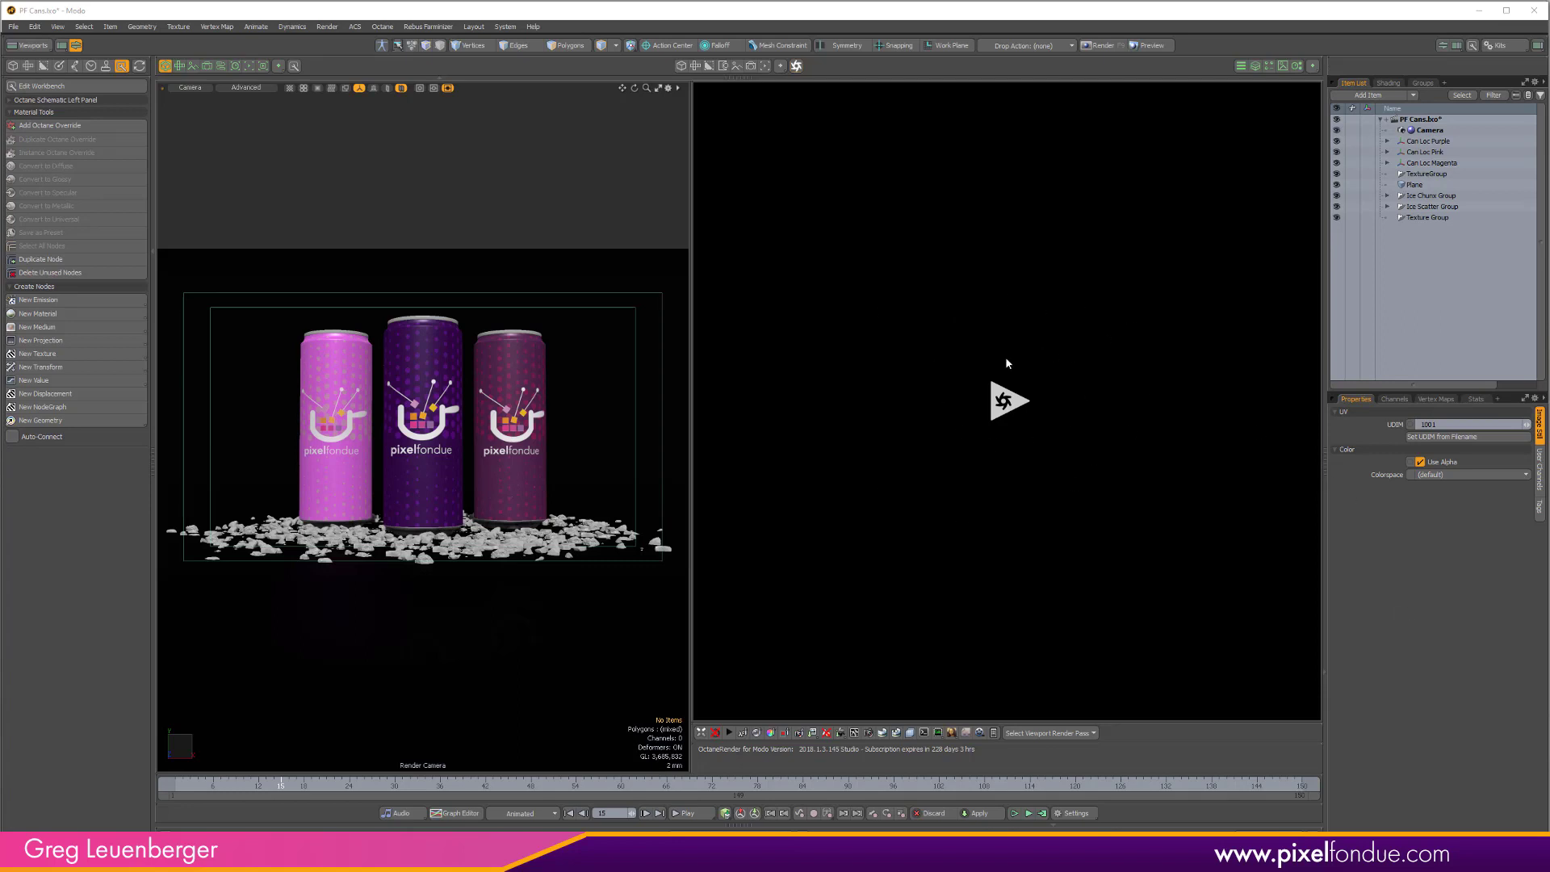
{"action": "mouse_move", "coordinate": [381, 167]}
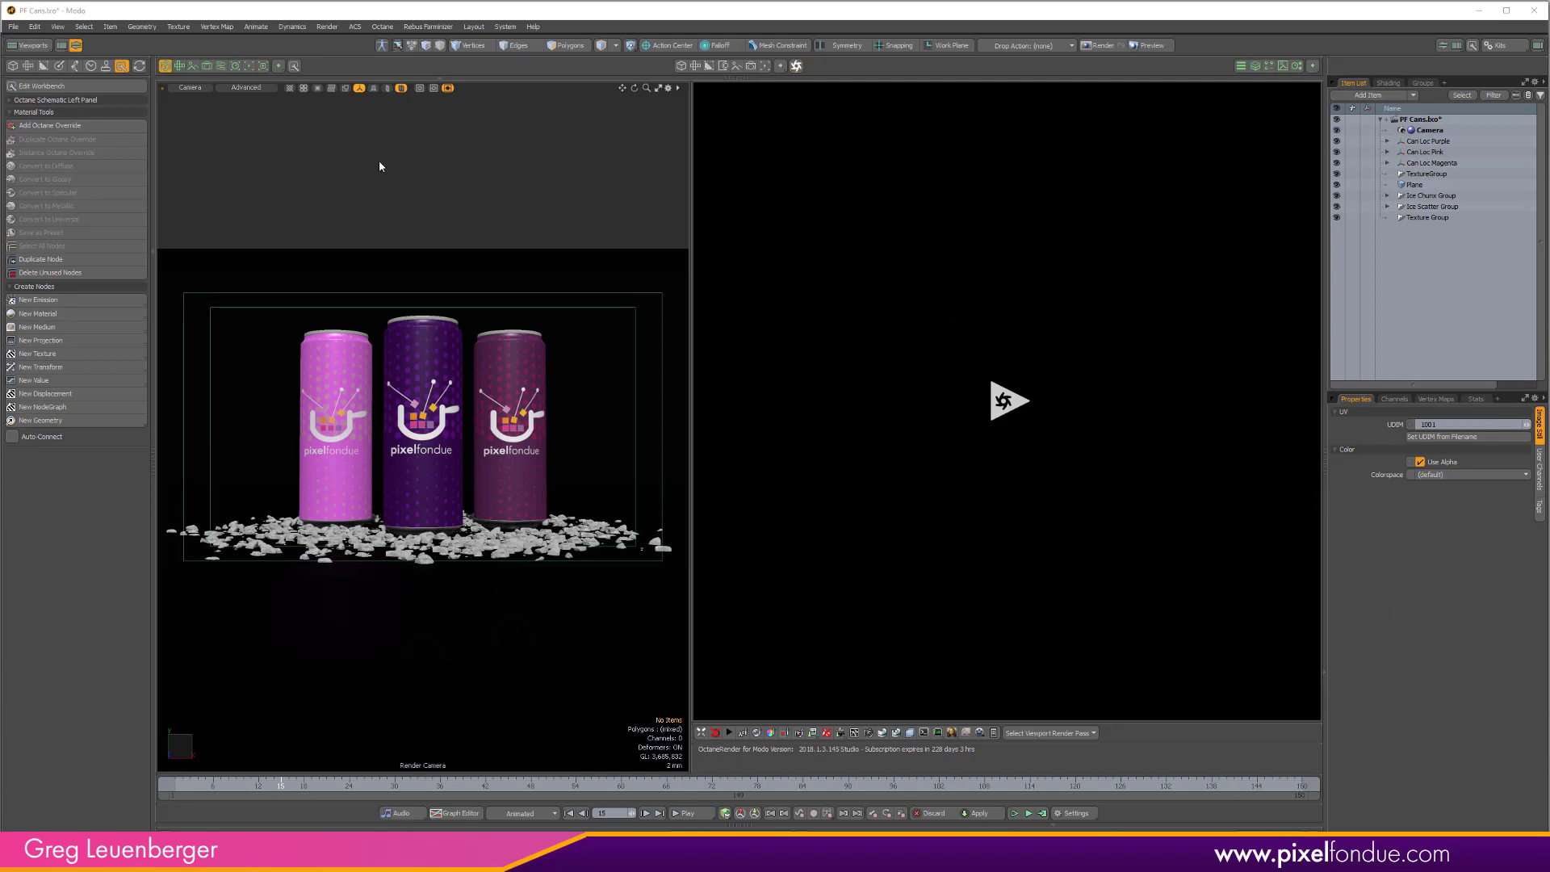
{"action": "mouse_move", "coordinate": [1137, 317]}
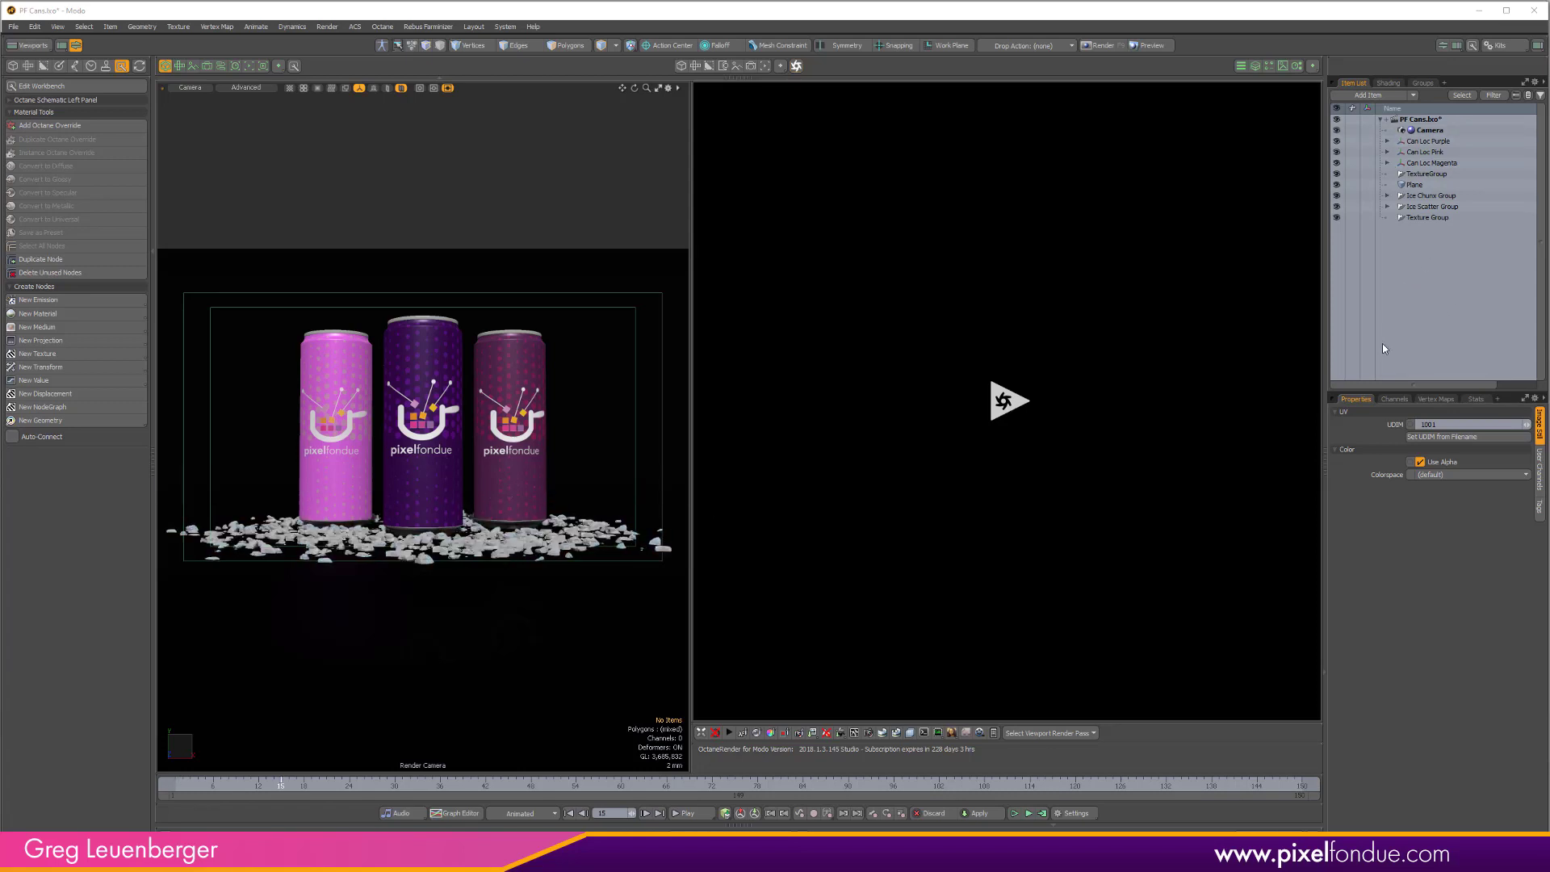
Hide the other can locators and expand Can Loc Purple to reveal the Stencil drops and drops mesh
{"action": "left_click", "coordinate": [1430, 207]}
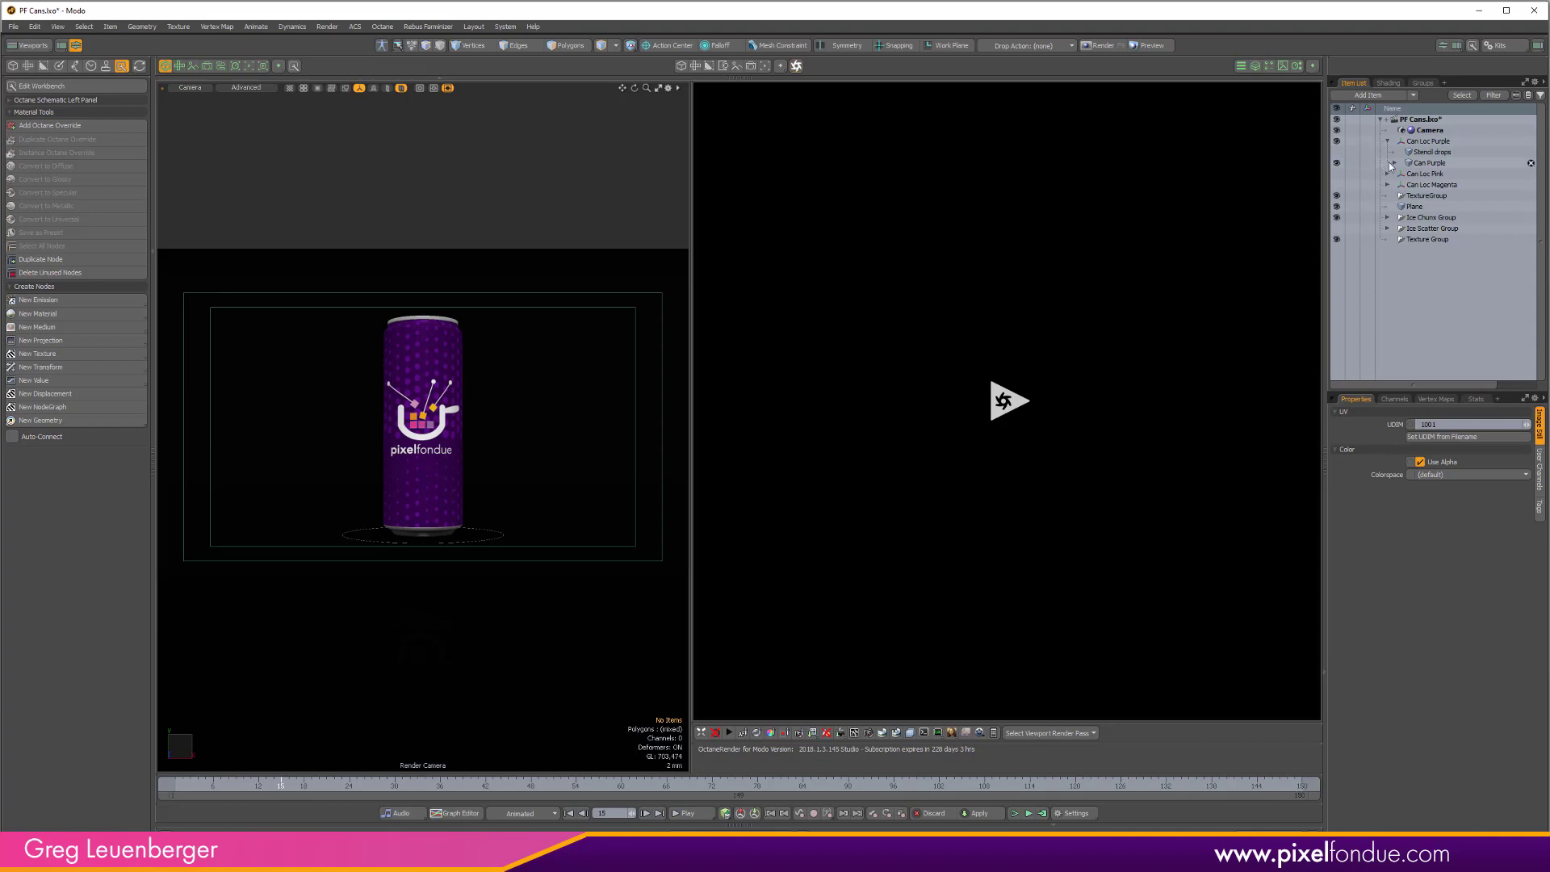
{"action": "left_click", "coordinate": [1397, 163]}
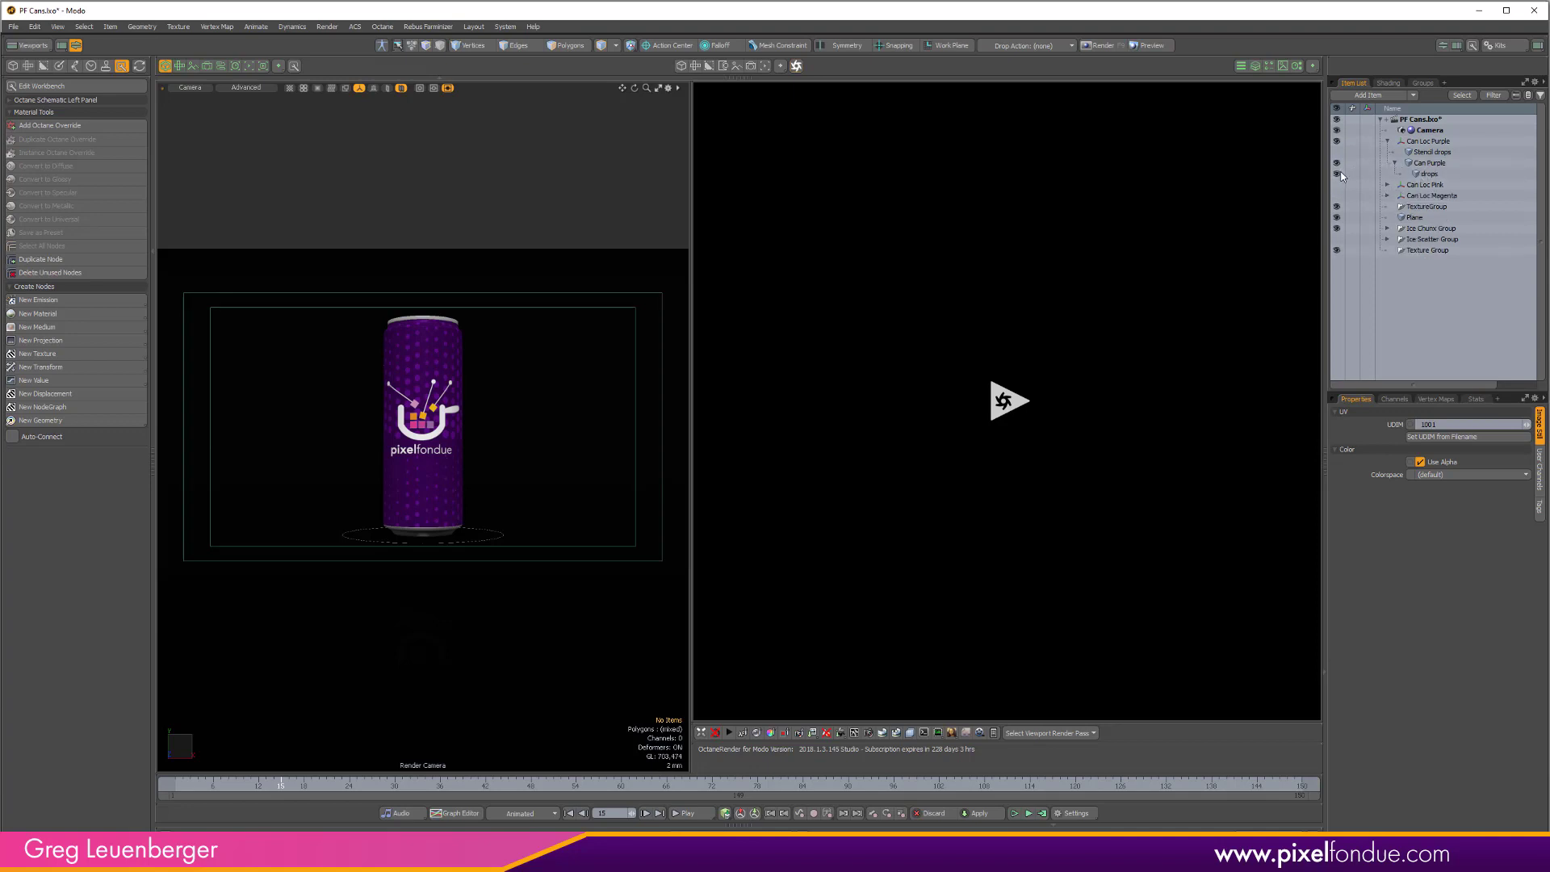
{"action": "left_click", "coordinate": [1427, 184]}
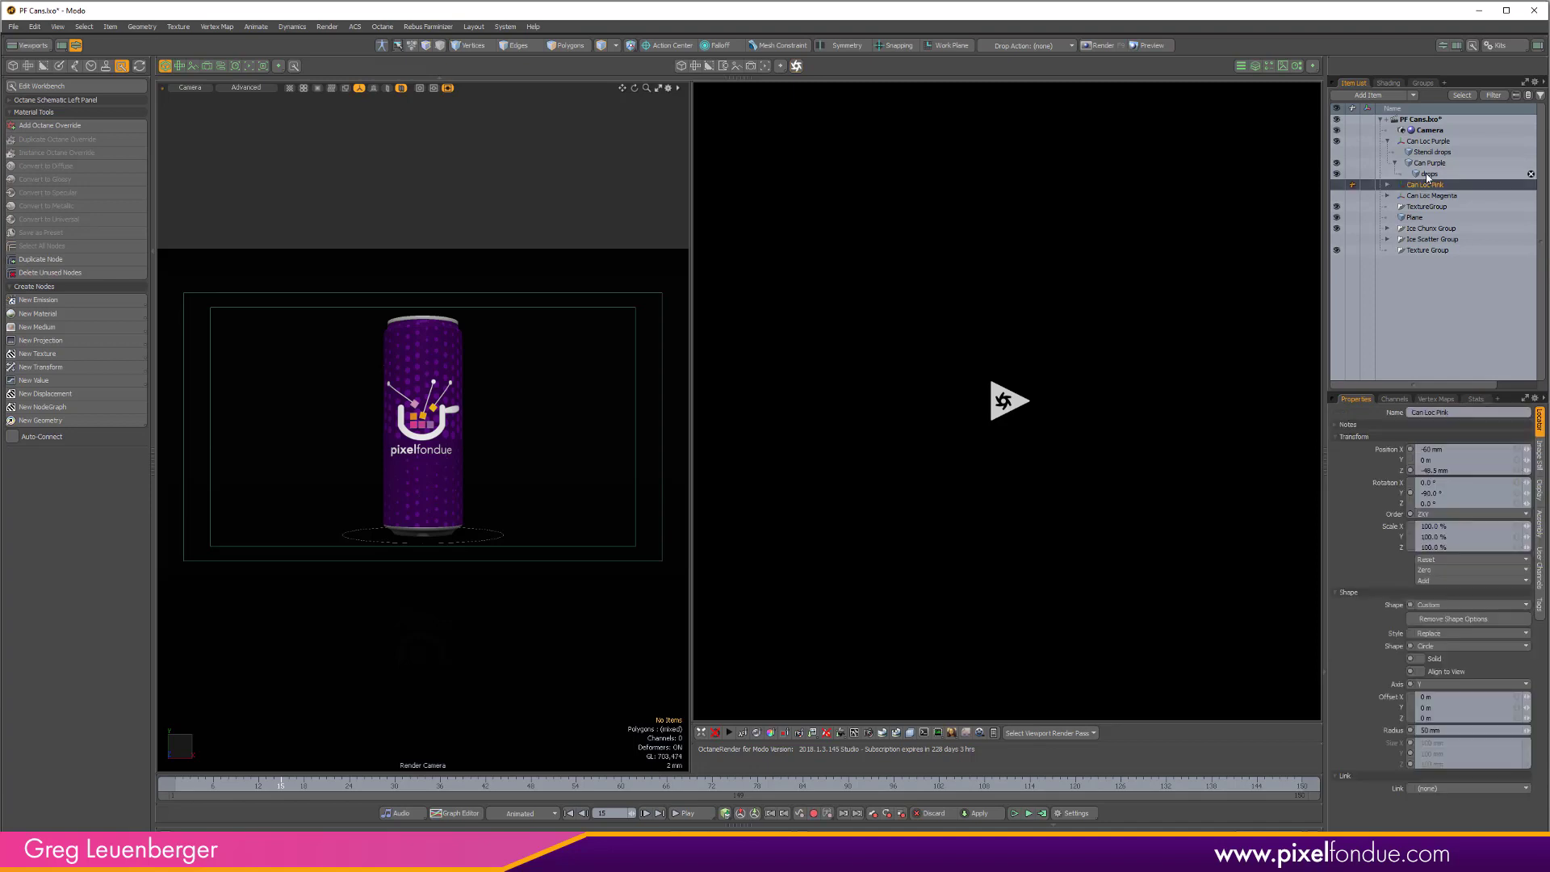
{"action": "left_click", "coordinate": [1428, 174]}
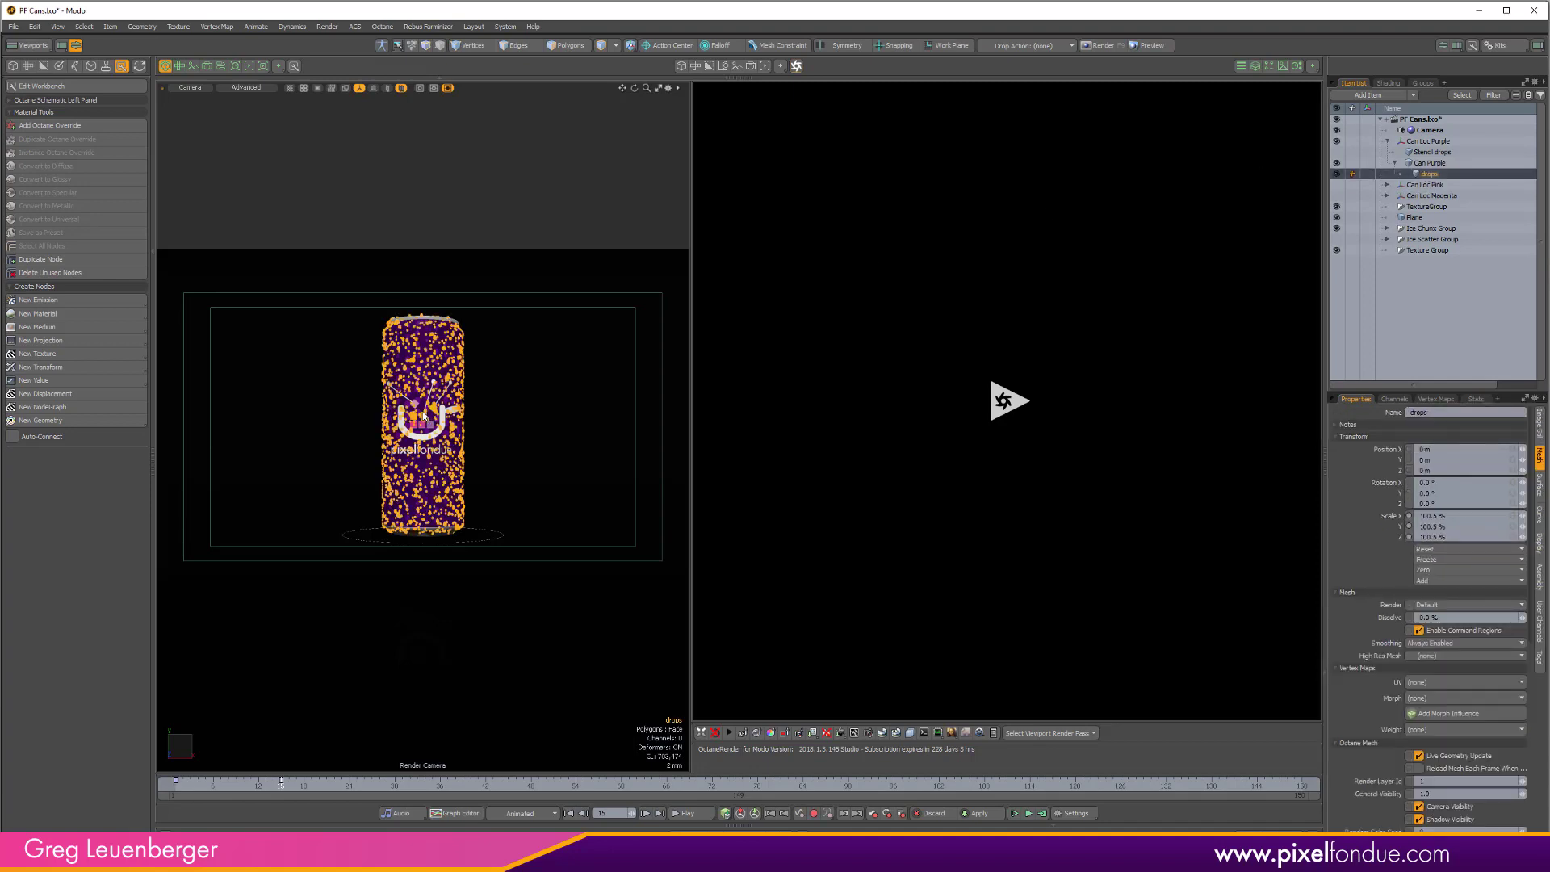
{"action": "left_click", "coordinate": [1433, 161]}
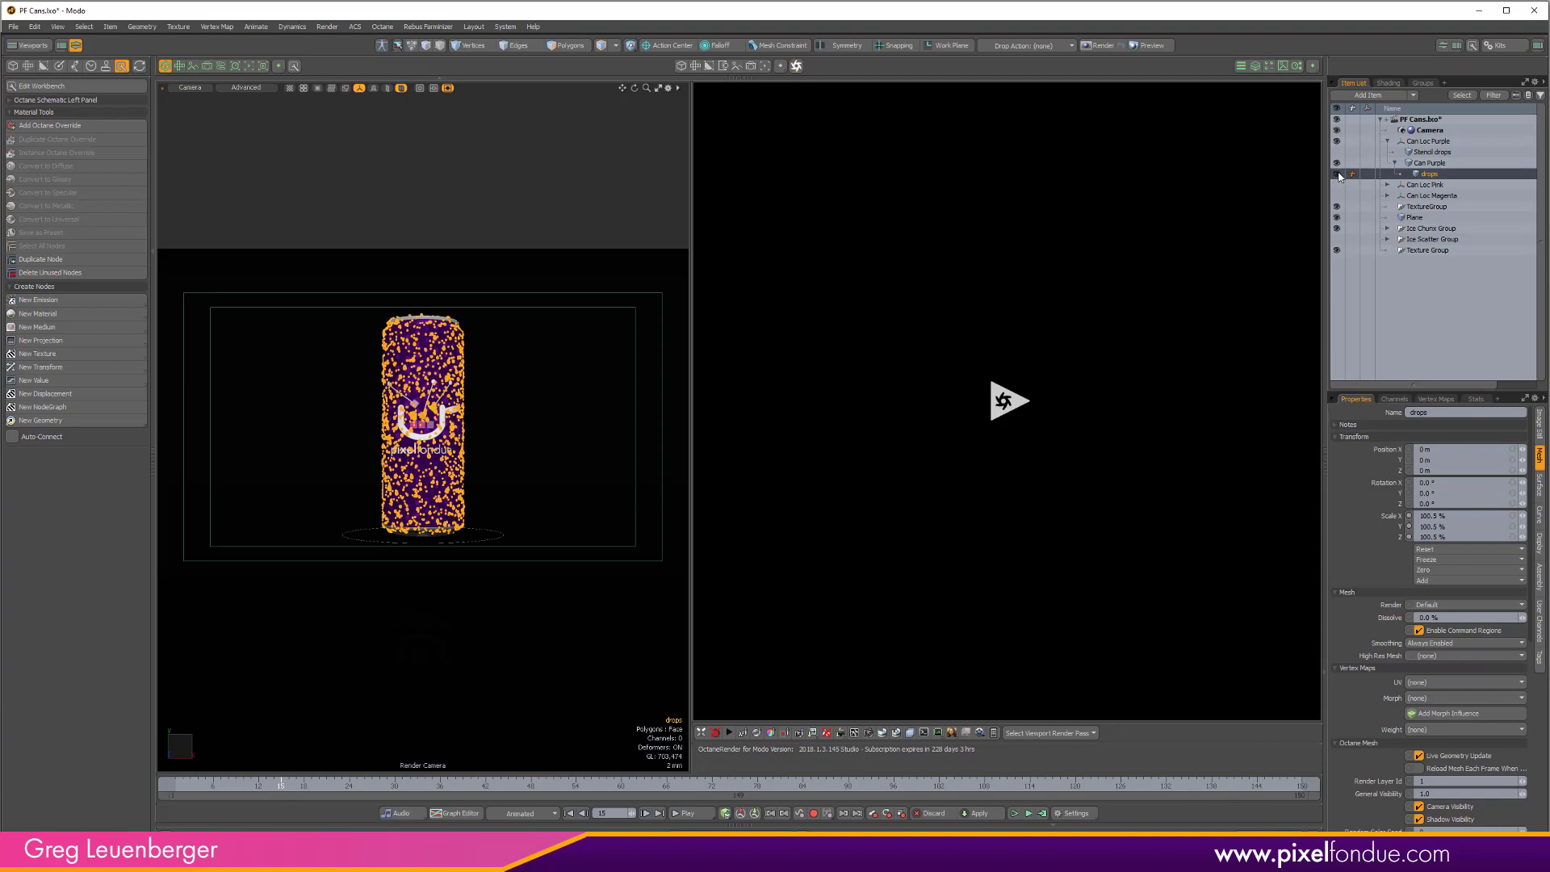
{"action": "left_click", "coordinate": [1429, 162]}
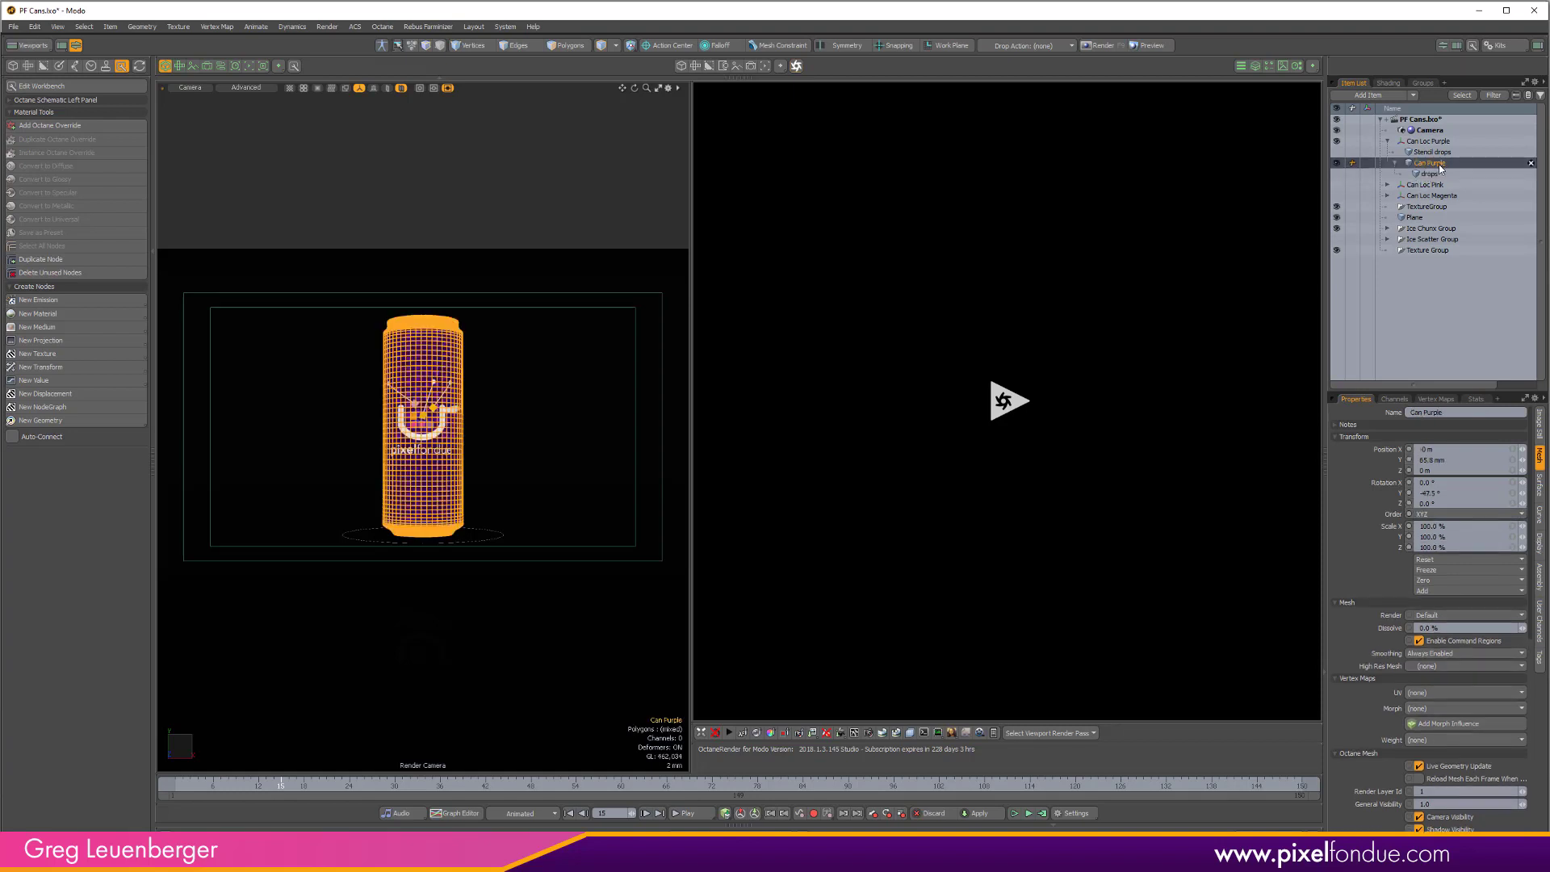
{"action": "left_click", "coordinate": [1427, 173]}
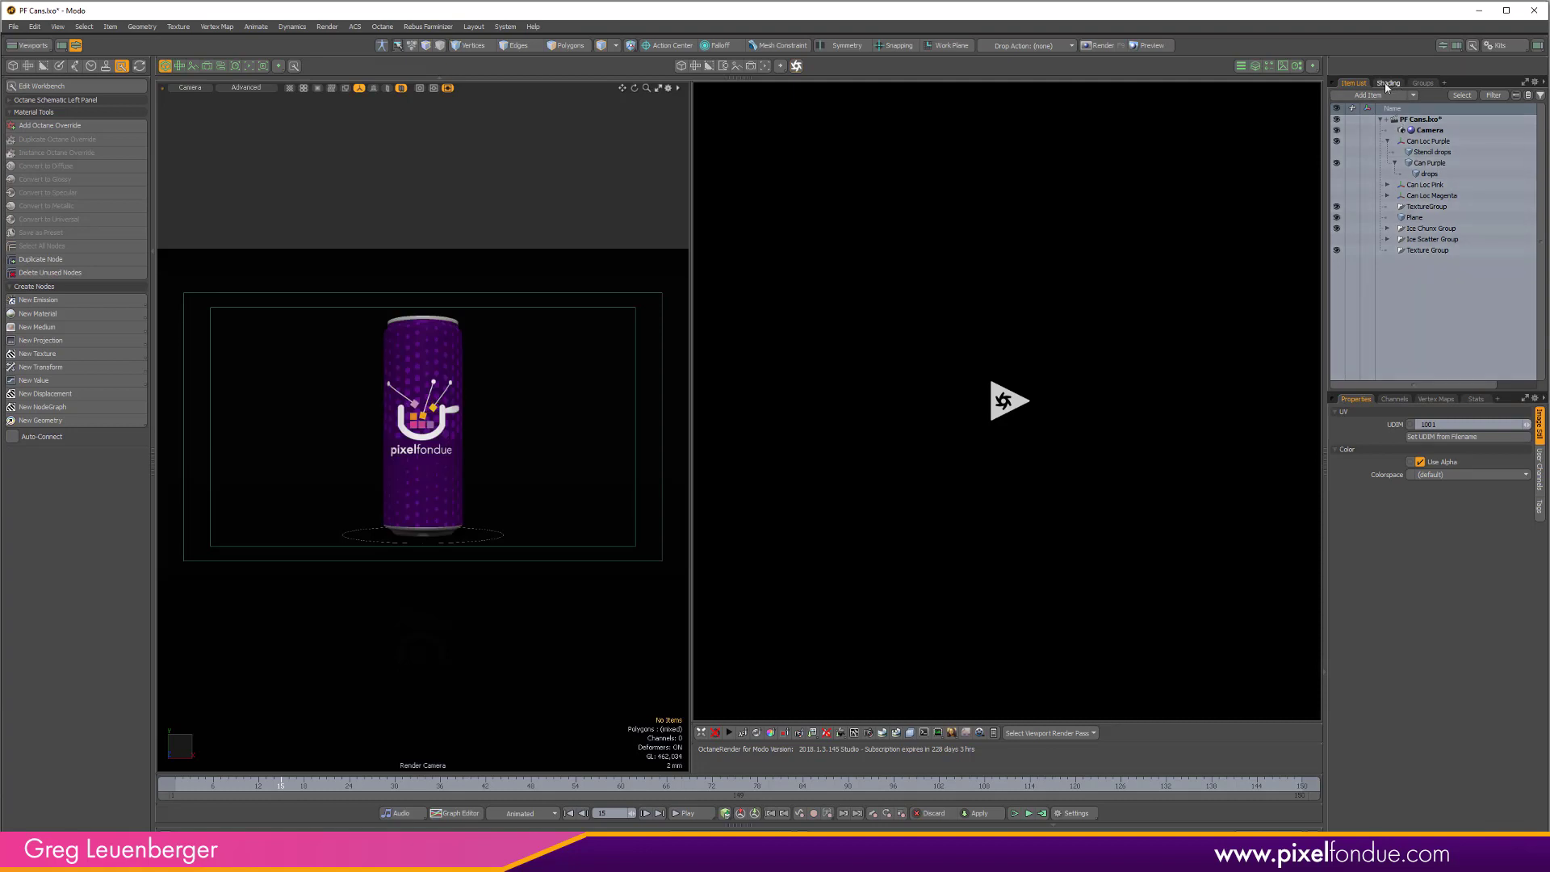
In the Environment's HDR Light Studio Connection, choose Octane as renderer and start the link
{"action": "left_click", "coordinate": [1389, 82]}
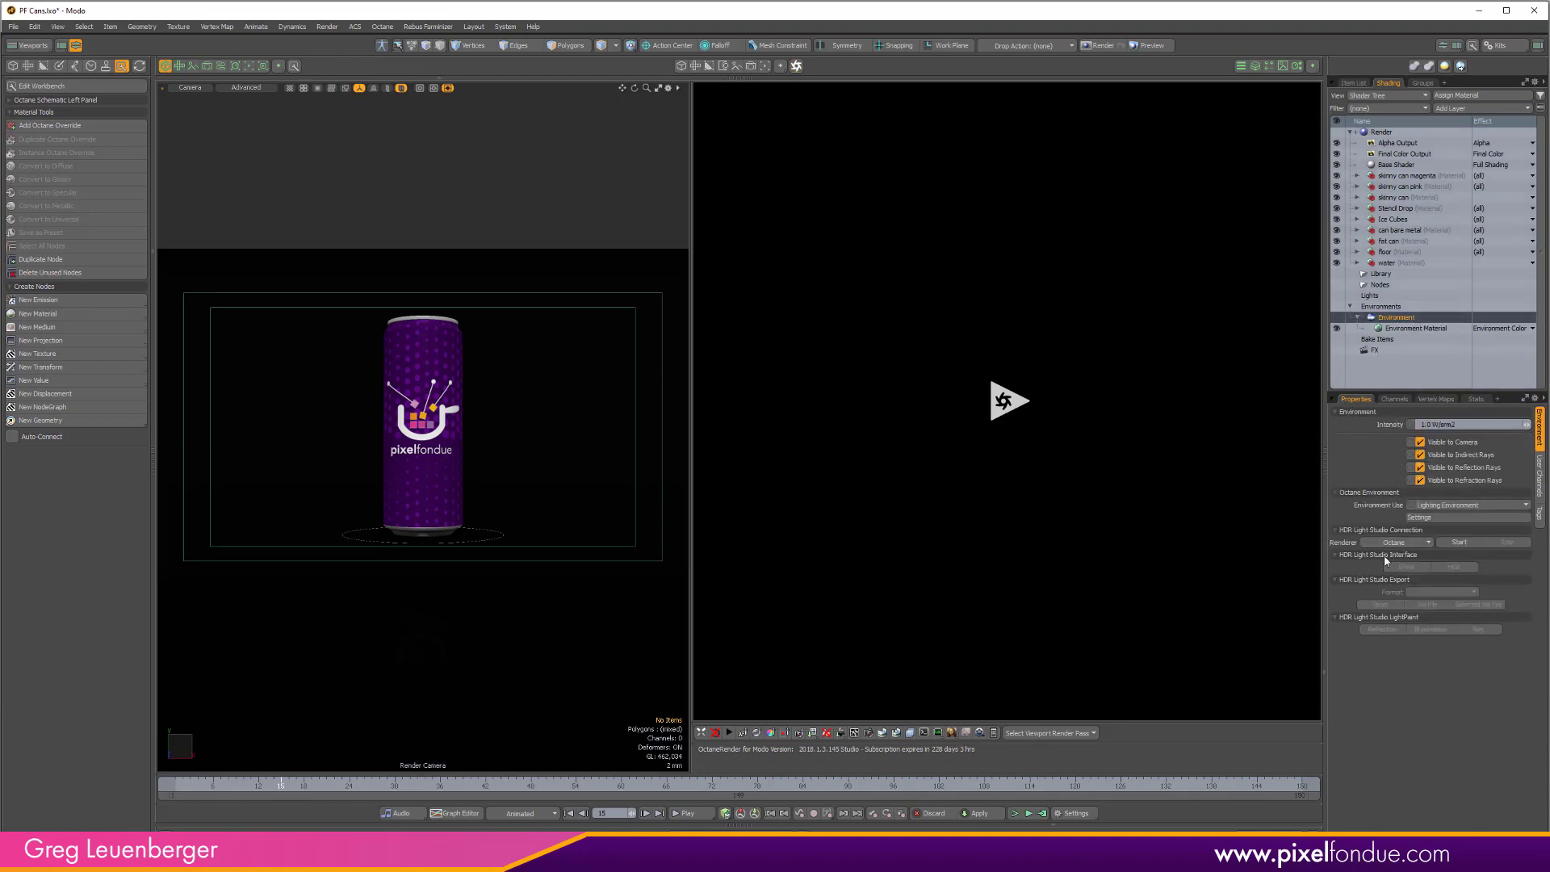
{"action": "left_click", "coordinate": [1405, 542]}
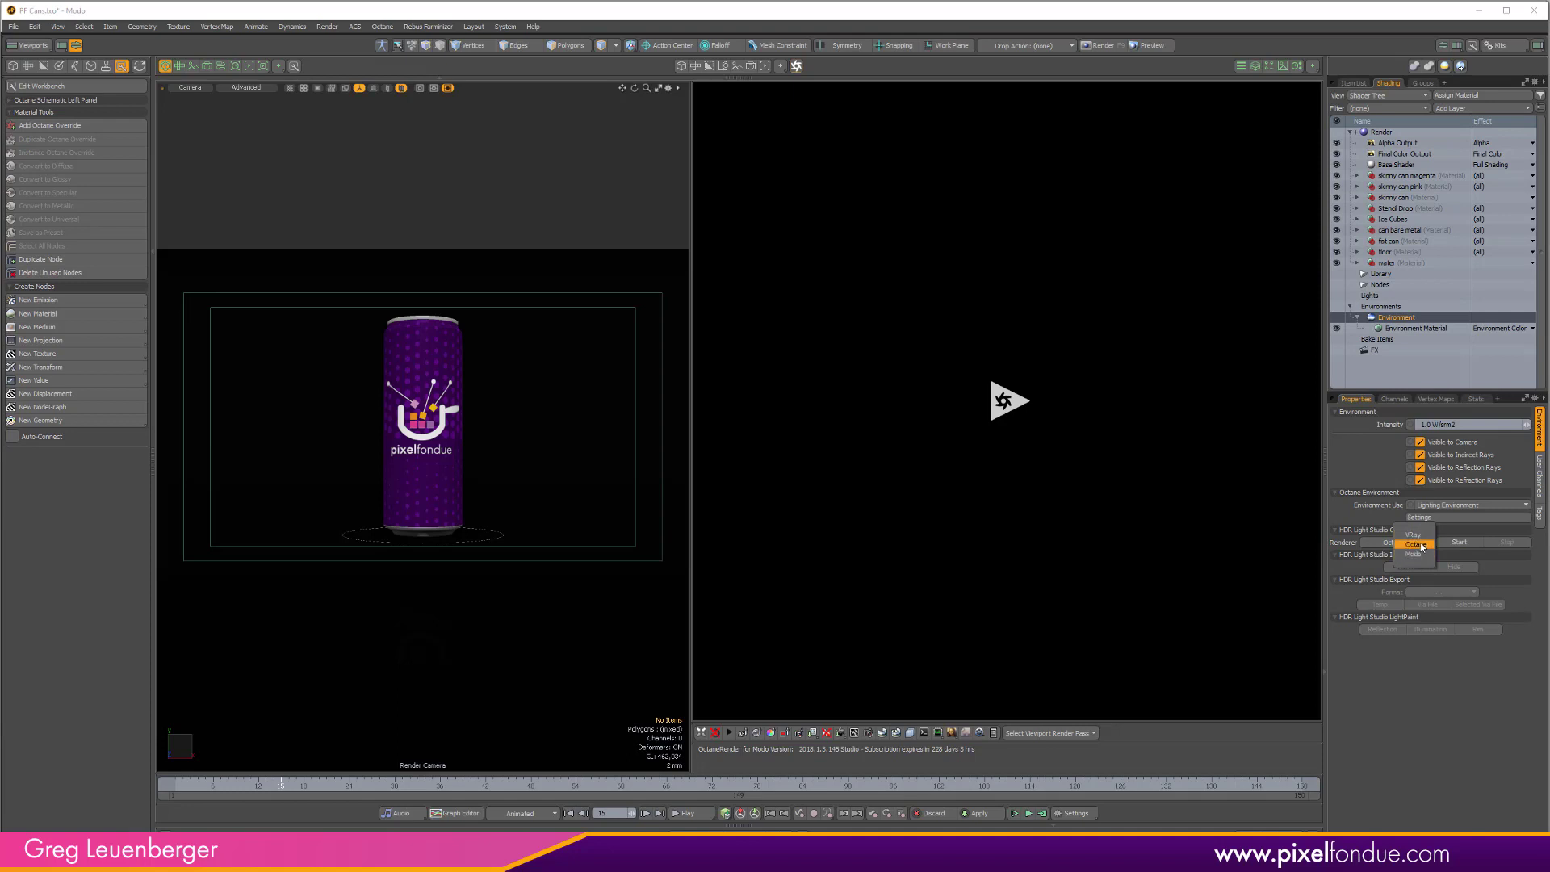
{"action": "left_click", "coordinate": [1414, 545]}
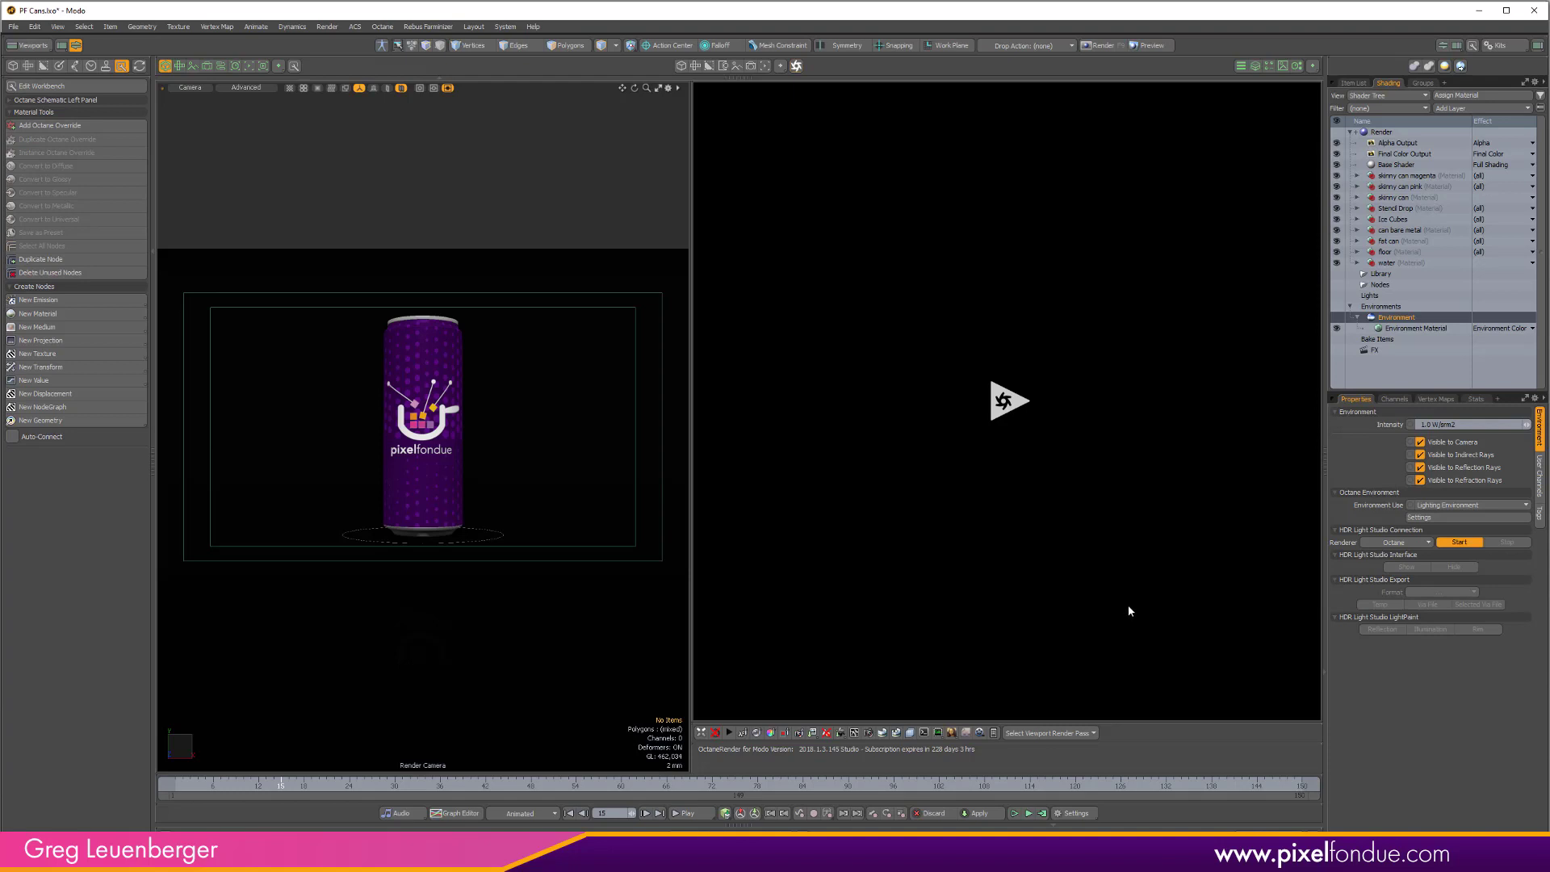
{"action": "left_click", "coordinate": [1460, 543]}
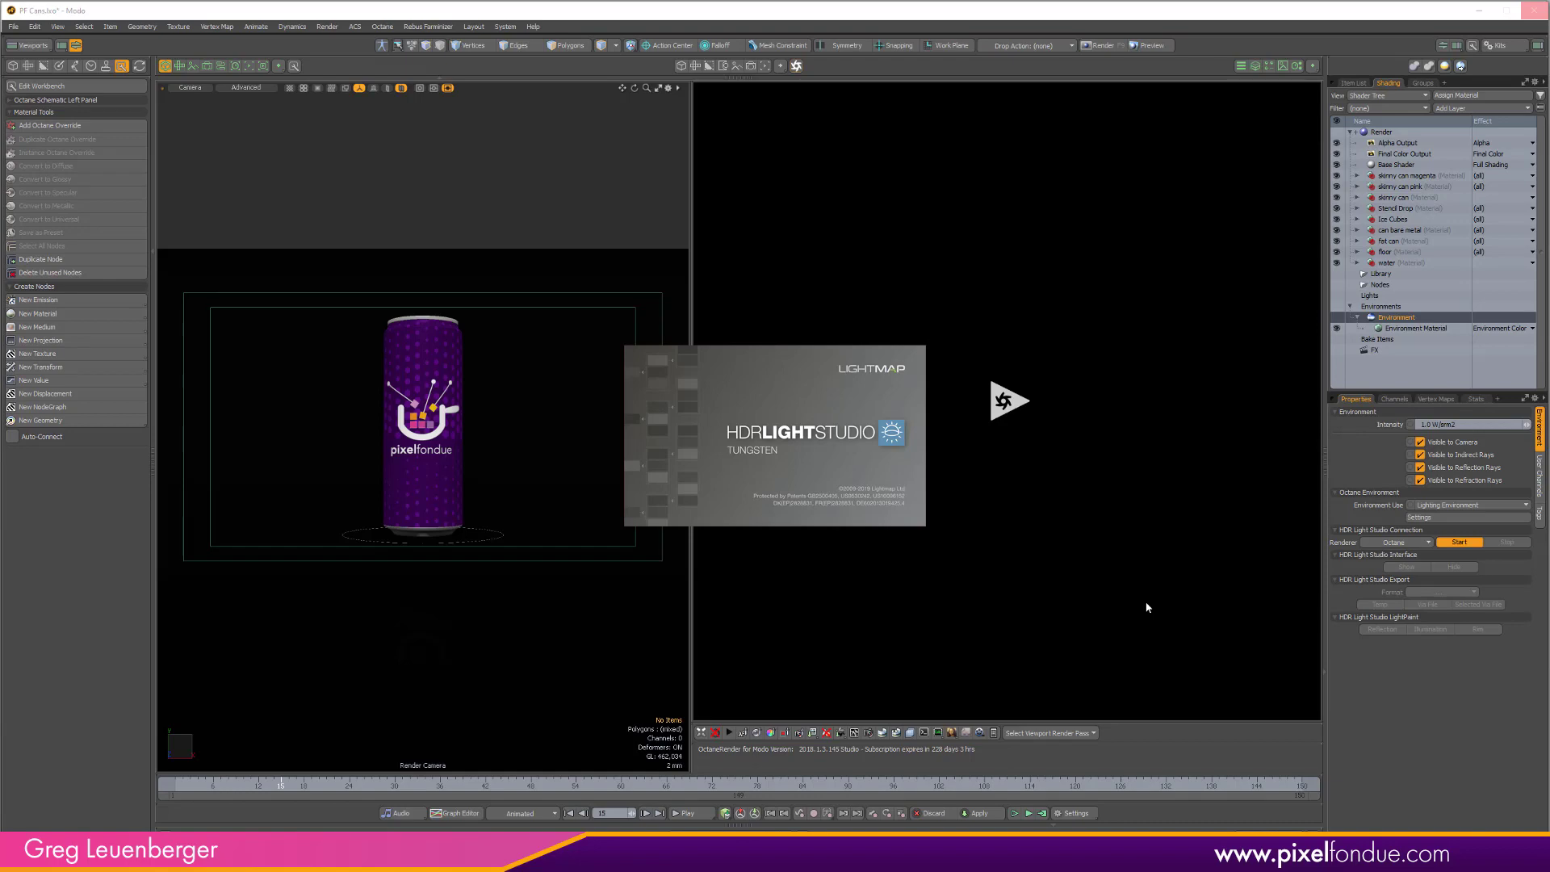
Let HDR Light Studio finish loading with its default gradient background and idle Octane render view
{"action": "left_click", "coordinate": [1459, 543]}
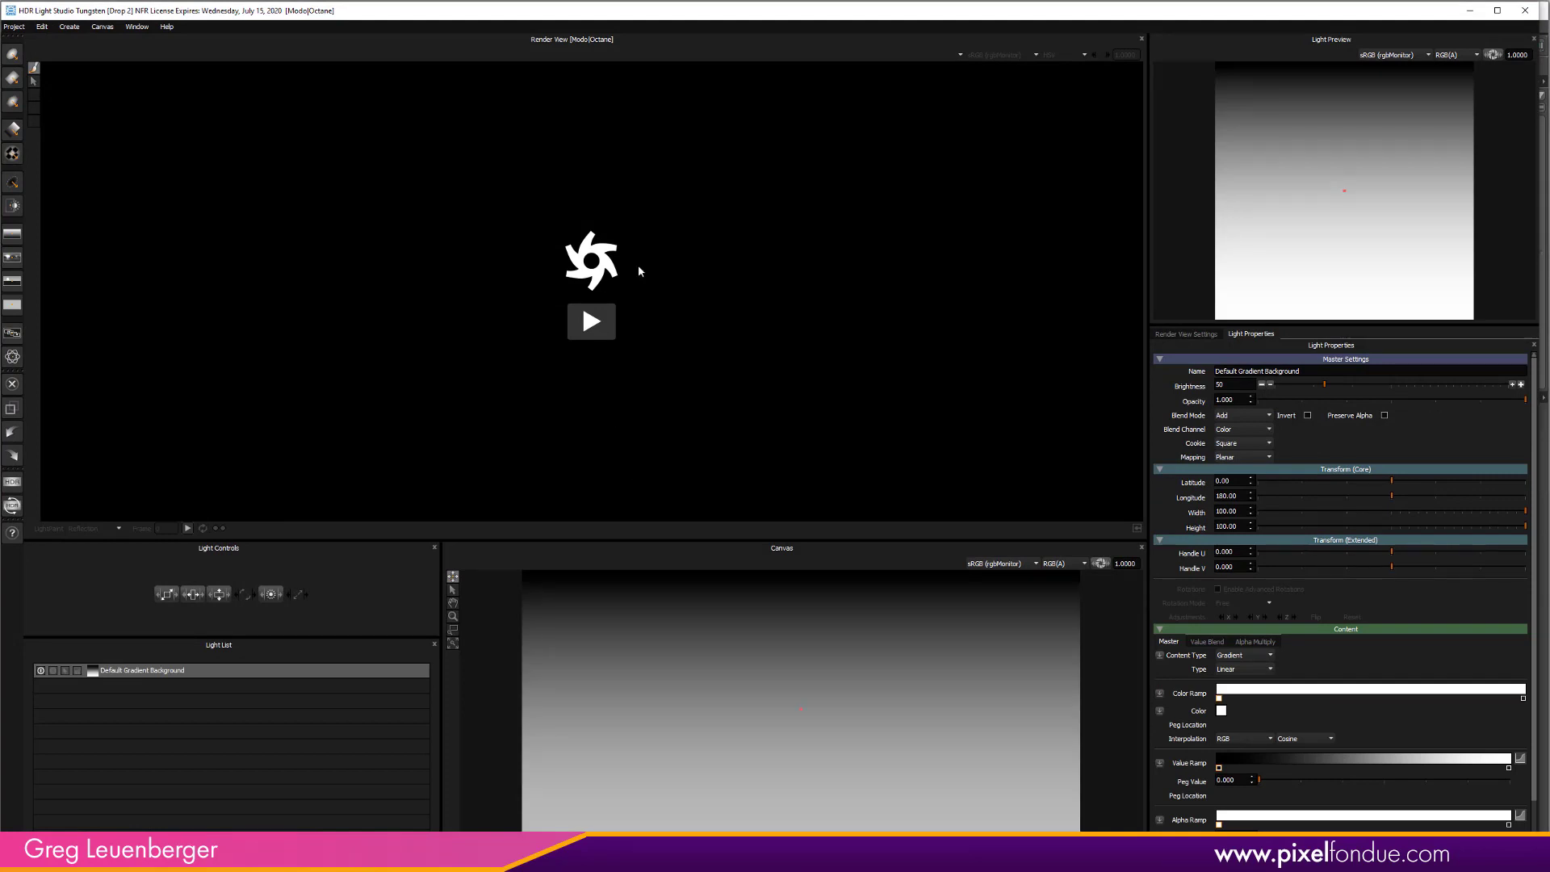
{"action": "mouse_move", "coordinate": [739, 537]}
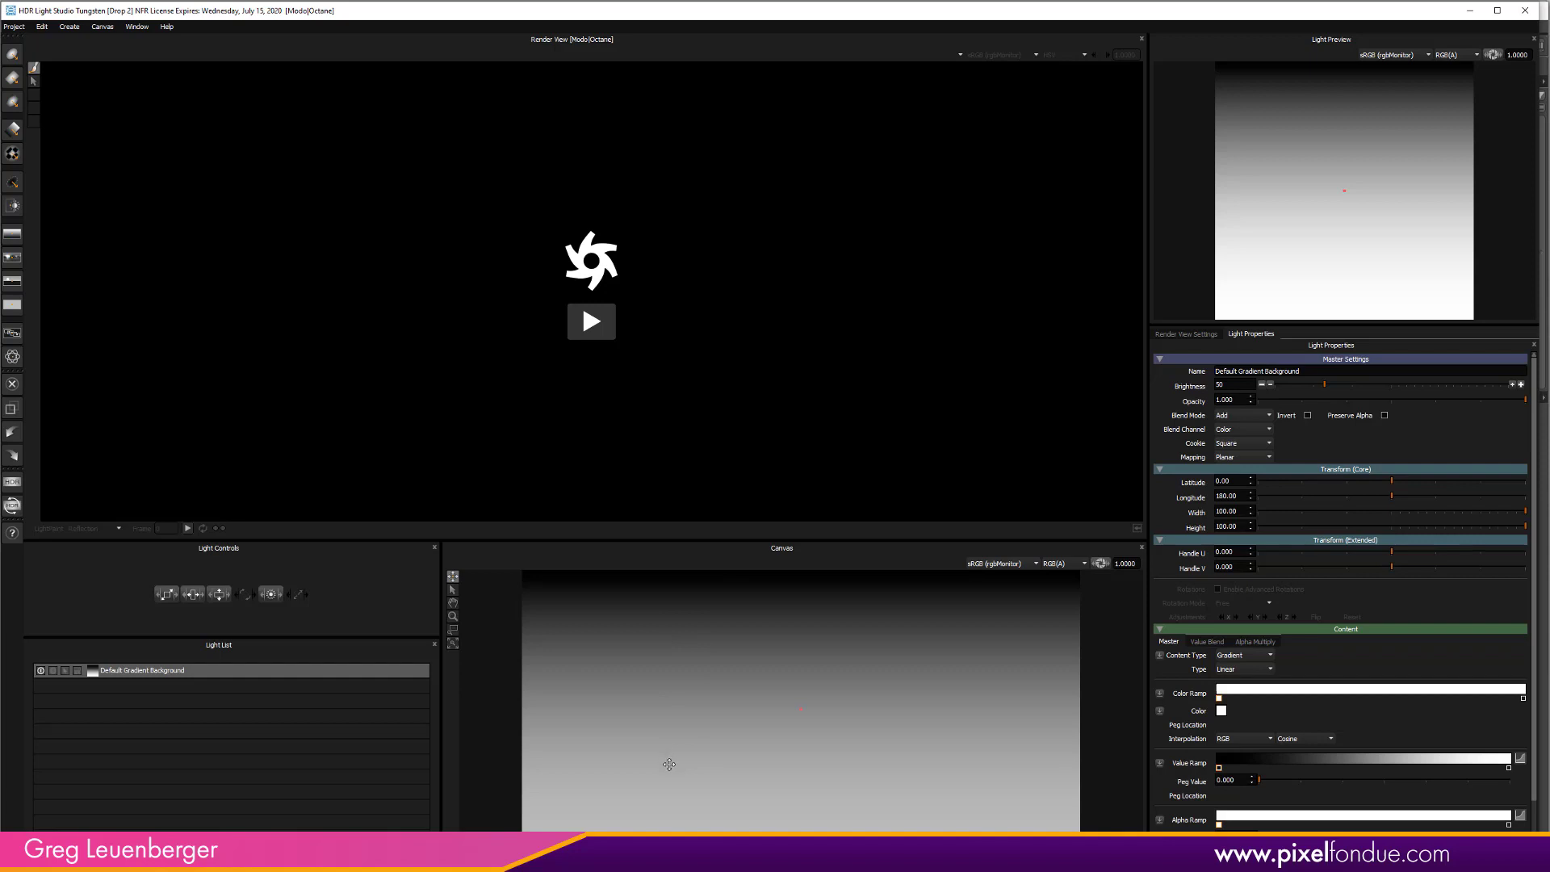
{"action": "mouse_move", "coordinate": [885, 662]}
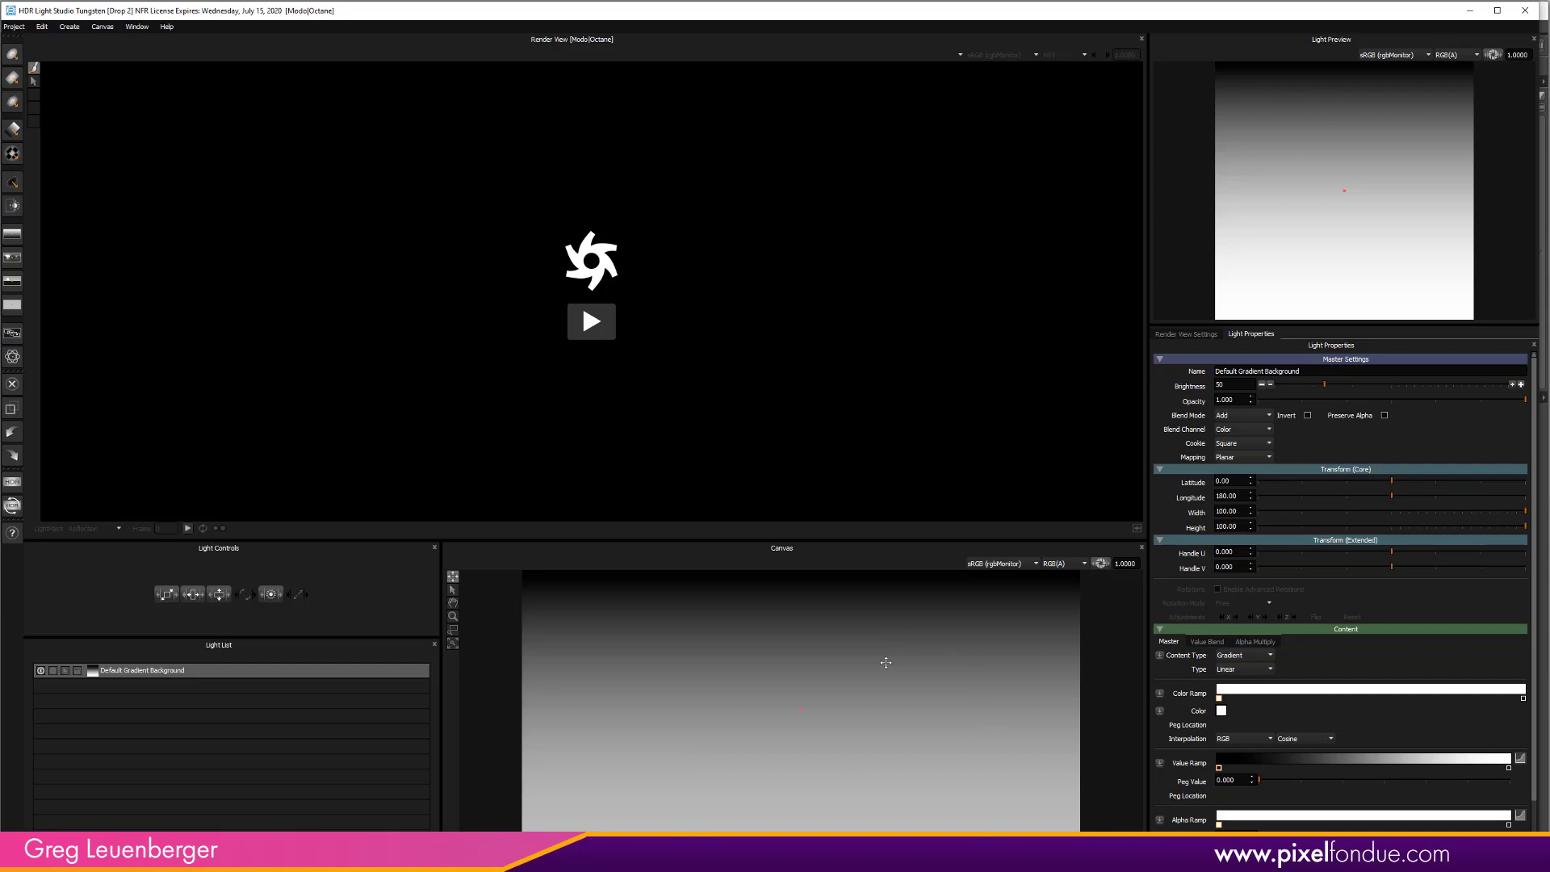
{"action": "mouse_move", "coordinate": [811, 695]}
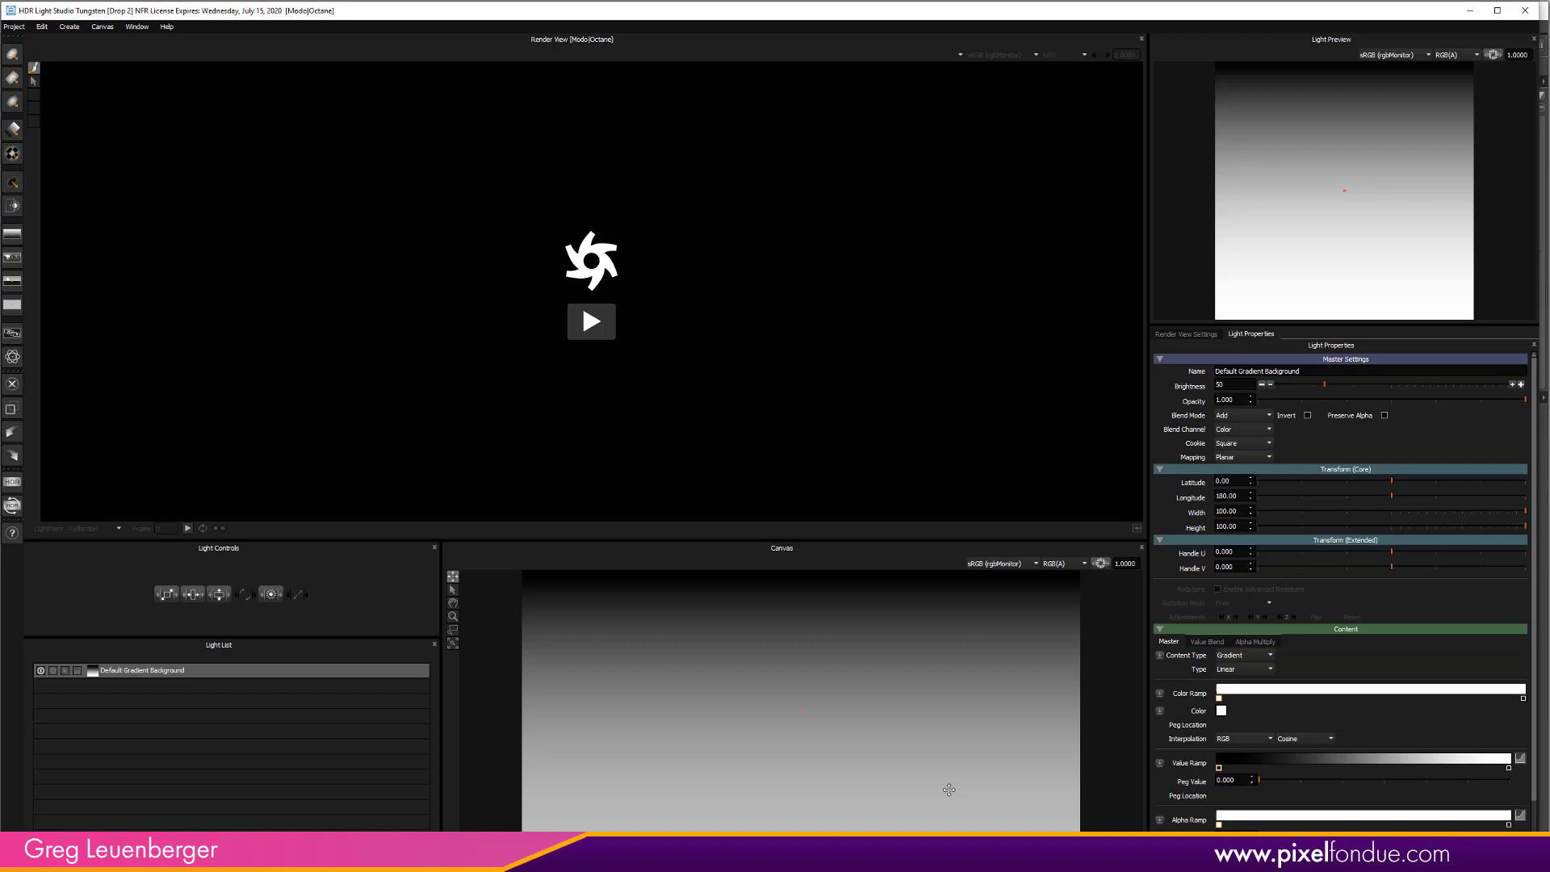
{"action": "mouse_move", "coordinate": [930, 688]}
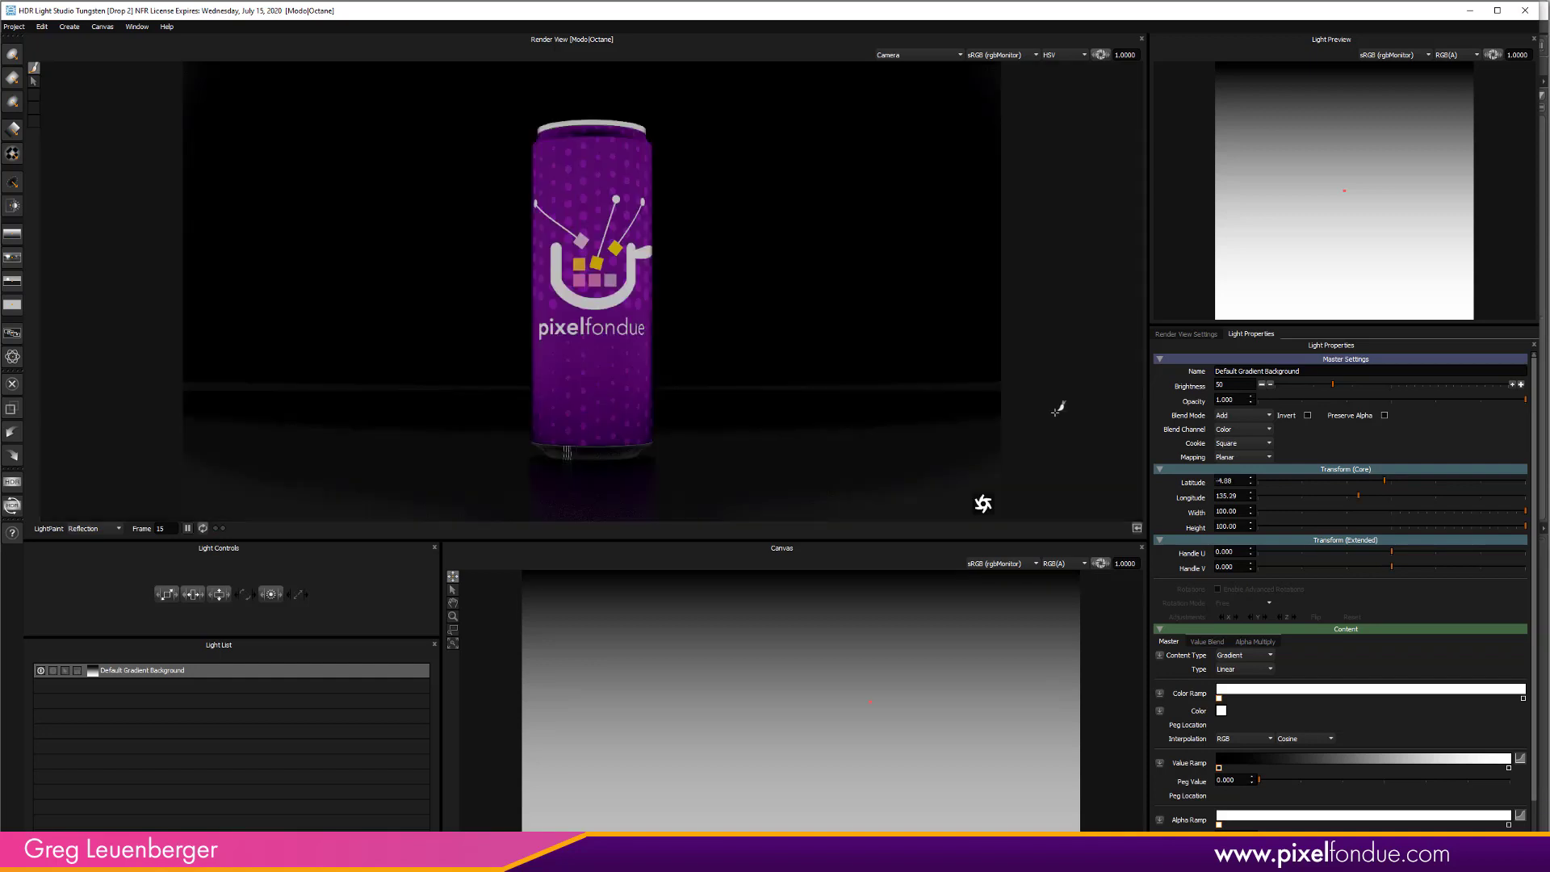
{"action": "mouse_move", "coordinate": [1082, 324]}
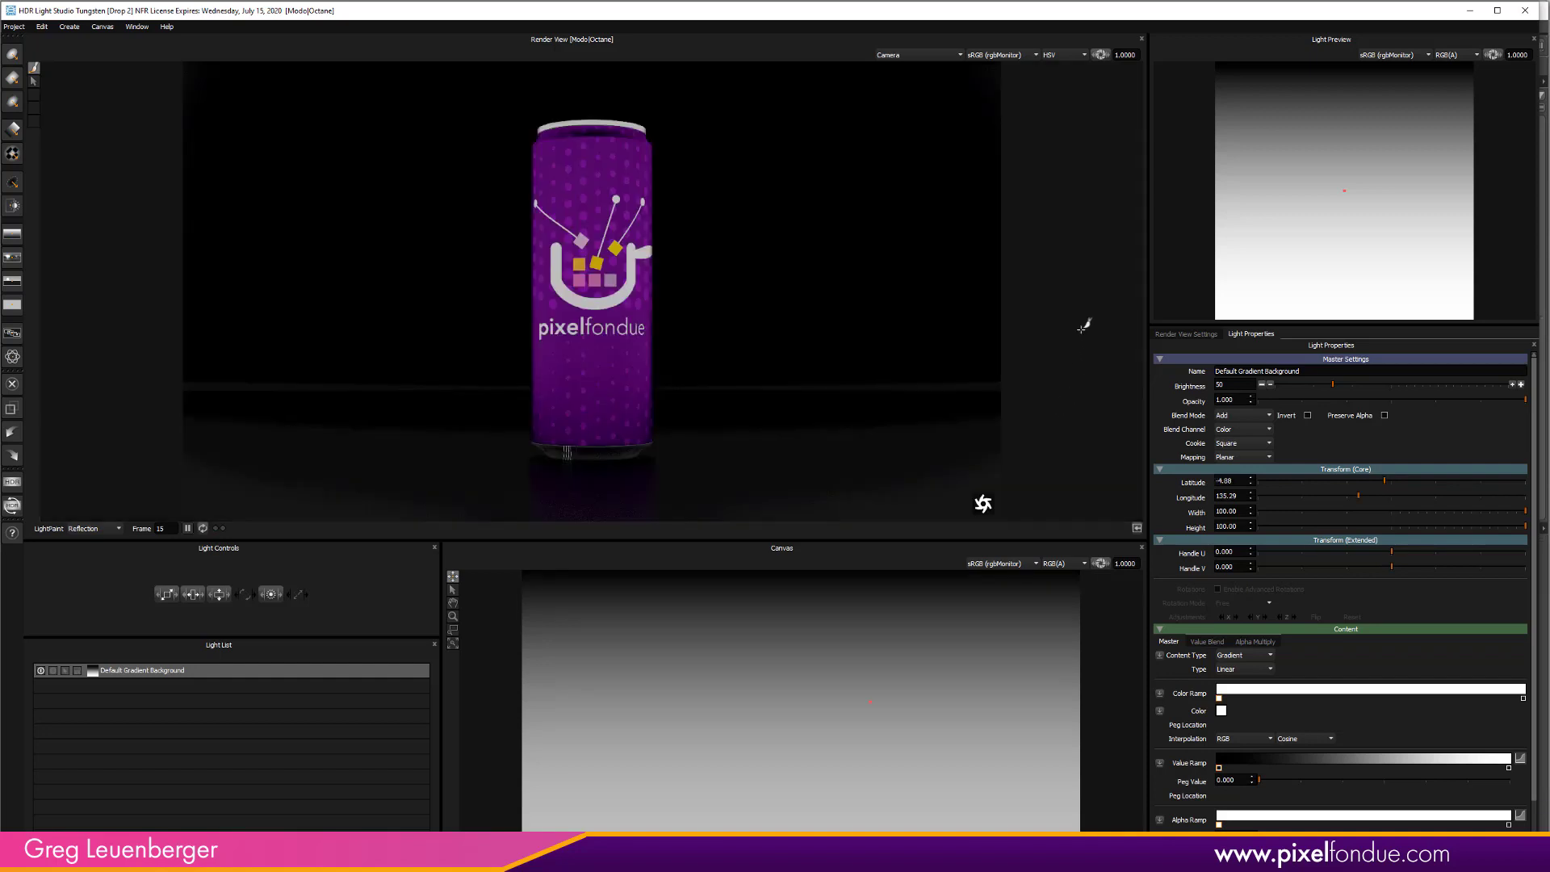
Check the render view's colour transform dropdown and leave it on sRGB
{"action": "left_click", "coordinate": [1035, 54]}
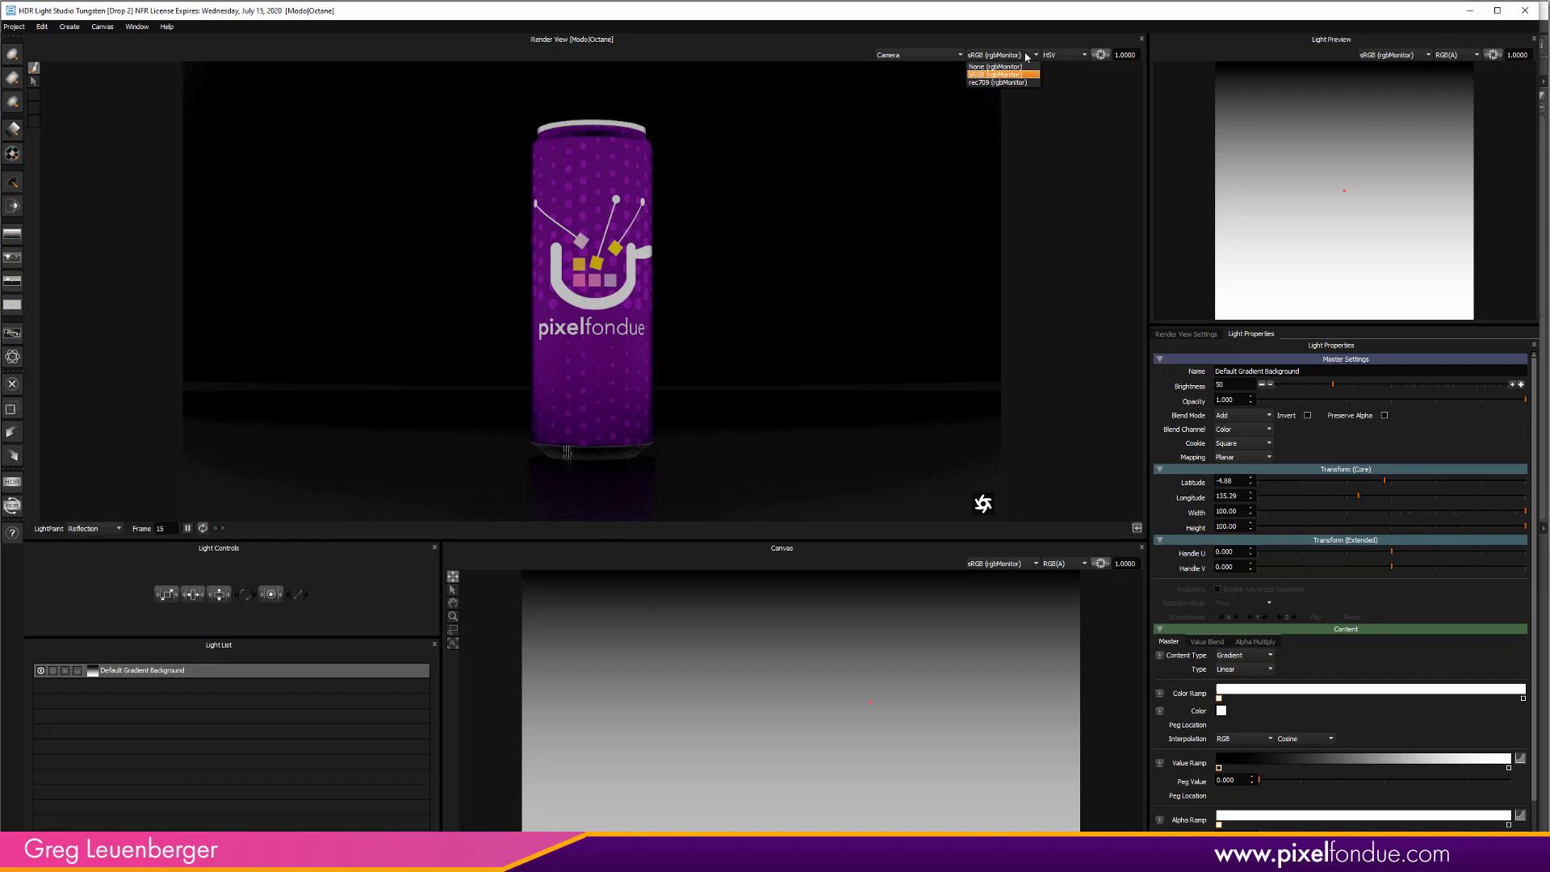
{"action": "mouse_move", "coordinate": [1031, 55]}
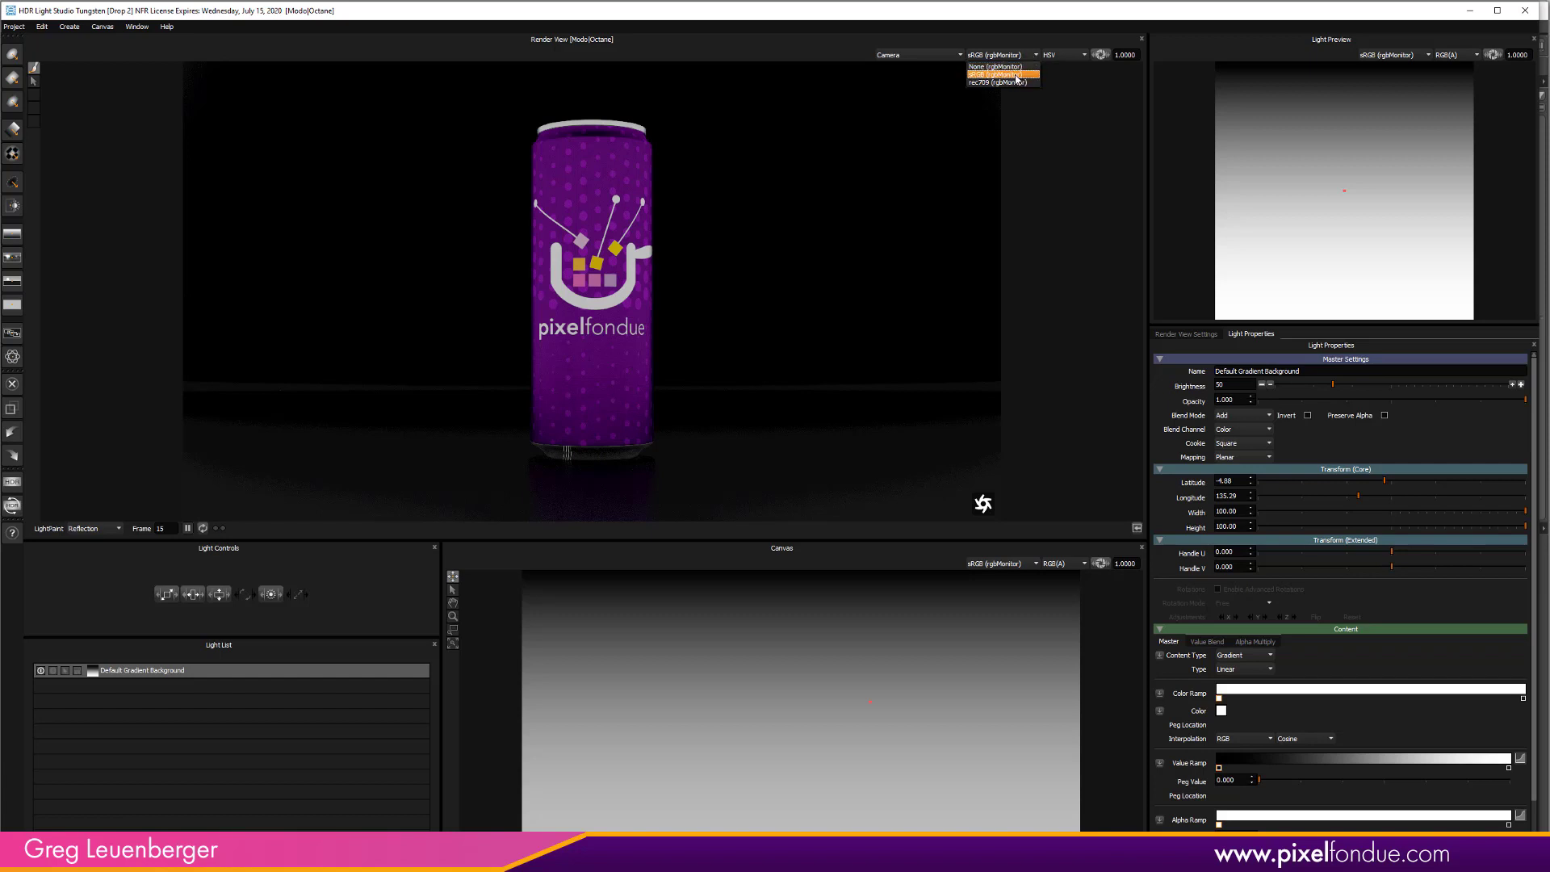
{"action": "left_click", "coordinate": [1001, 75]}
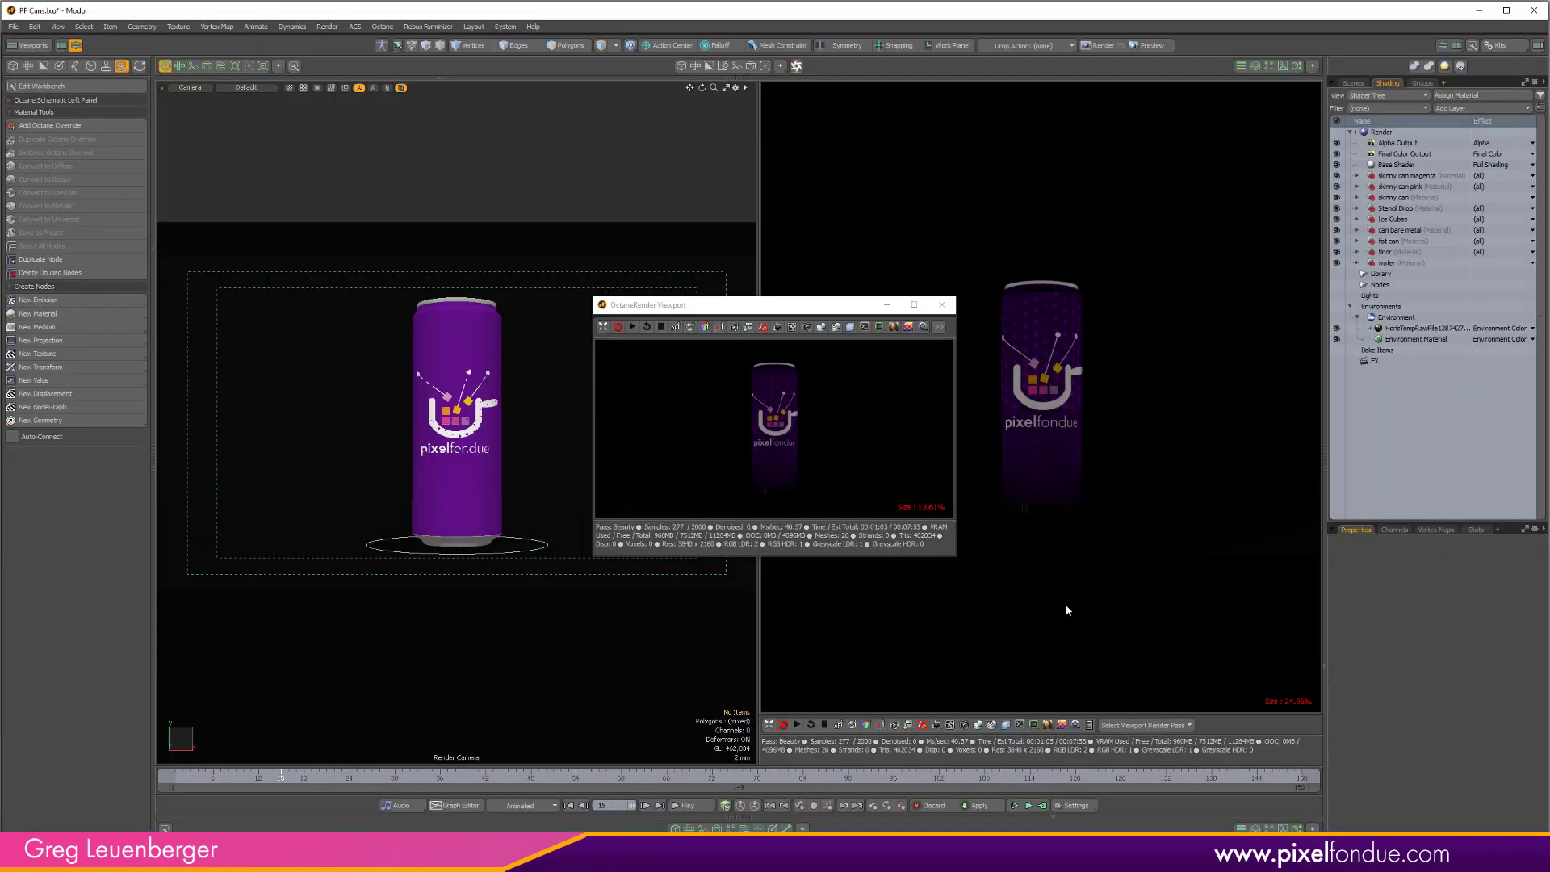
{"action": "mouse_move", "coordinate": [1075, 583]}
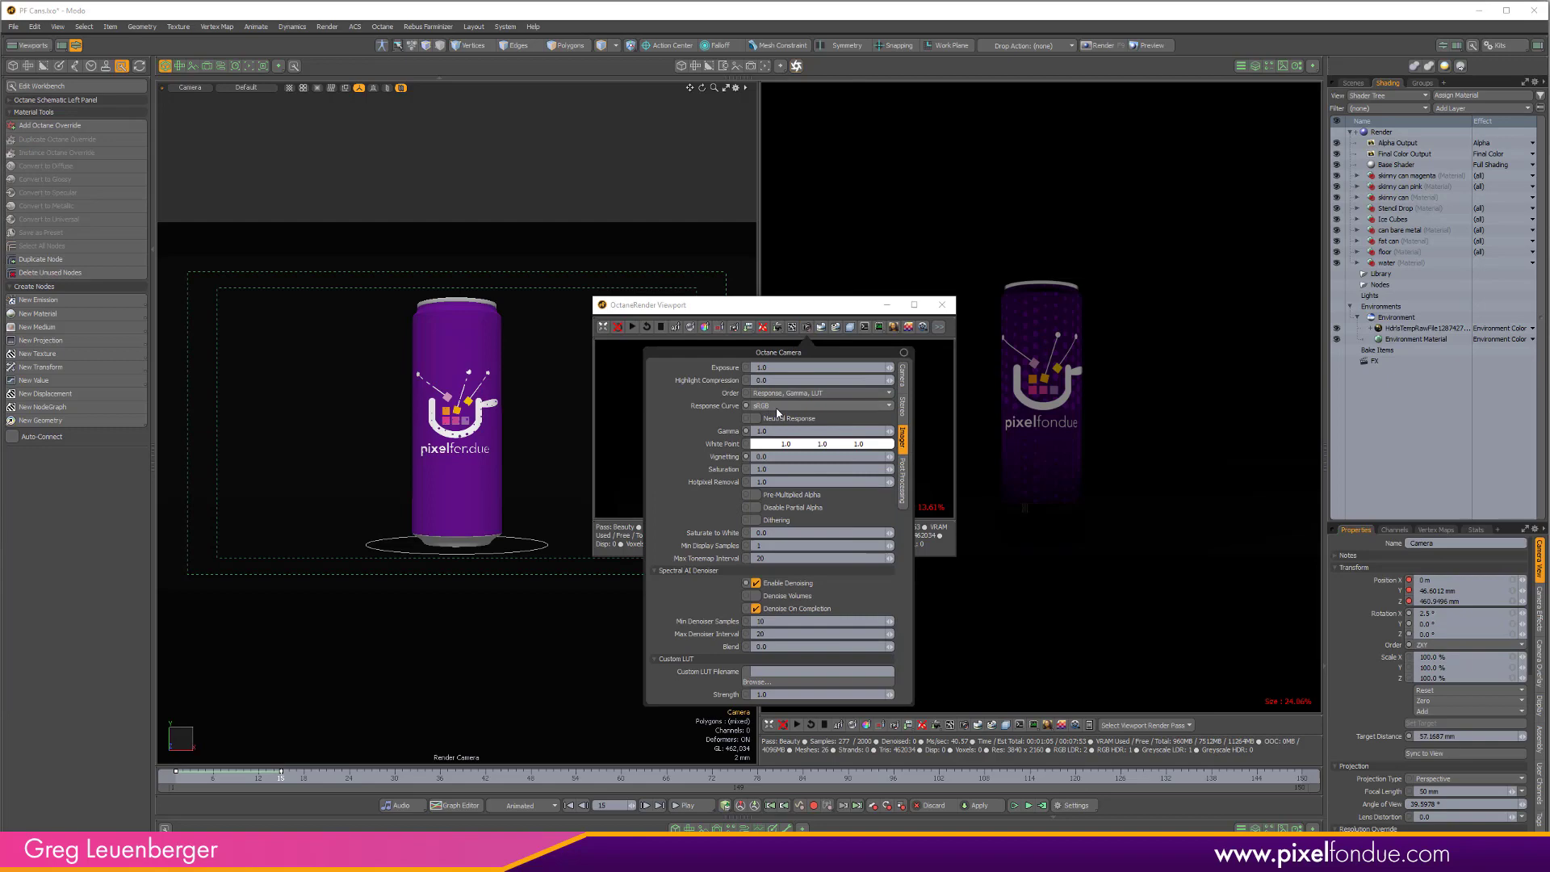
{"action": "left_click", "coordinate": [817, 405]}
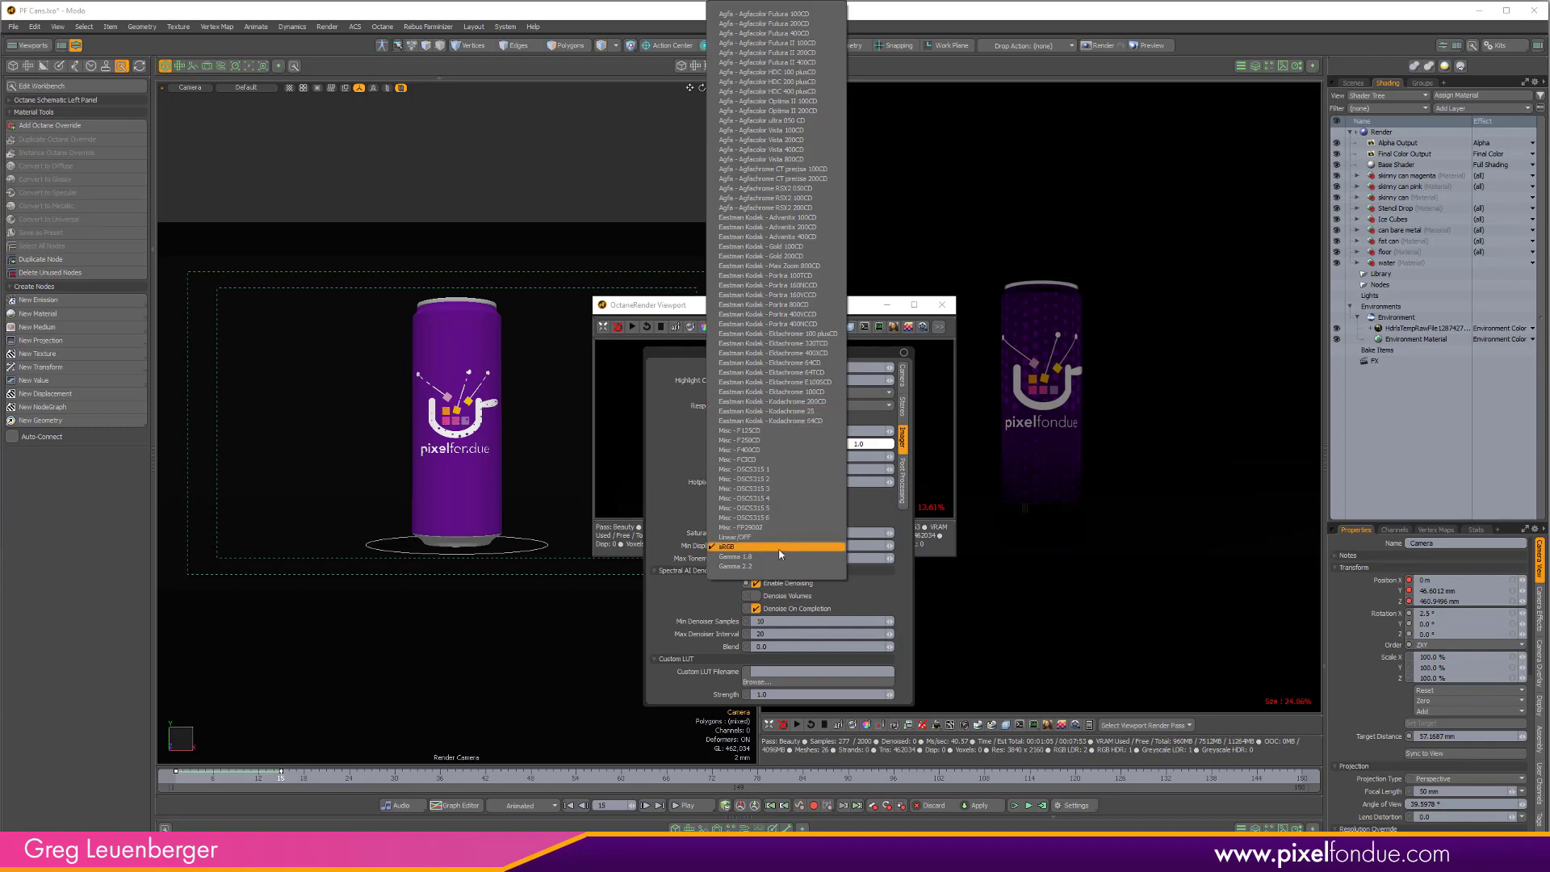
{"action": "left_click", "coordinate": [726, 546]}
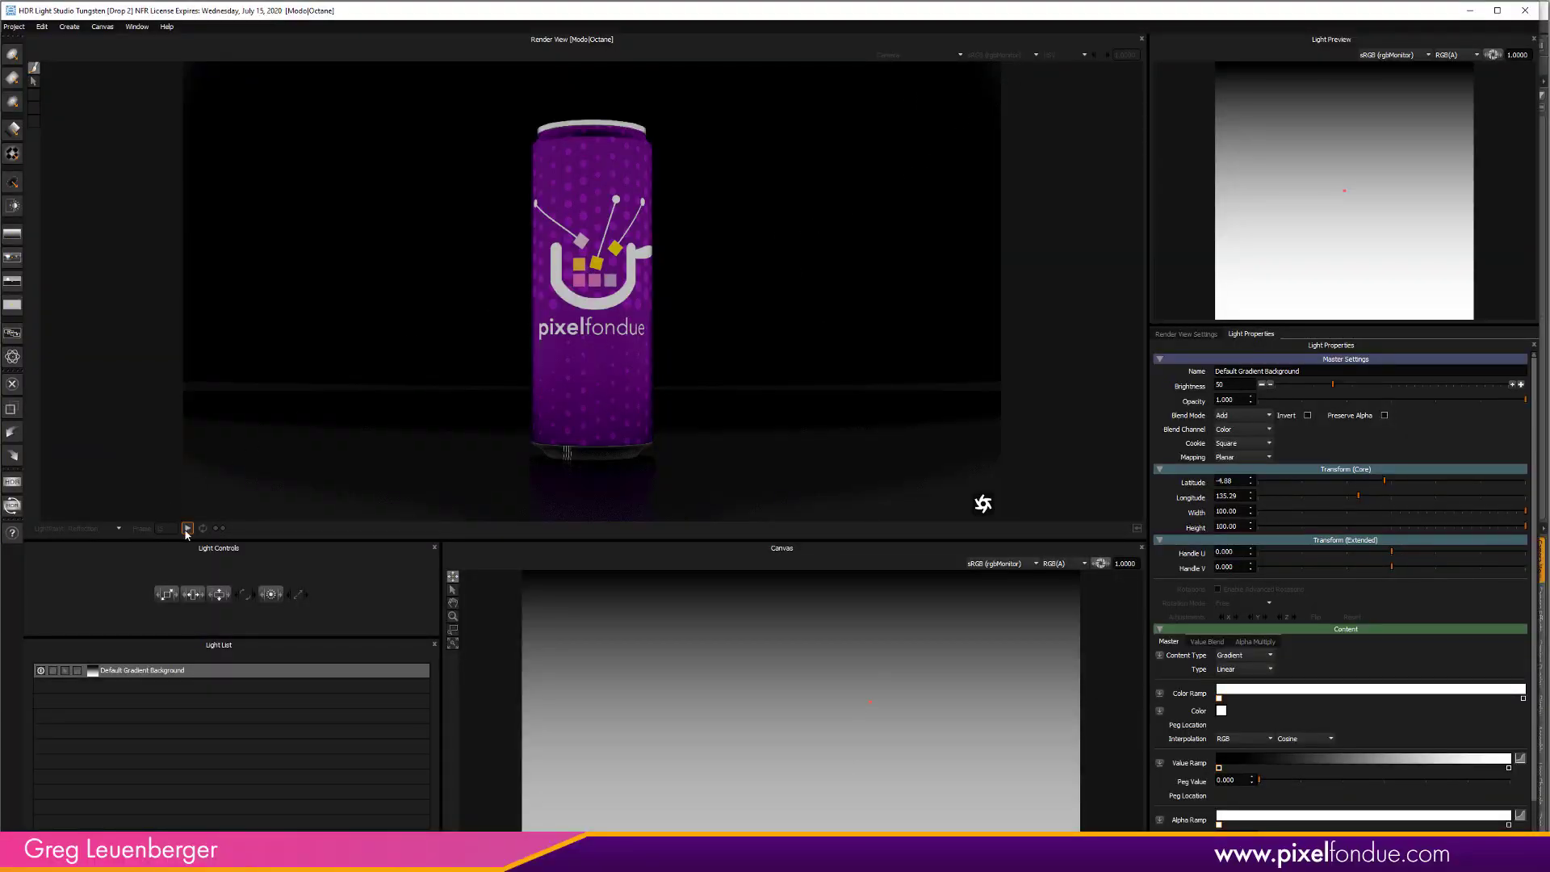
Switch the render view colour transform from sRGB to None (rgbMonitor)
{"action": "left_click", "coordinate": [998, 55]}
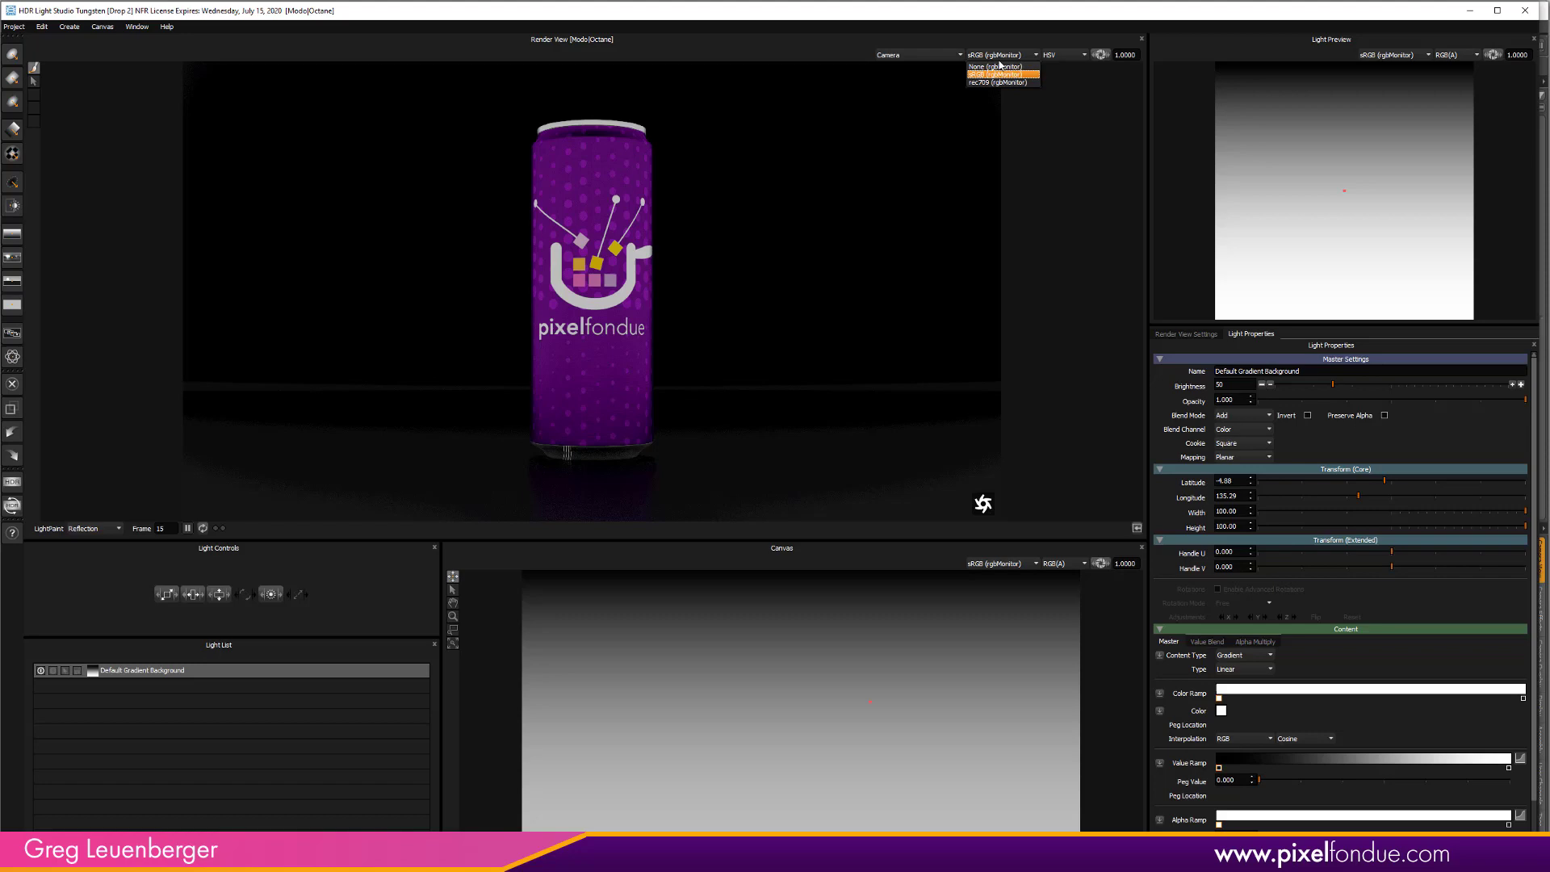
{"action": "left_click", "coordinate": [991, 66]}
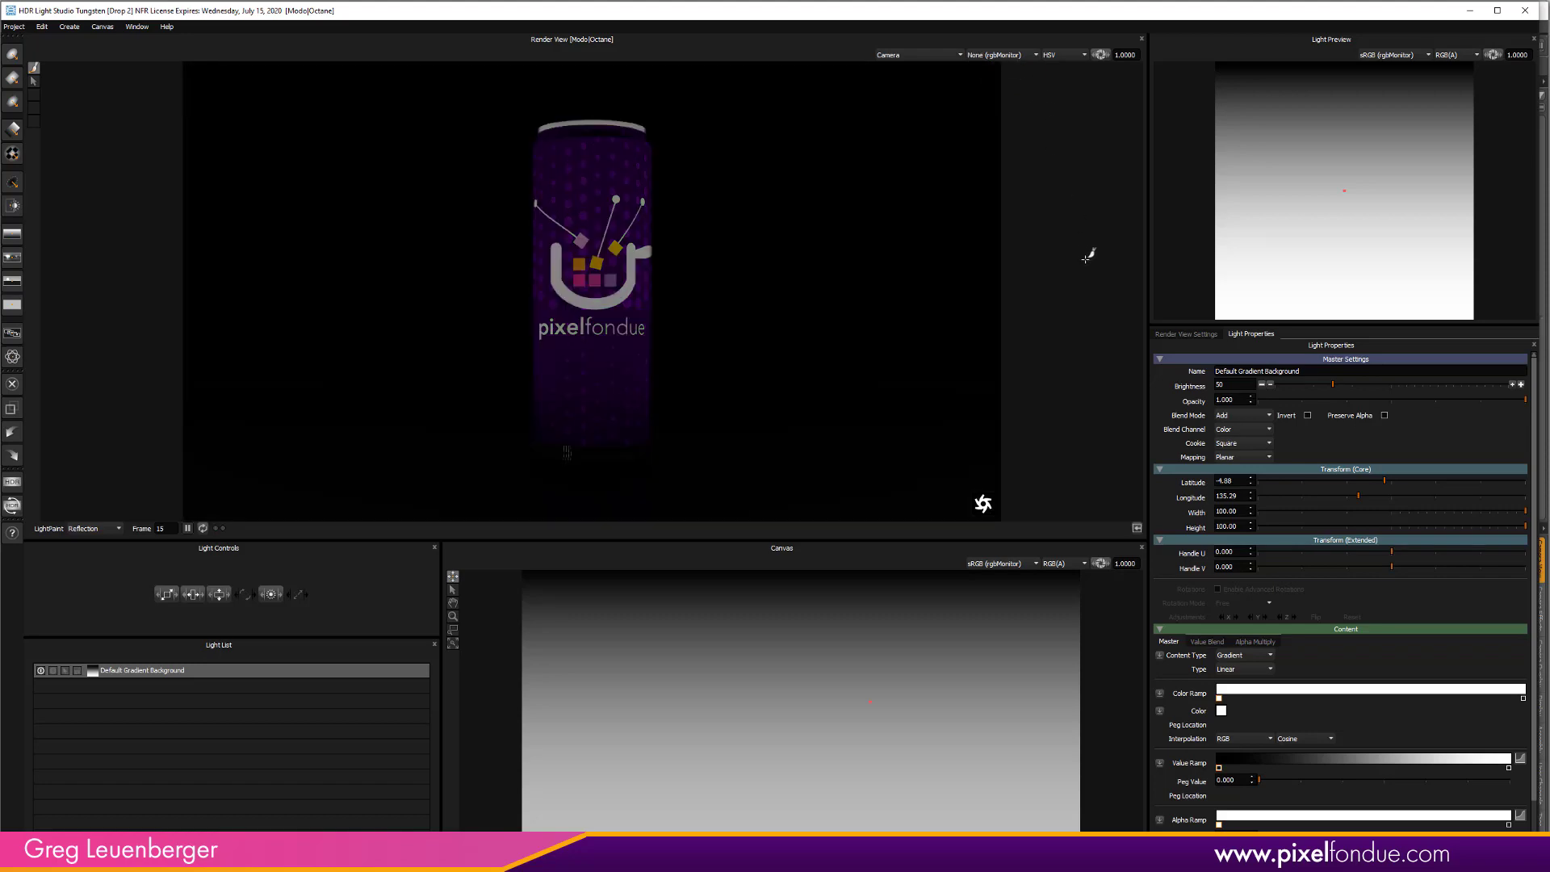
{"action": "mouse_move", "coordinate": [1078, 257]}
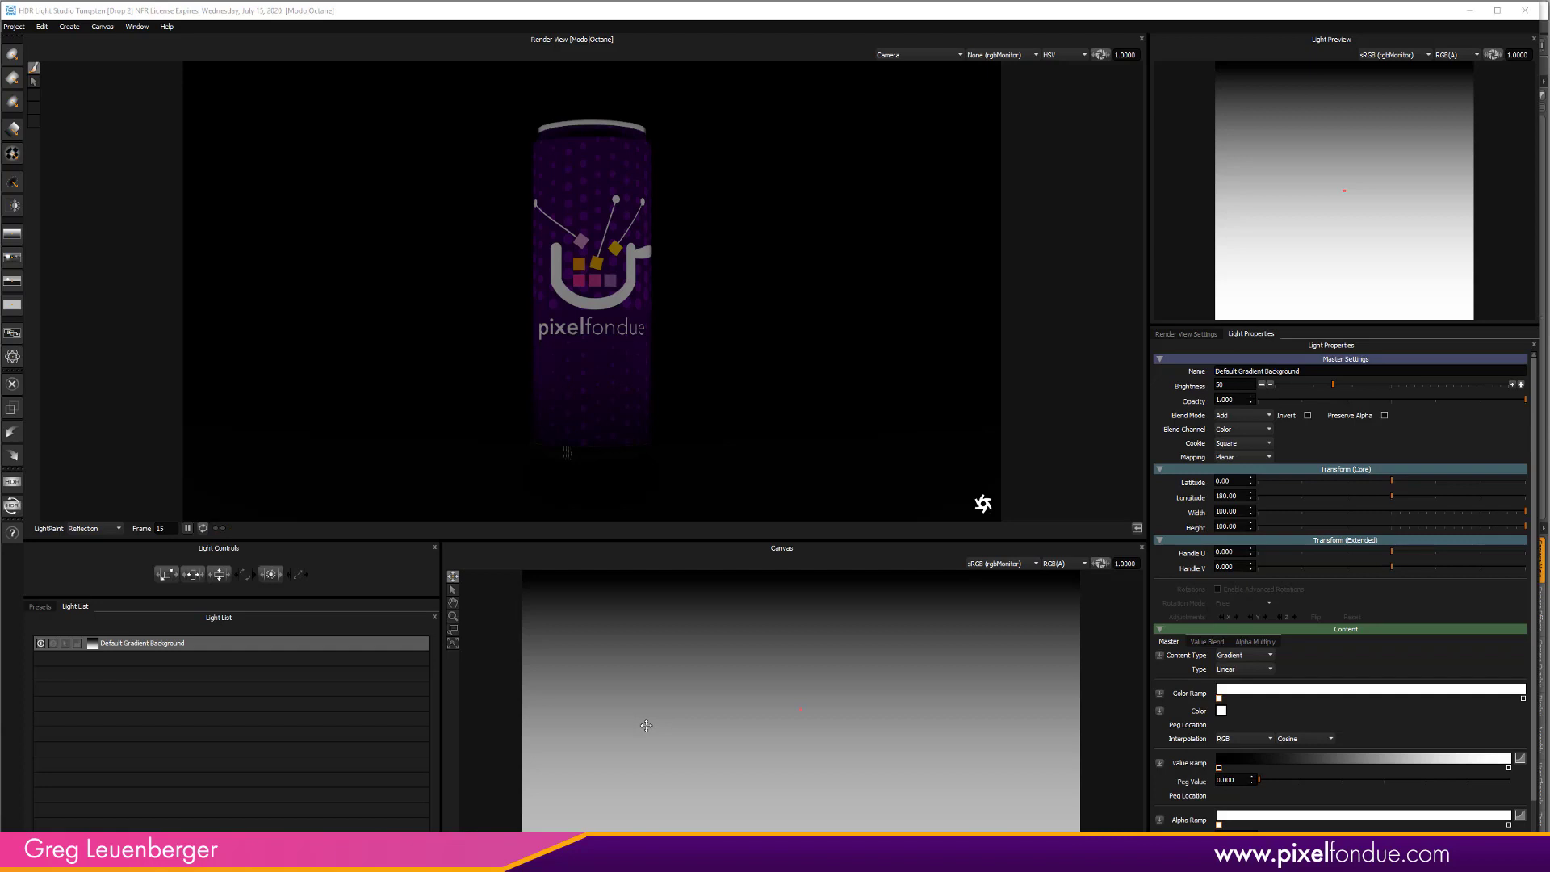
{"action": "mouse_move", "coordinate": [1326, 717]}
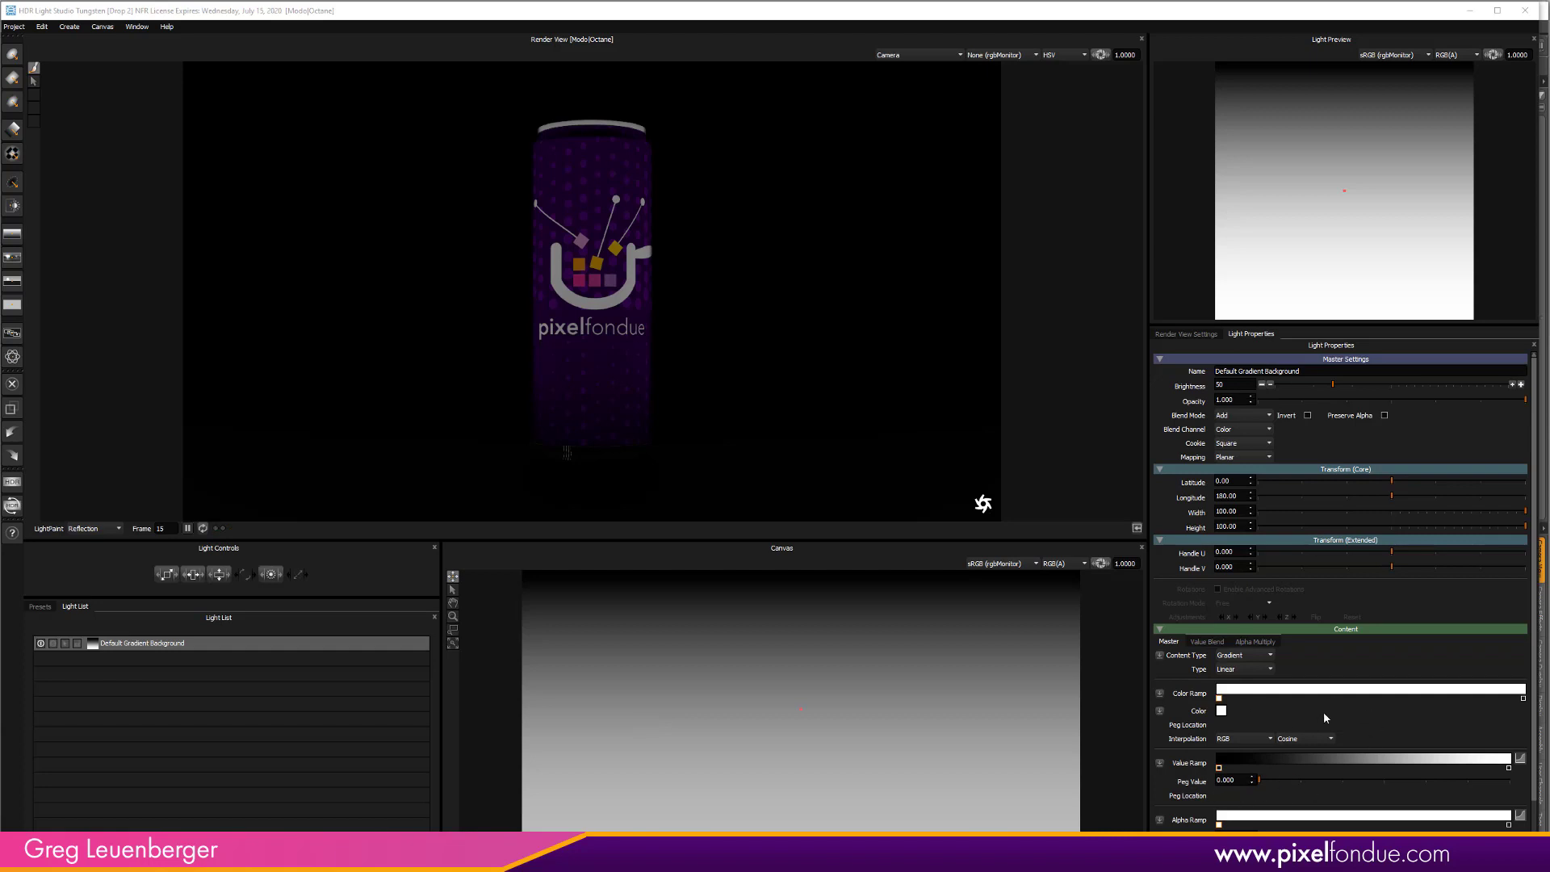
{"action": "mouse_move", "coordinate": [1215, 723]}
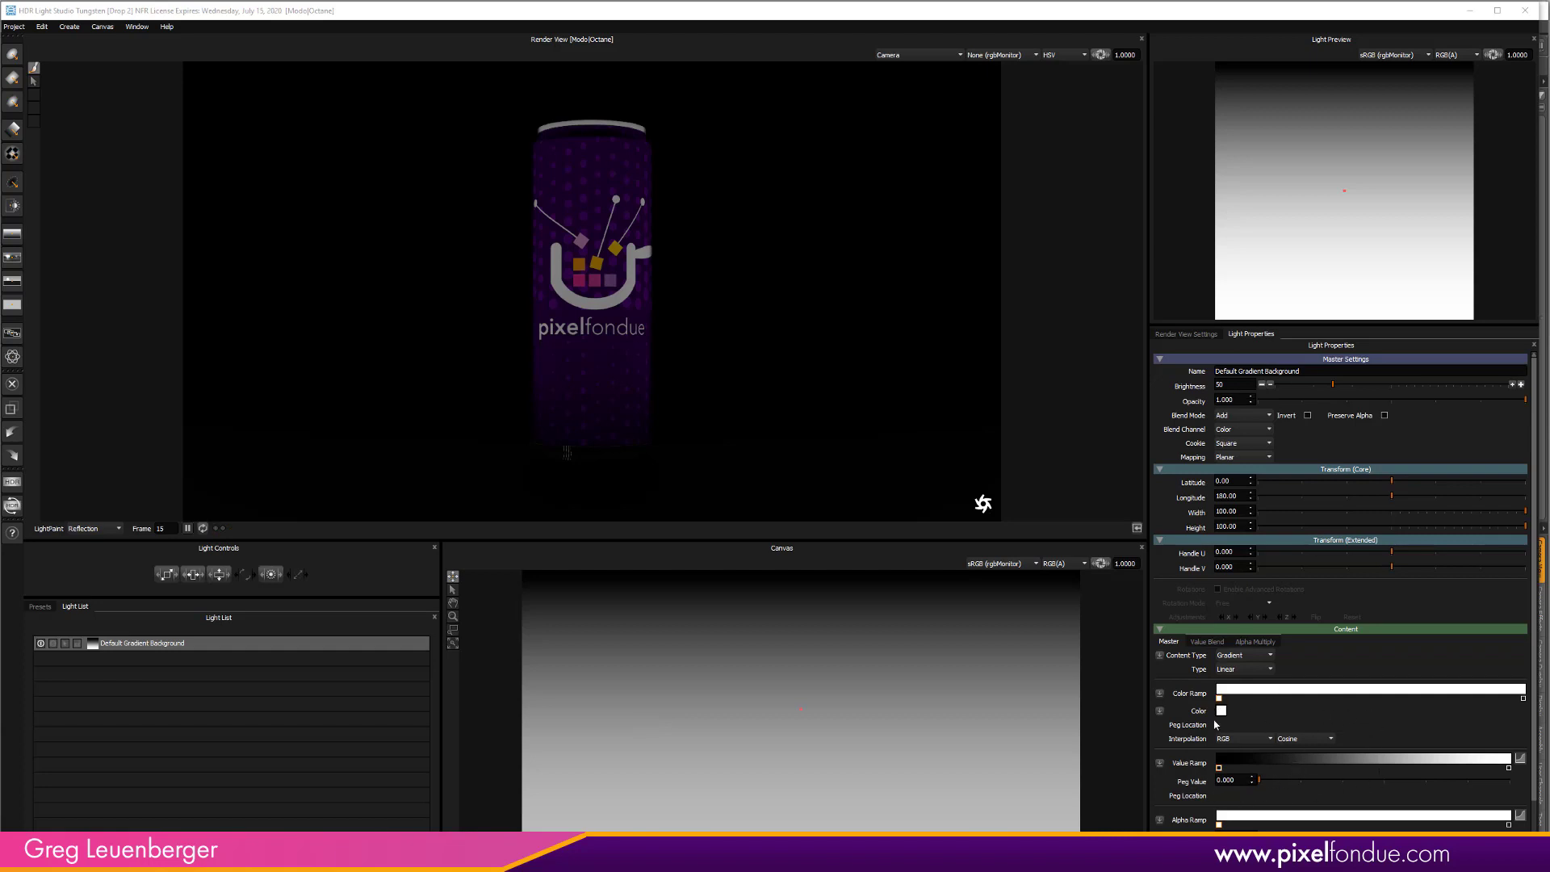
Add a peg to the background's value ramp and lower its brightness value
{"action": "left_click", "coordinate": [1221, 711]}
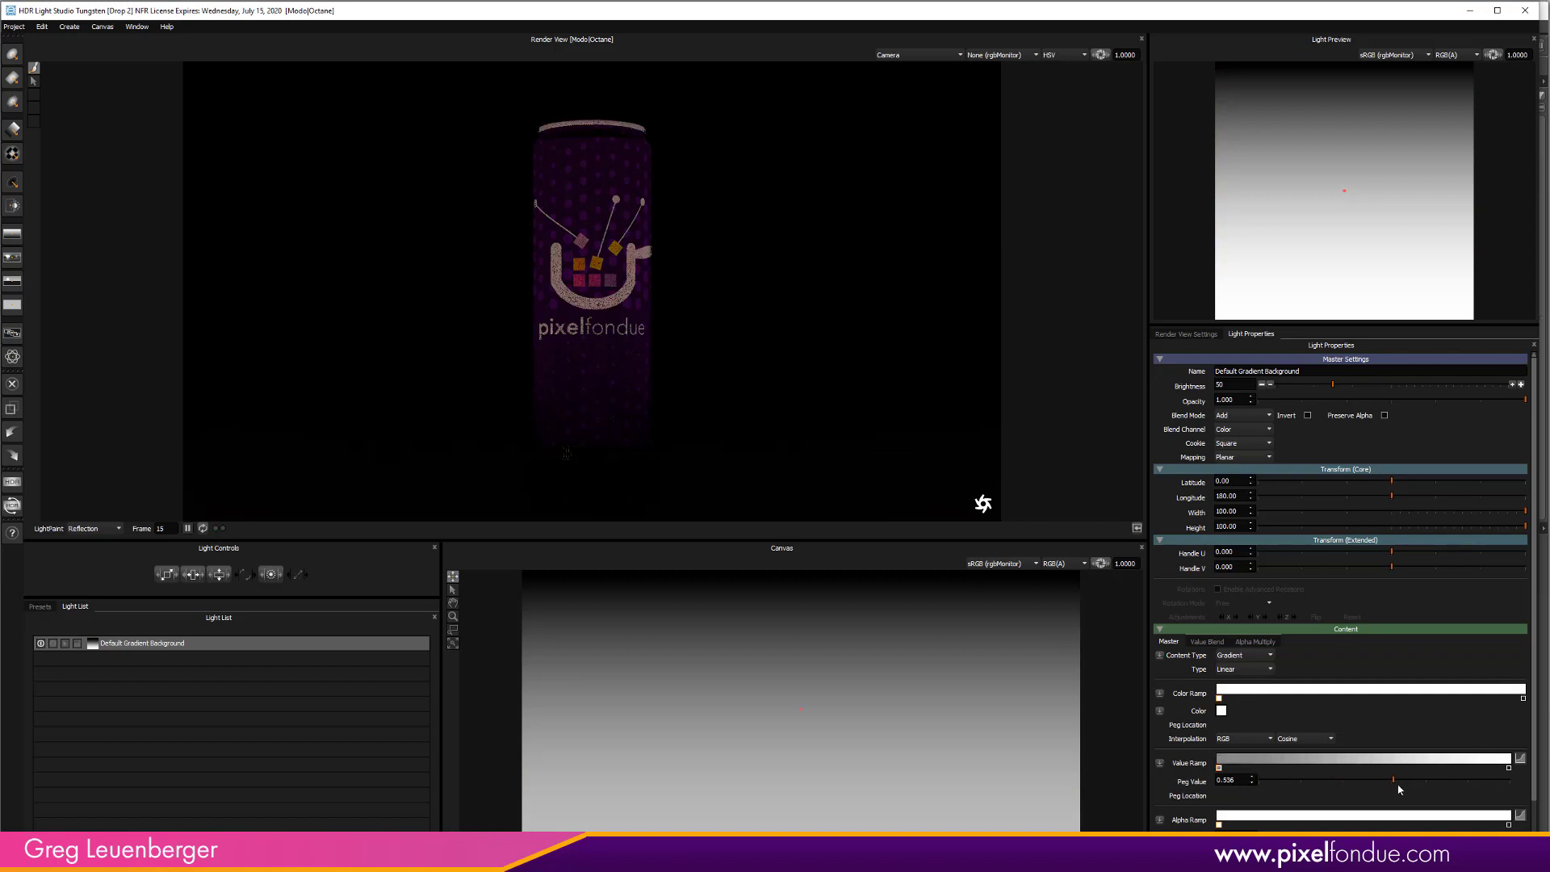
{"action": "left_click_drag", "start_coordinate": [1367, 780], "coordinate": [1257, 780]}
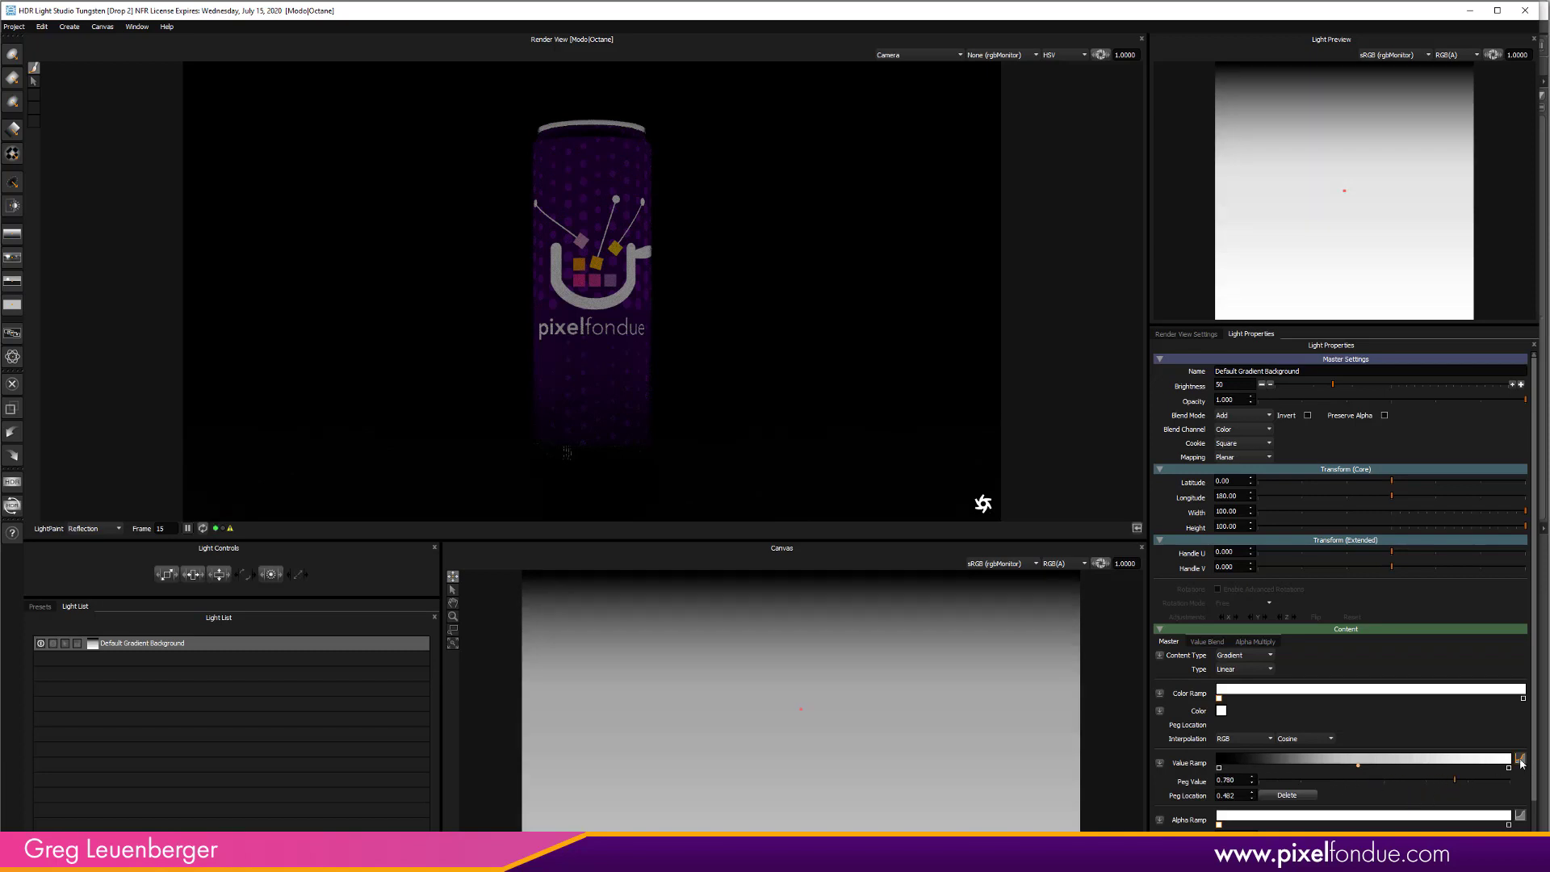
{"action": "left_click", "coordinate": [1522, 759]}
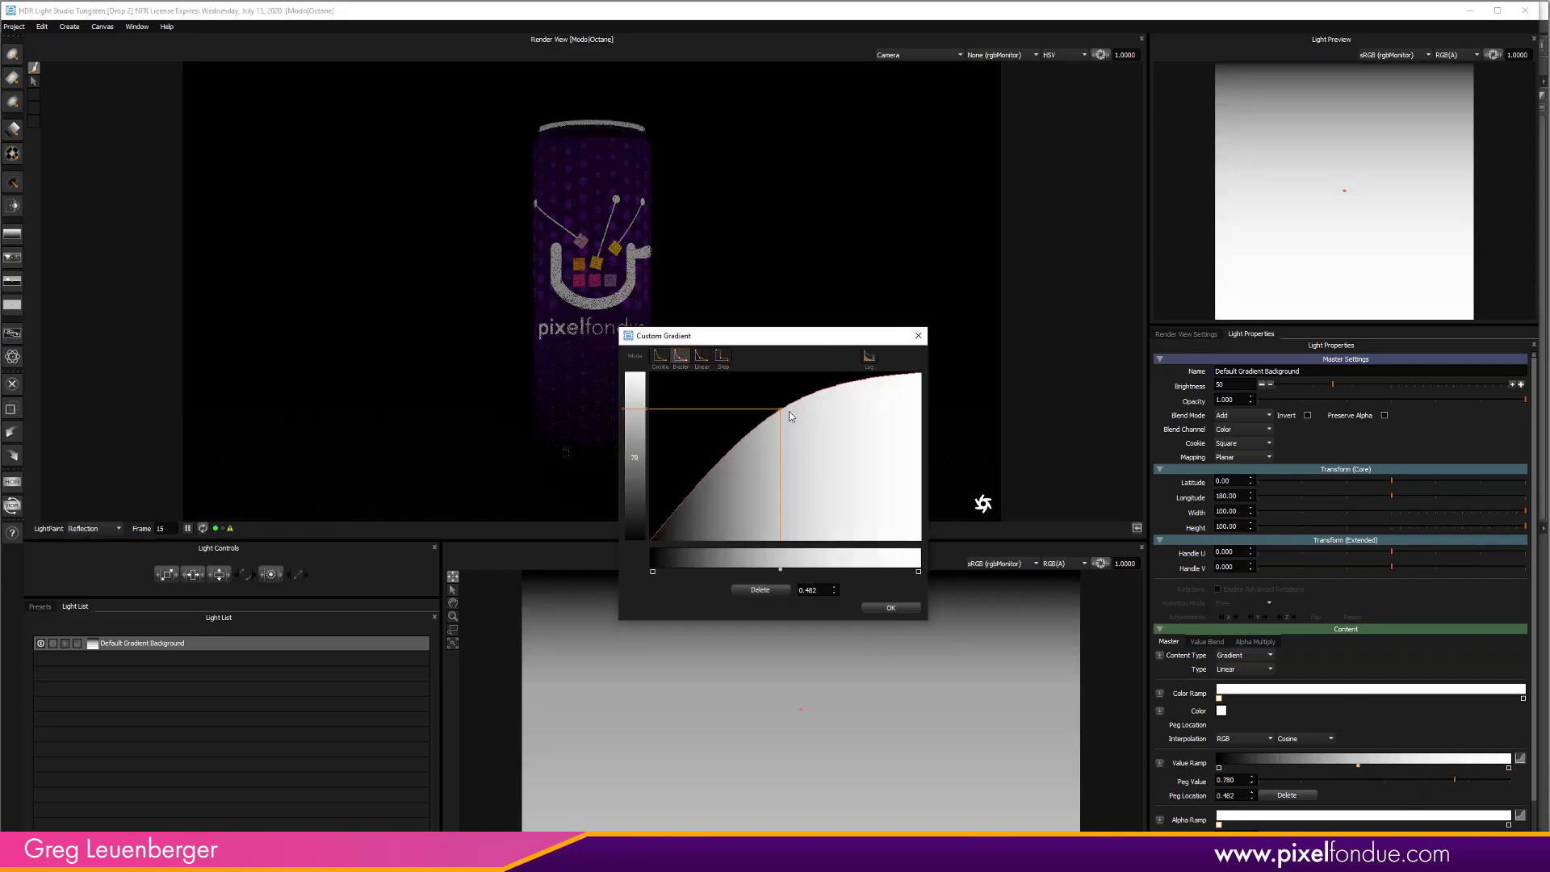
Bend the Custom Gradient curve into an ease-in falloff, confirm it, and show the Presets panel
{"action": "left_click_drag", "start_coordinate": [778, 406], "coordinate": [814, 485]}
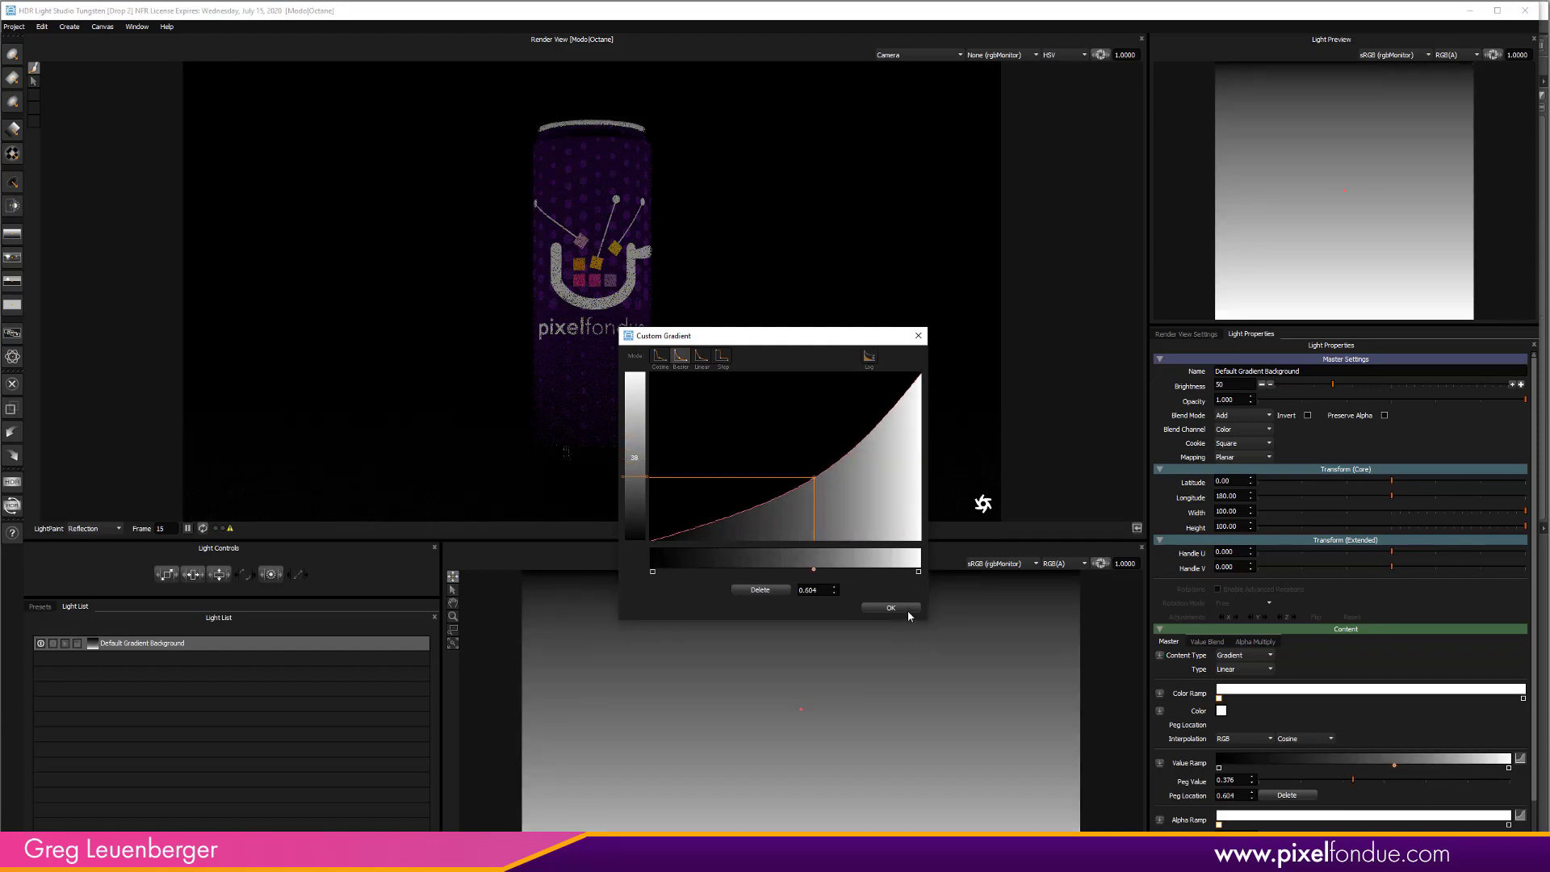
{"action": "left_click", "coordinate": [891, 607]}
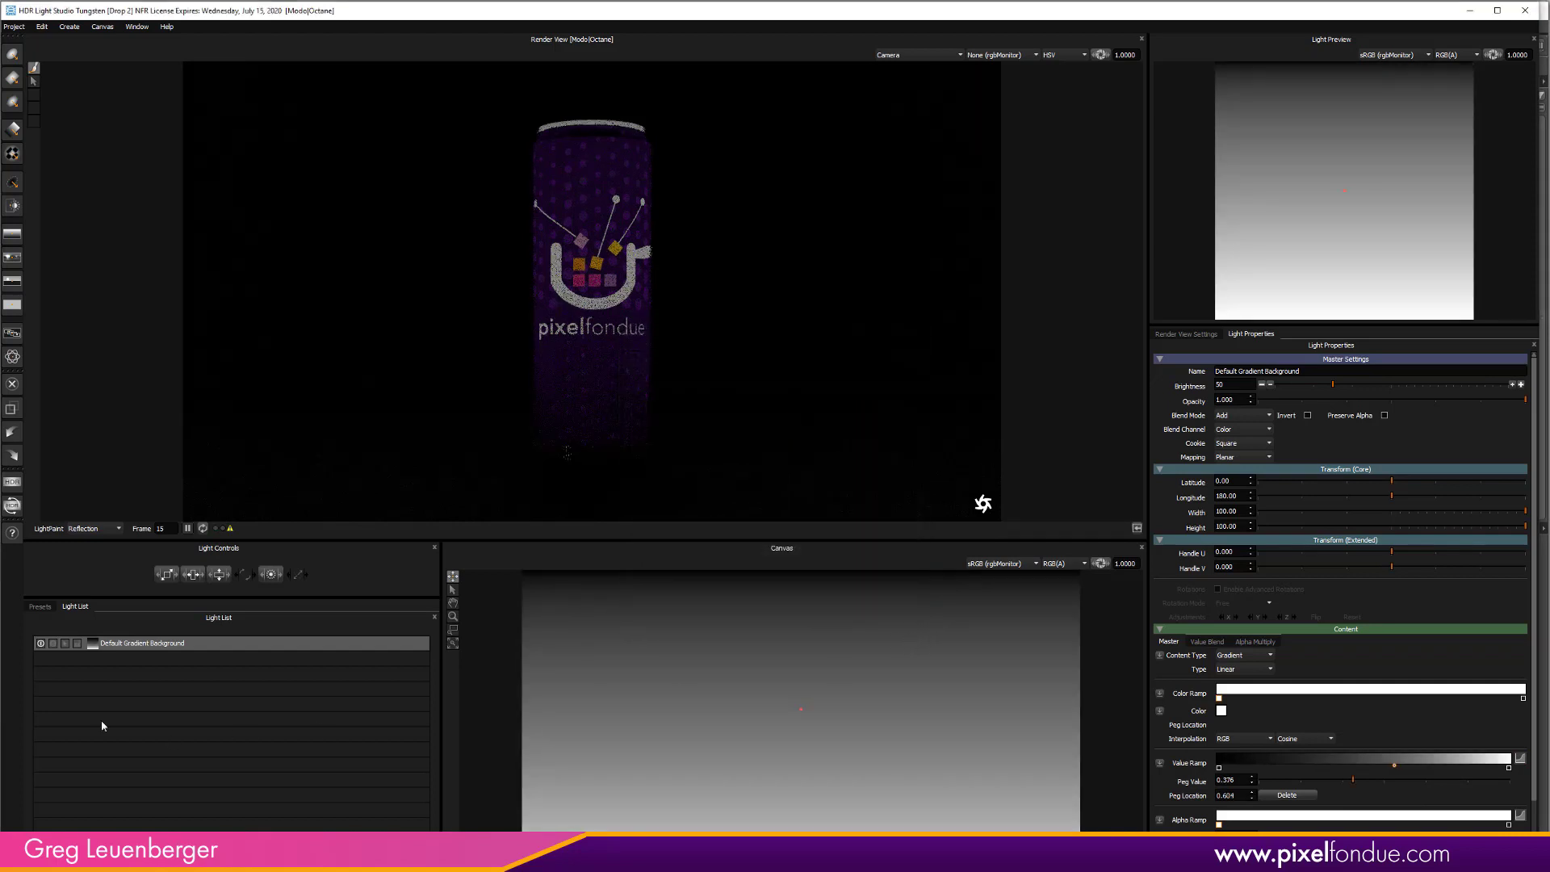
{"action": "left_click", "coordinate": [38, 606]}
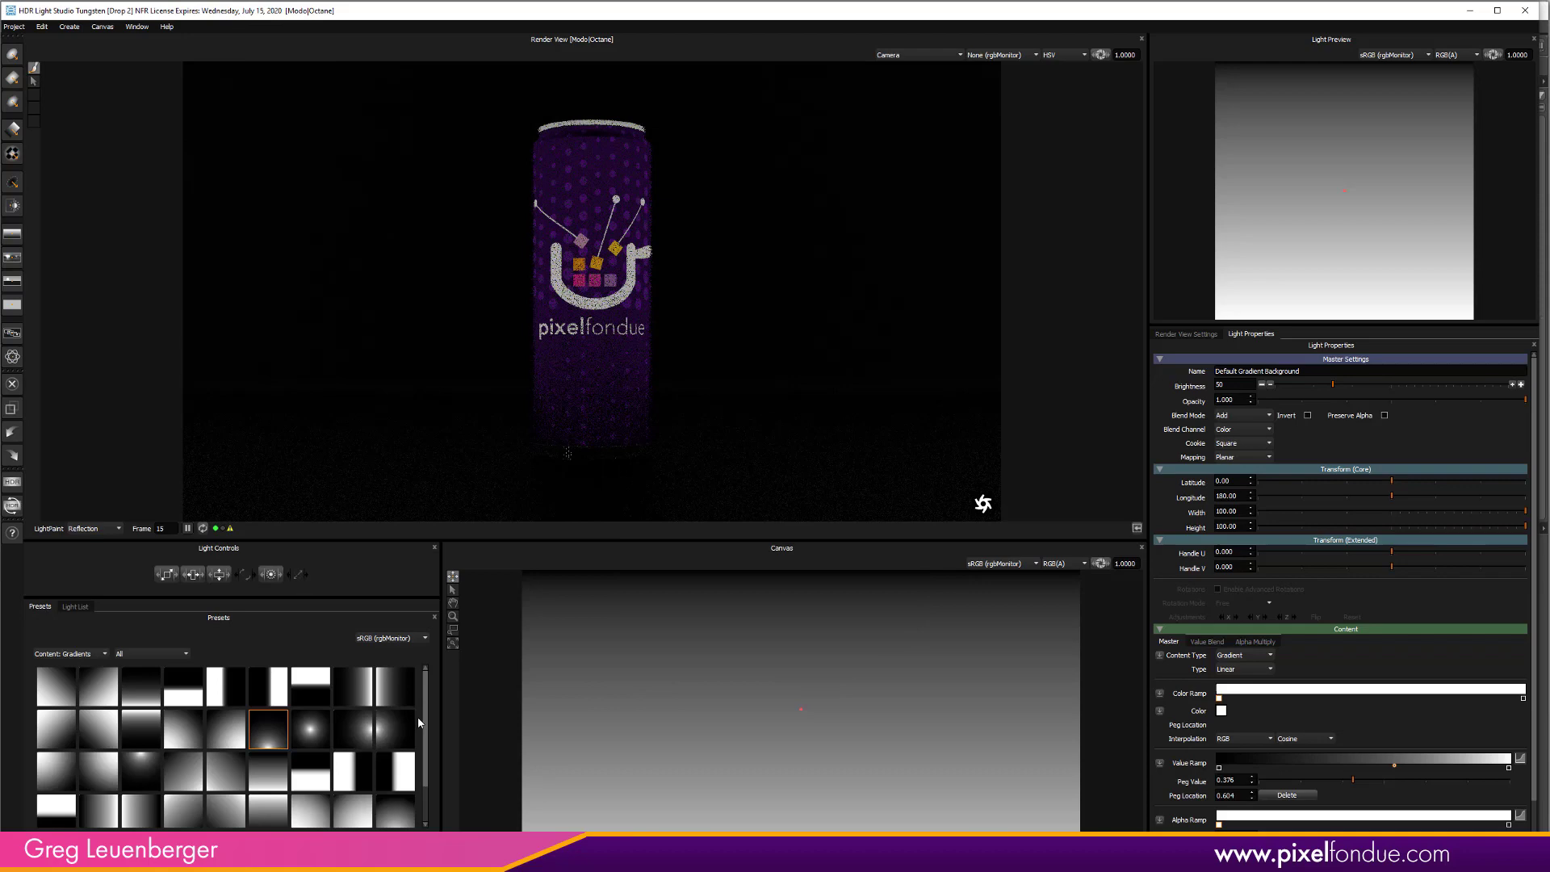
Apply a radial gradient preset from the Gradients content to the background light
{"action": "left_click", "coordinate": [71, 654]}
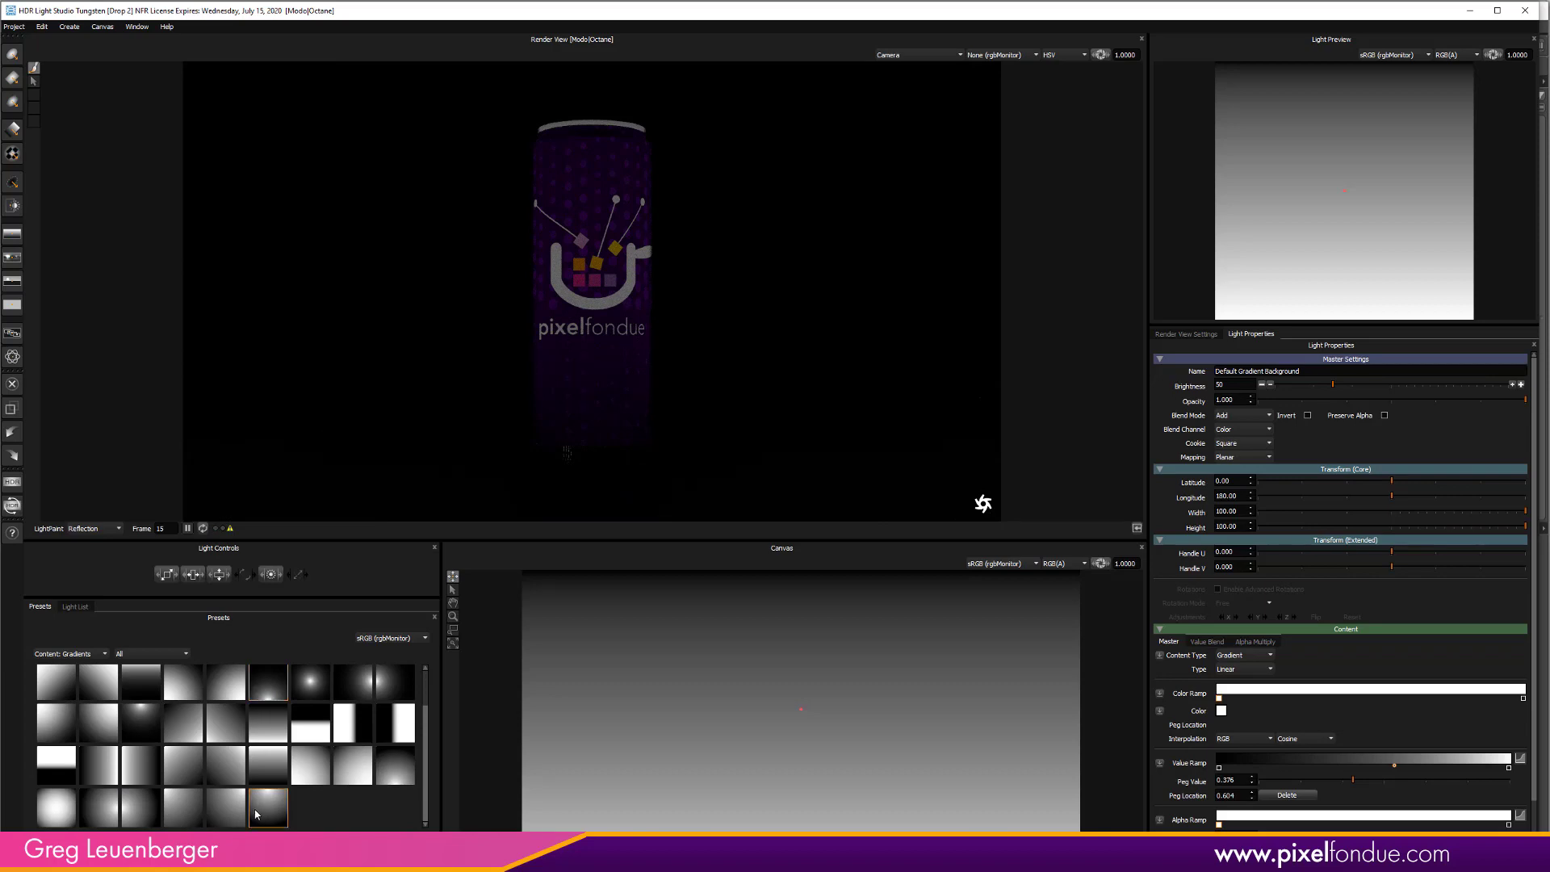
{"action": "mouse_move", "coordinate": [266, 682]}
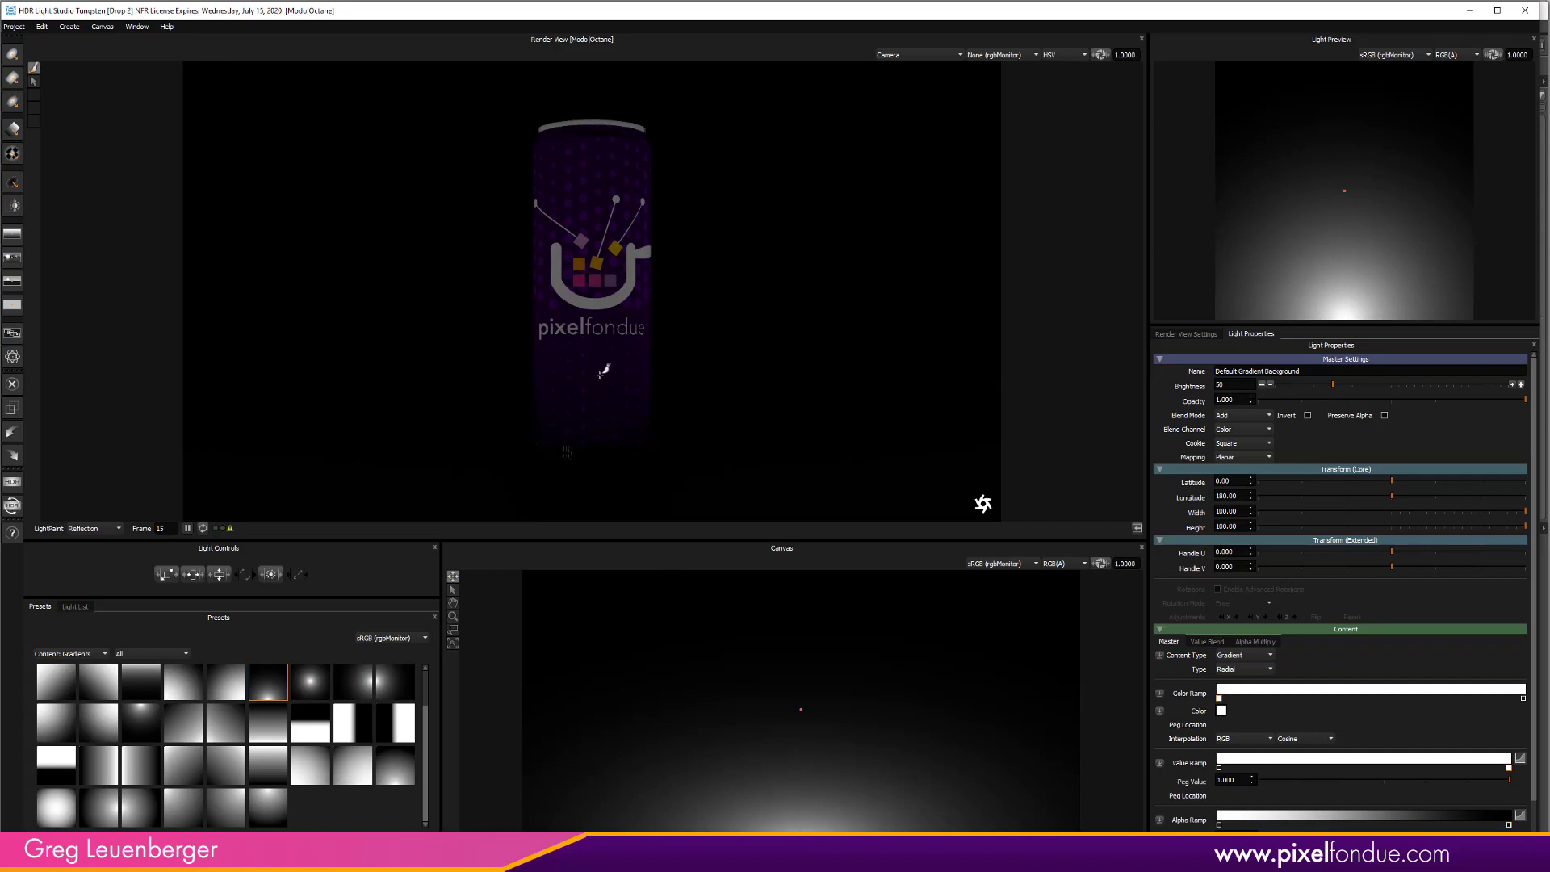
{"action": "left_click", "coordinate": [75, 606]}
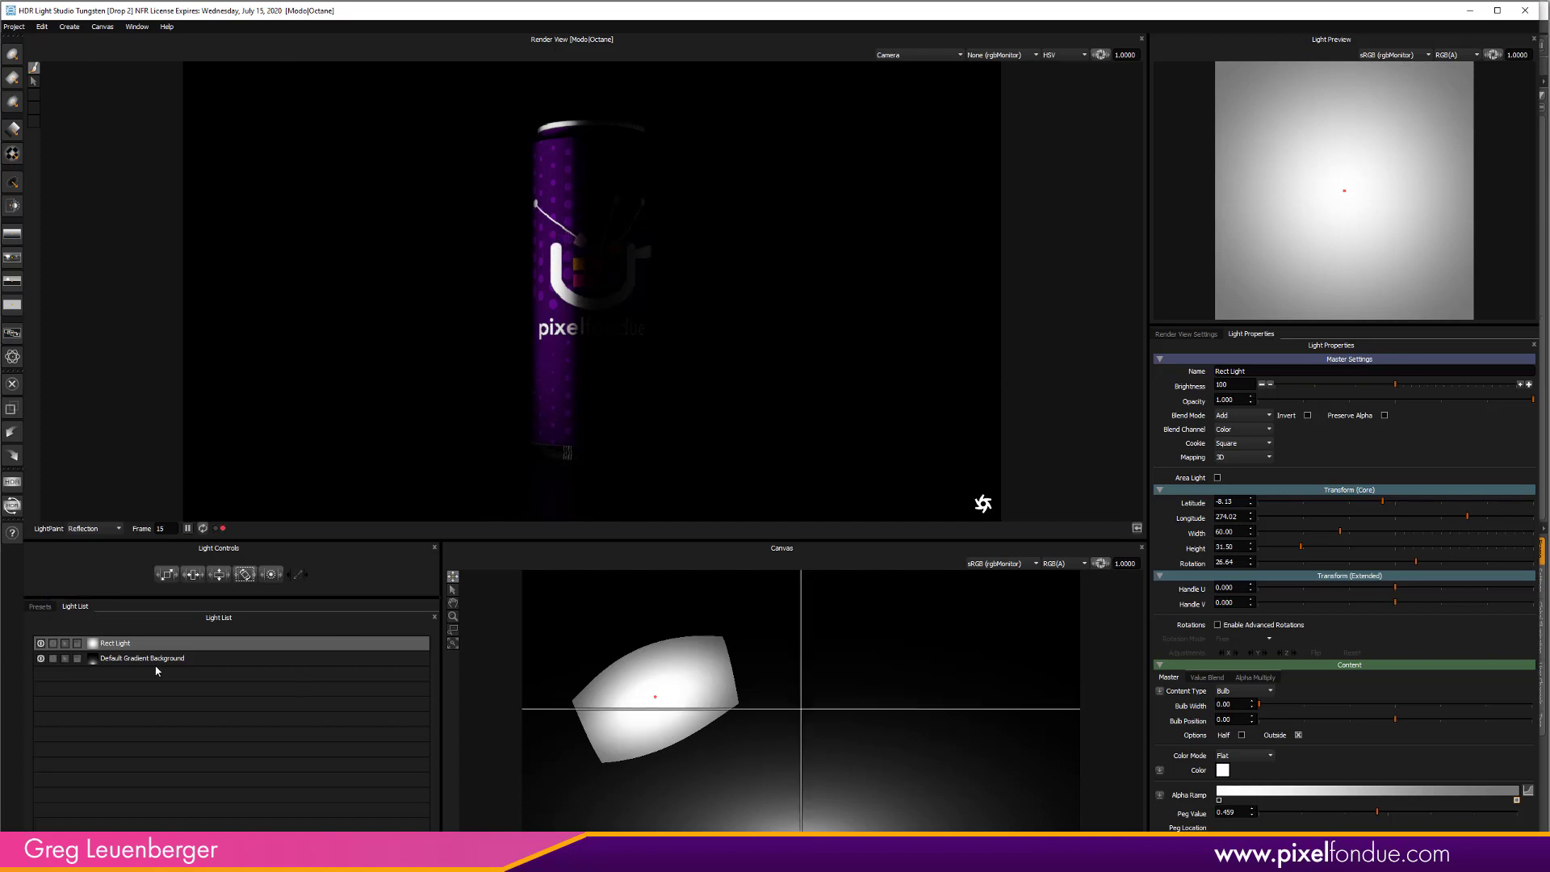
Duplicate the Rect Light and drag the copy to the right of the can, mirroring the left light
{"action": "right_click", "coordinate": [116, 643]}
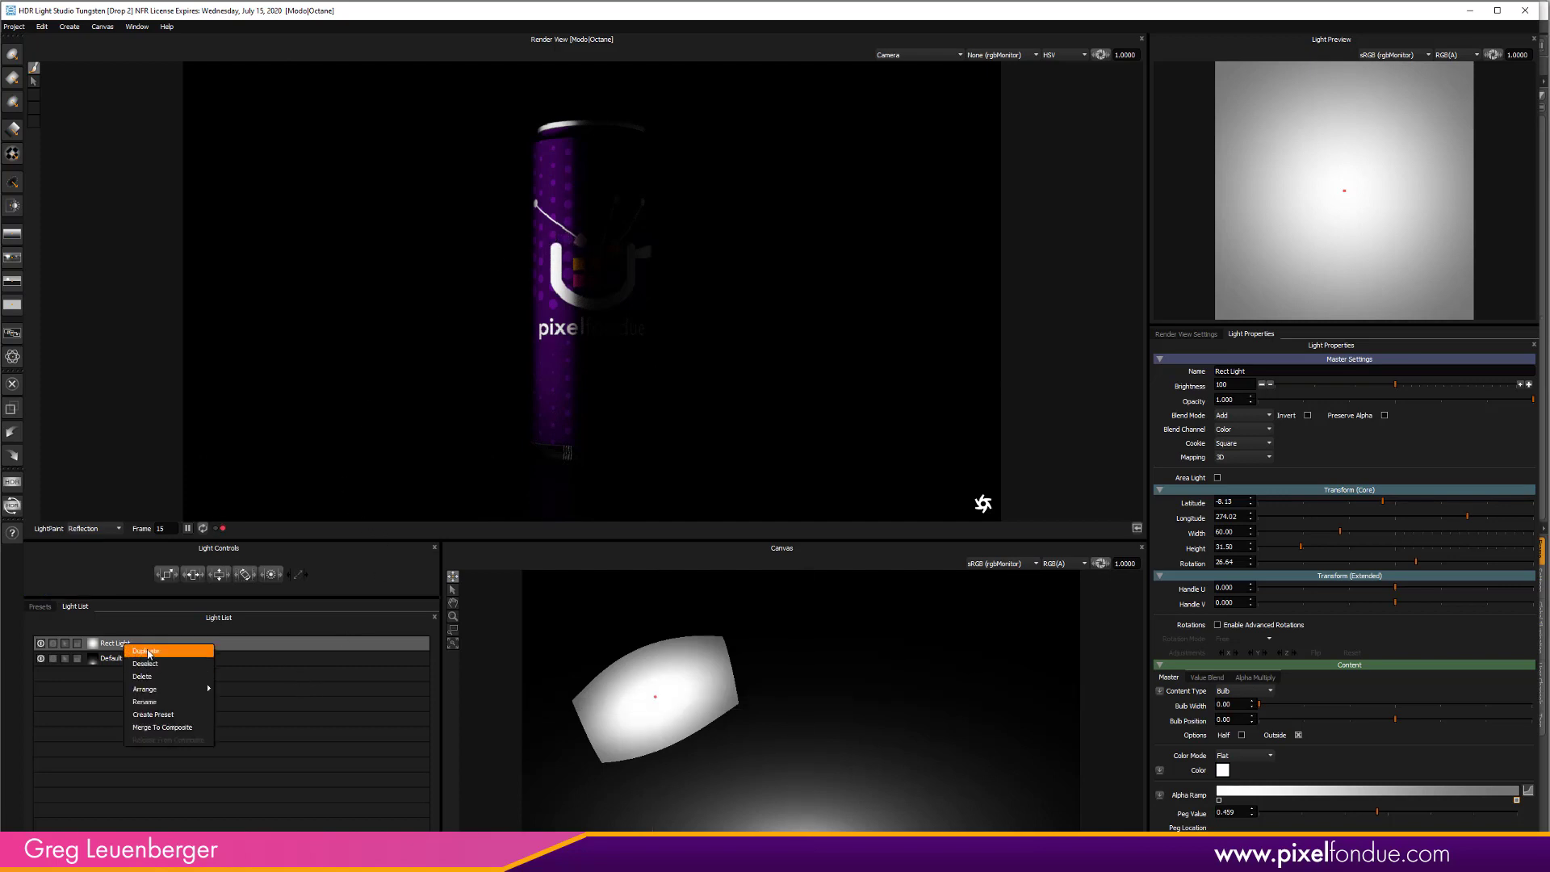
{"action": "left_click", "coordinate": [145, 651]}
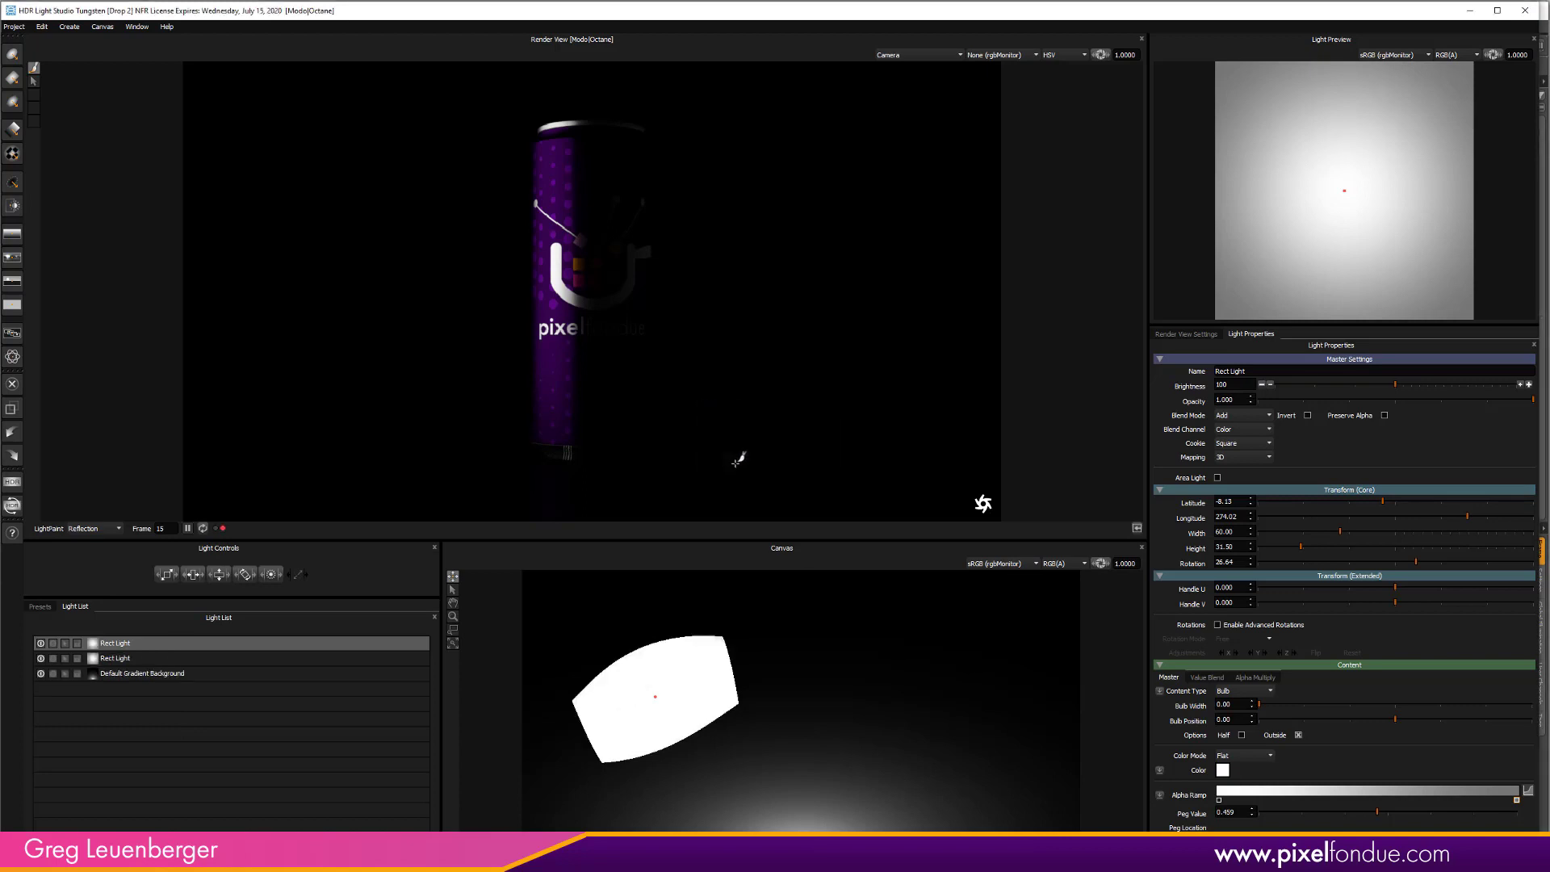
{"action": "left_click_drag", "start_coordinate": [655, 696], "coordinate": [875, 712]}
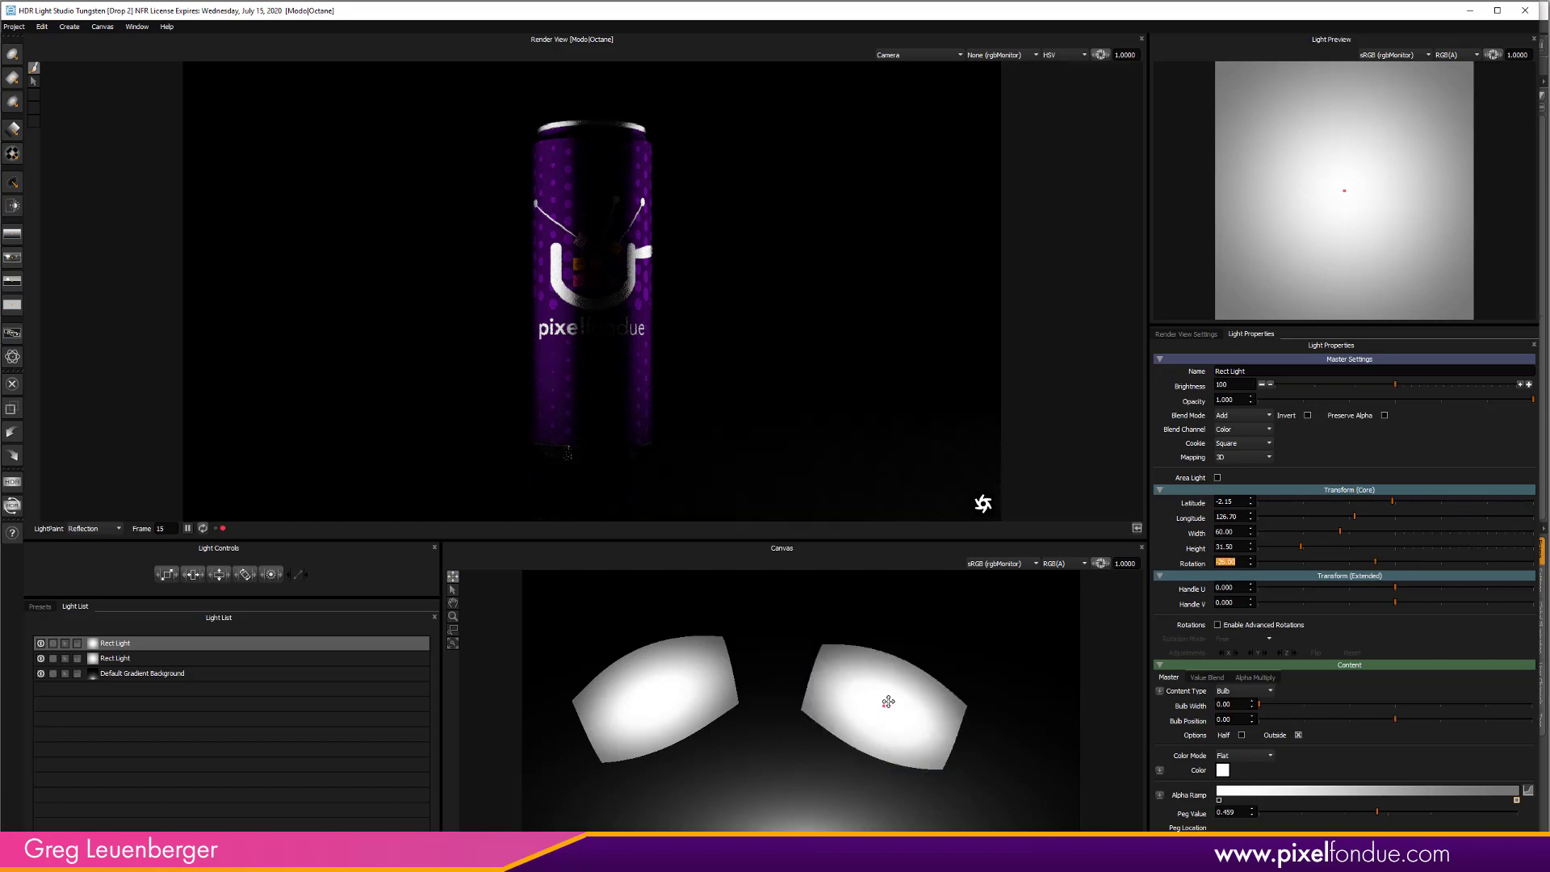
{"action": "left_click_drag", "start_coordinate": [889, 702], "coordinate": [930, 680]}
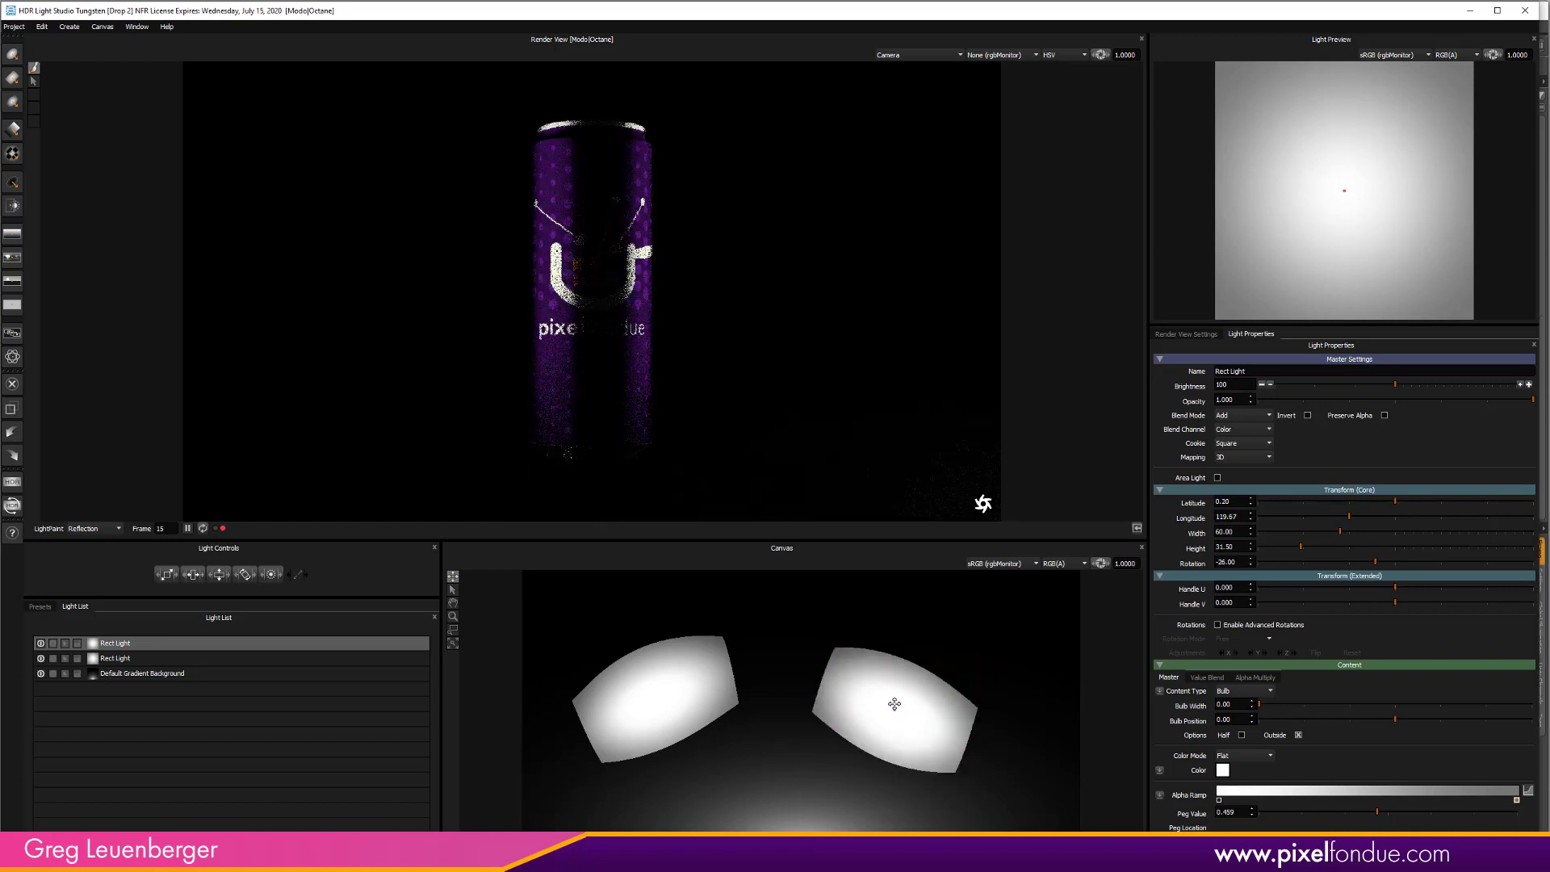
{"action": "left_click_drag", "start_coordinate": [893, 704], "coordinate": [861, 675]}
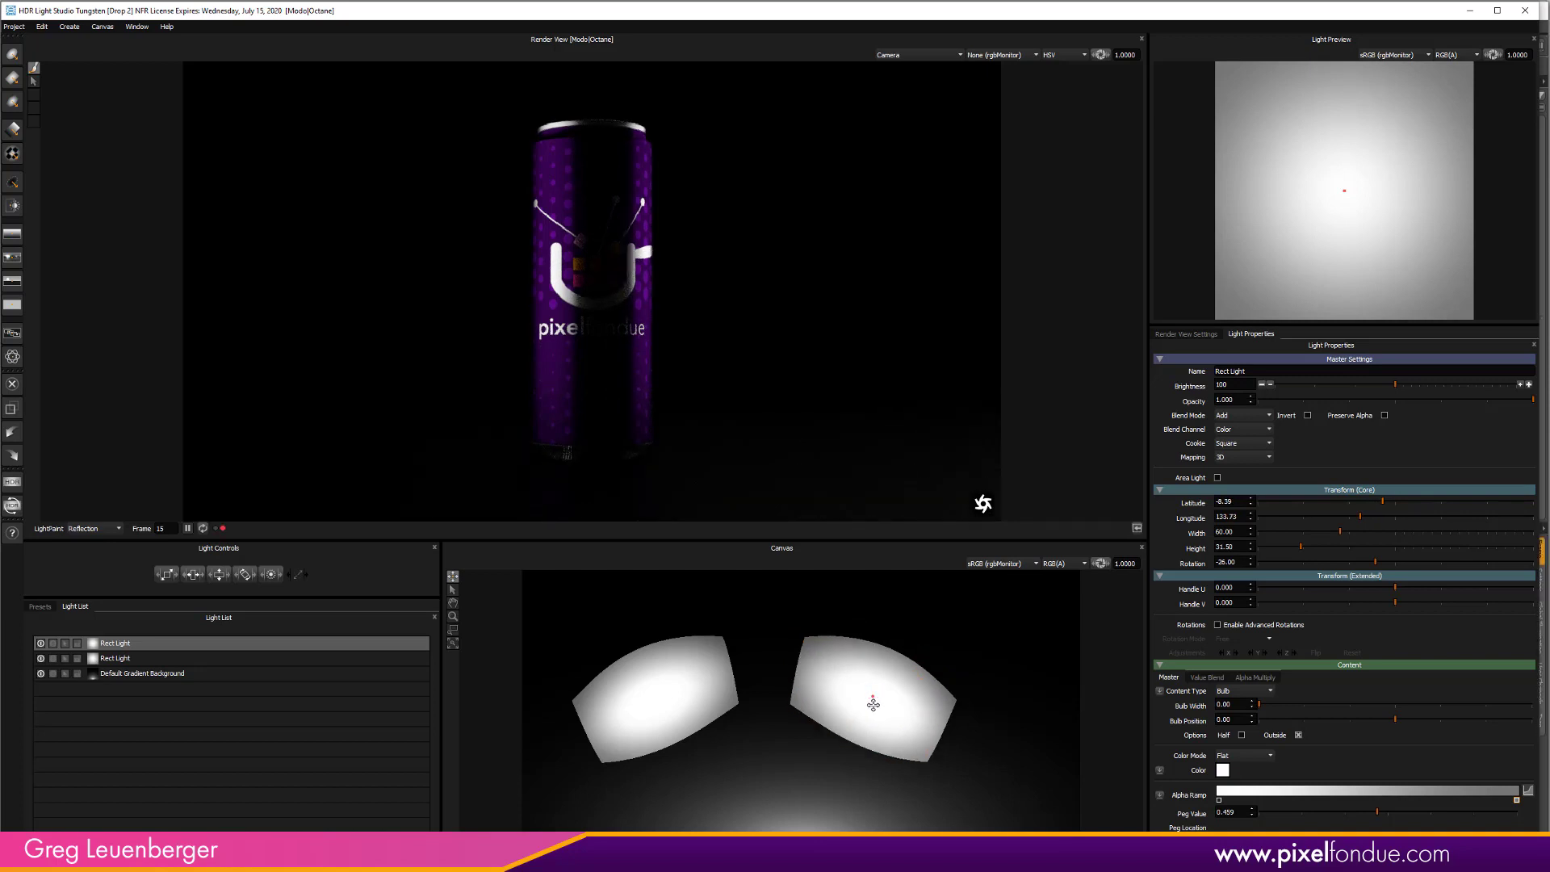
{"action": "left_click", "coordinate": [117, 659]}
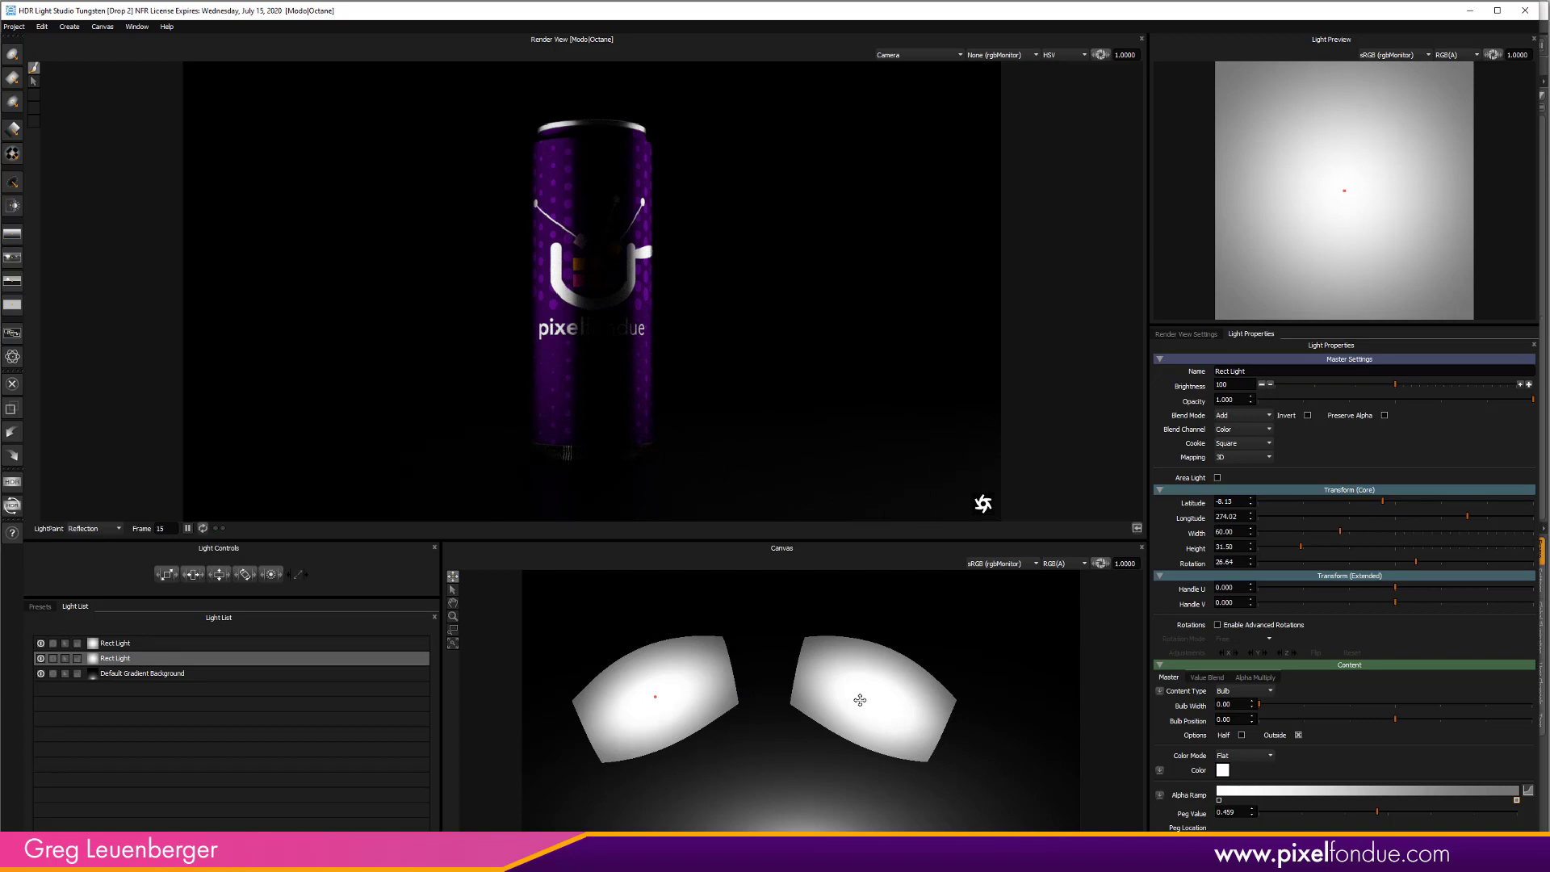
{"action": "left_click_drag", "start_coordinate": [861, 699], "coordinate": [899, 712]}
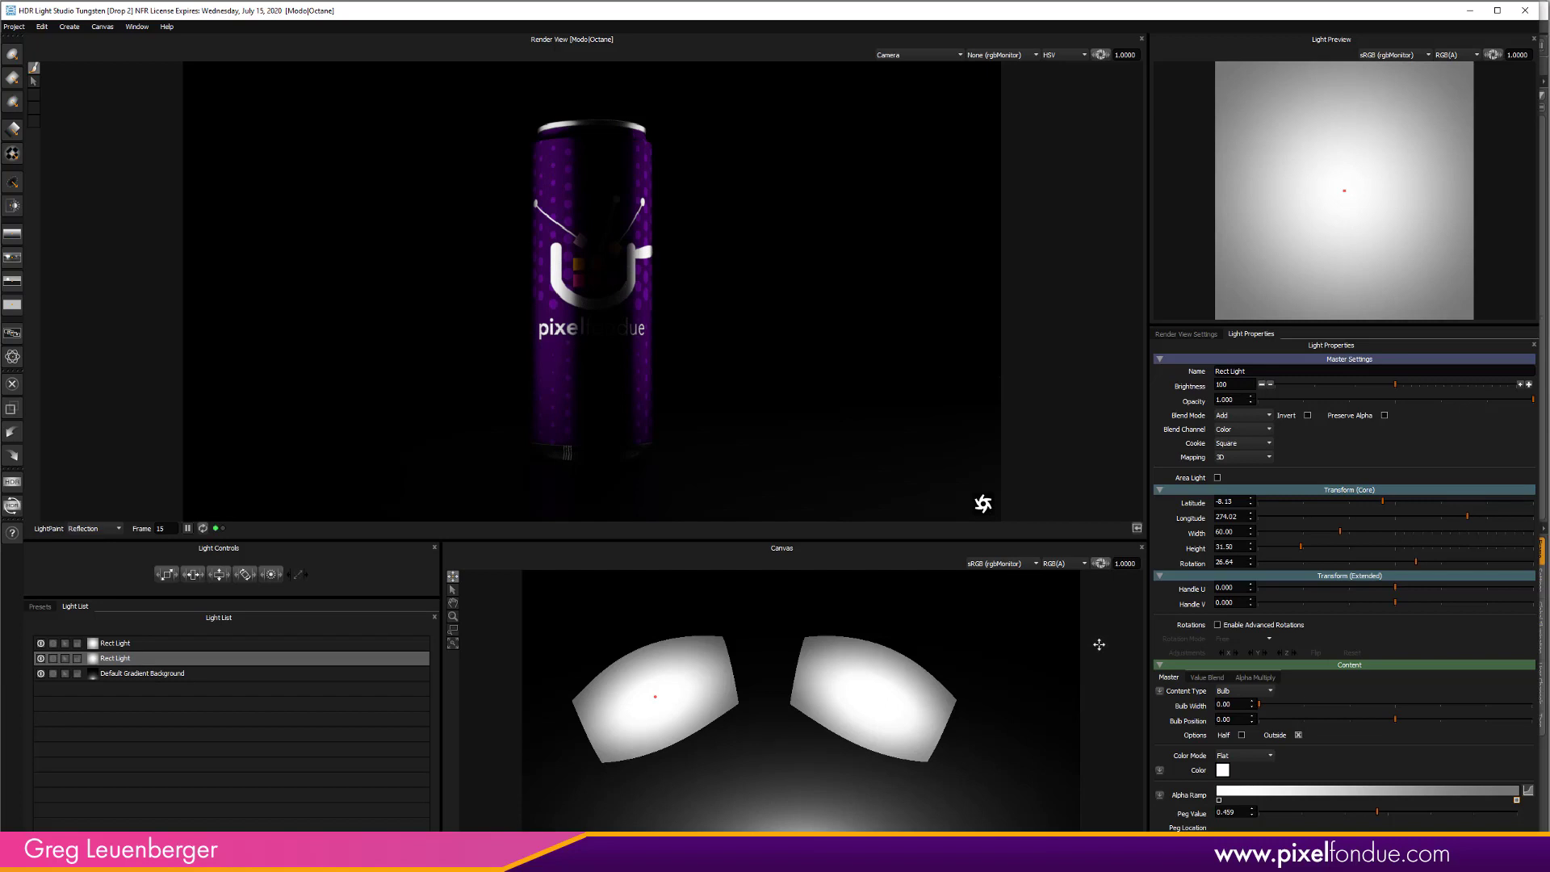
{"action": "mouse_move", "coordinate": [1108, 638]}
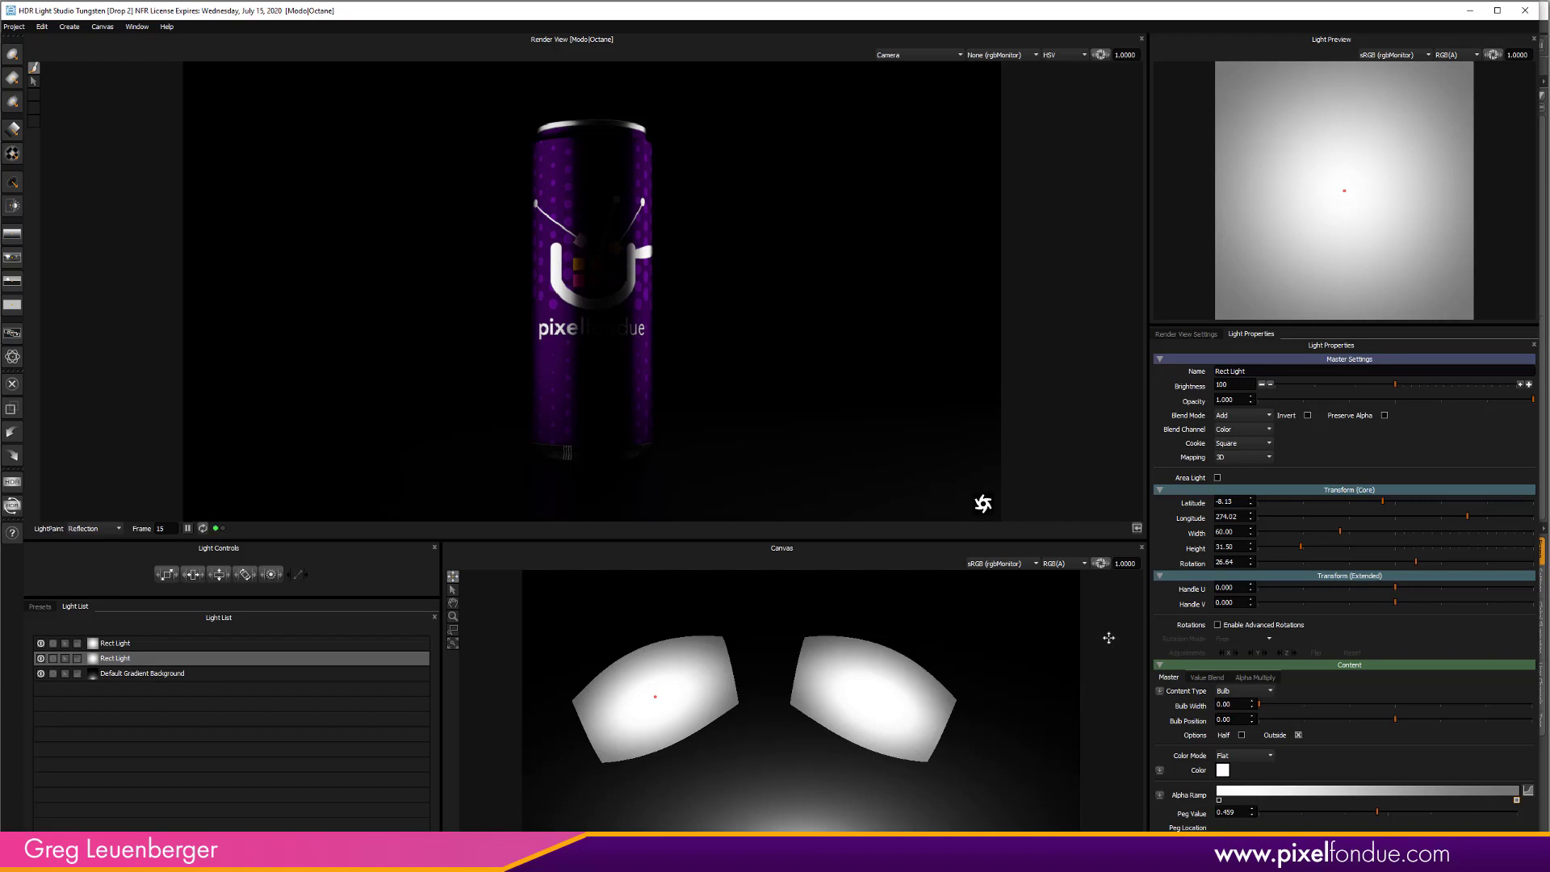
{"action": "mouse_move", "coordinate": [1024, 800]}
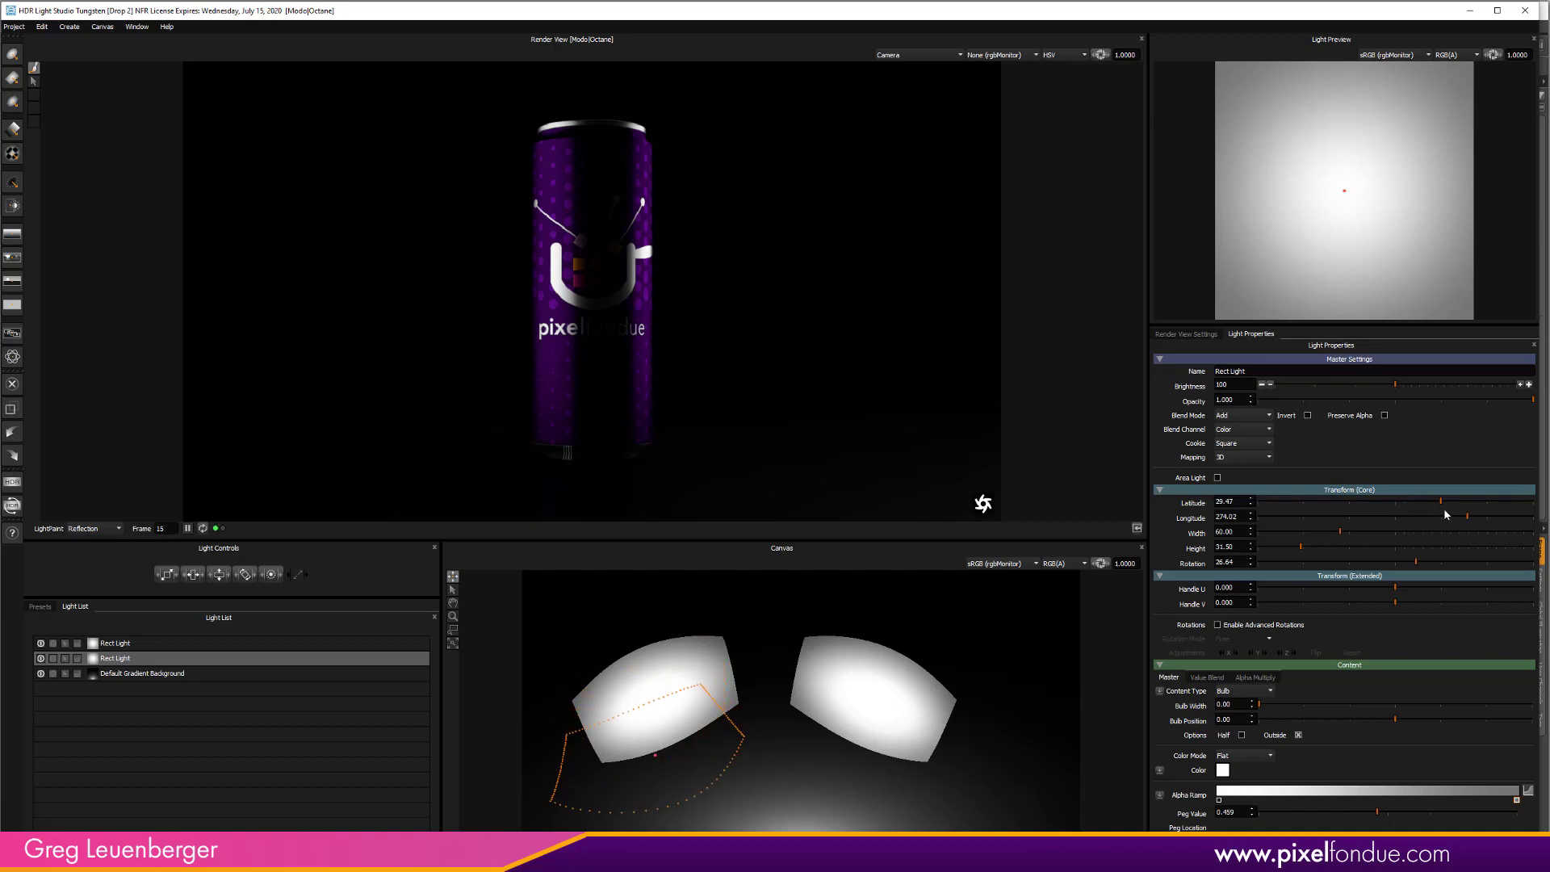
{"action": "left_click_drag", "start_coordinate": [1443, 514], "coordinate": [1470, 514]}
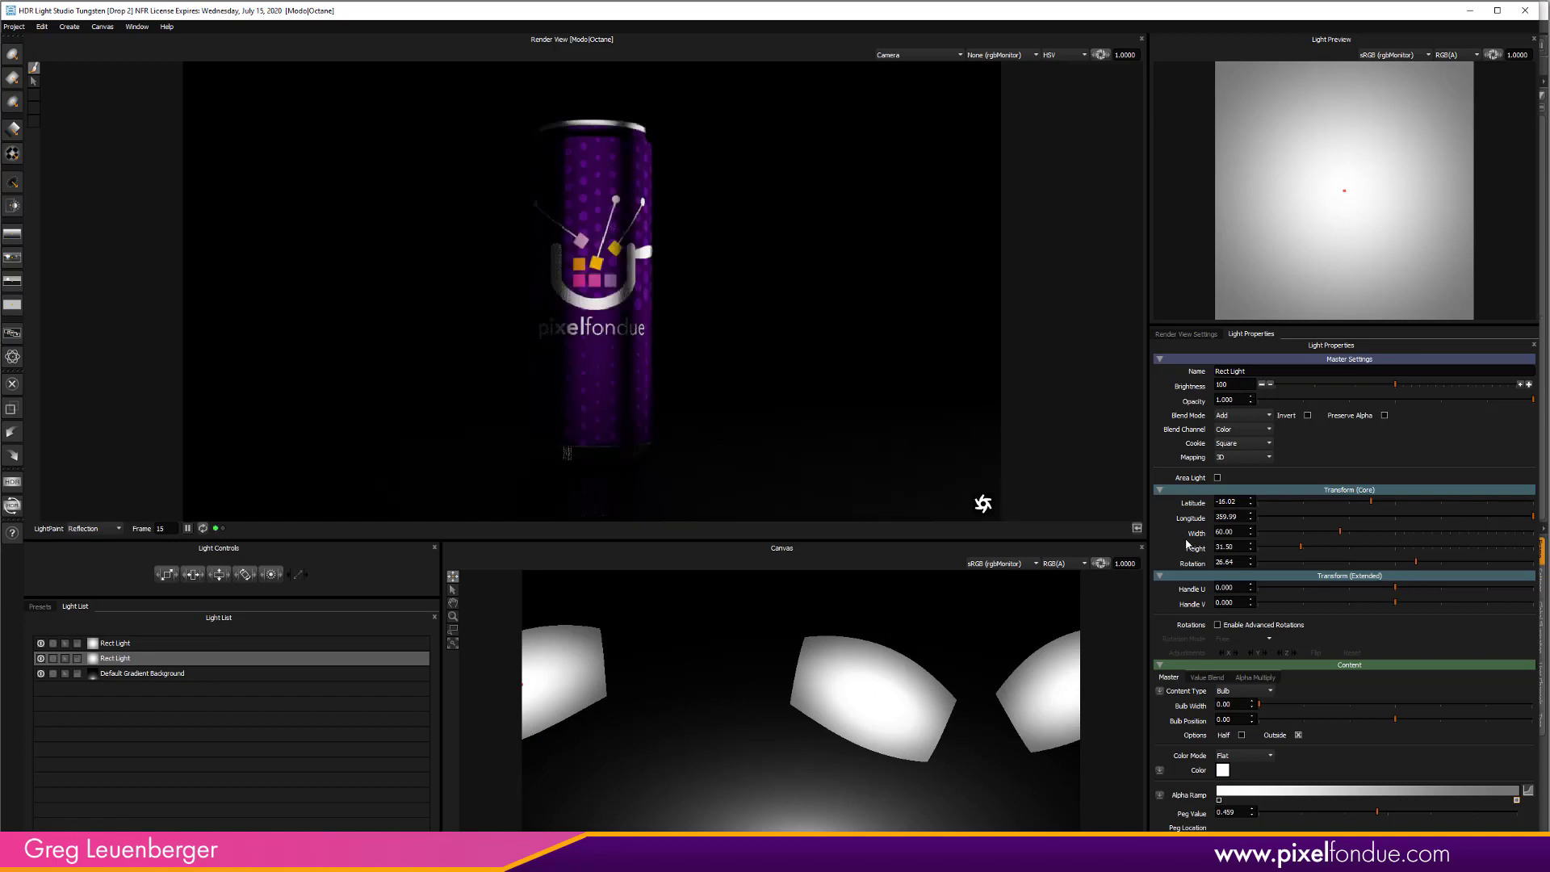
{"action": "mouse_move", "coordinate": [1218, 533]}
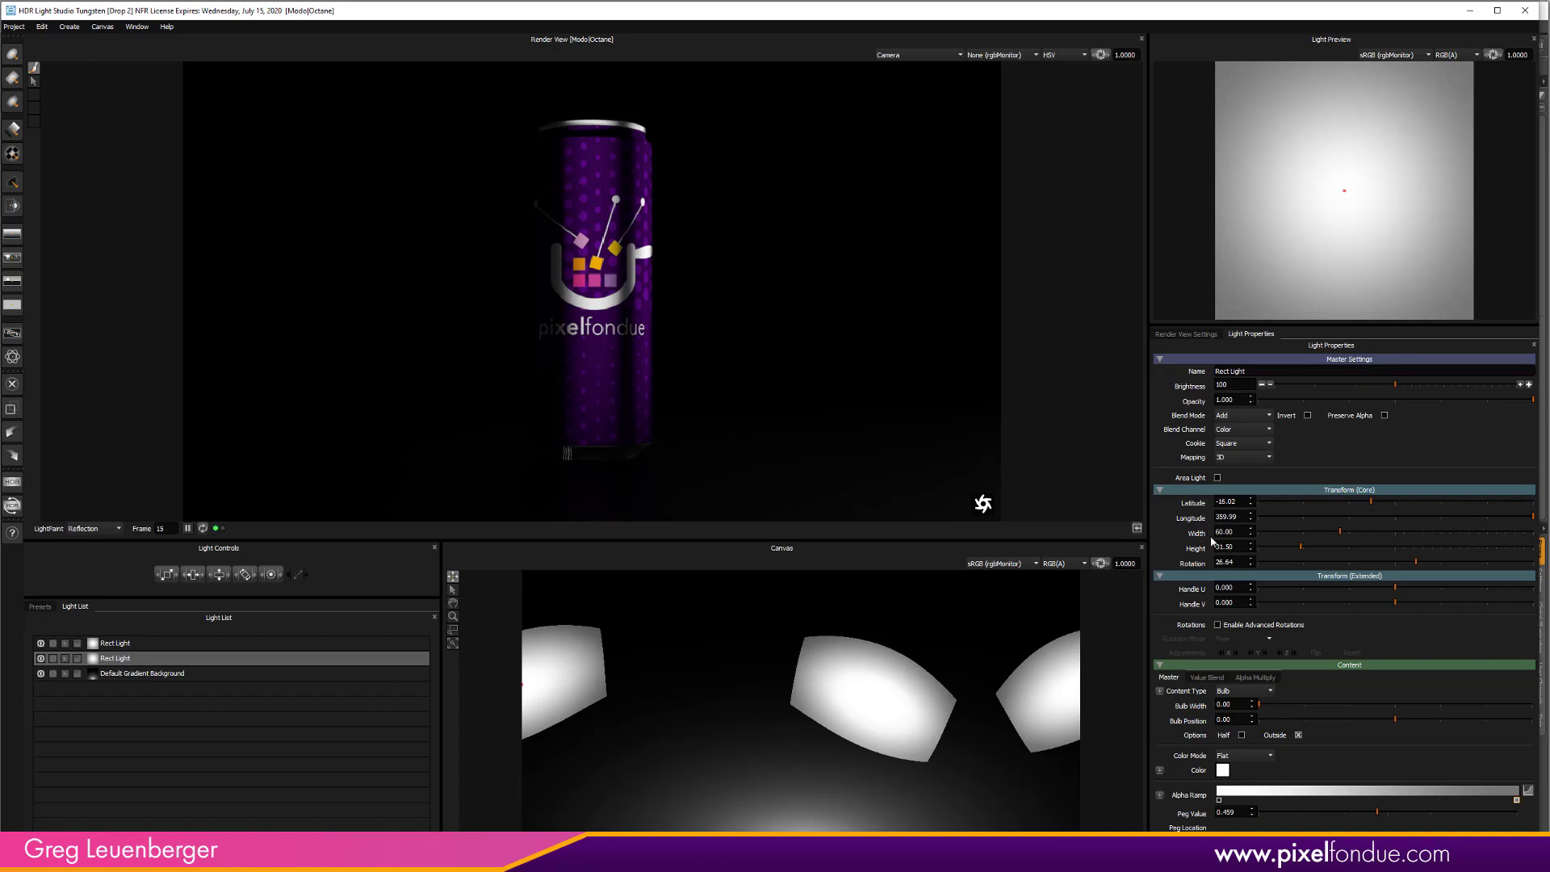
{"action": "mouse_move", "coordinate": [1515, 520]}
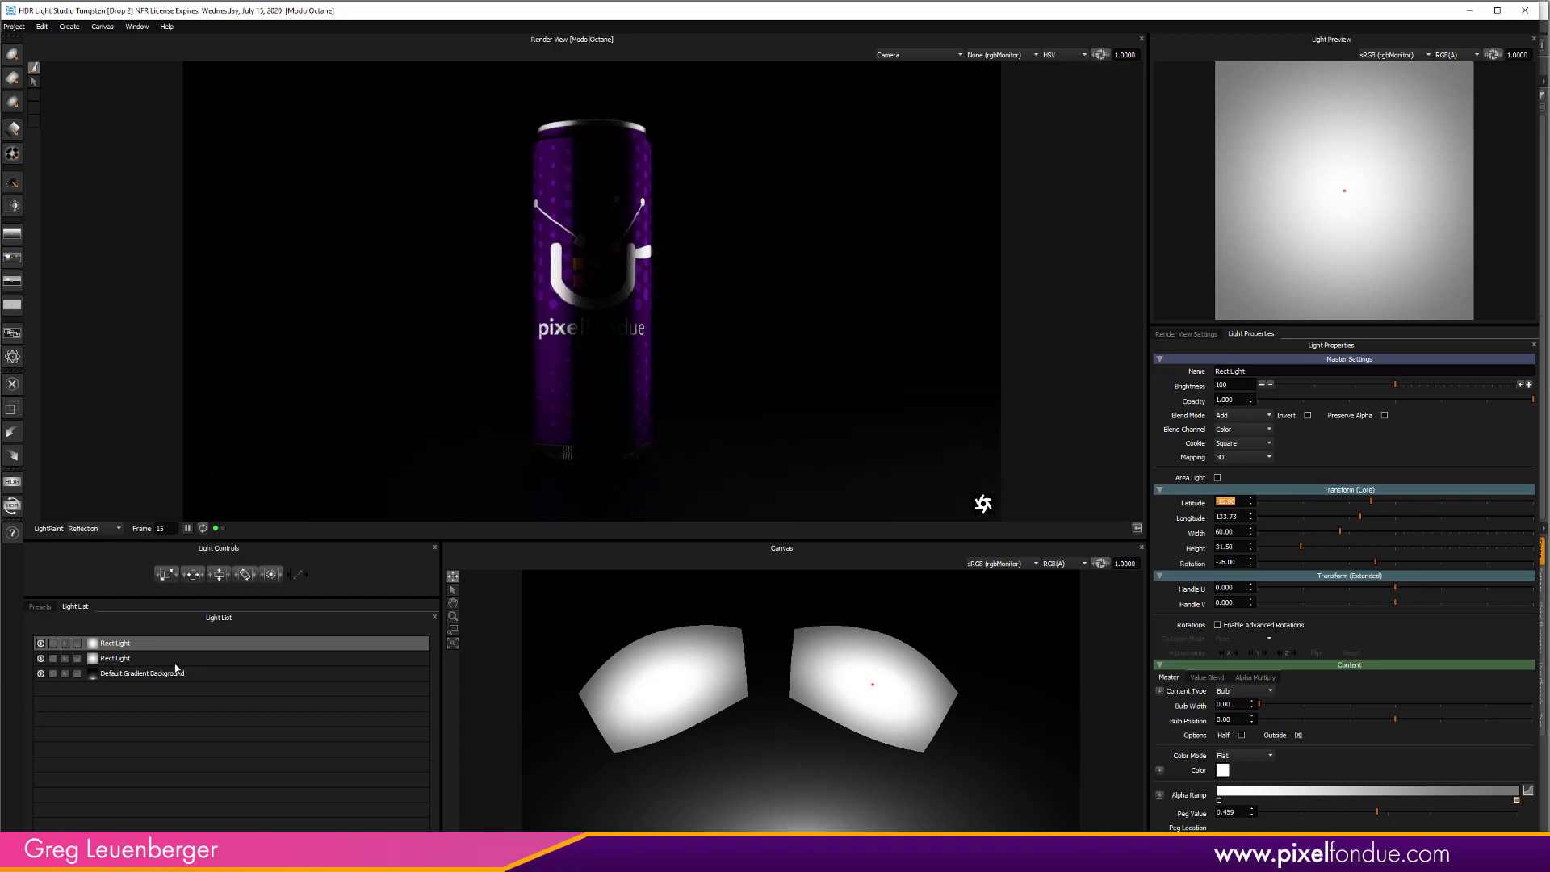
Set the Rect Light's Latitude to 56 and Longitude to 80 so it sits higher beside the logo
{"action": "left_click", "coordinate": [117, 659]}
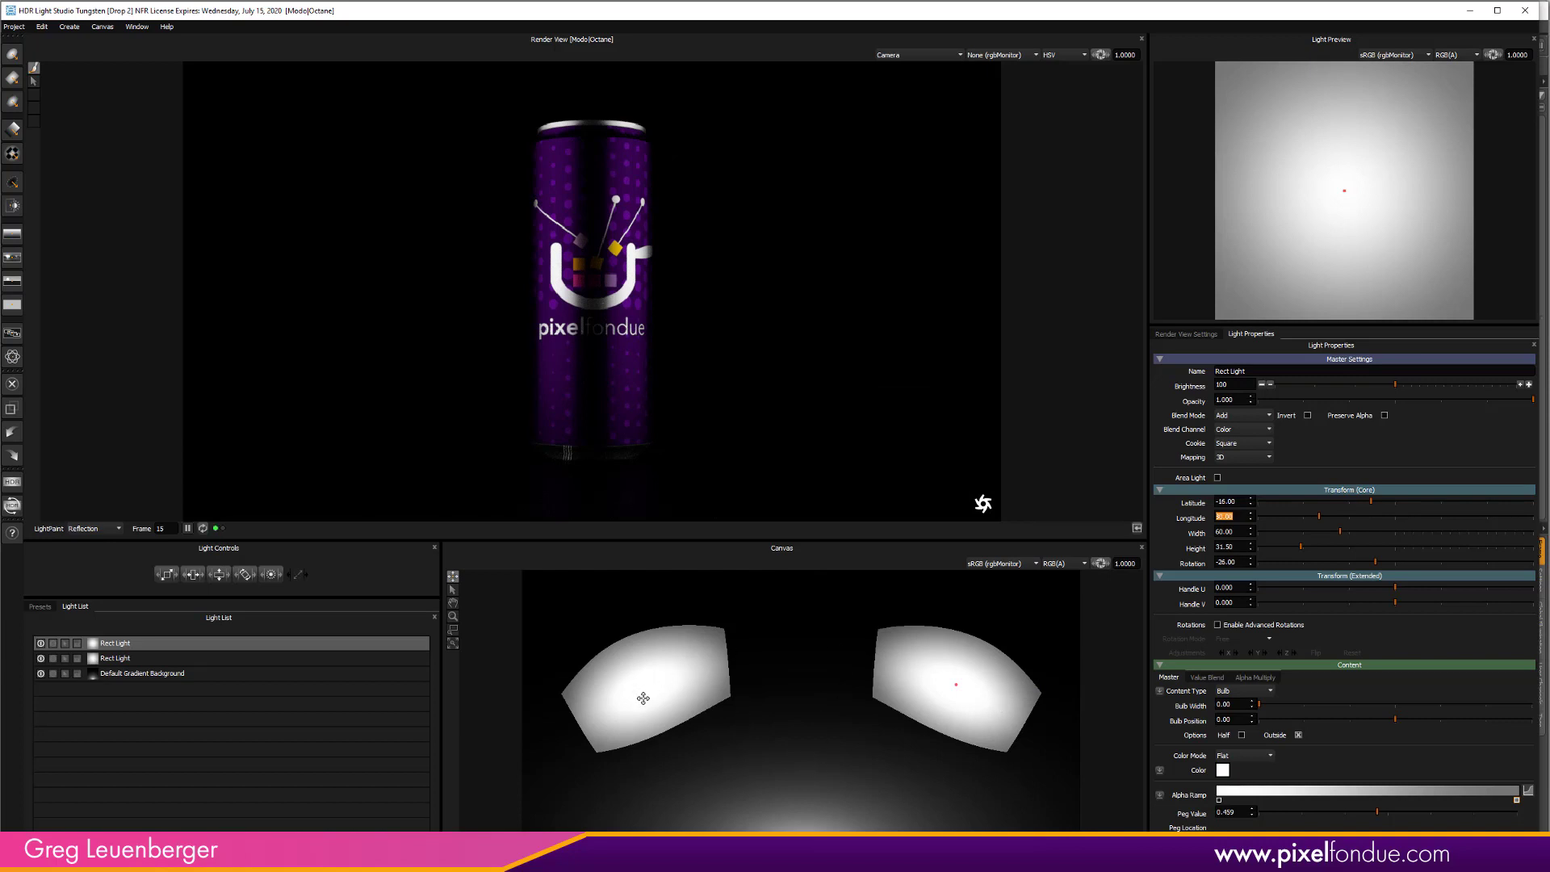
{"action": "mouse_move", "coordinate": [970, 722]}
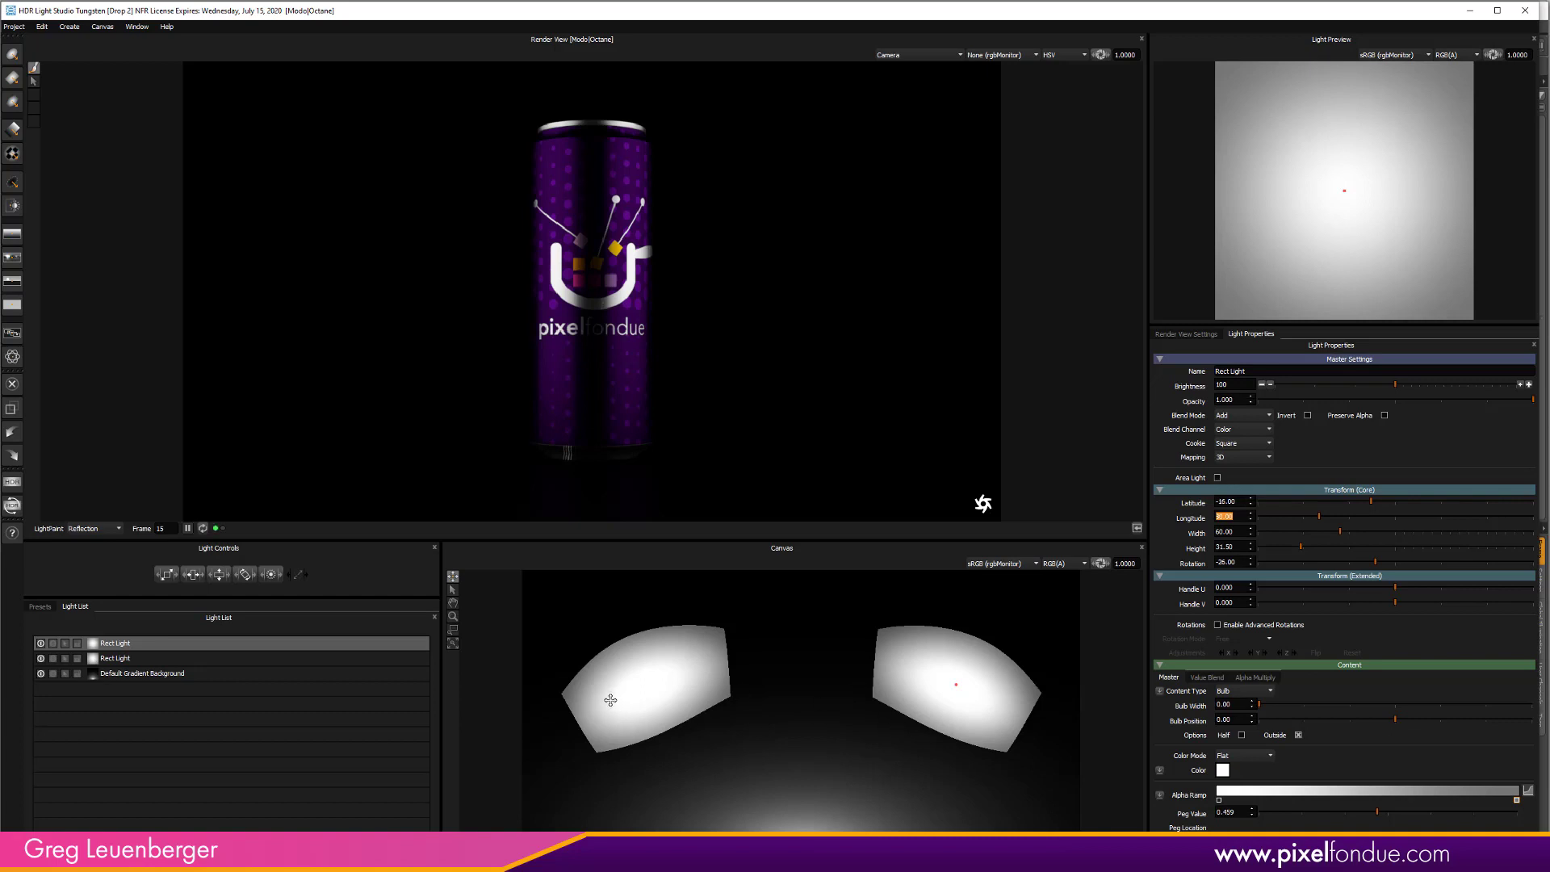
{"action": "mouse_move", "coordinate": [617, 662]}
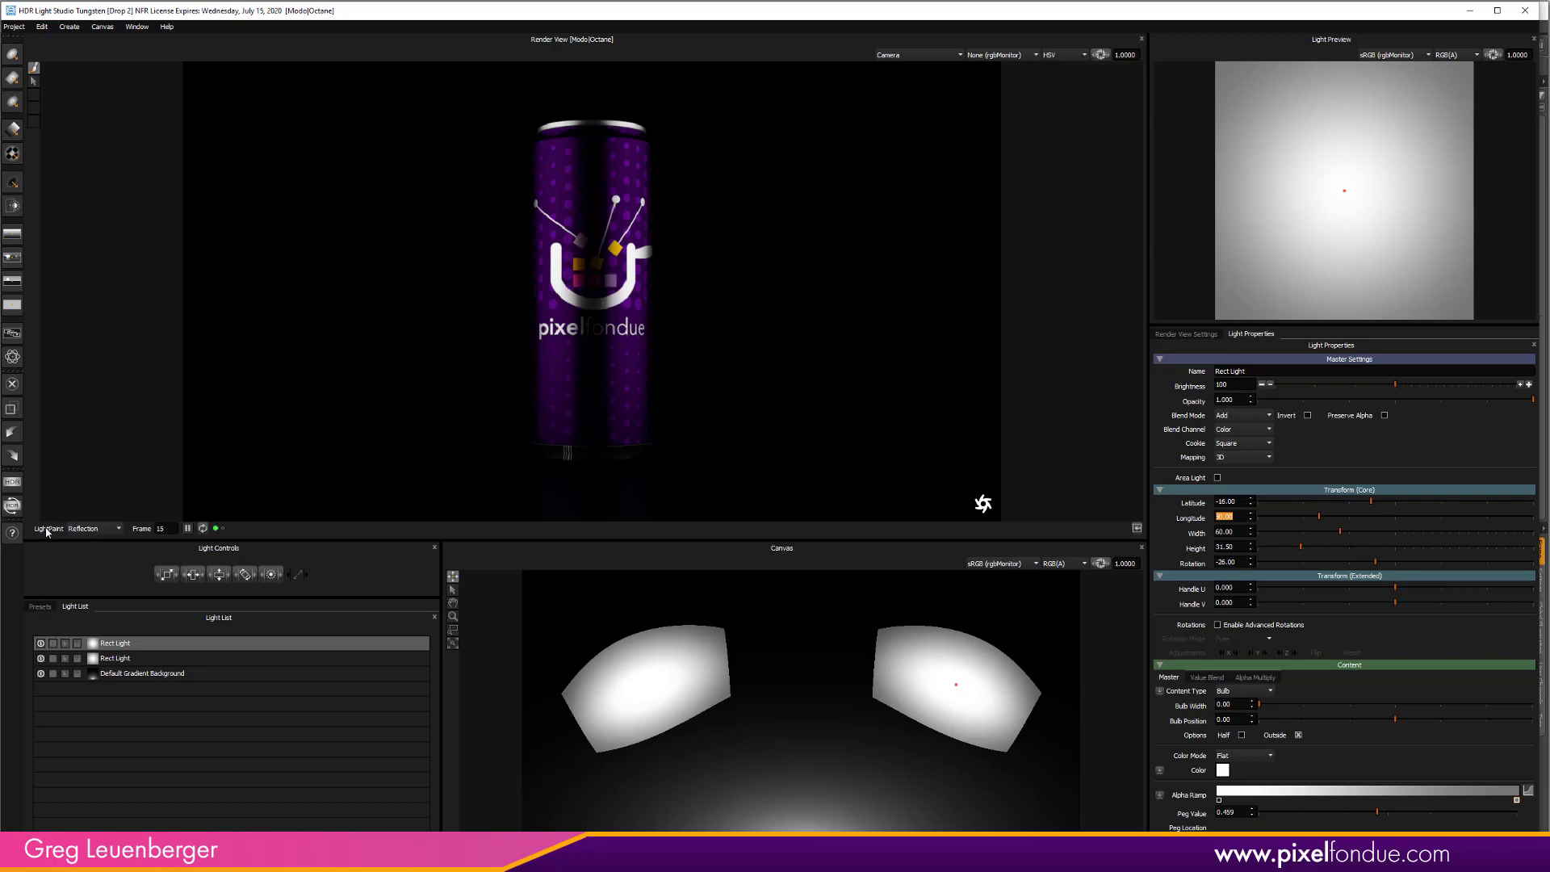
{"action": "left_click", "coordinate": [96, 528]}
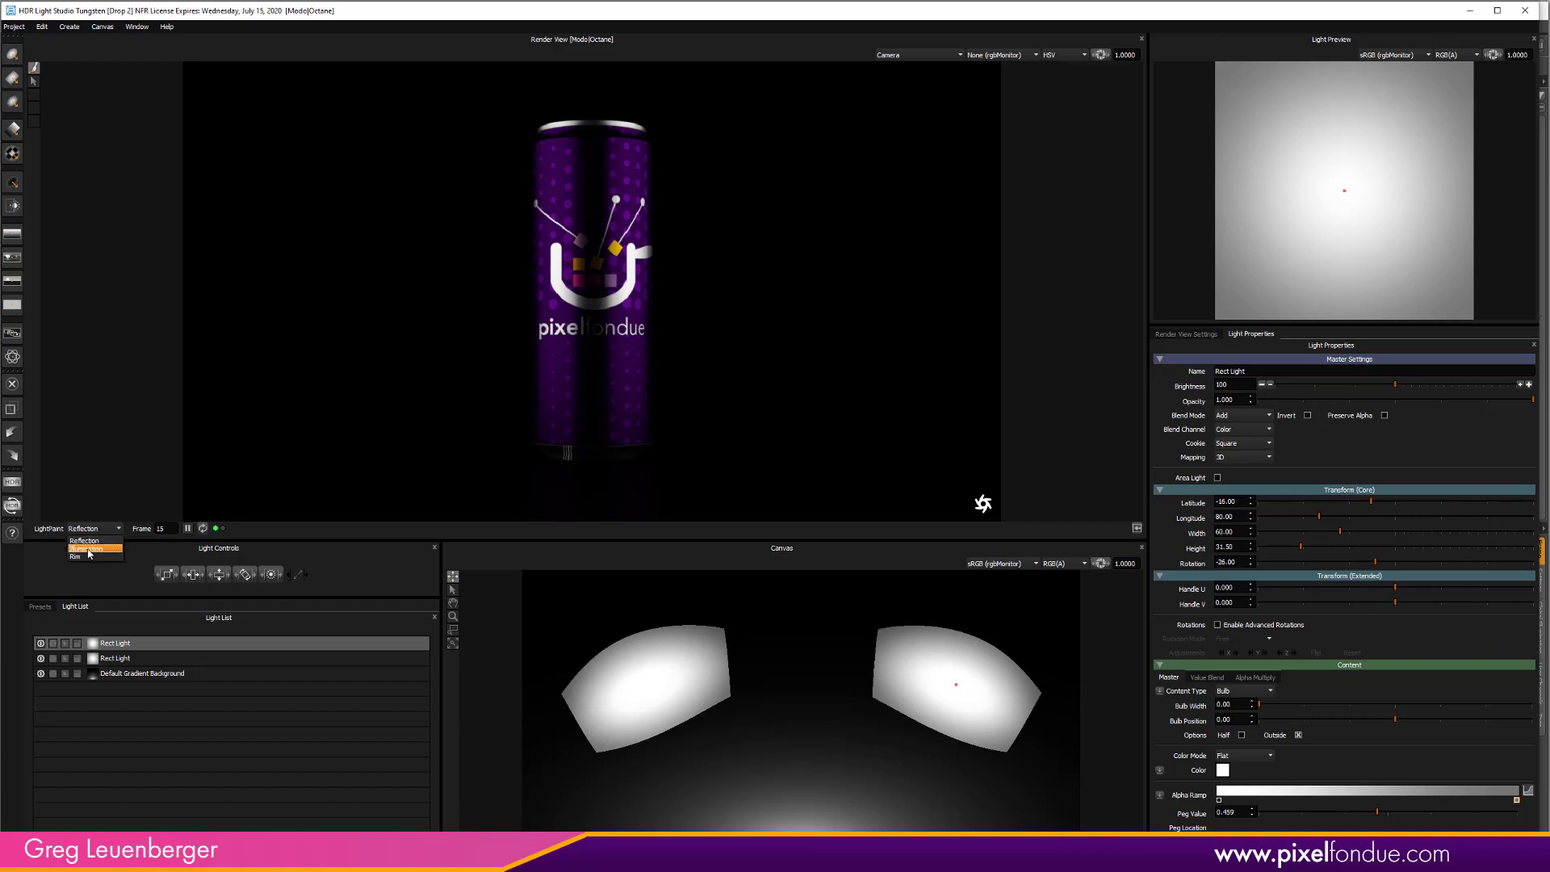
With LightPaint on Rim, add a Round Light, enlarge it and settle its latitude near the horizon
{"action": "left_click", "coordinate": [75, 556]}
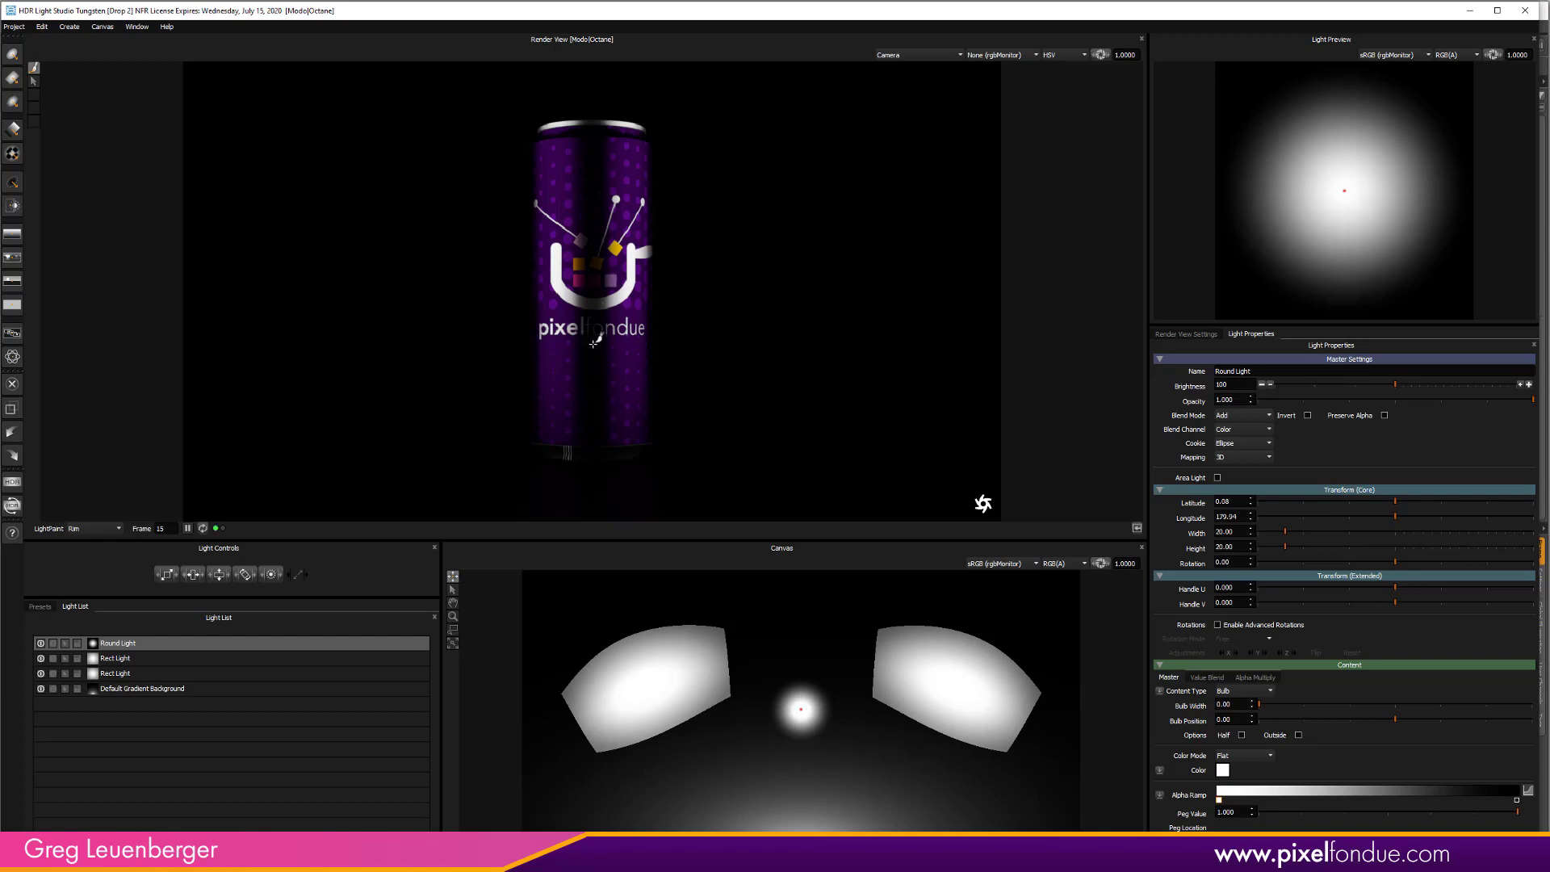
{"action": "mouse_move", "coordinate": [600, 494]}
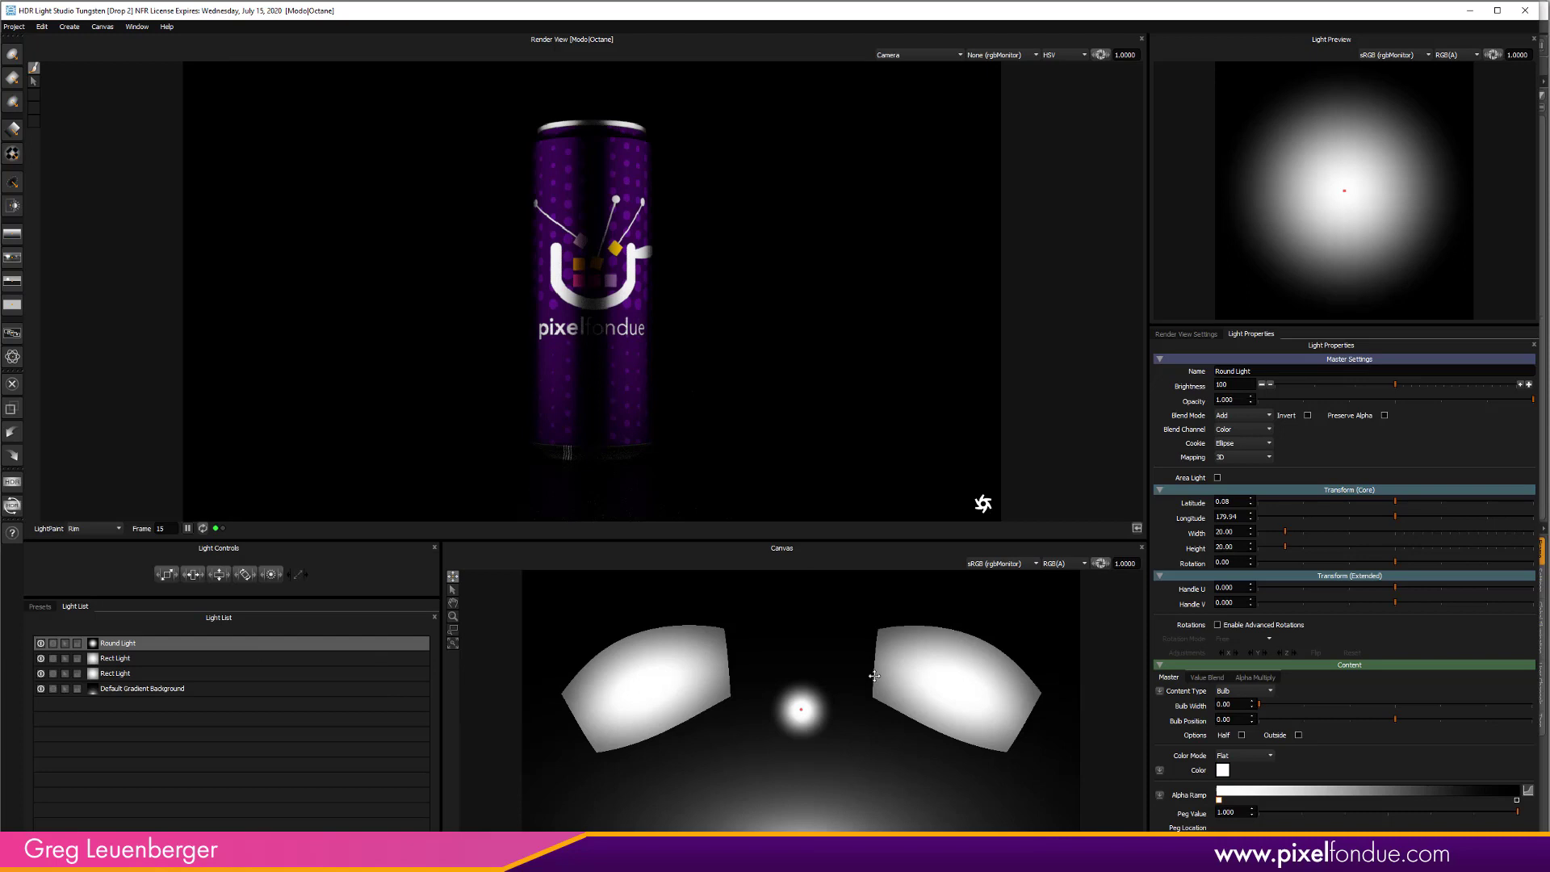
{"action": "left_click_drag", "start_coordinate": [1276, 385], "coordinate": [1483, 384]}
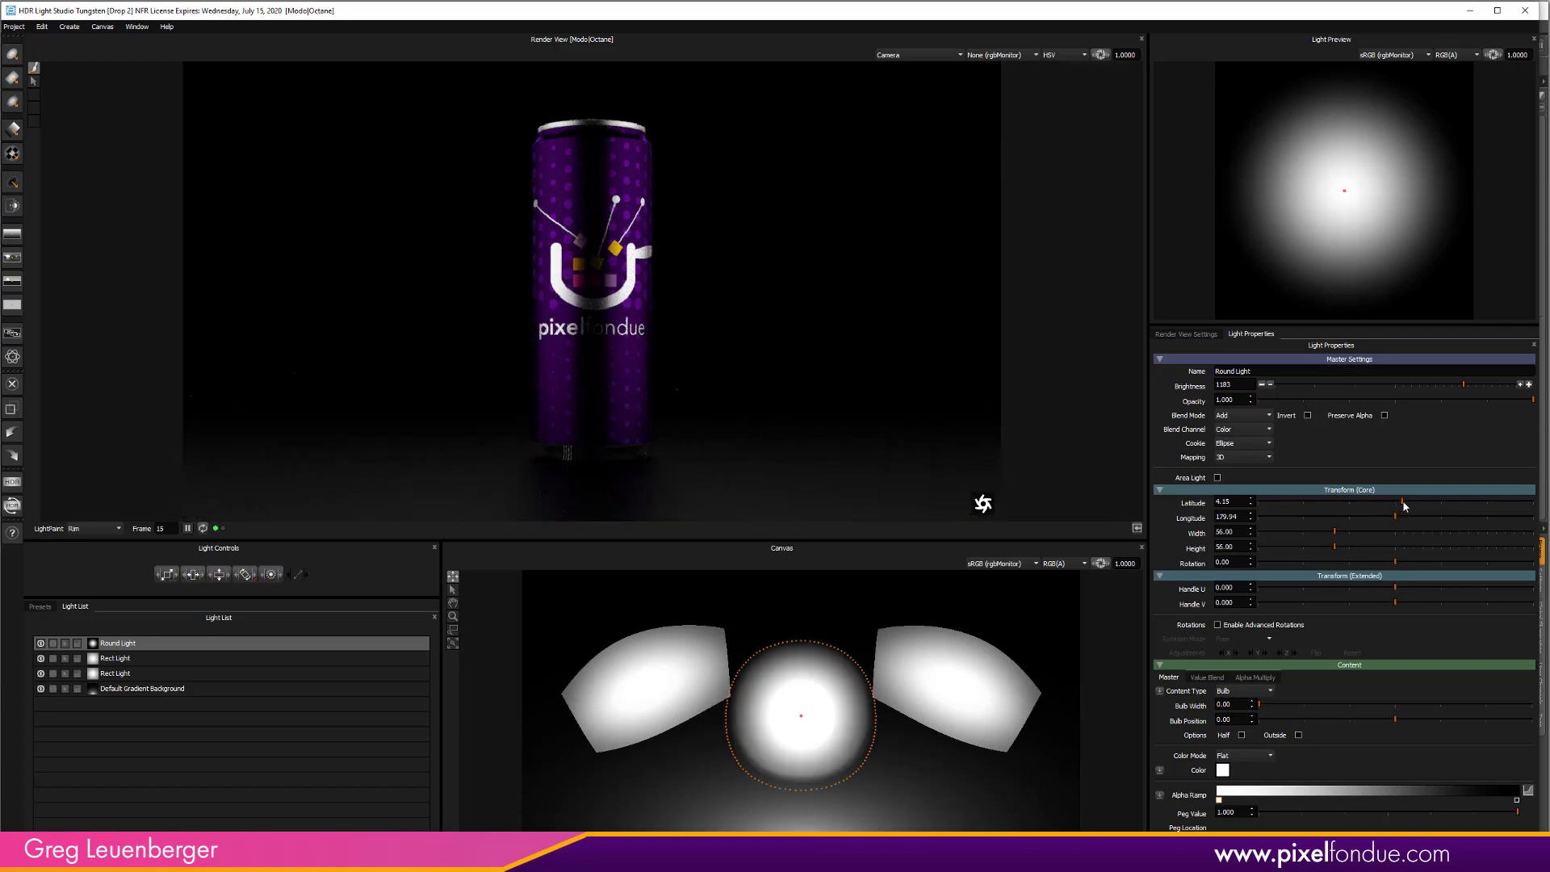
{"action": "left_click_drag", "start_coordinate": [1384, 502], "coordinate": [1369, 504]}
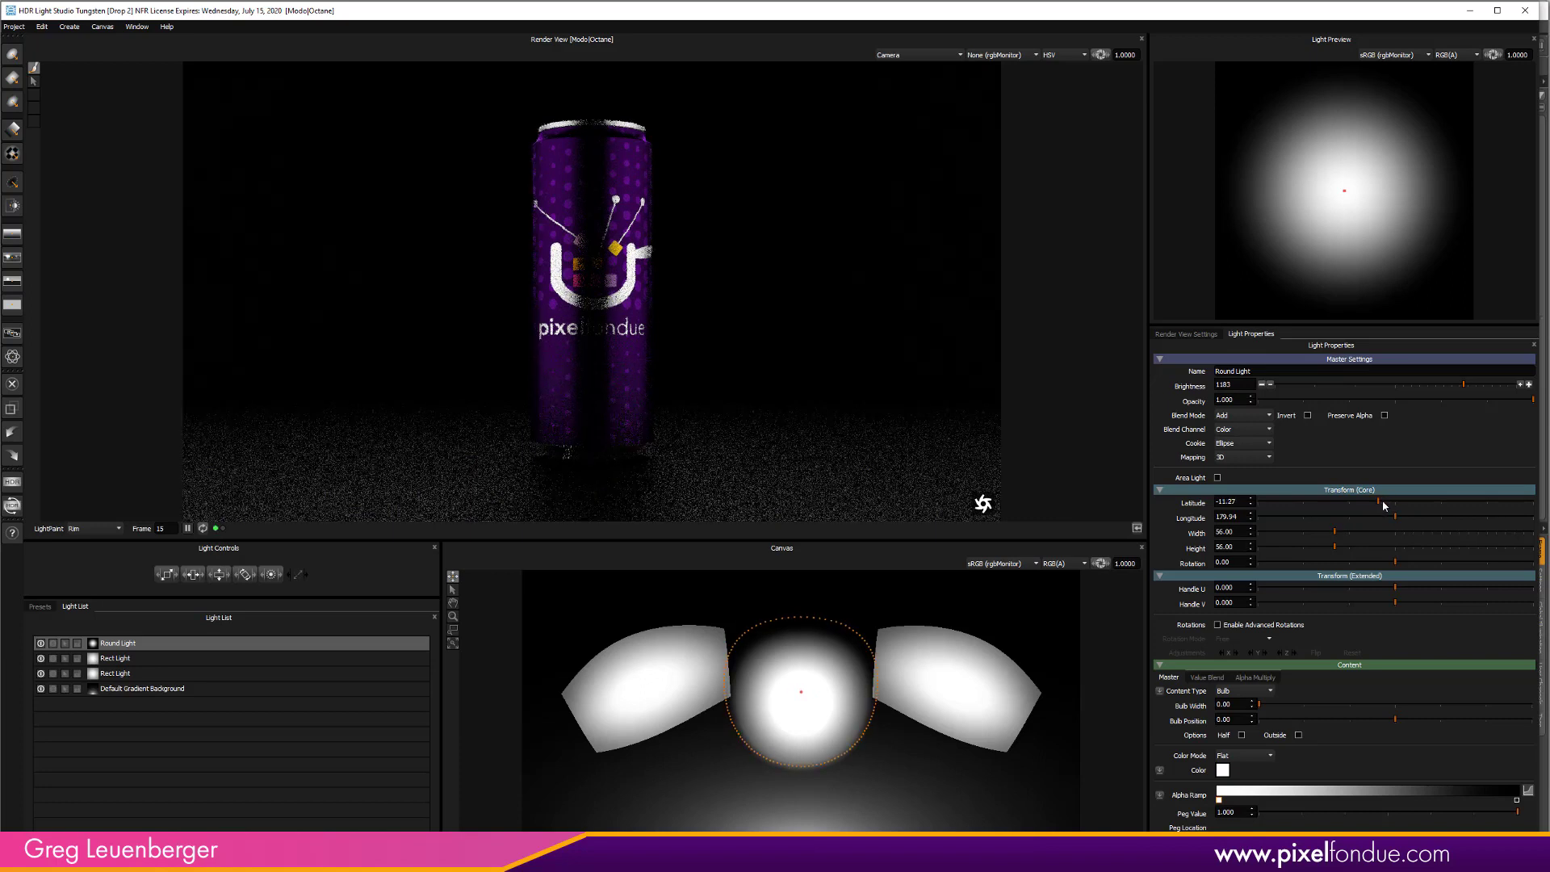
{"action": "left_click_drag", "start_coordinate": [1382, 506], "coordinate": [1398, 506]}
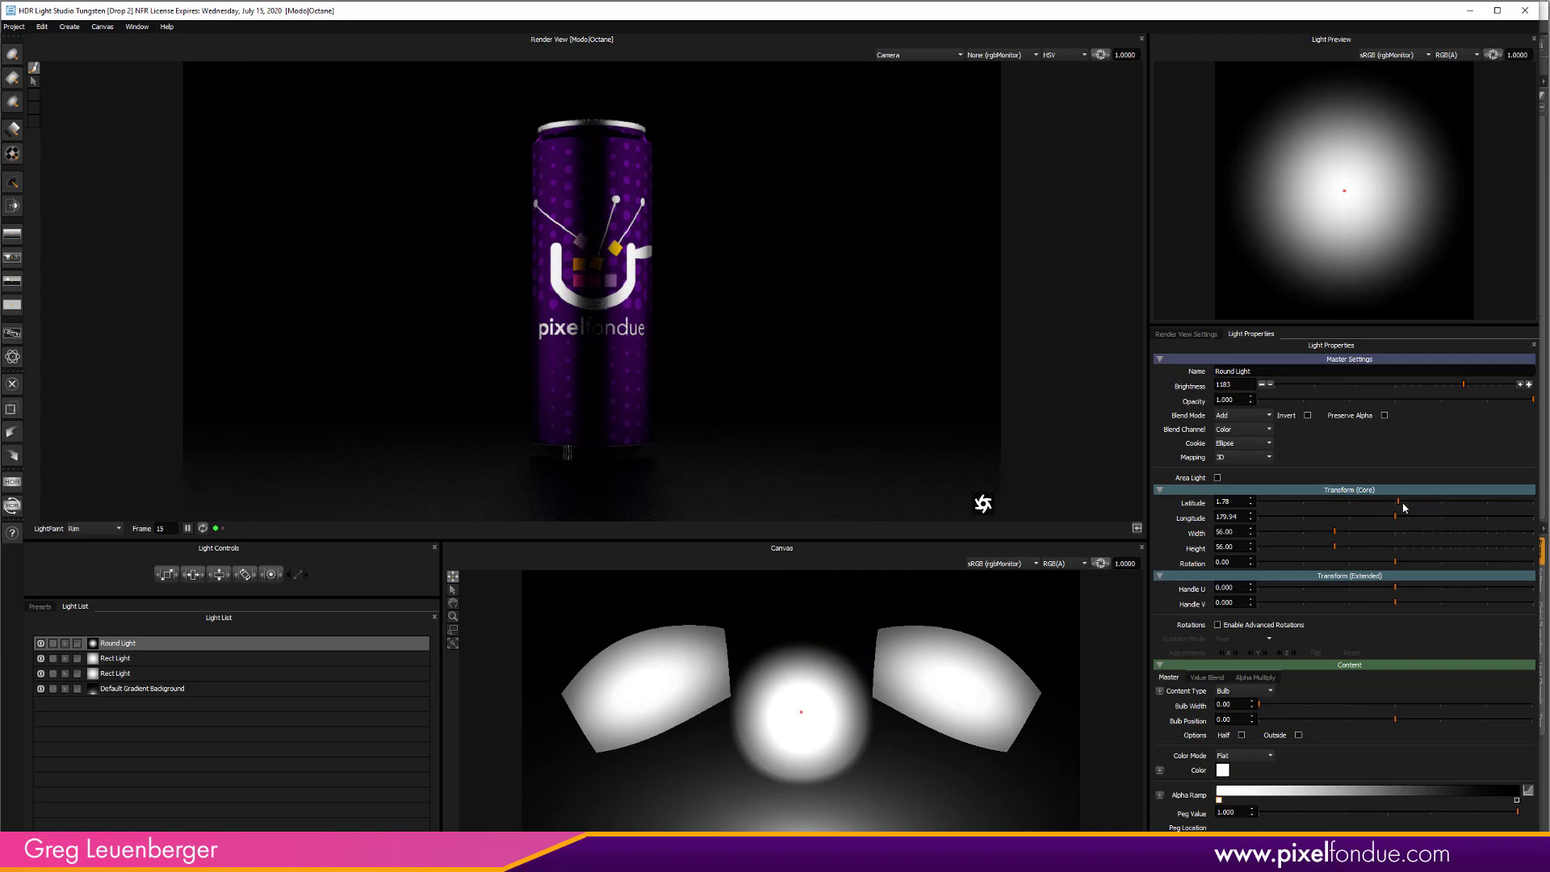
{"action": "mouse_move", "coordinate": [812, 717]}
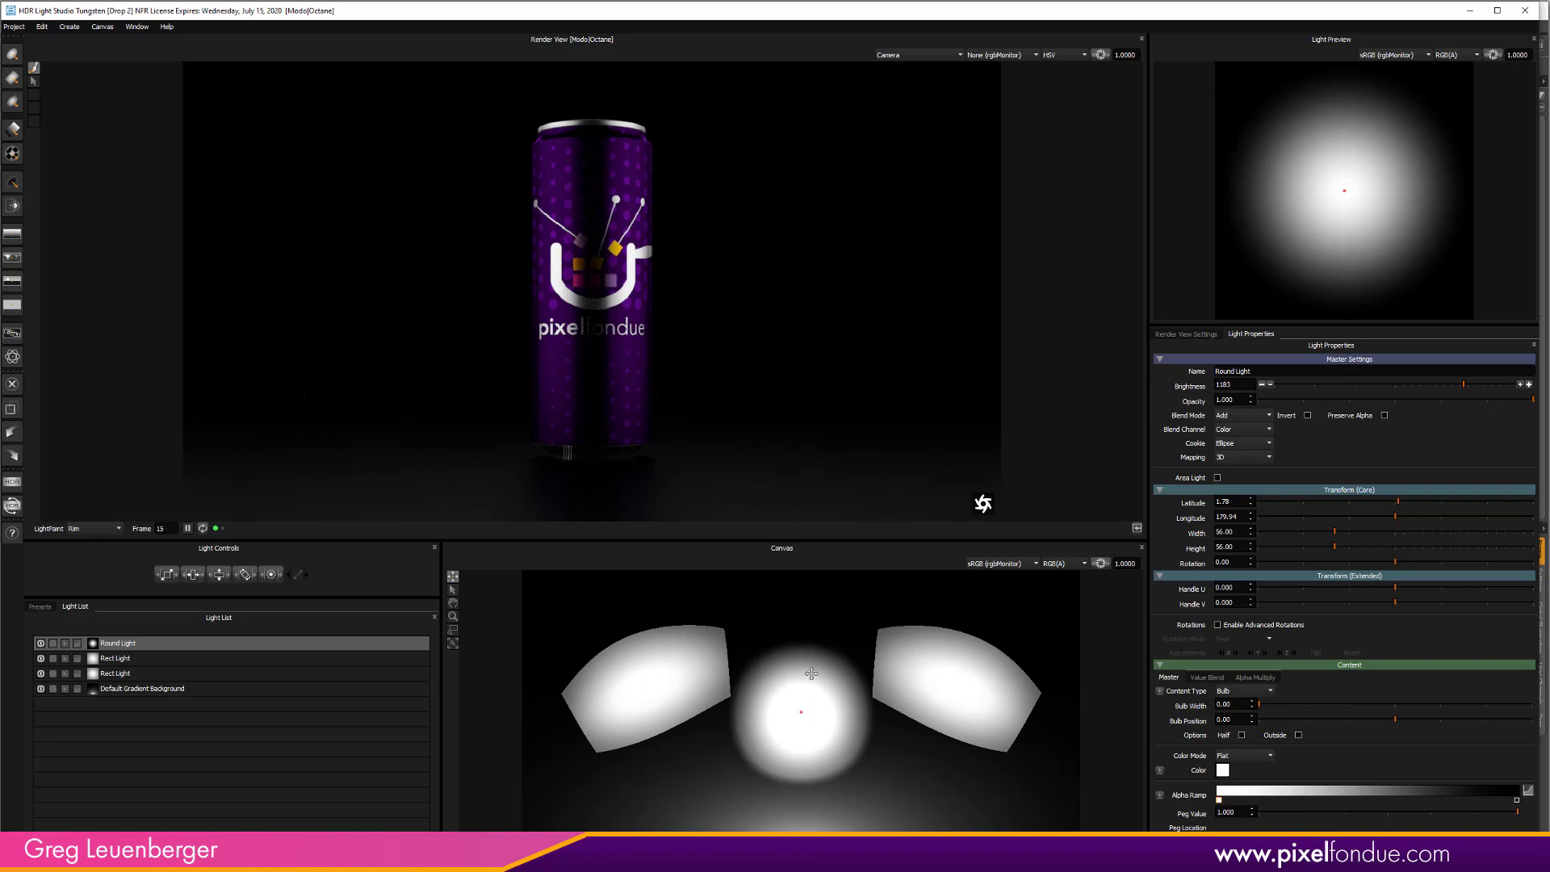
{"action": "mouse_move", "coordinate": [817, 699]}
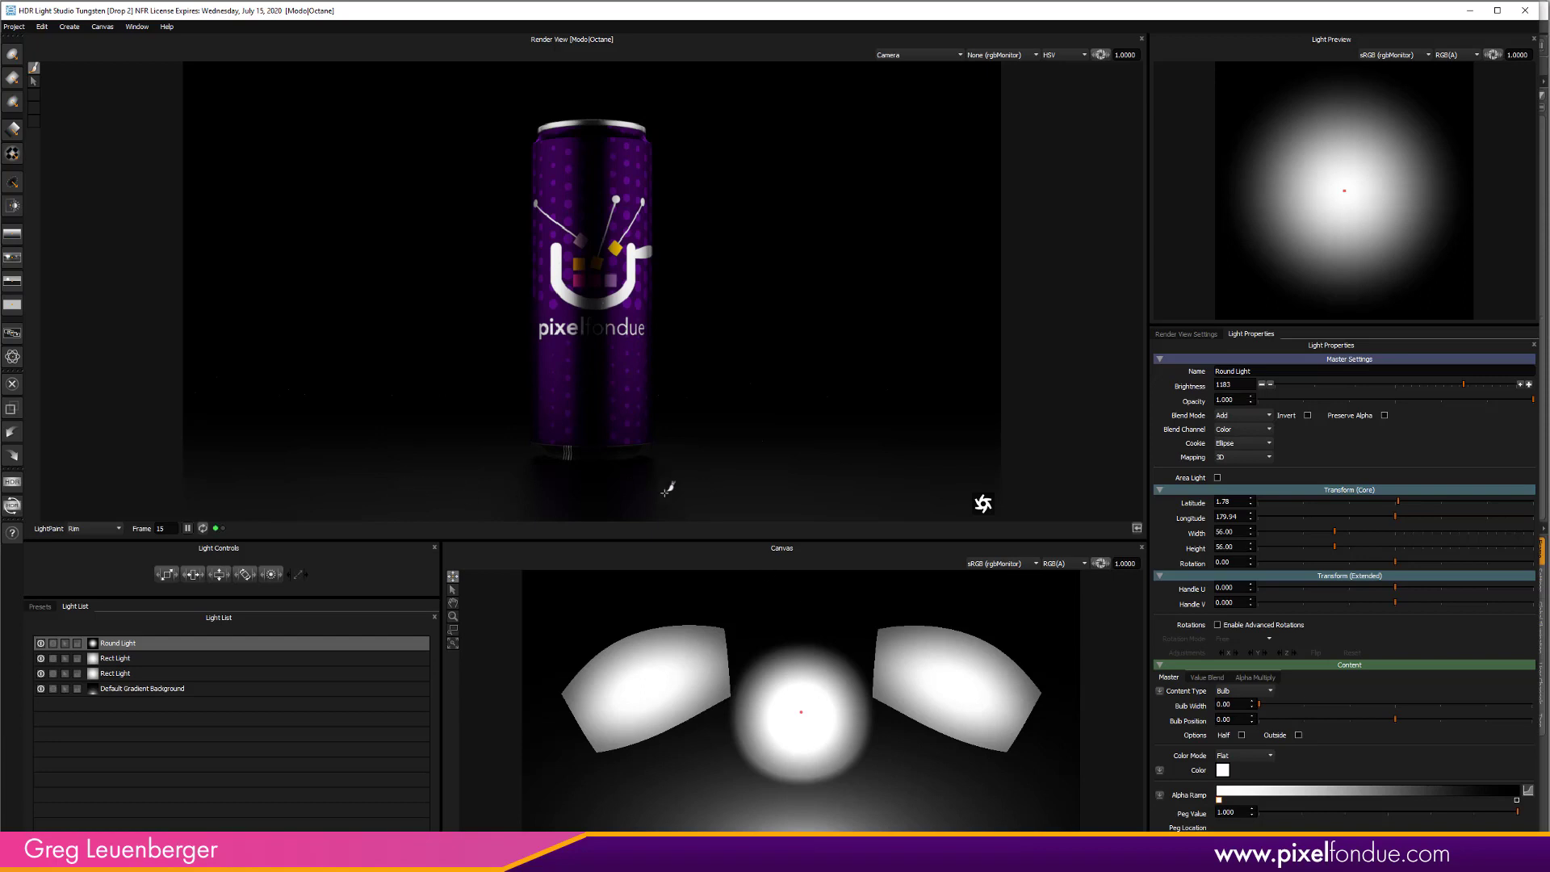
{"action": "mouse_move", "coordinate": [1331, 412]}
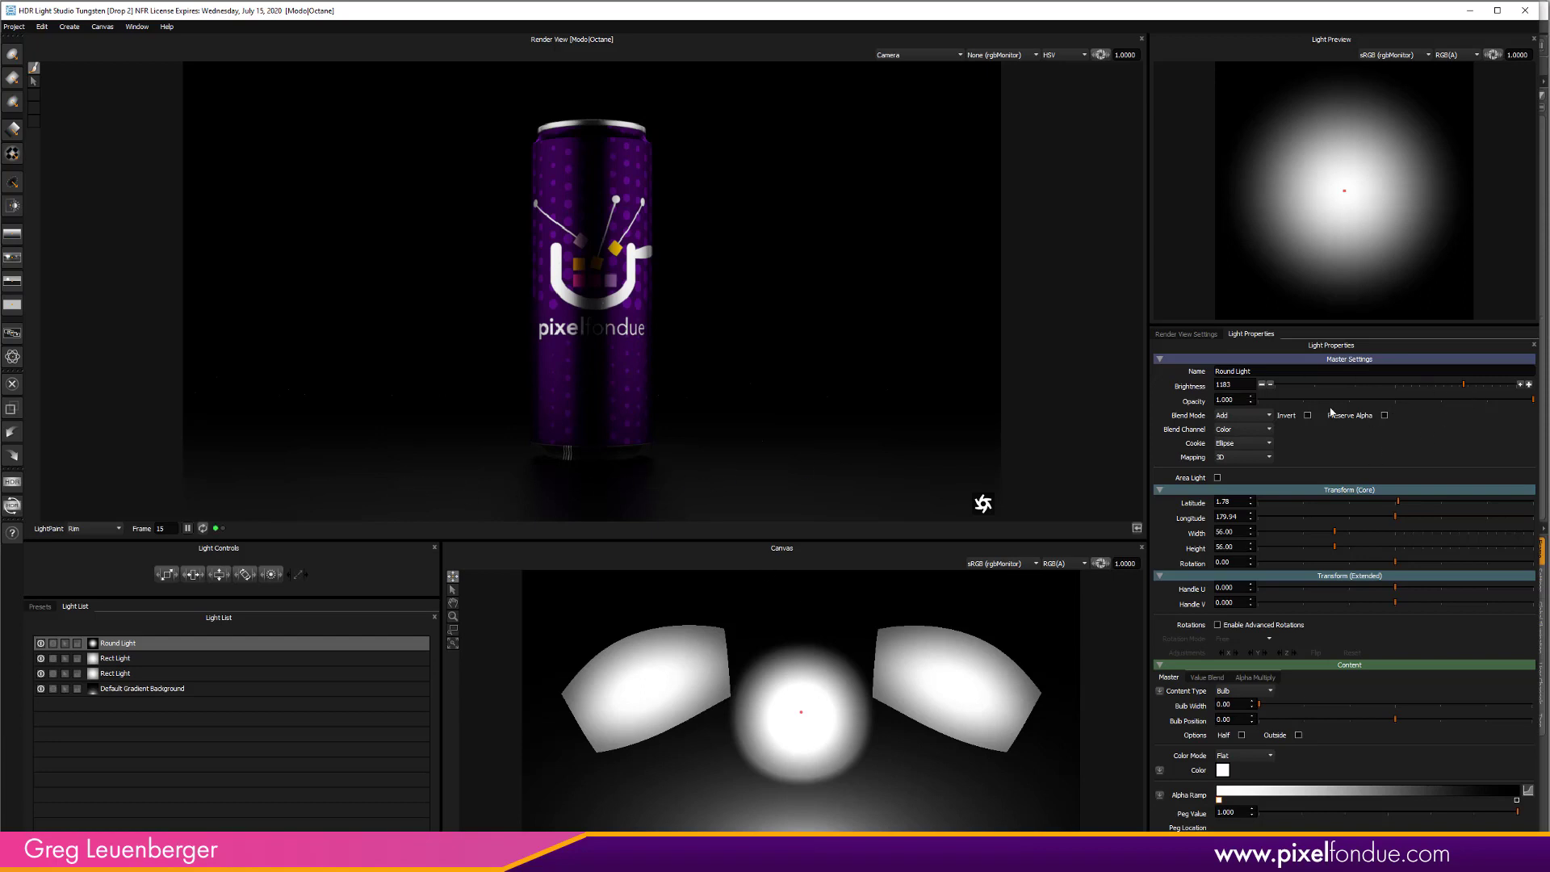
{"action": "mouse_move", "coordinate": [271, 575]}
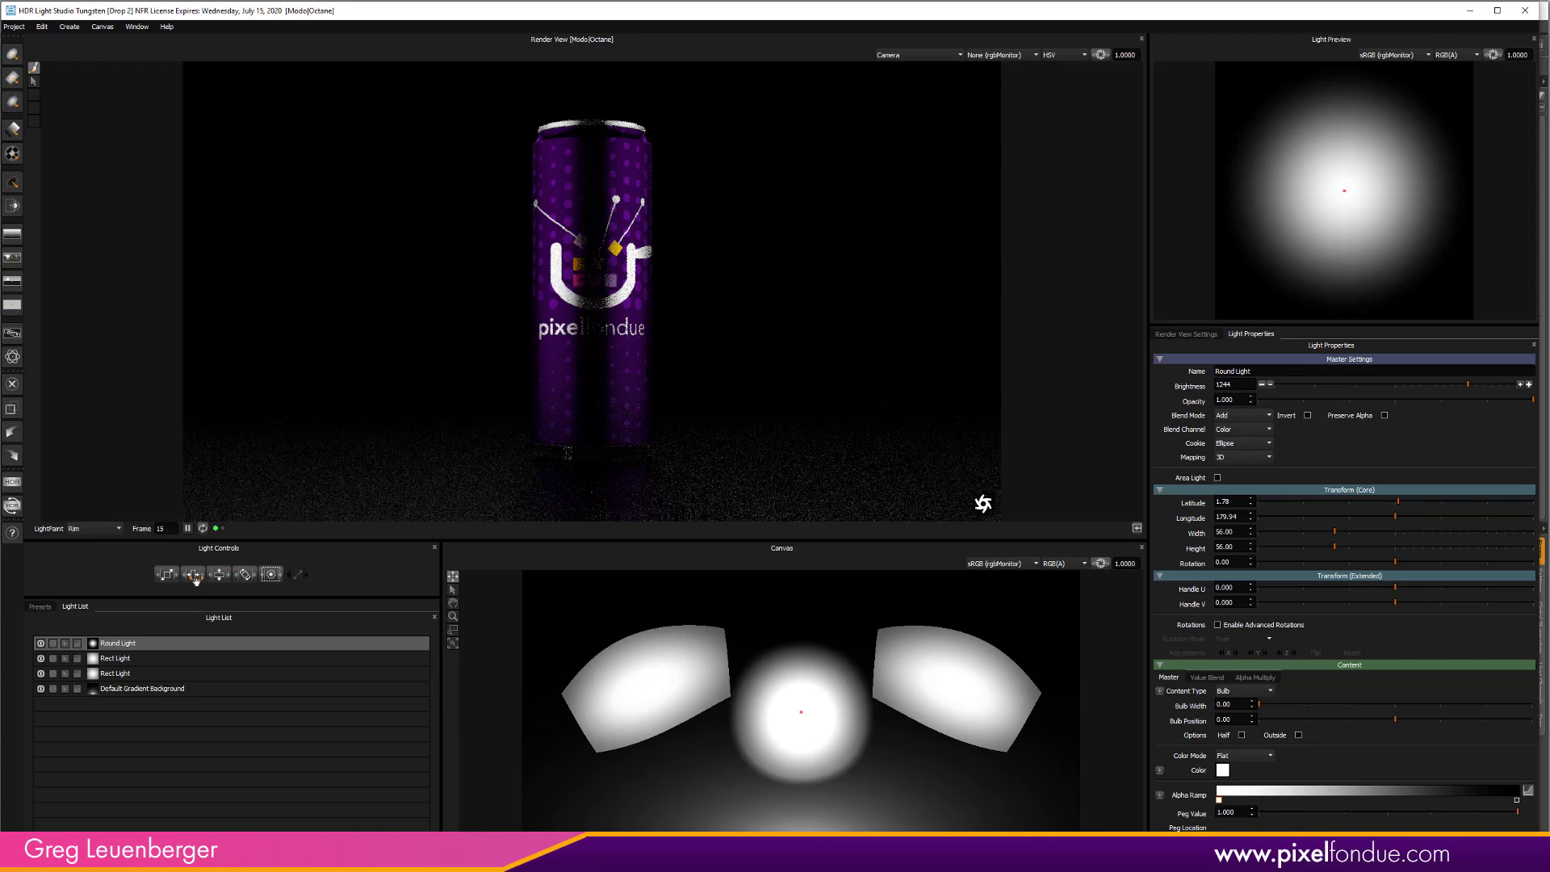
{"action": "mouse_move", "coordinate": [245, 574]}
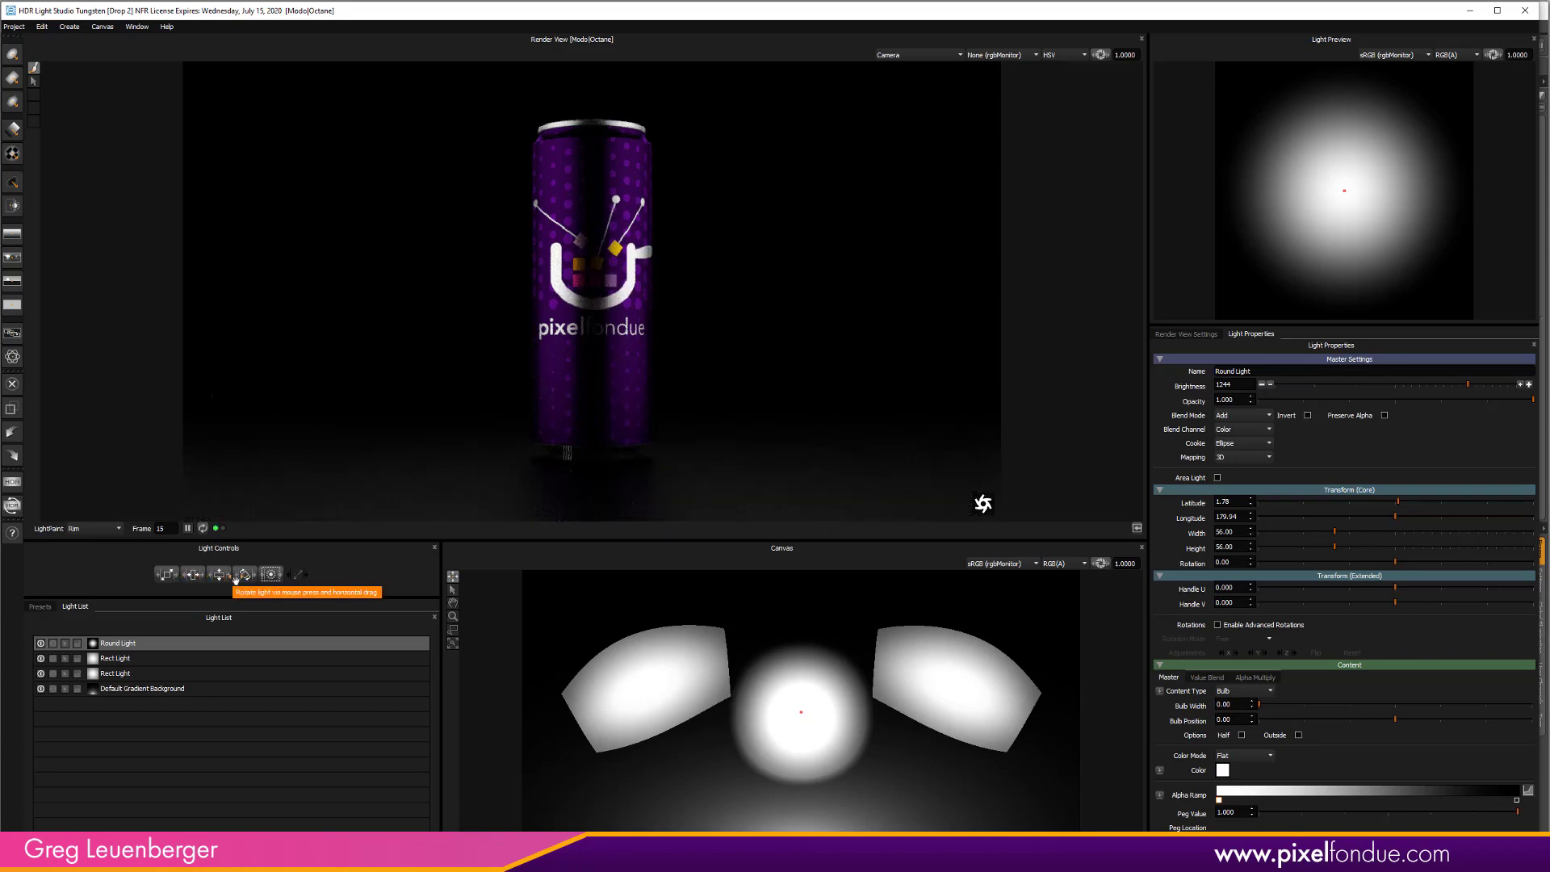
{"action": "mouse_move", "coordinate": [139, 591]}
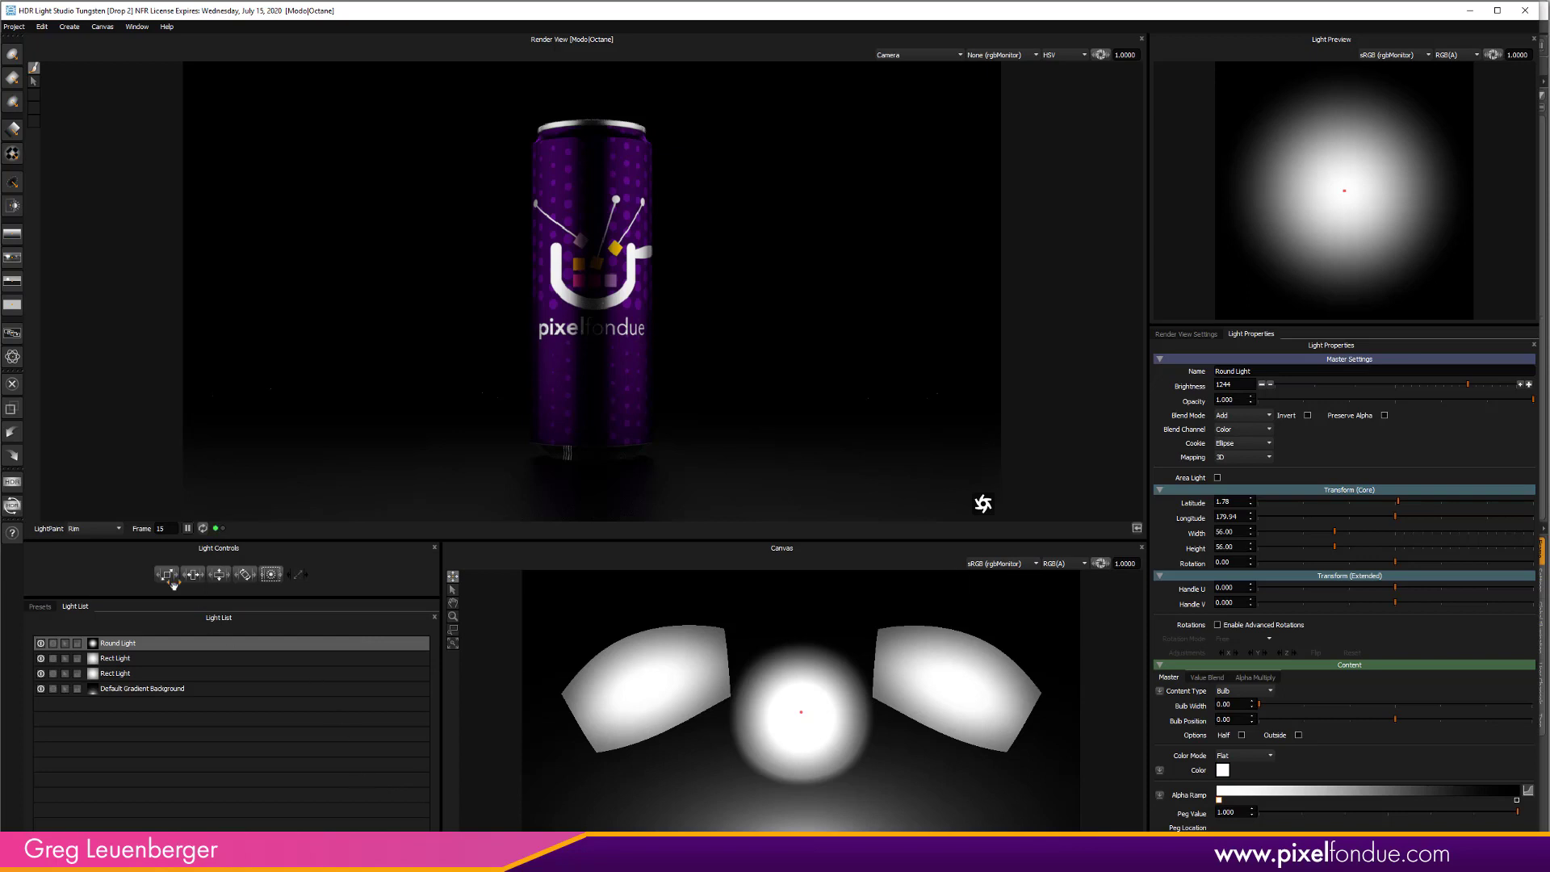
{"action": "mouse_move", "coordinate": [305, 742]}
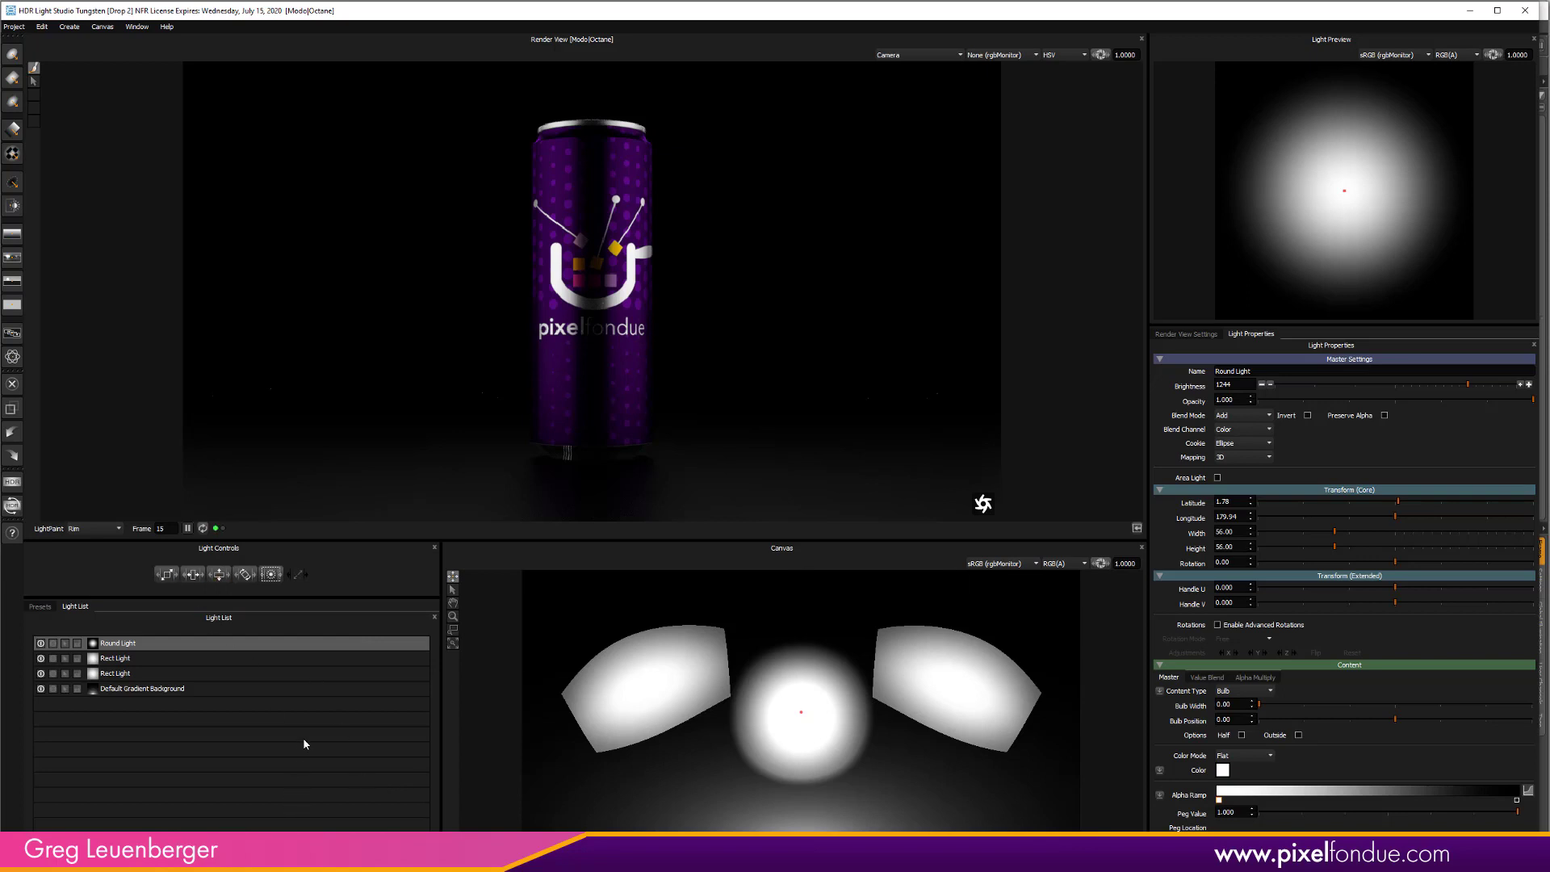
{"action": "mouse_move", "coordinate": [300, 755]}
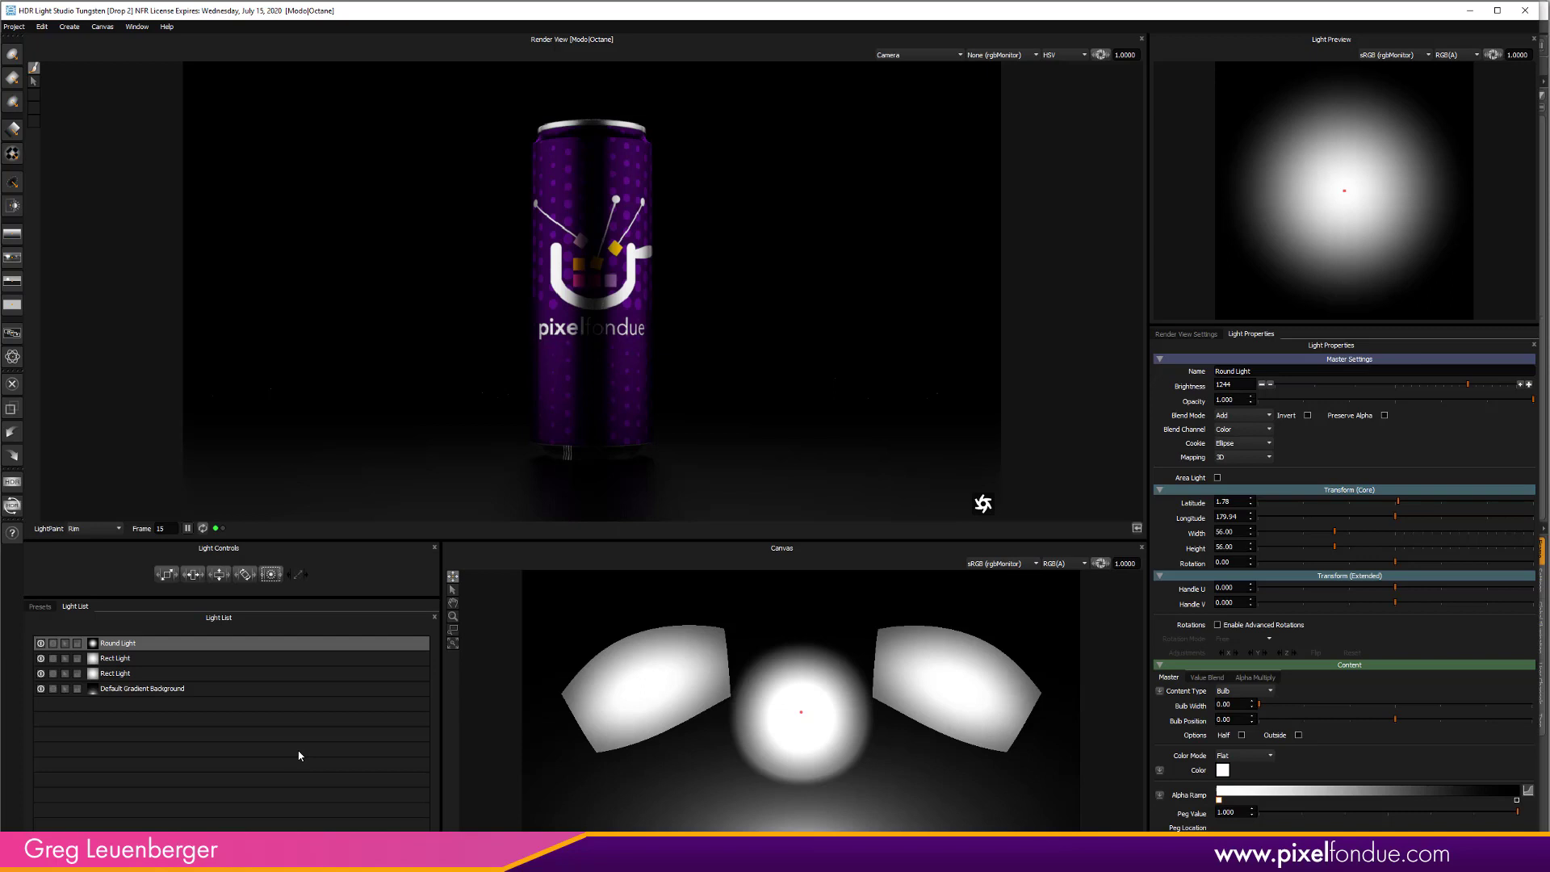
{"action": "mouse_move", "coordinate": [298, 746]}
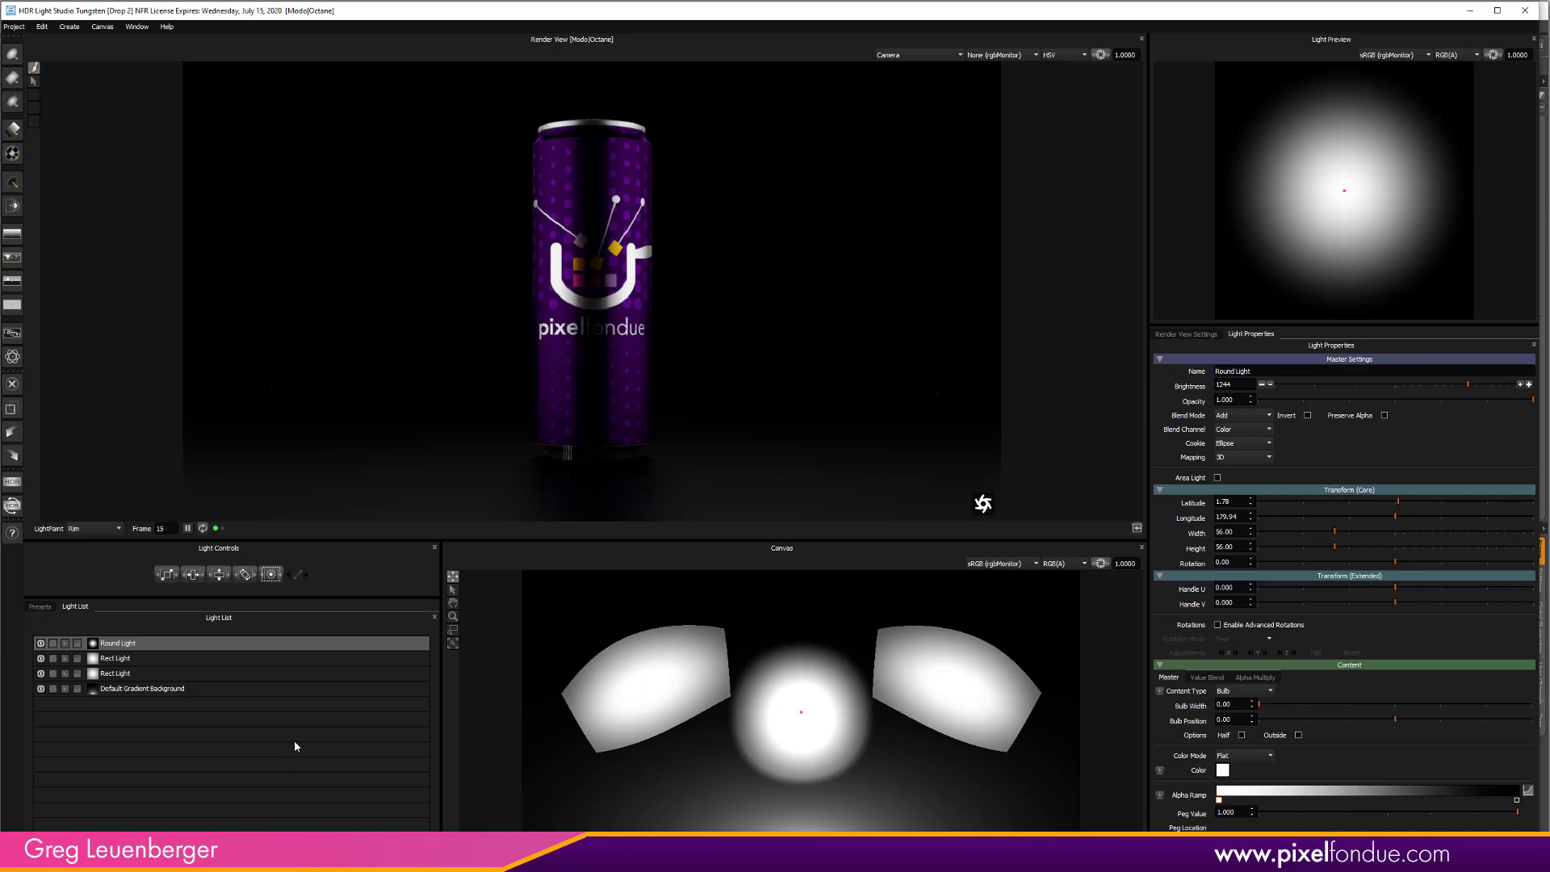
Bring up the Presets library to choose a preset light
{"action": "left_click", "coordinate": [38, 605]}
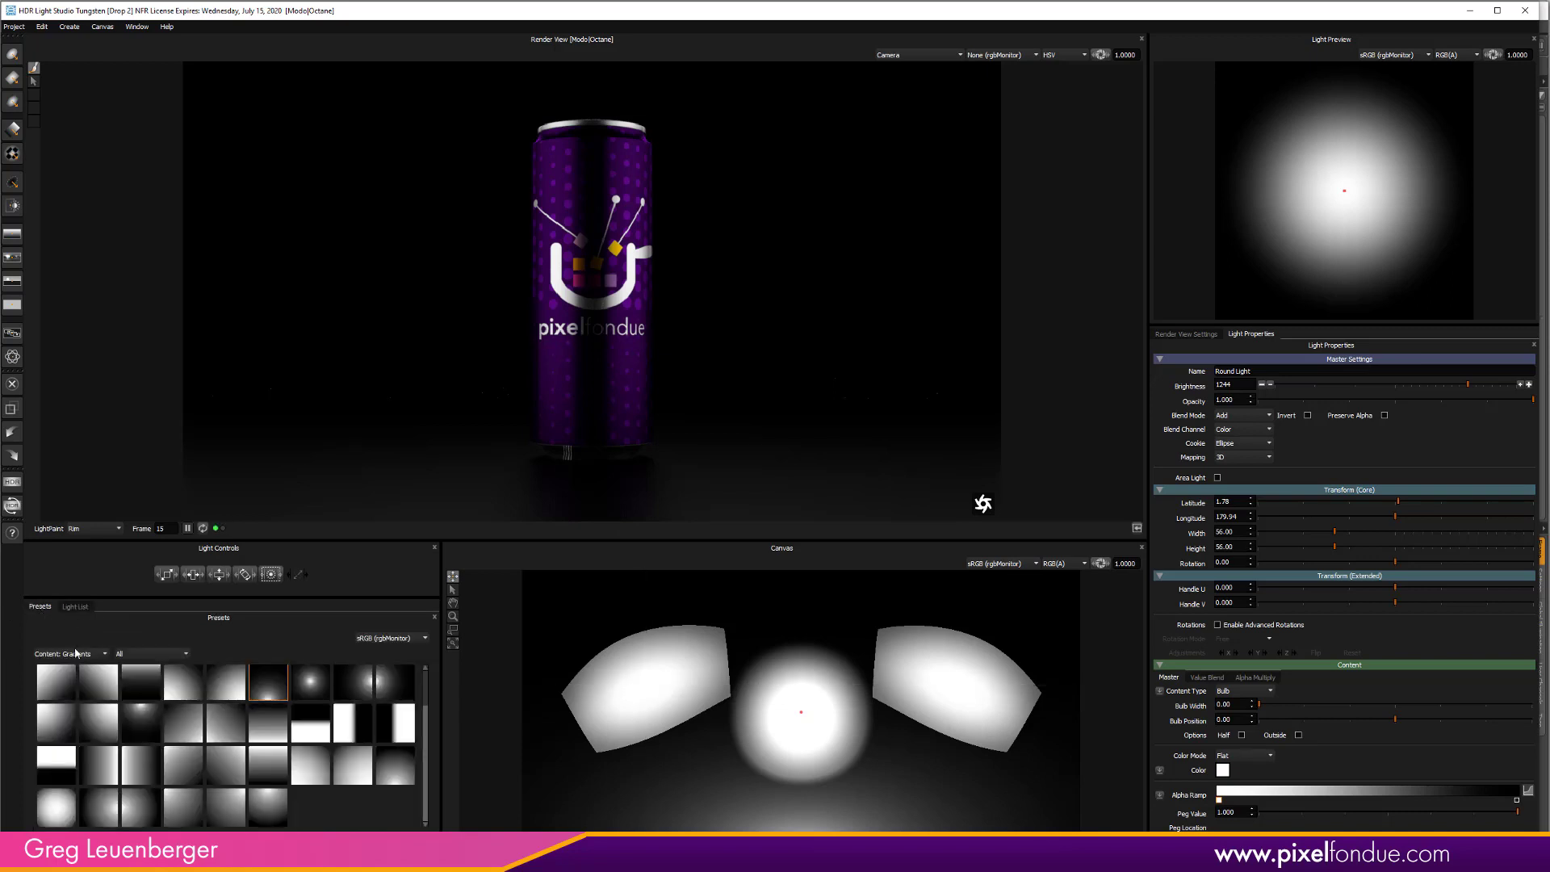
Apply the Brom Beauty Dish Grid preset and LightPaint it by Illumination onto the can's right side
{"action": "left_click", "coordinate": [78, 652]}
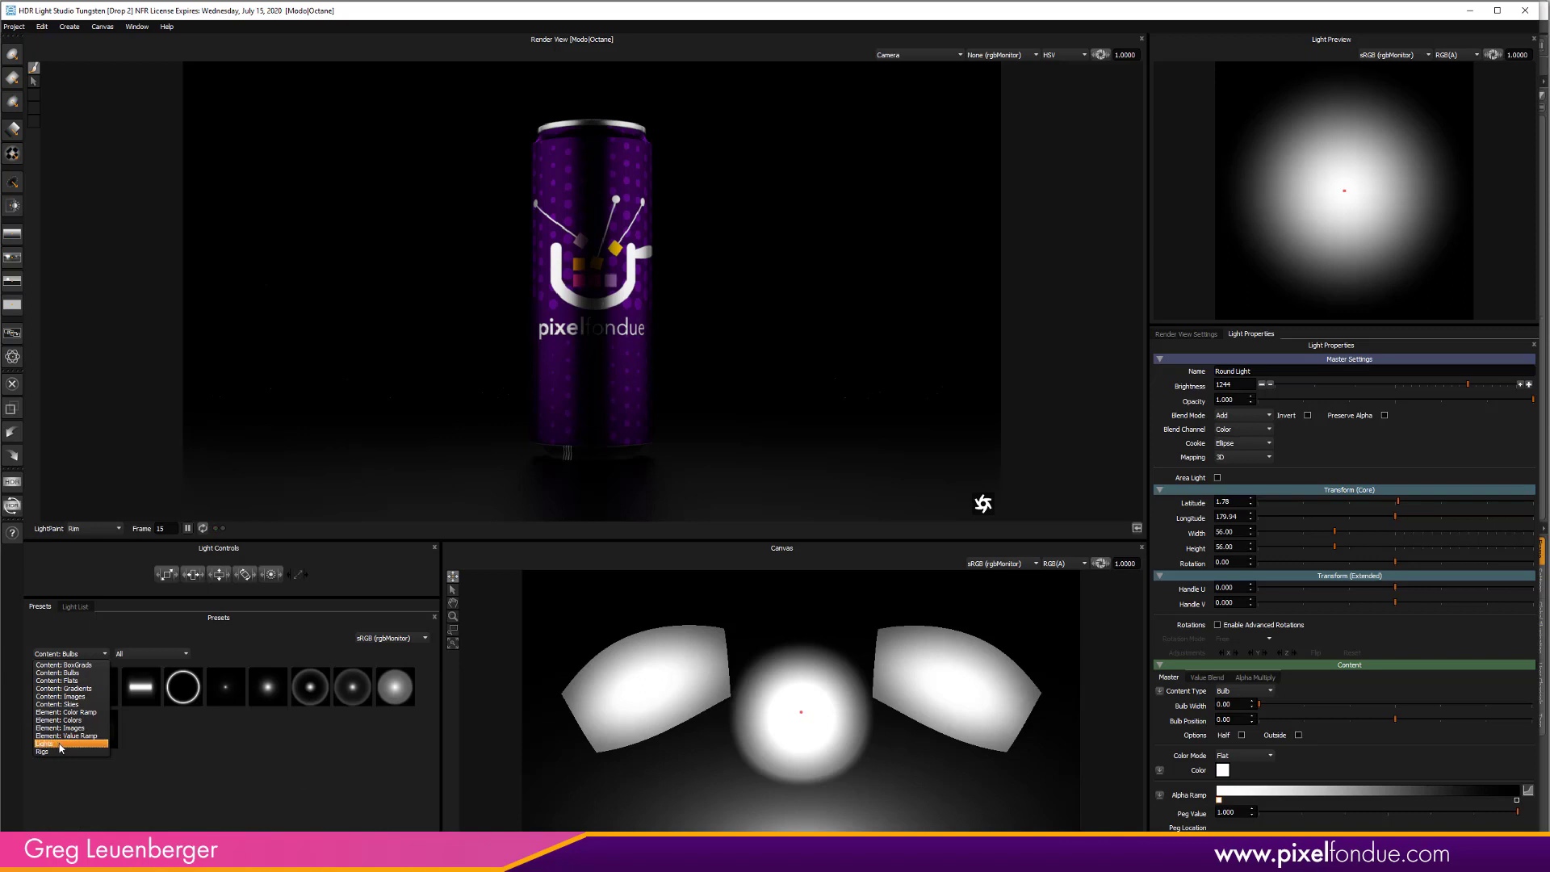
{"action": "left_click", "coordinate": [42, 746]}
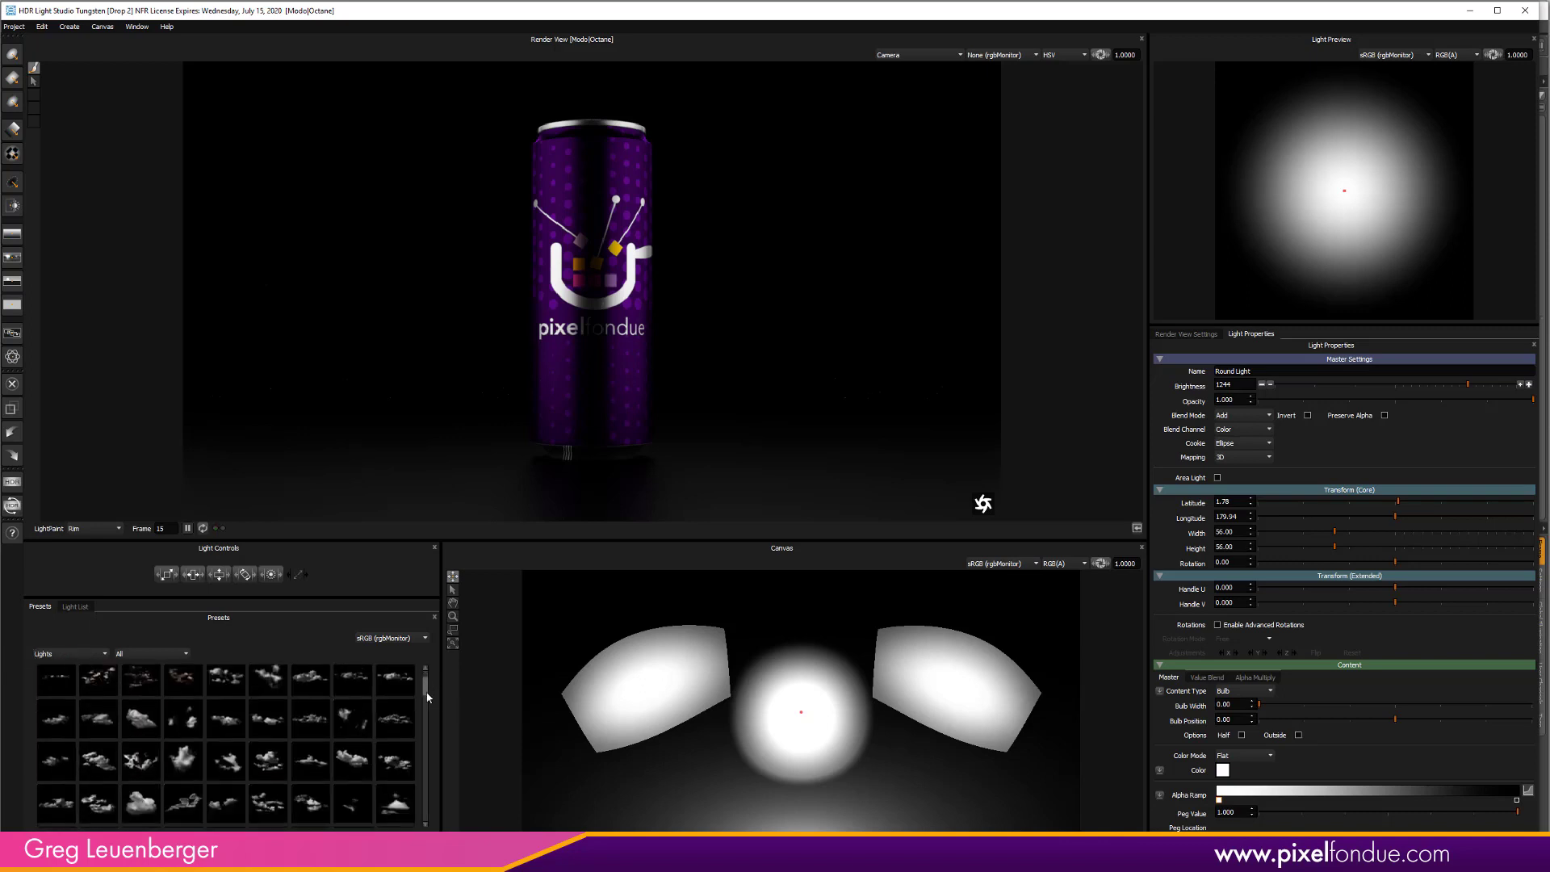
{"action": "scroll", "scroll_direction": "down", "scroll_amount": 3}
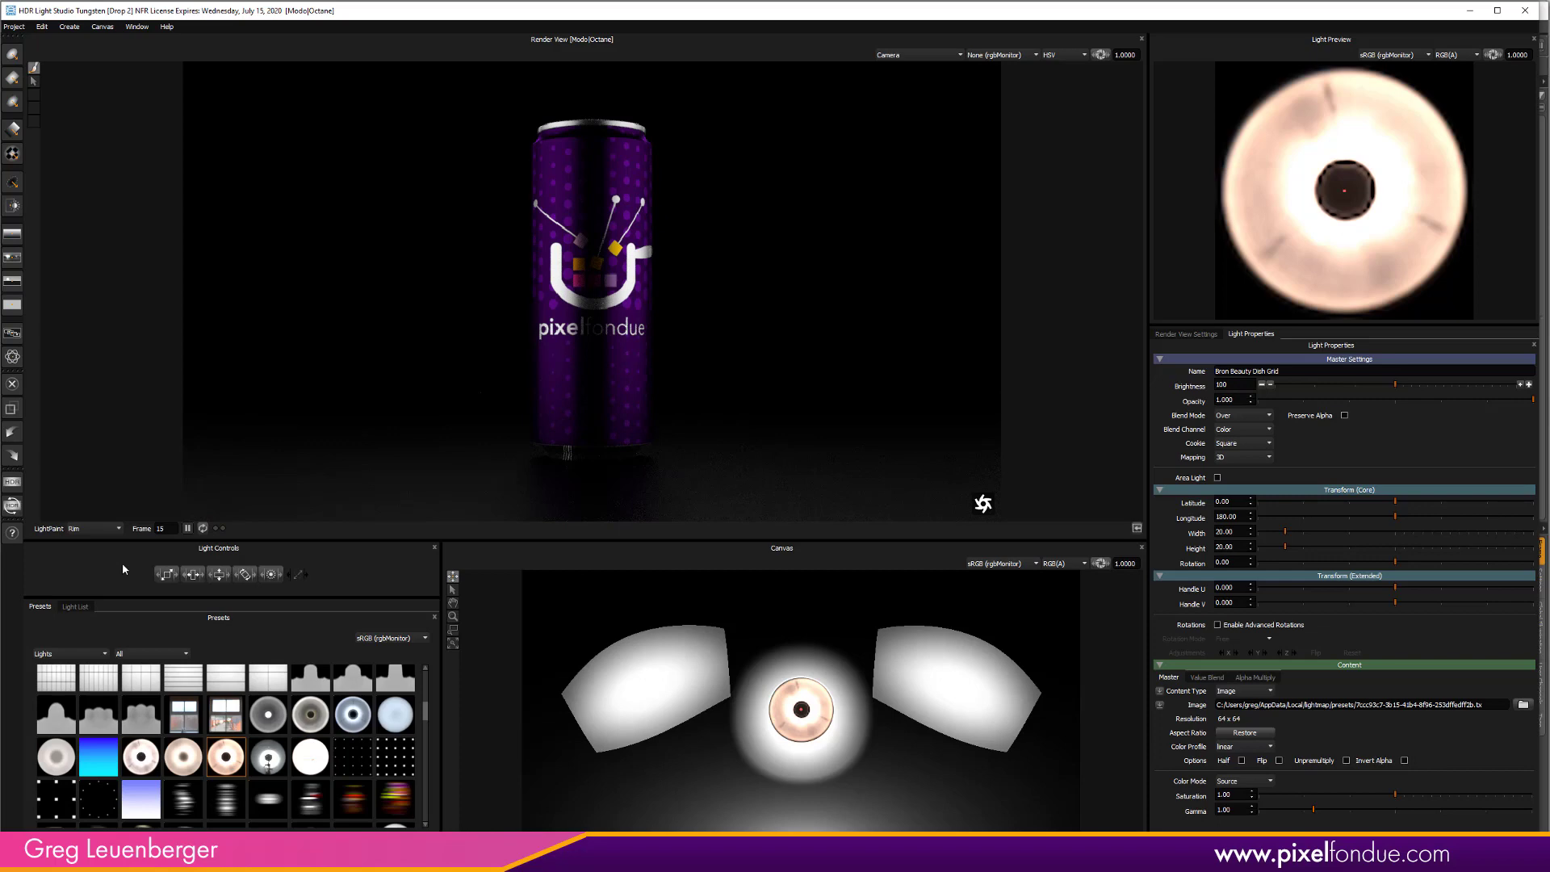
{"action": "left_click", "coordinate": [94, 528]}
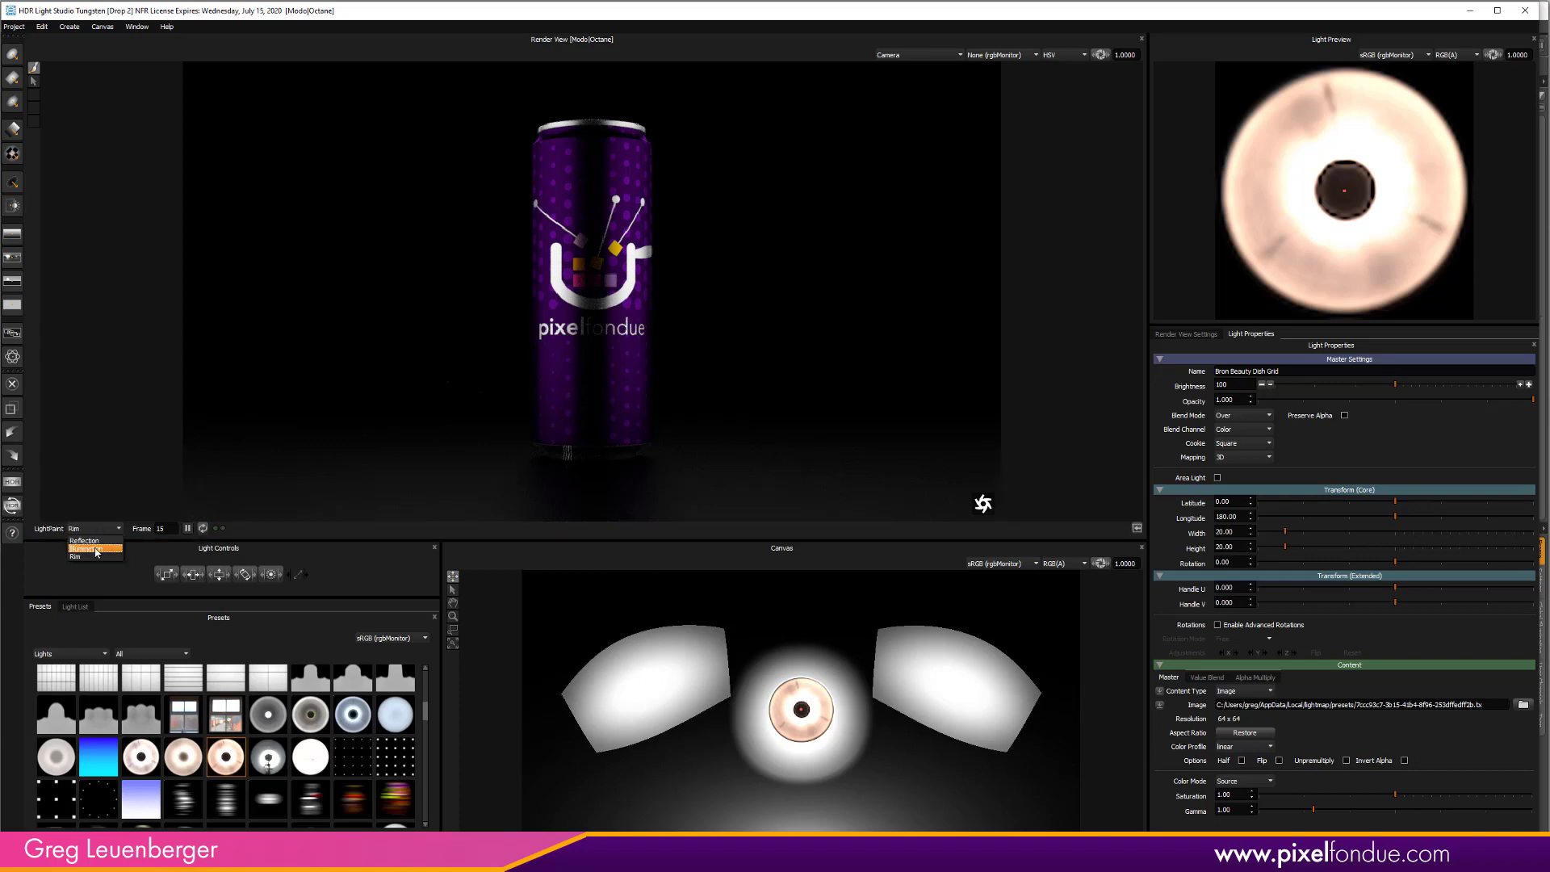
{"action": "left_click", "coordinate": [94, 549]}
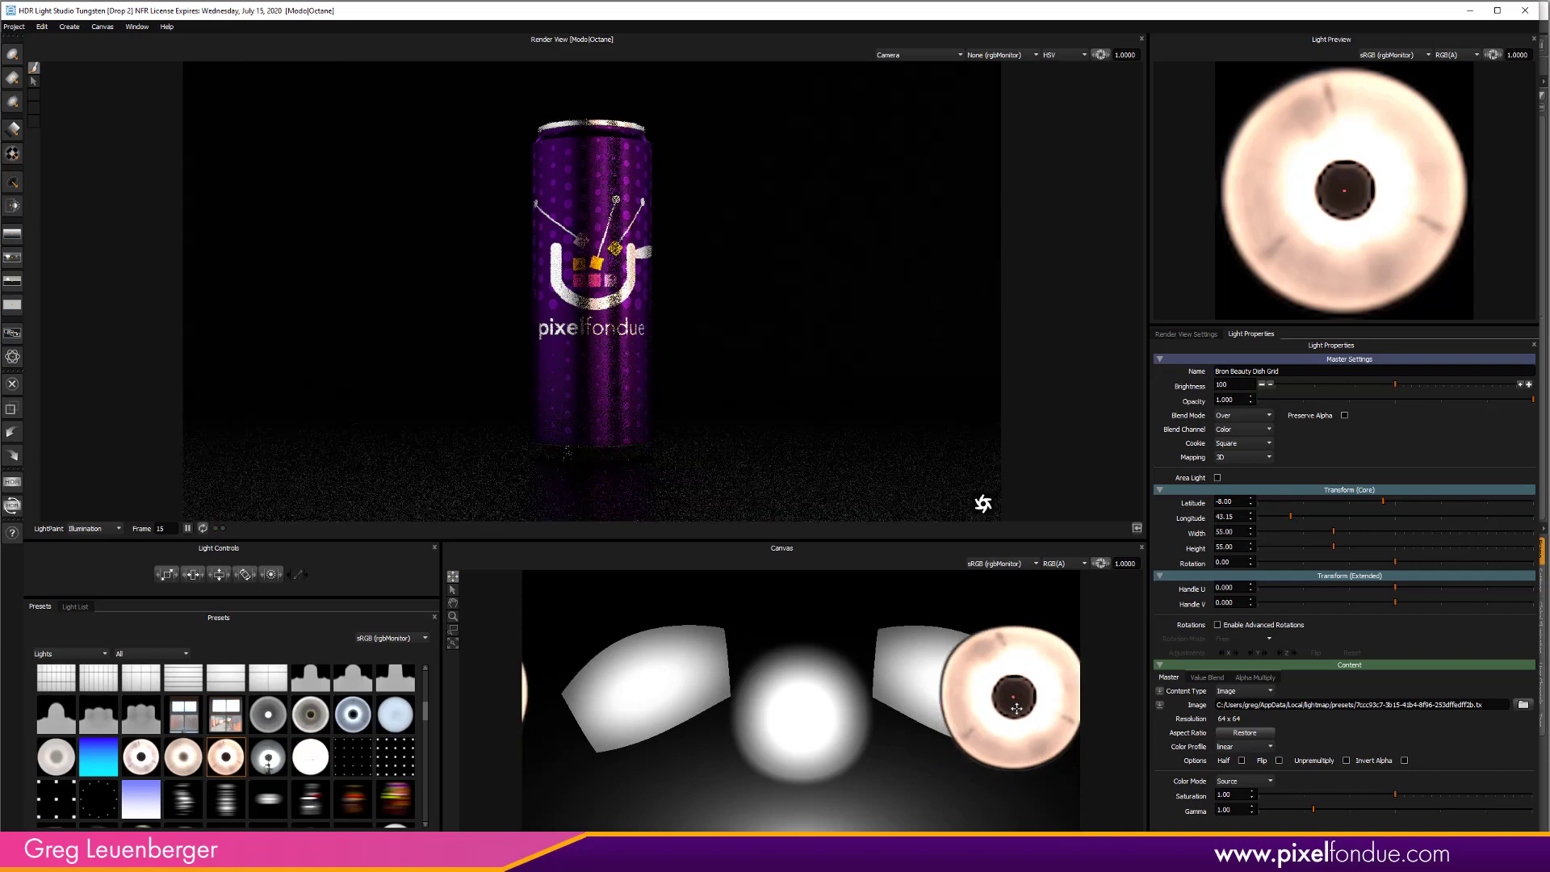
{"action": "left_click", "coordinate": [74, 606]}
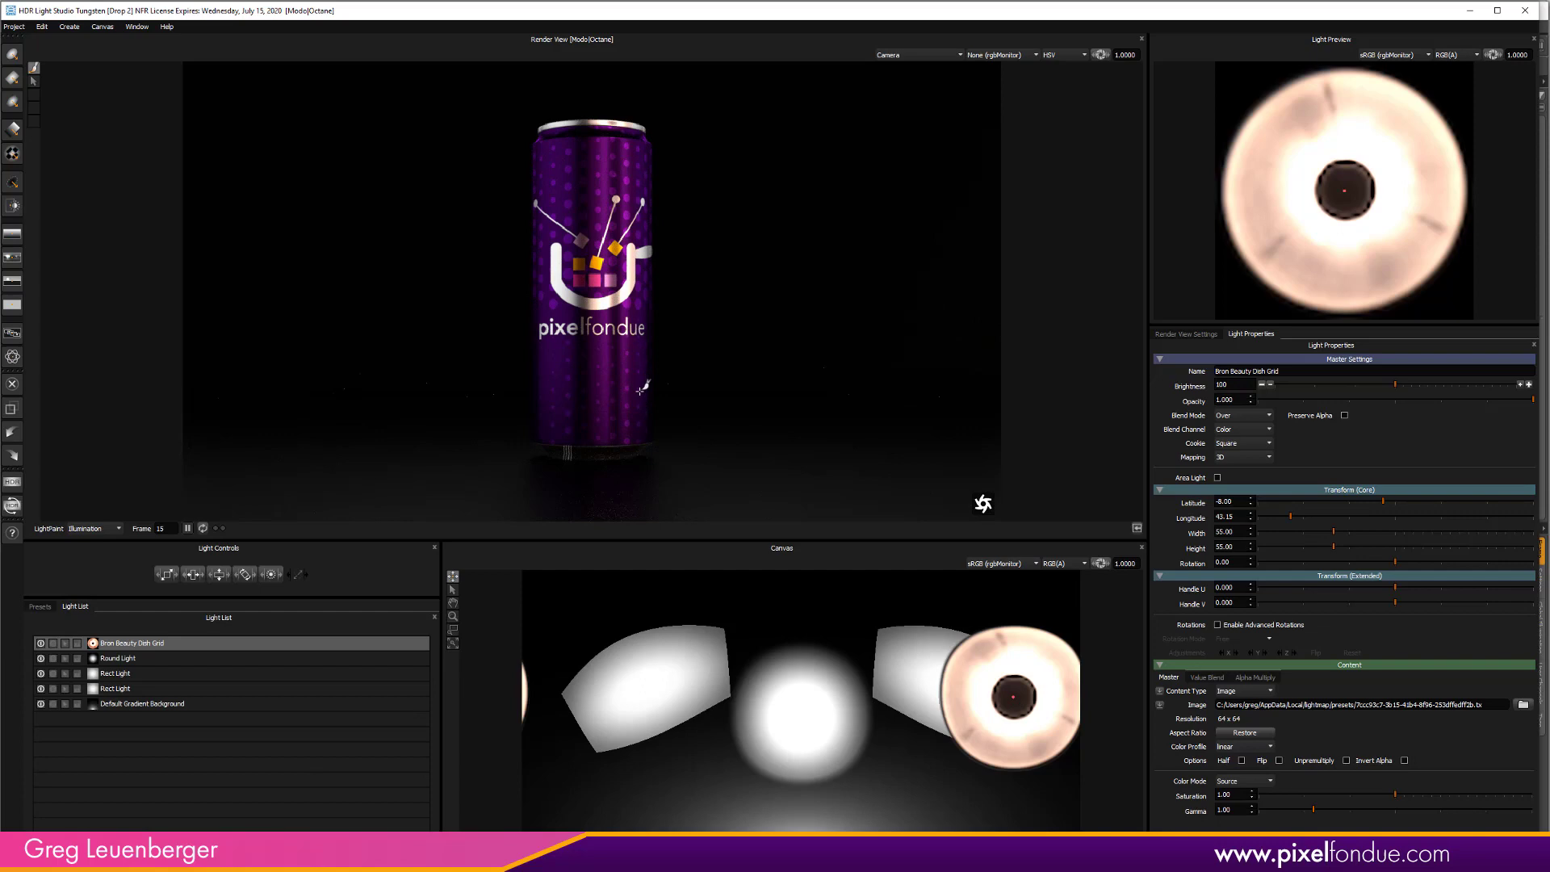
{"action": "mouse_move", "coordinate": [452, 143]}
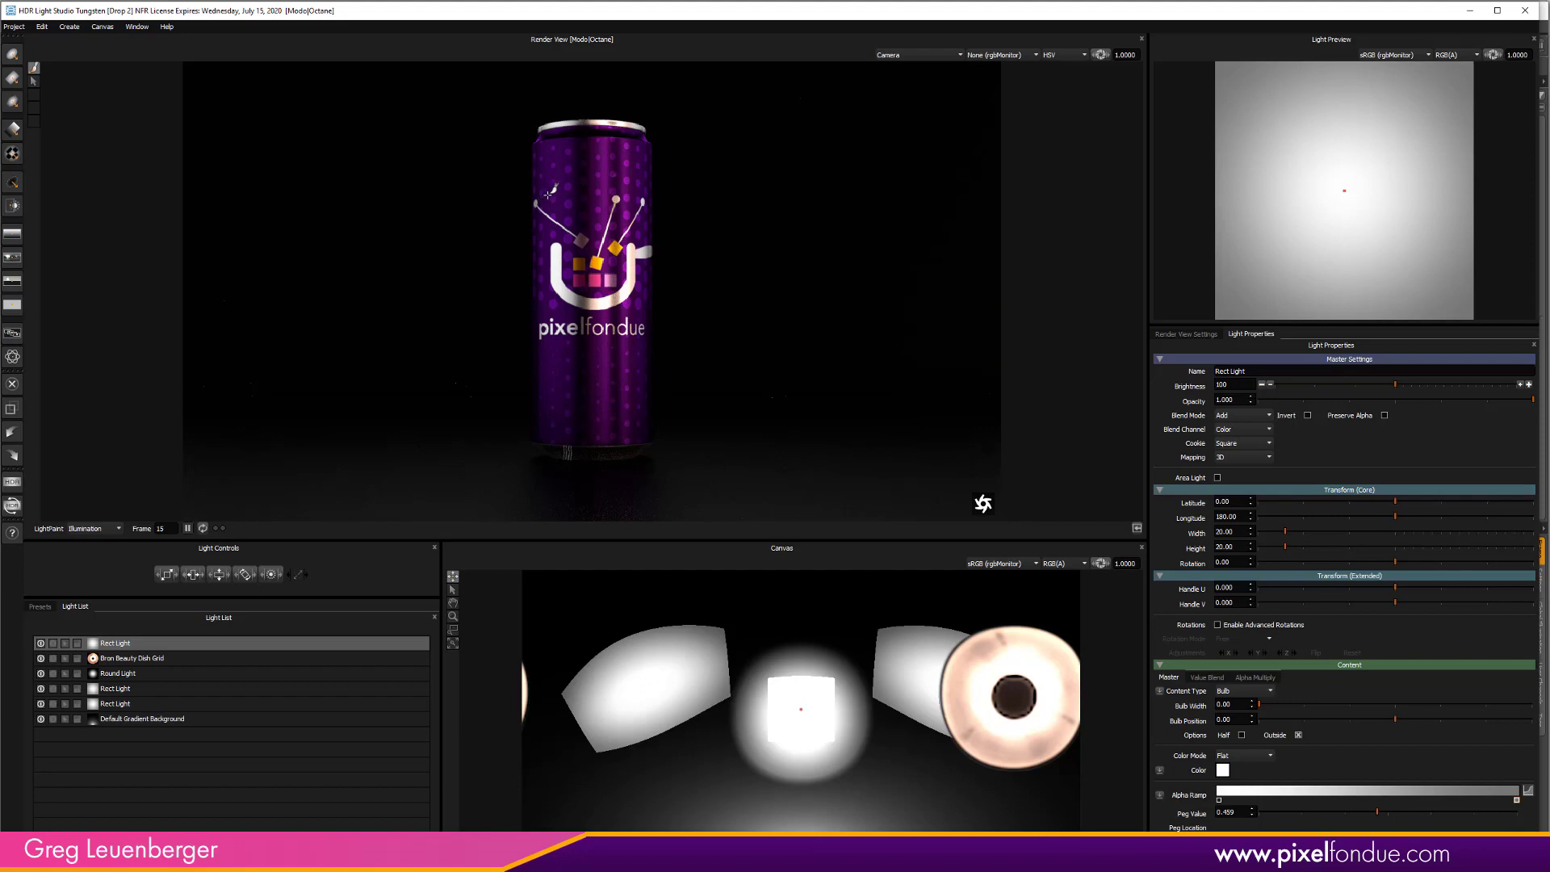
LightPaint the new Rect Light onto the can's left side and set its Color Mode to Ramp
{"action": "left_click_drag", "start_coordinate": [801, 707], "coordinate": [588, 707]}
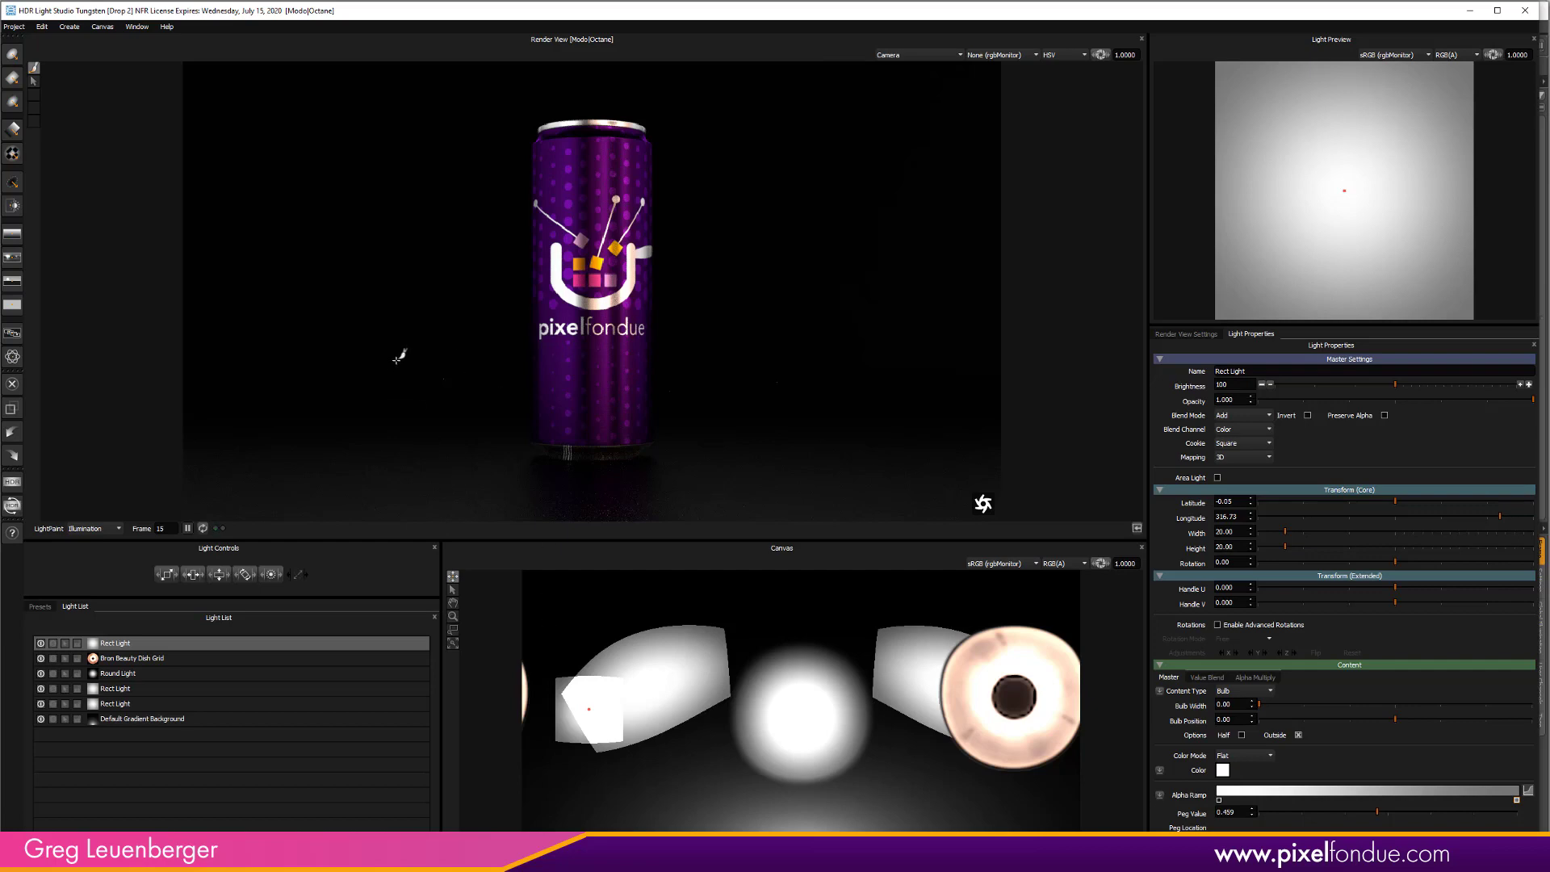
{"action": "mouse_move", "coordinate": [463, 200]}
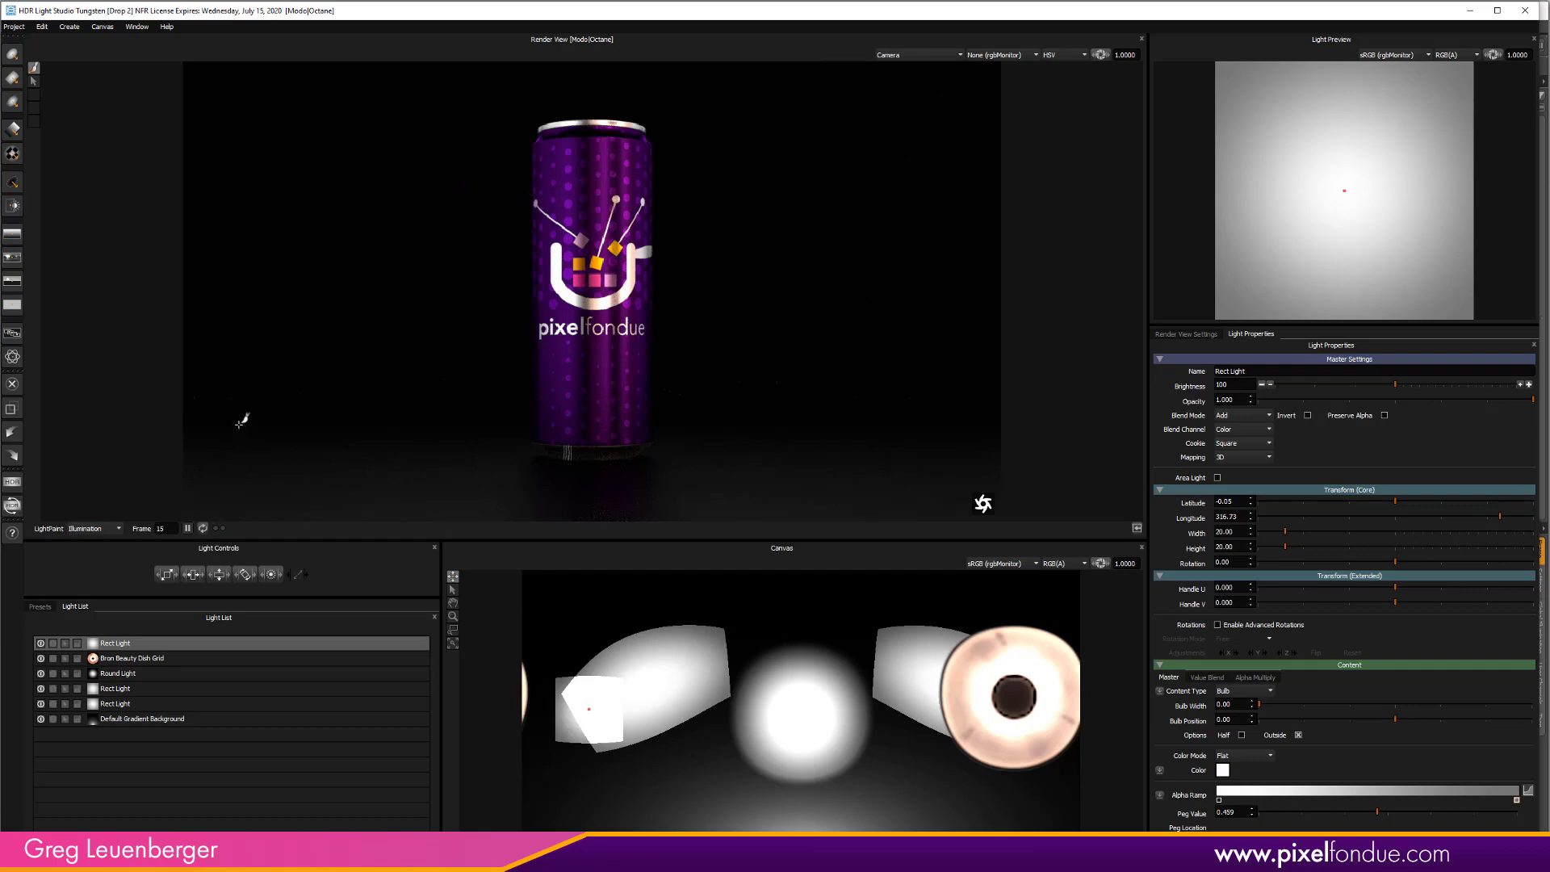
{"action": "left_click", "coordinate": [1259, 755]}
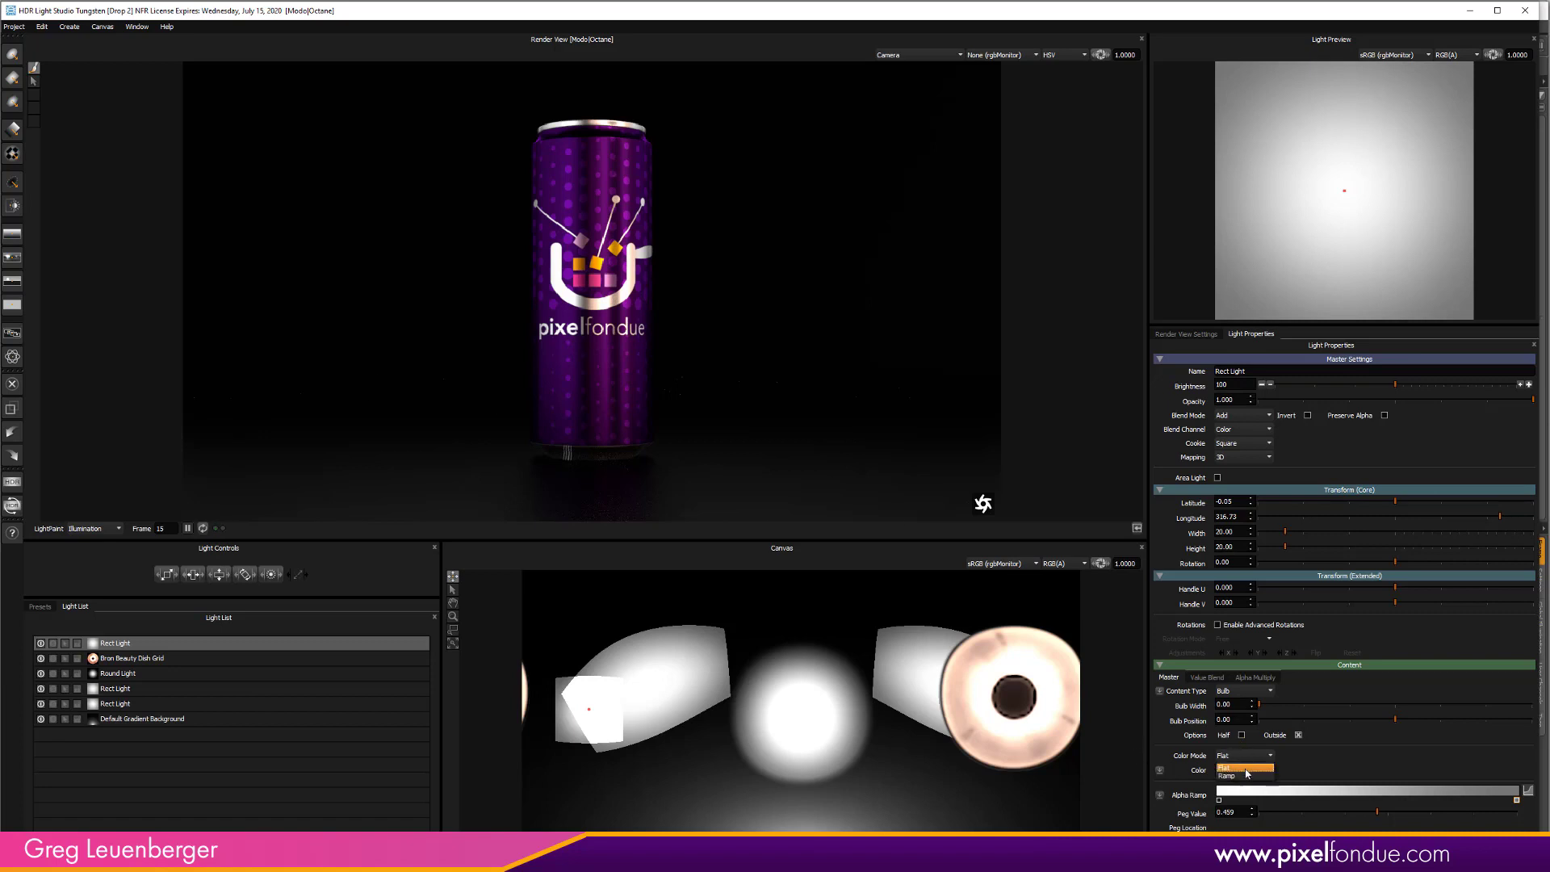
{"action": "left_click", "coordinate": [1224, 775]}
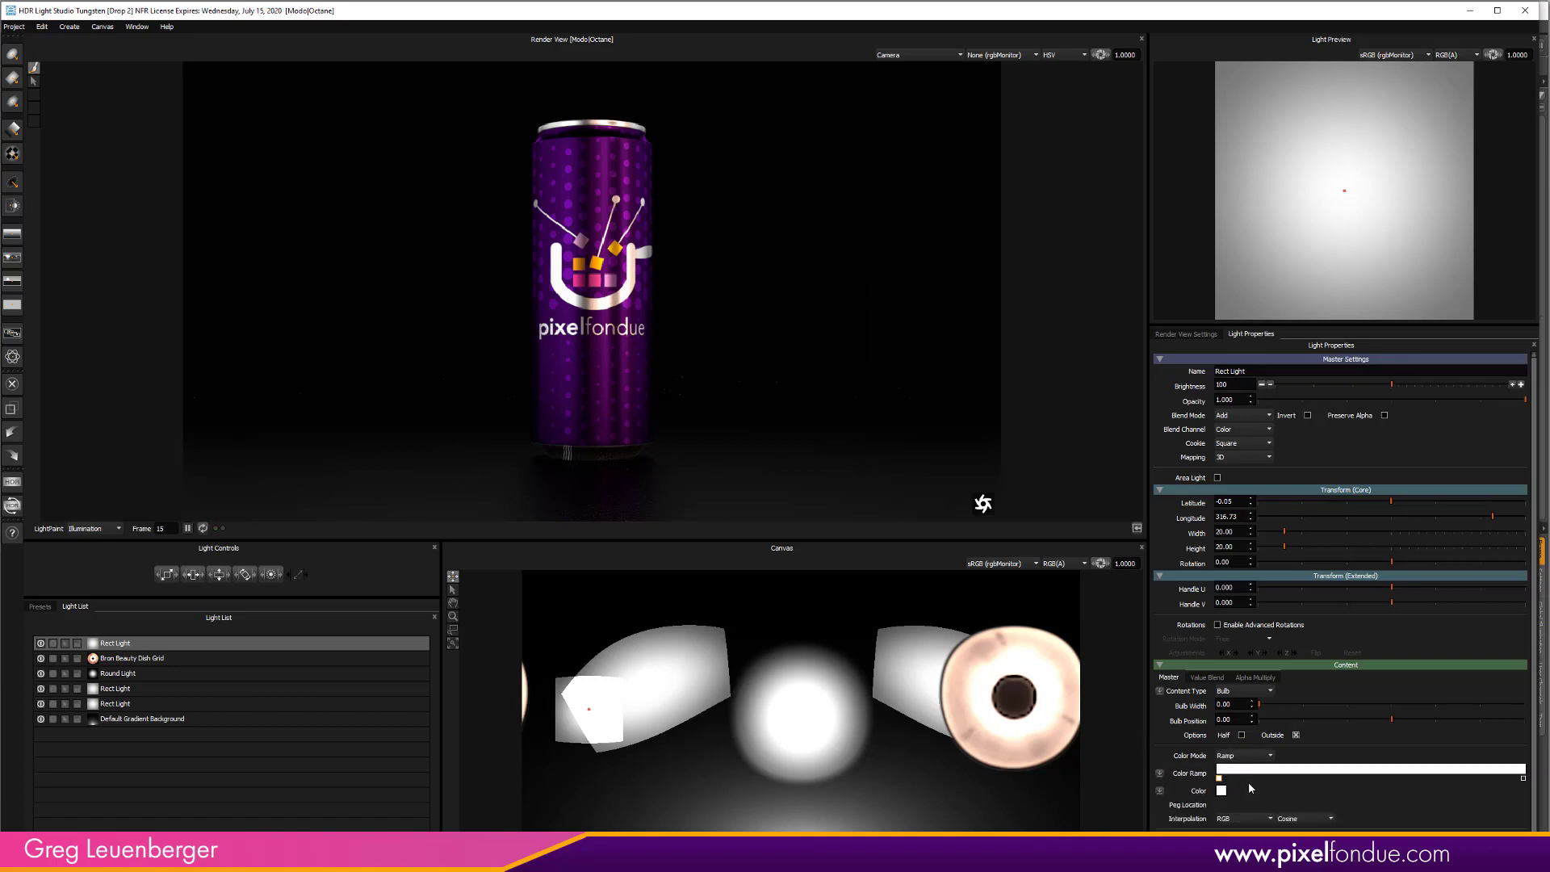
Browse the Element: Color Ramp presets for a blue-to-cyan gradient to apply
{"action": "left_click", "coordinate": [39, 605]}
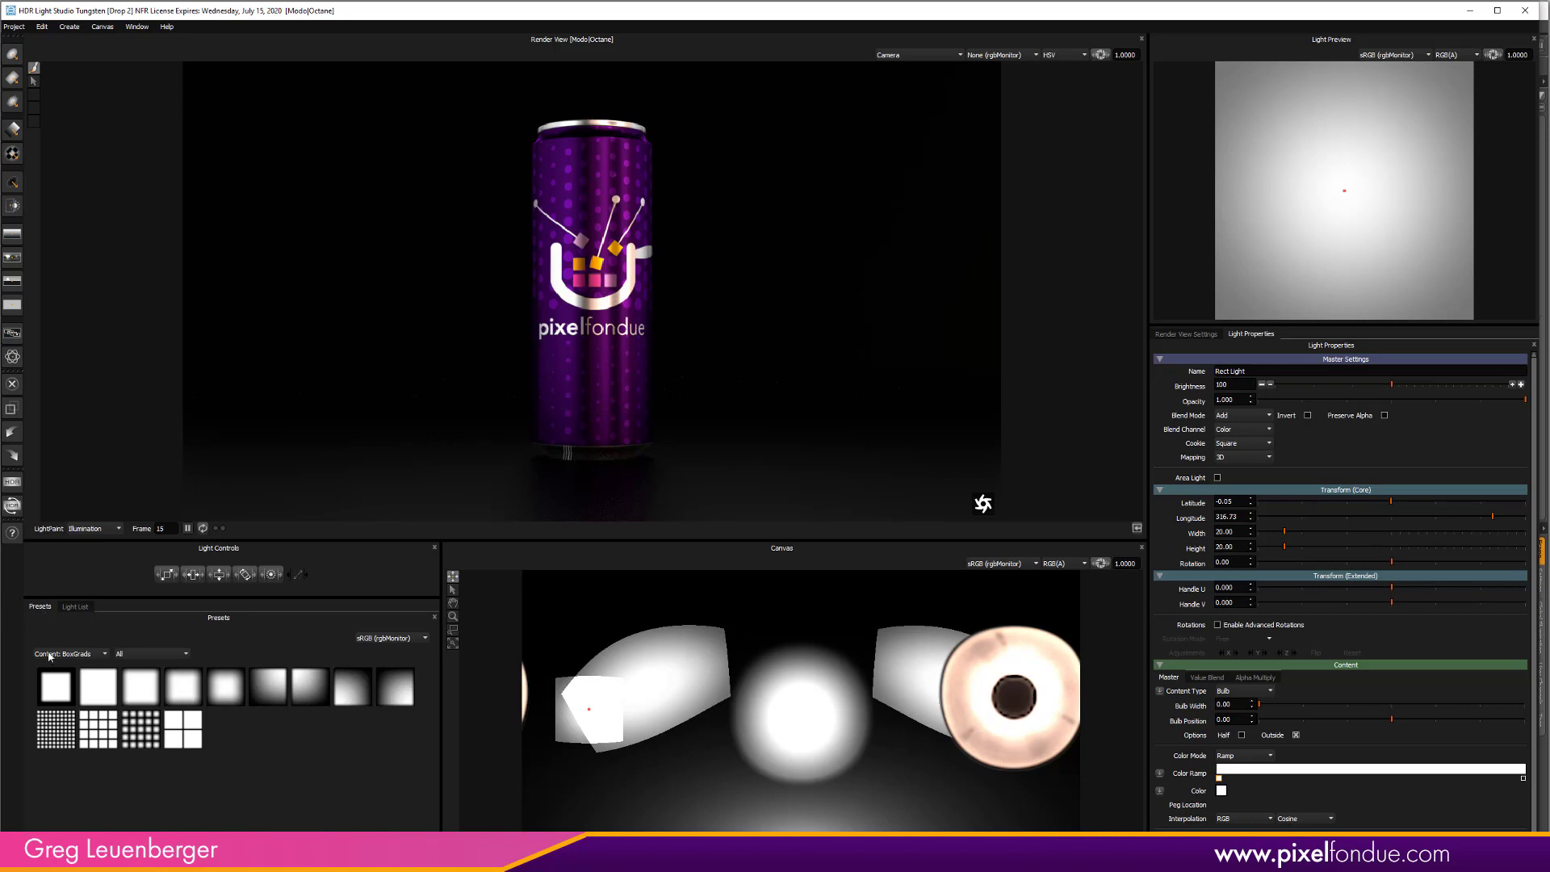
{"action": "left_click", "coordinate": [68, 652]}
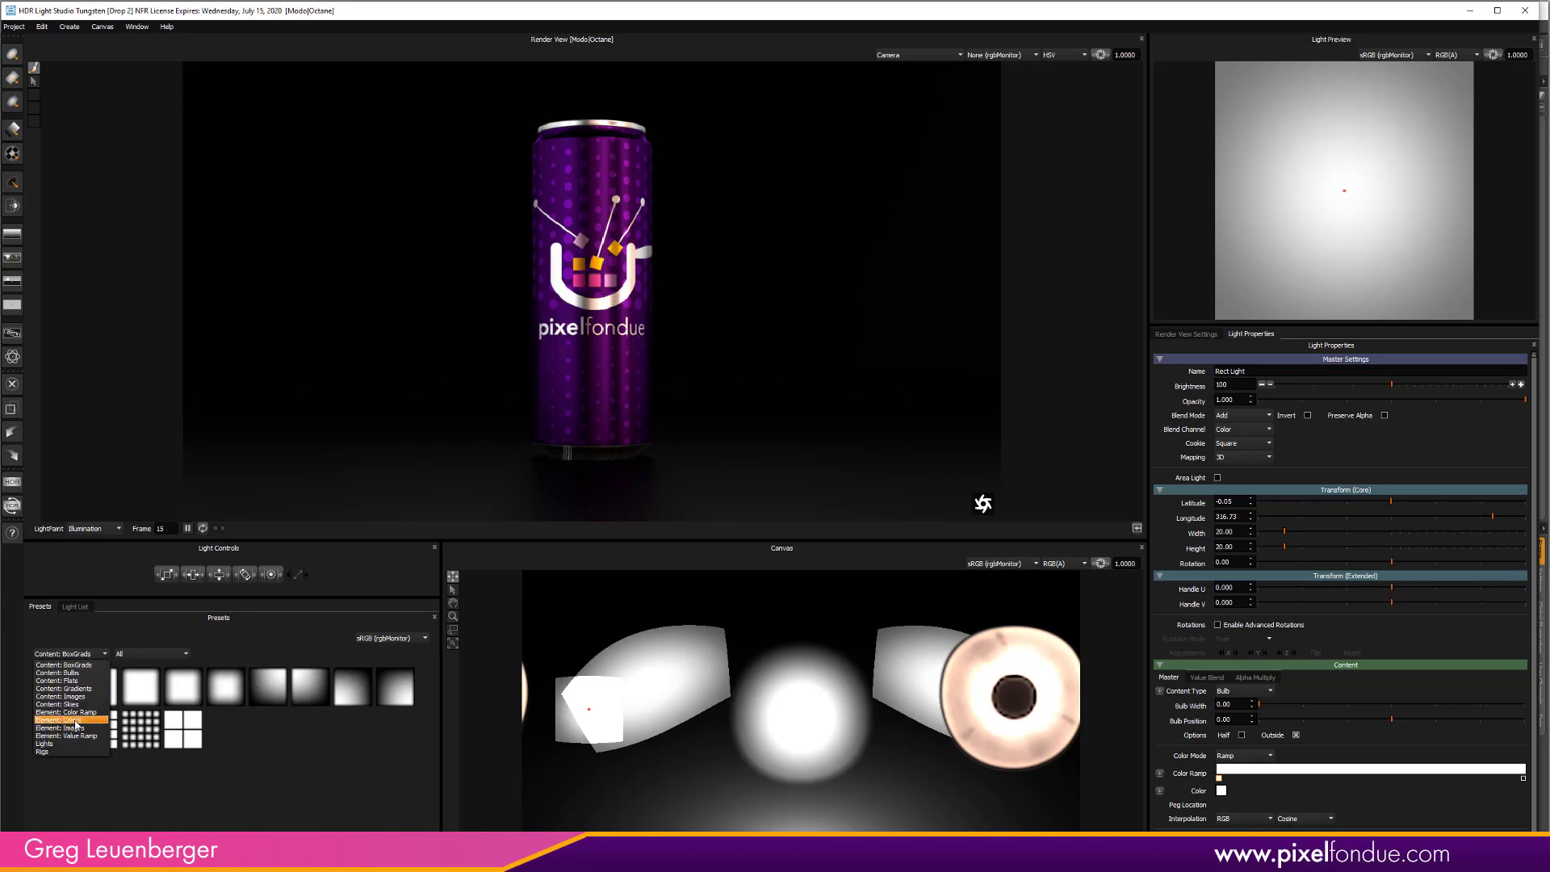
{"action": "left_click", "coordinate": [61, 720]}
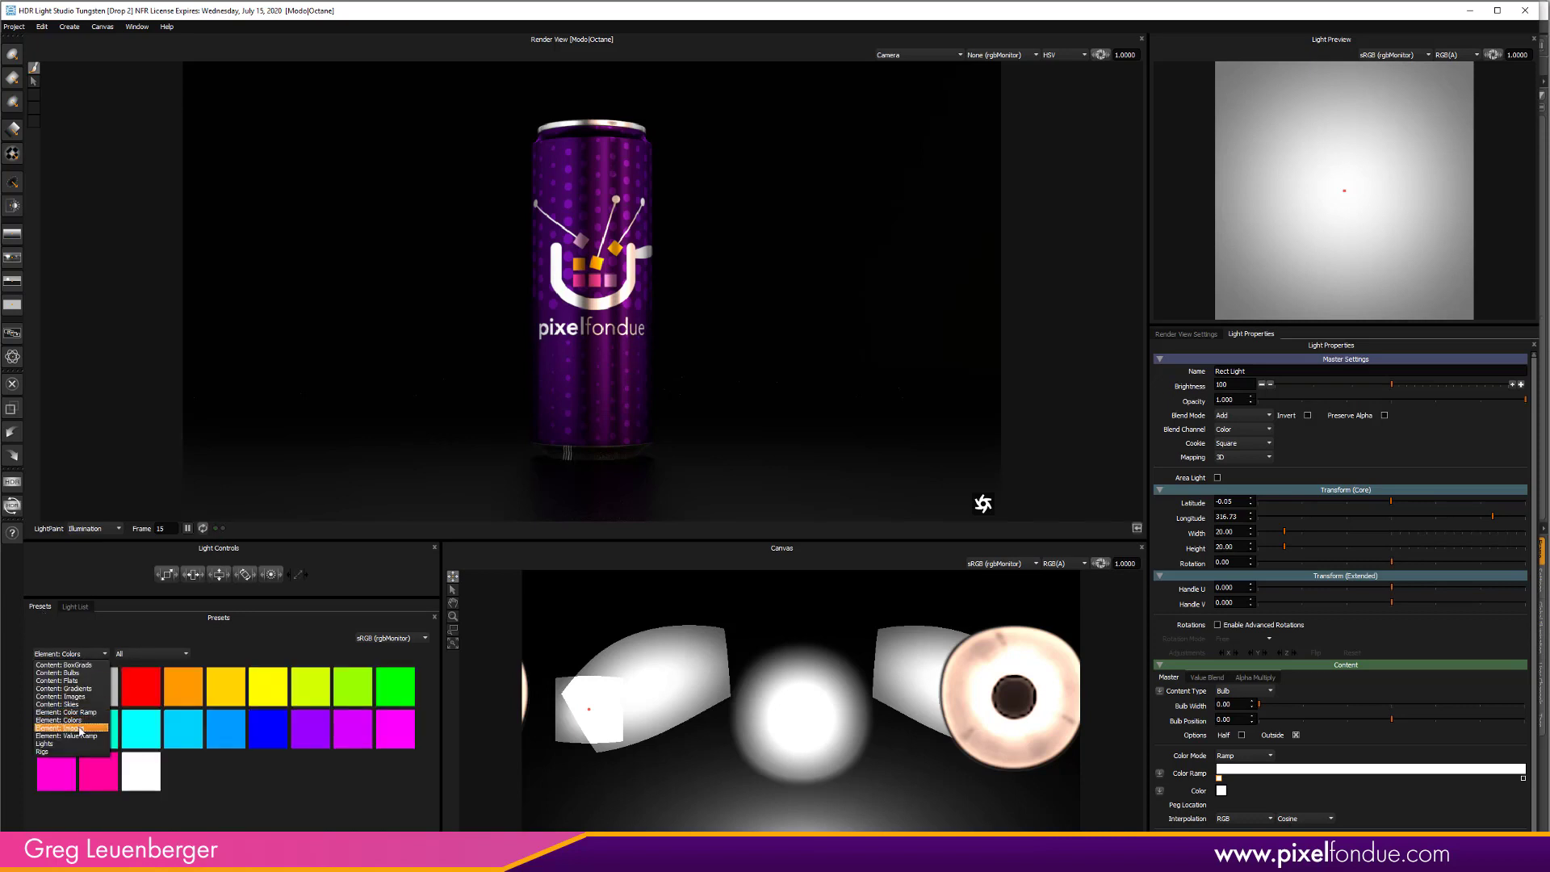
{"action": "left_click", "coordinate": [50, 713]}
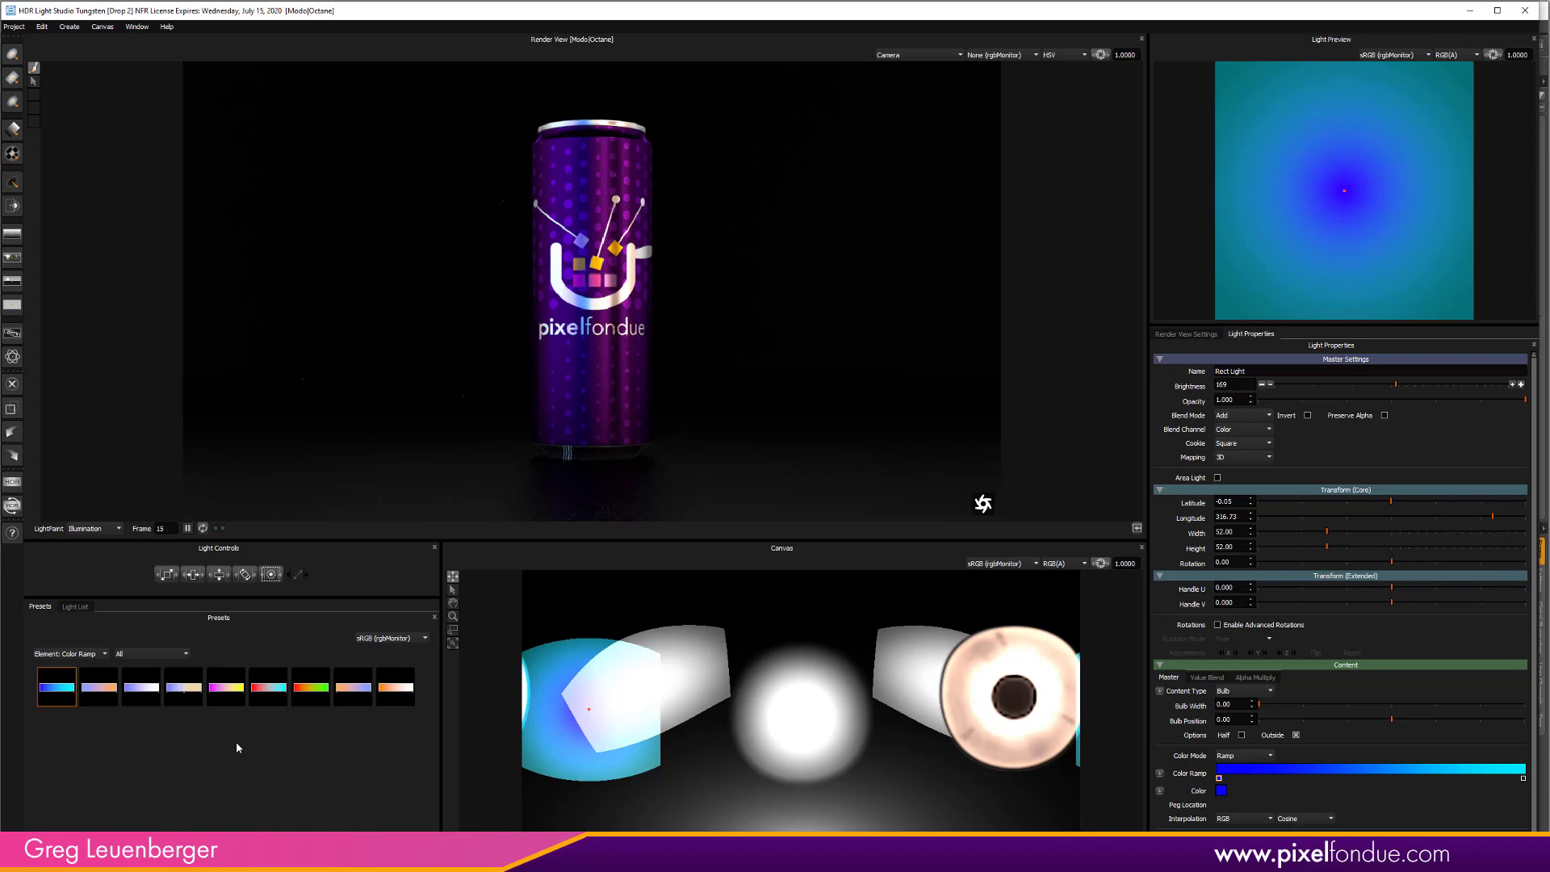
{"action": "mouse_move", "coordinate": [672, 210]}
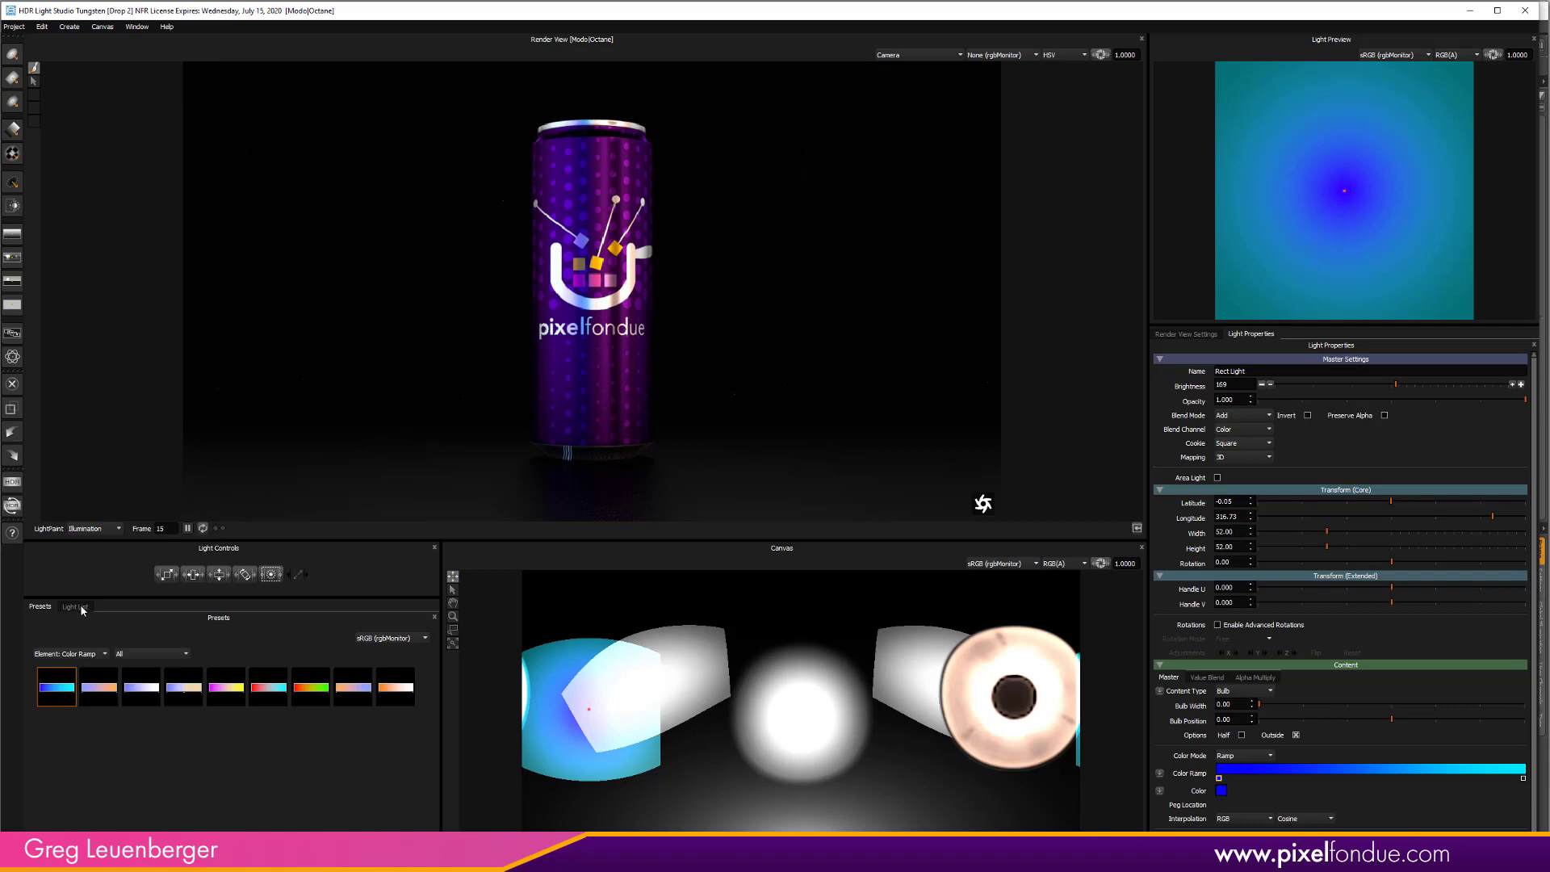
Select all lights in the Light List and Merge To Composite into one Composite Light
{"action": "left_click", "coordinate": [75, 606]}
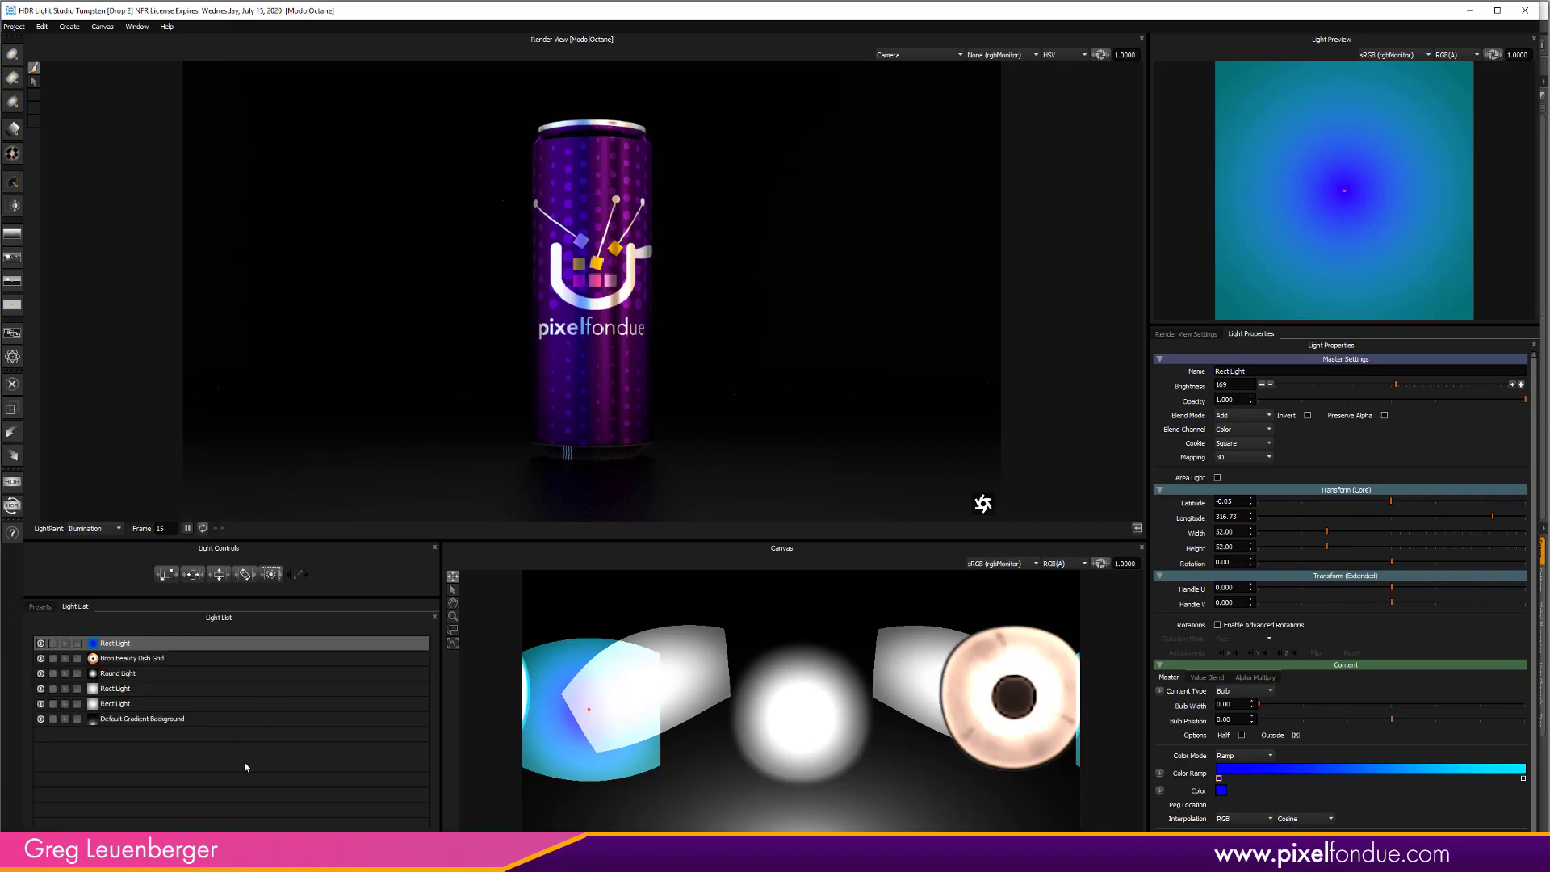
{"action": "mouse_move", "coordinate": [236, 751]}
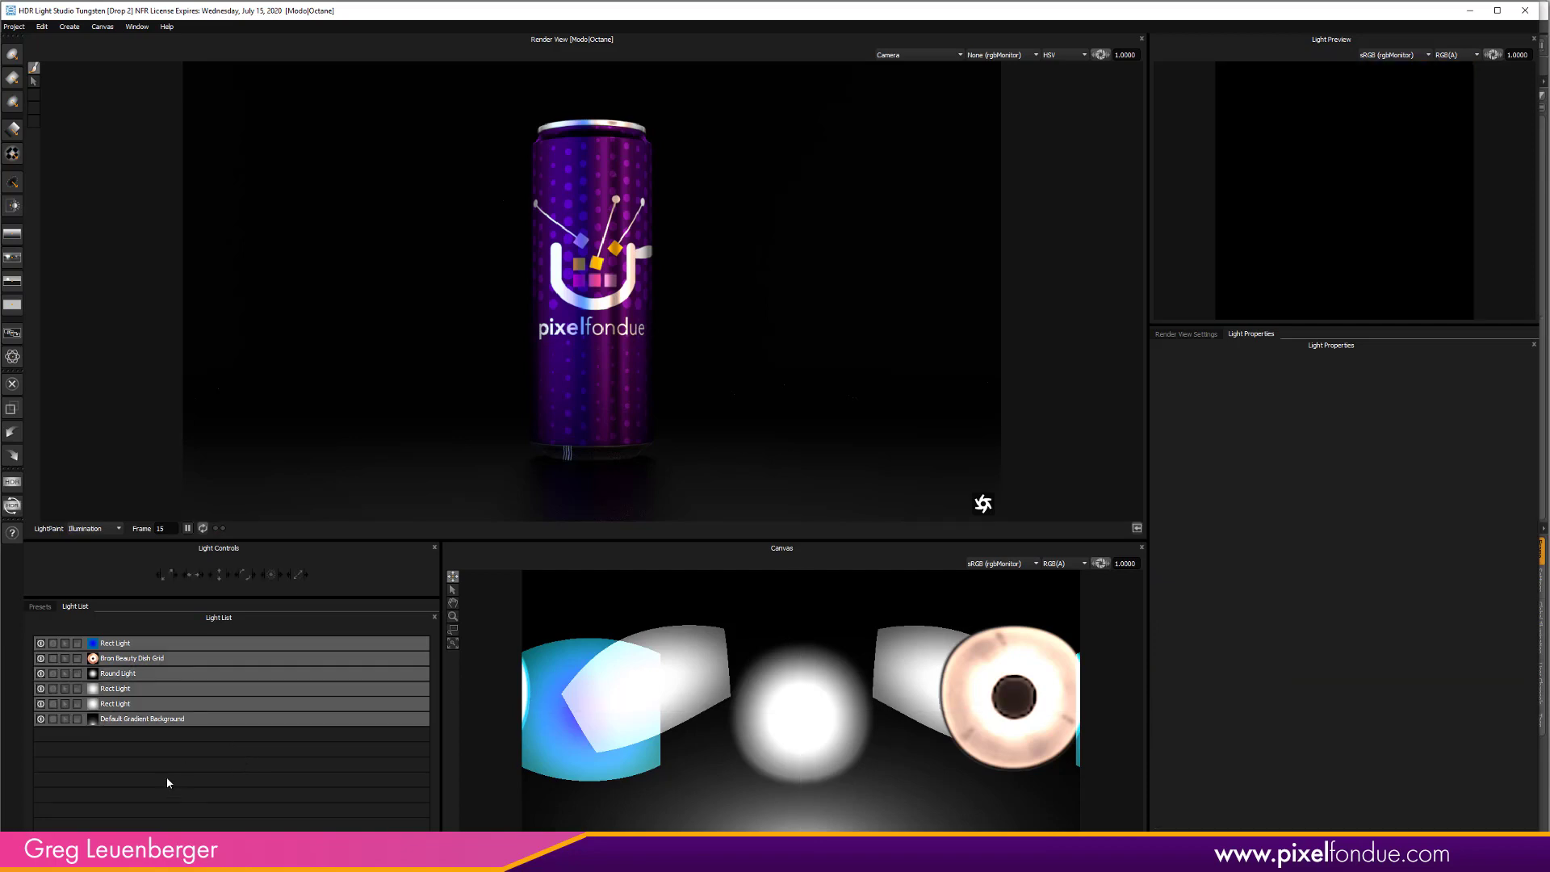
{"action": "right_click", "coordinate": [114, 643]}
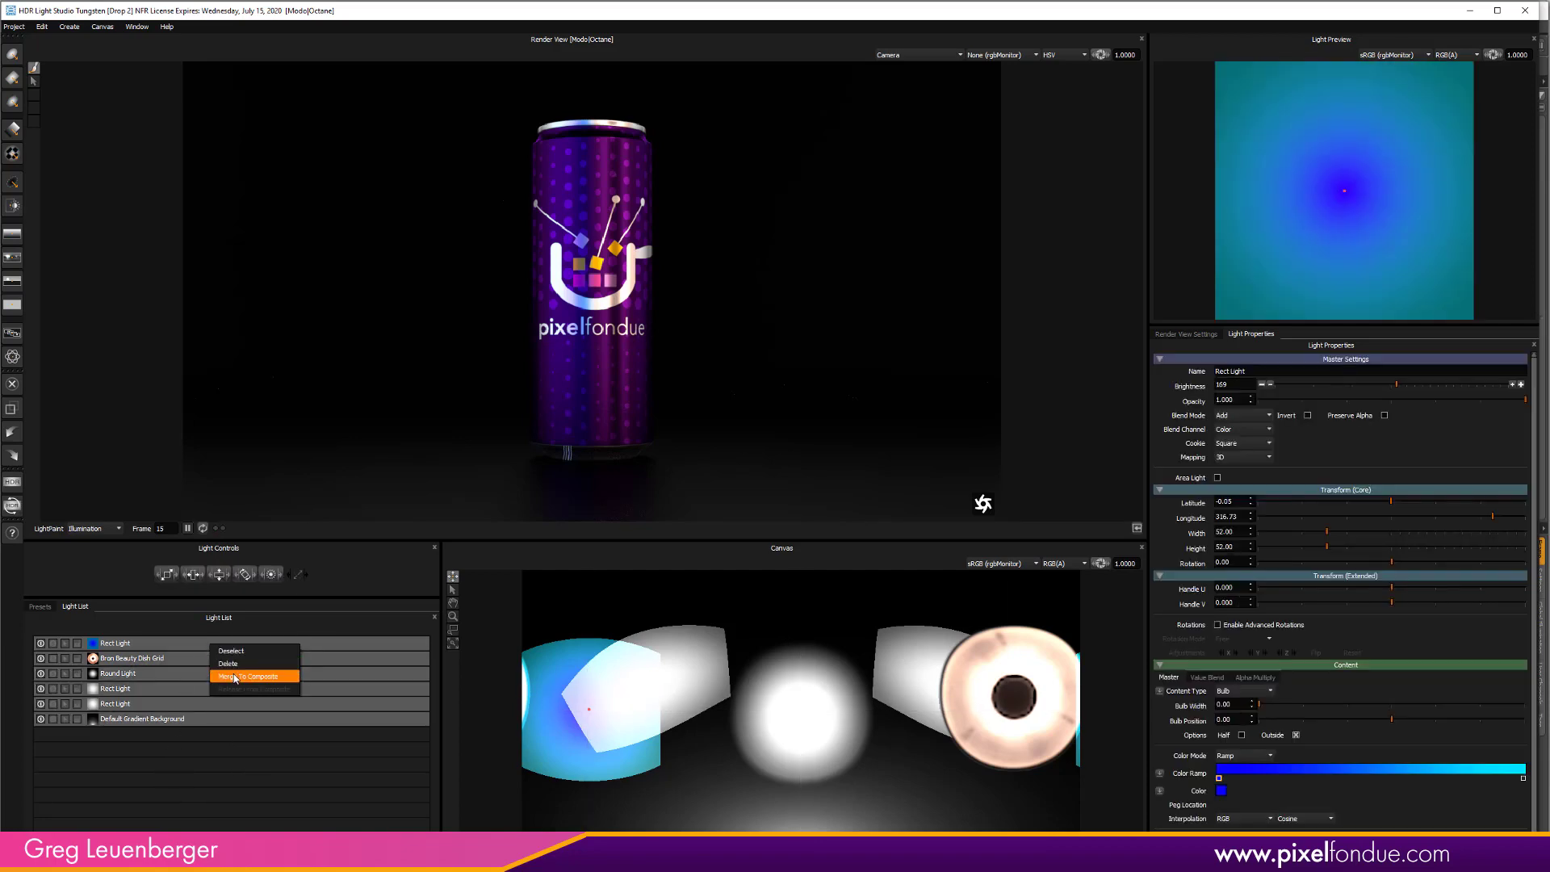
{"action": "left_click", "coordinate": [251, 675]}
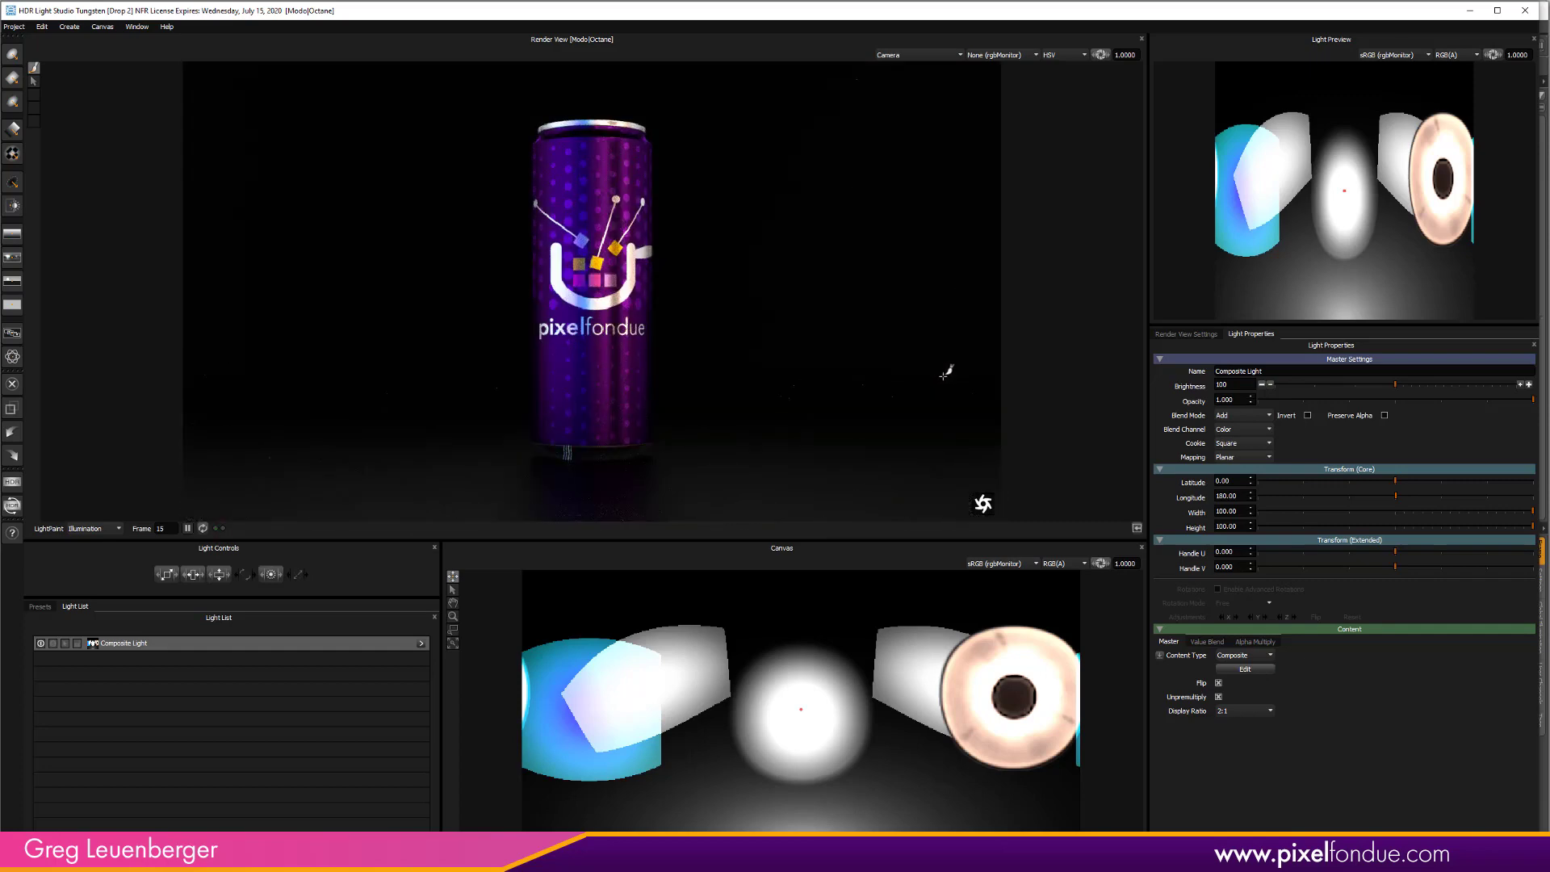
{"action": "right_click", "coordinate": [125, 643]}
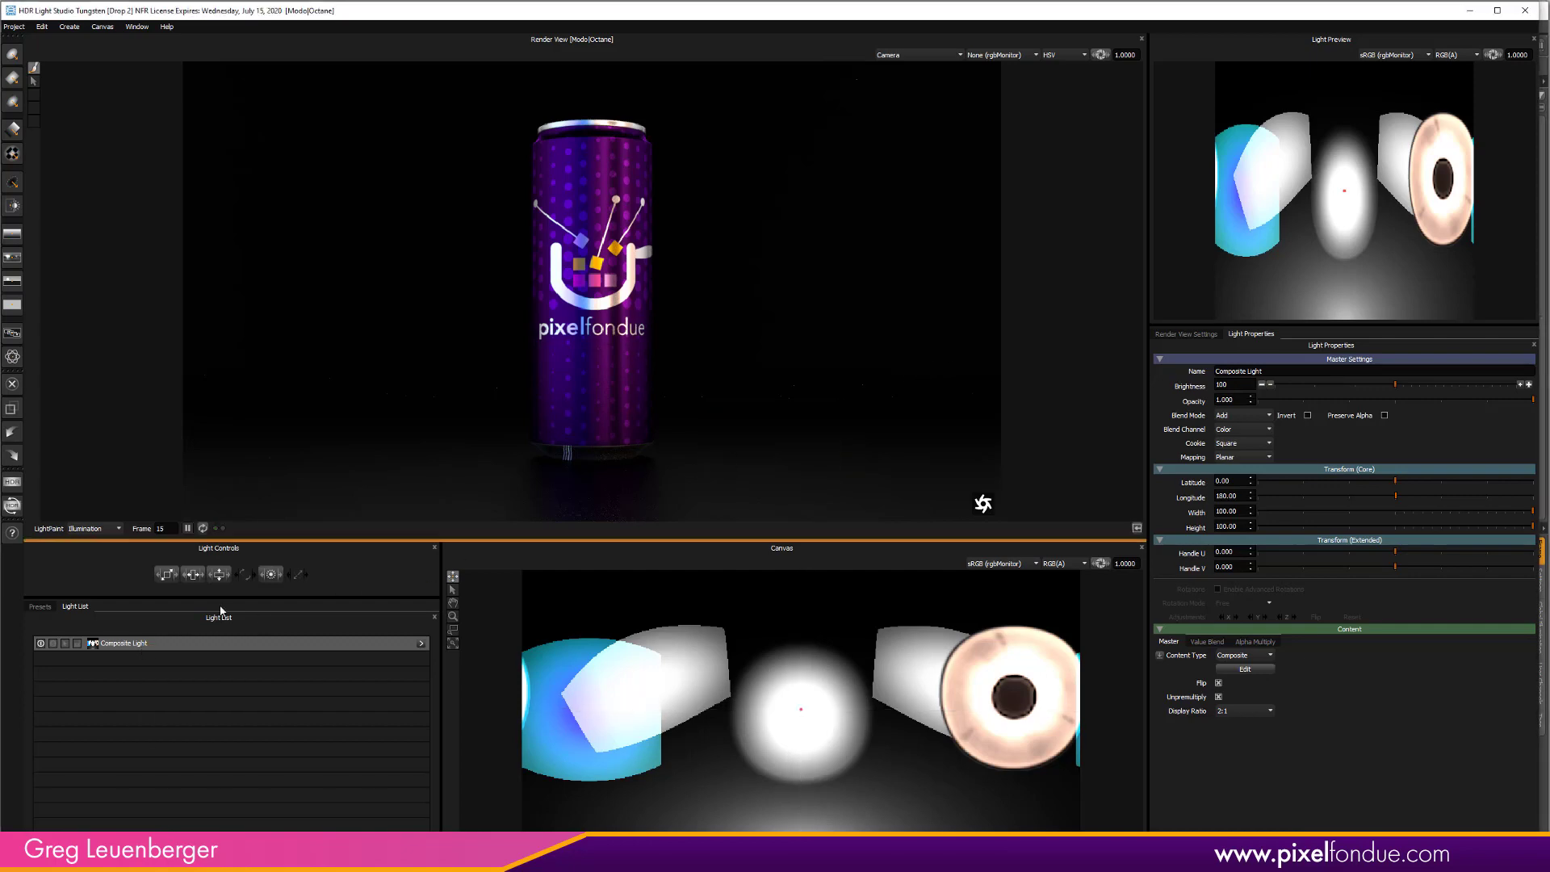
Duplicate the Composite Light and rename the copy 'Warm Setup on Right'
{"action": "right_click", "coordinate": [129, 643]}
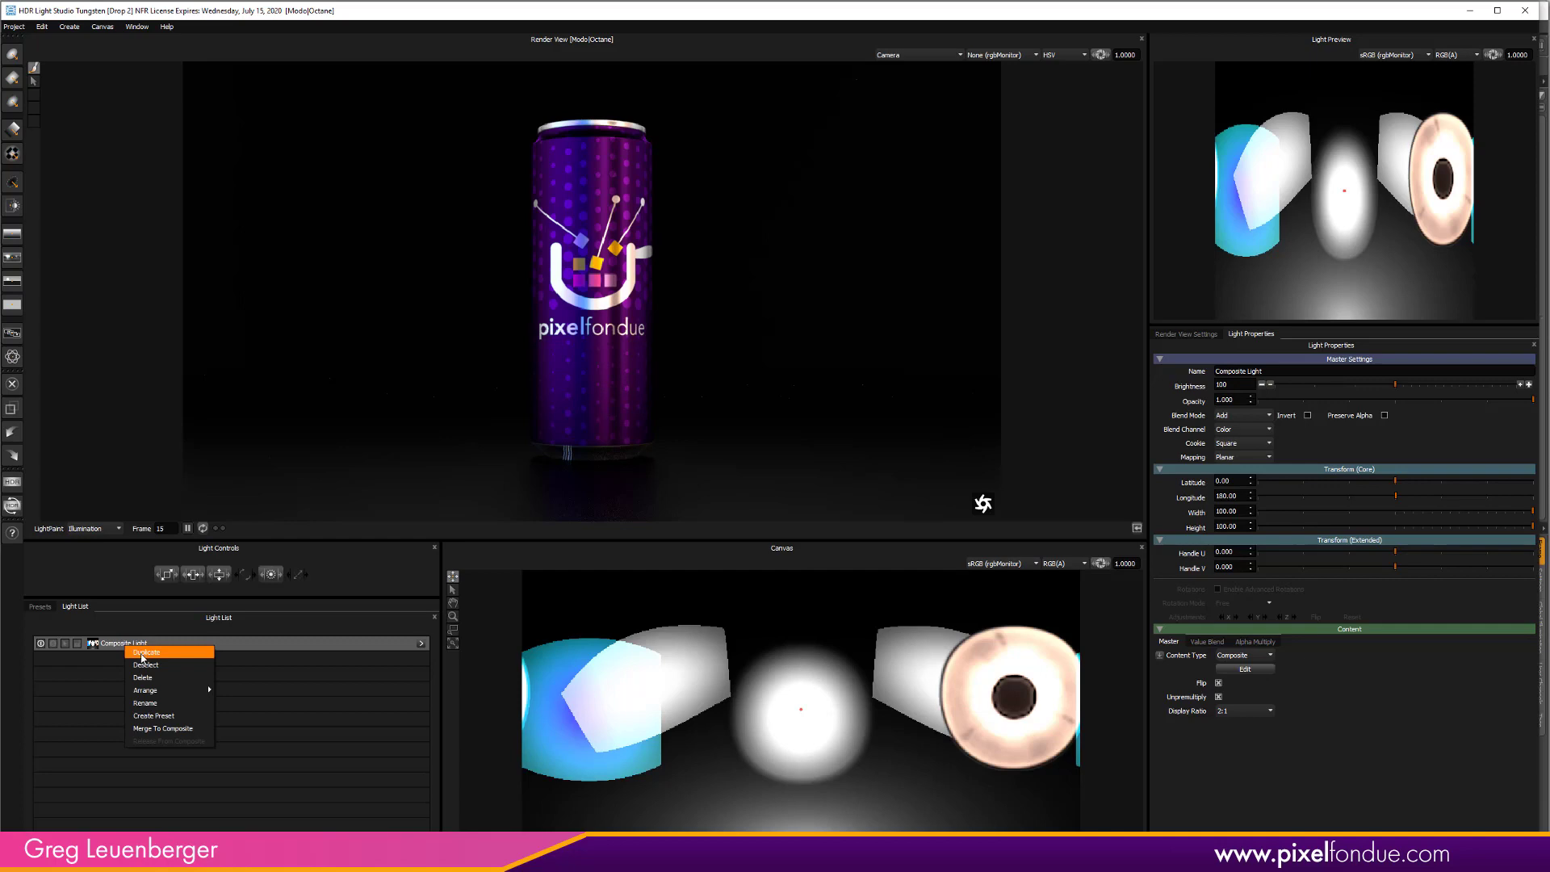
{"action": "left_click", "coordinate": [146, 651]}
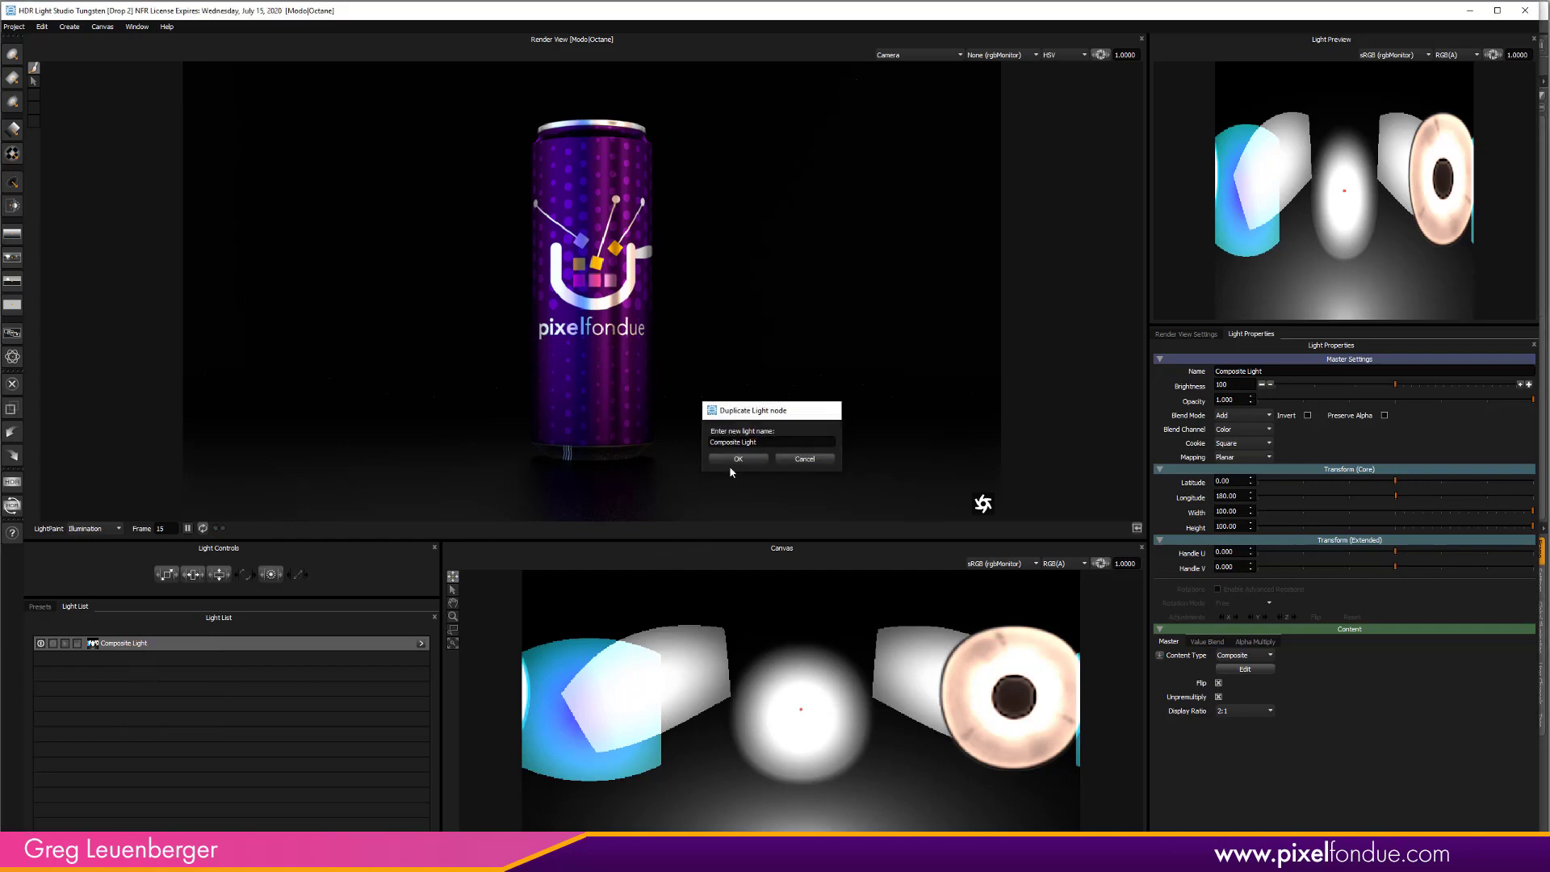
{"action": "left_click", "coordinate": [738, 459]}
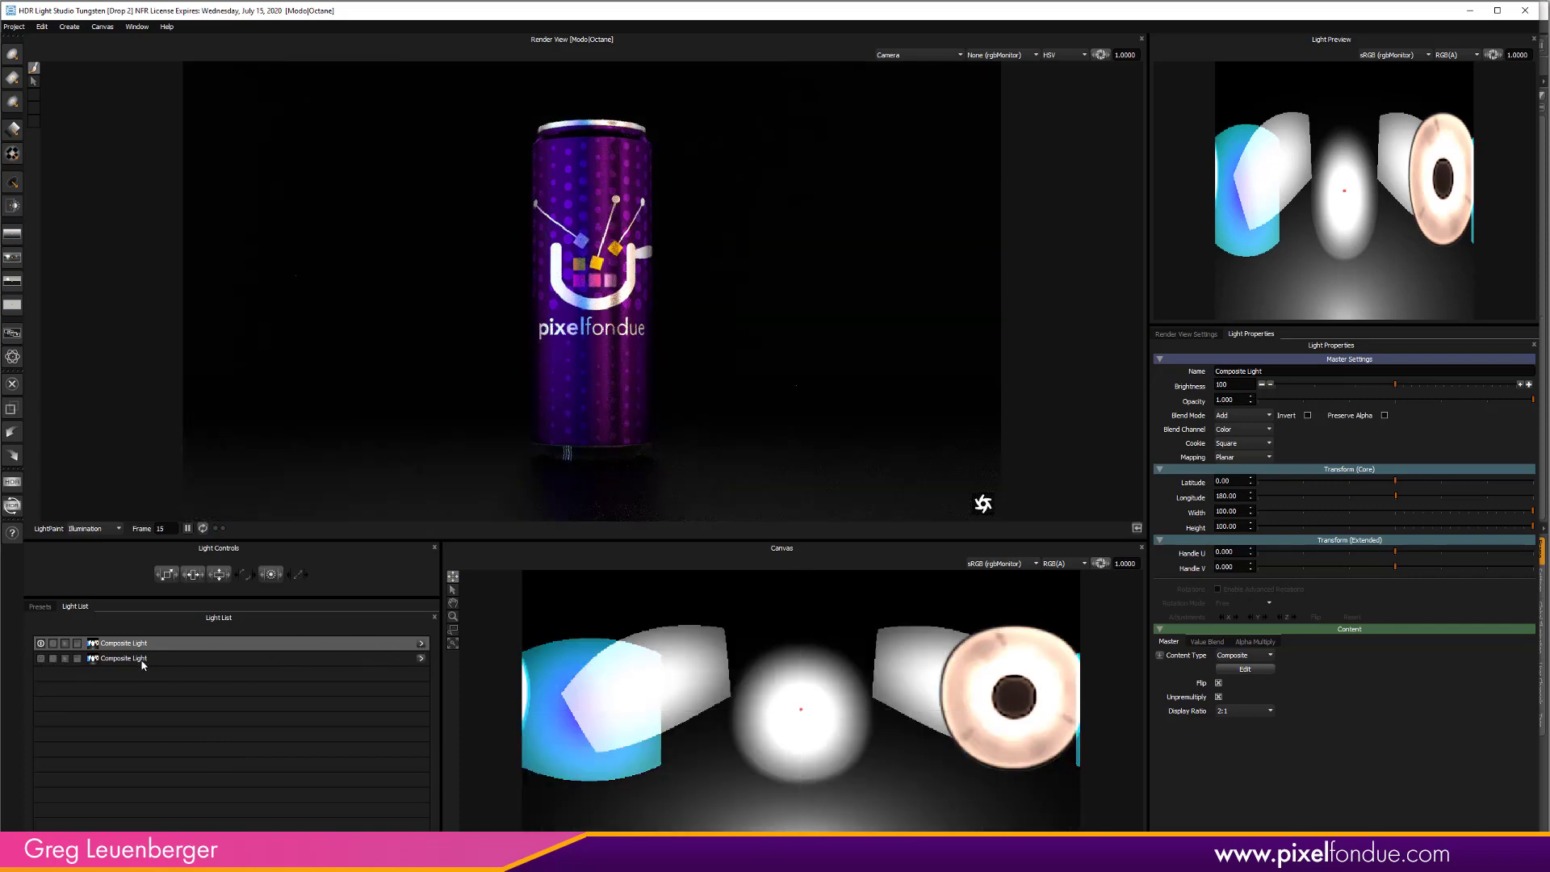
{"action": "right_click", "coordinate": [142, 659]}
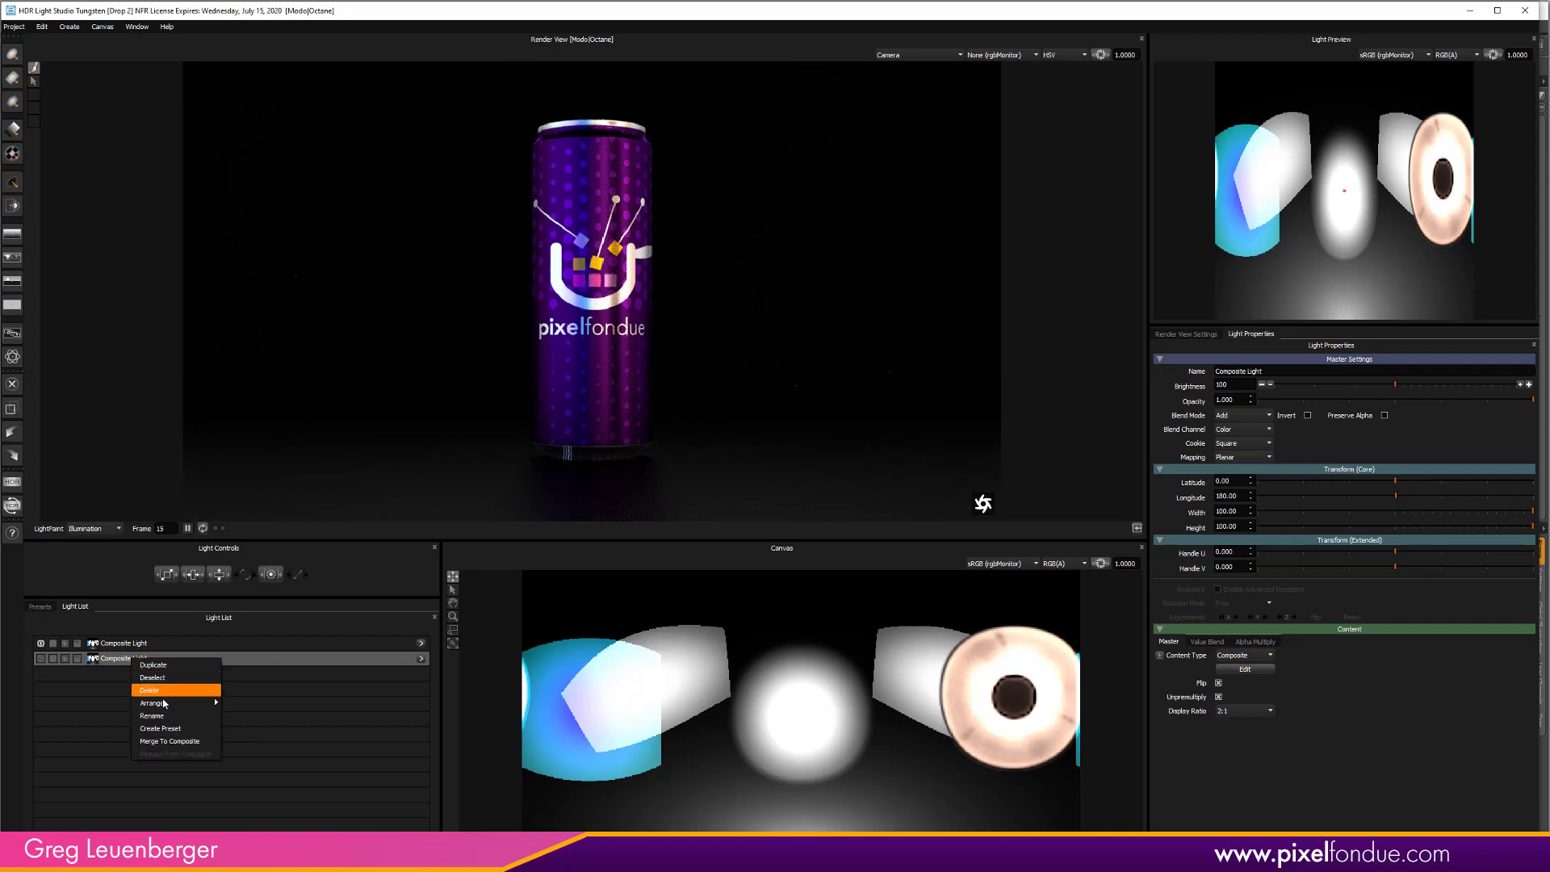
{"action": "left_click", "coordinate": [152, 716]}
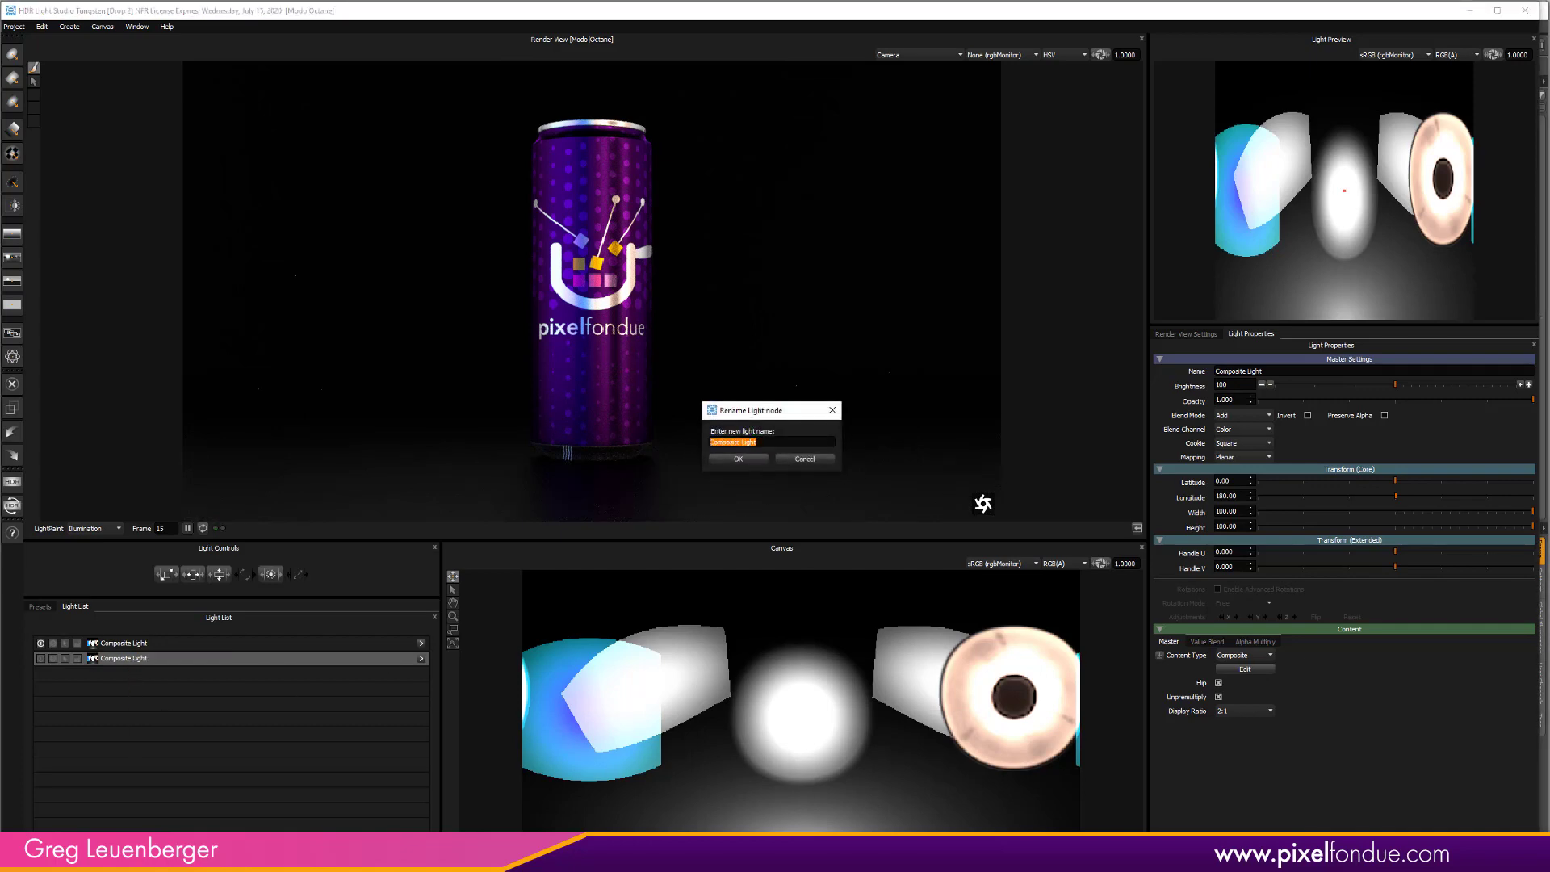
{"action": "type", "text": "Warm Setup on Right"}
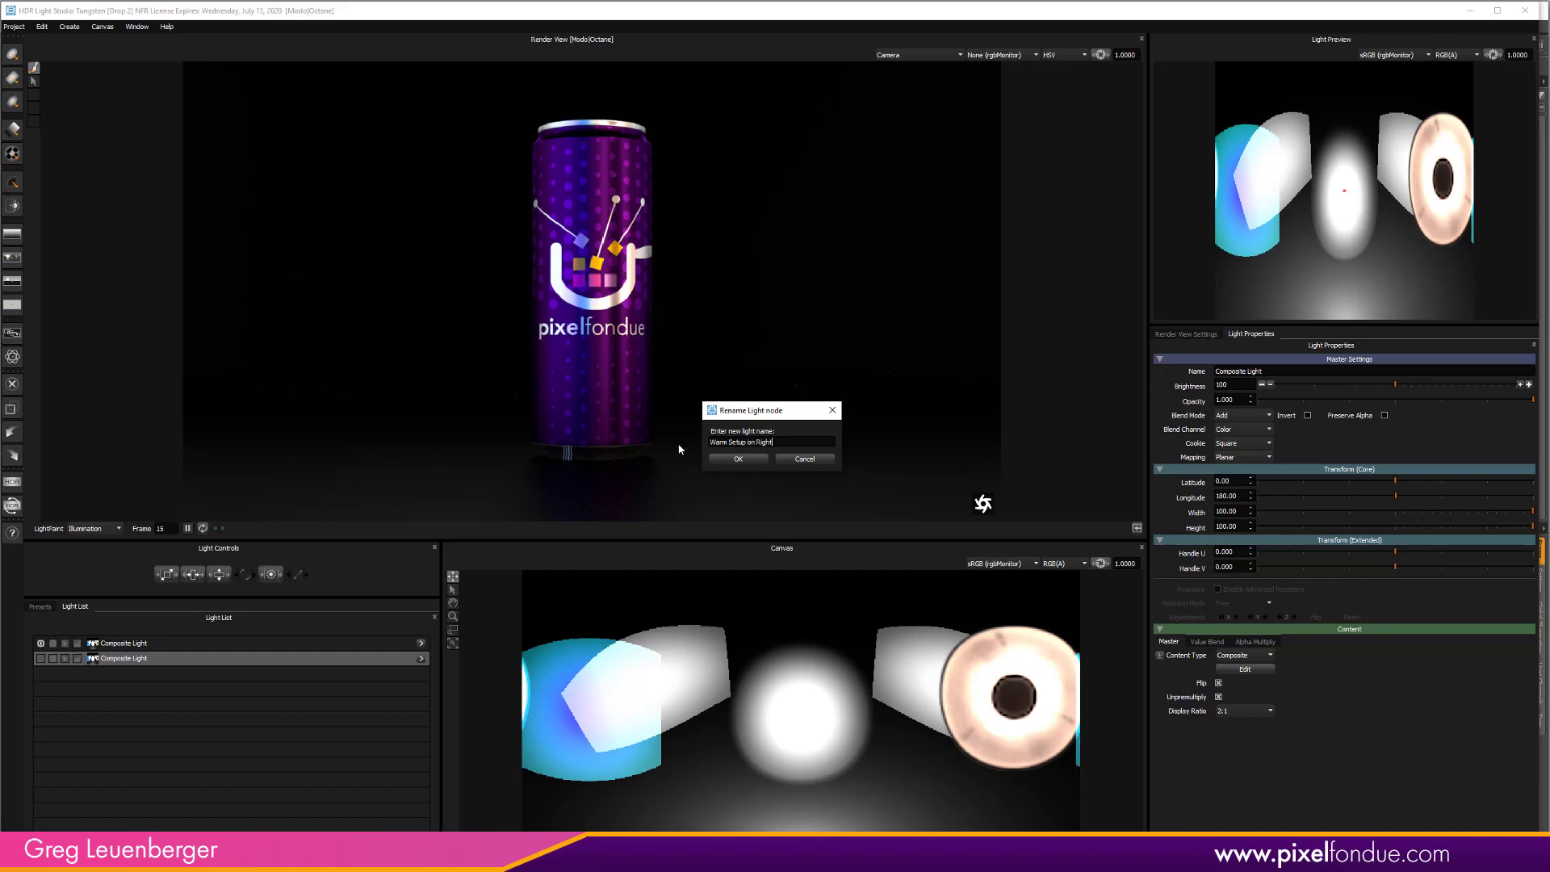
{"action": "left_click", "coordinate": [737, 458]}
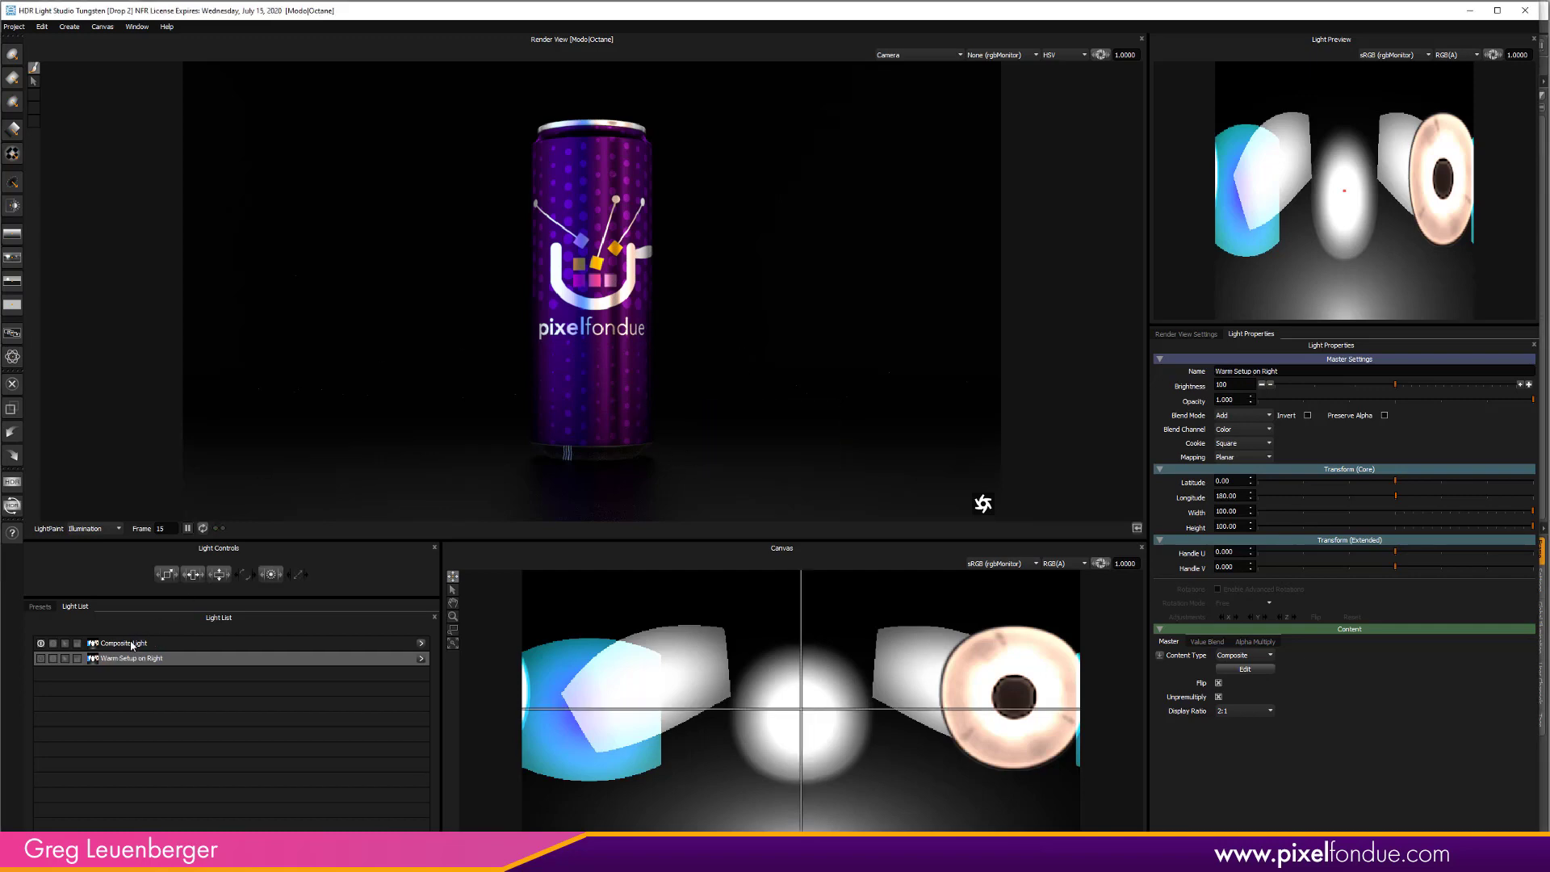
Rename the original composite 'Cool Setup on Right'
{"action": "right_click", "coordinate": [121, 643]}
{"action": "type", "text": "Cool"}
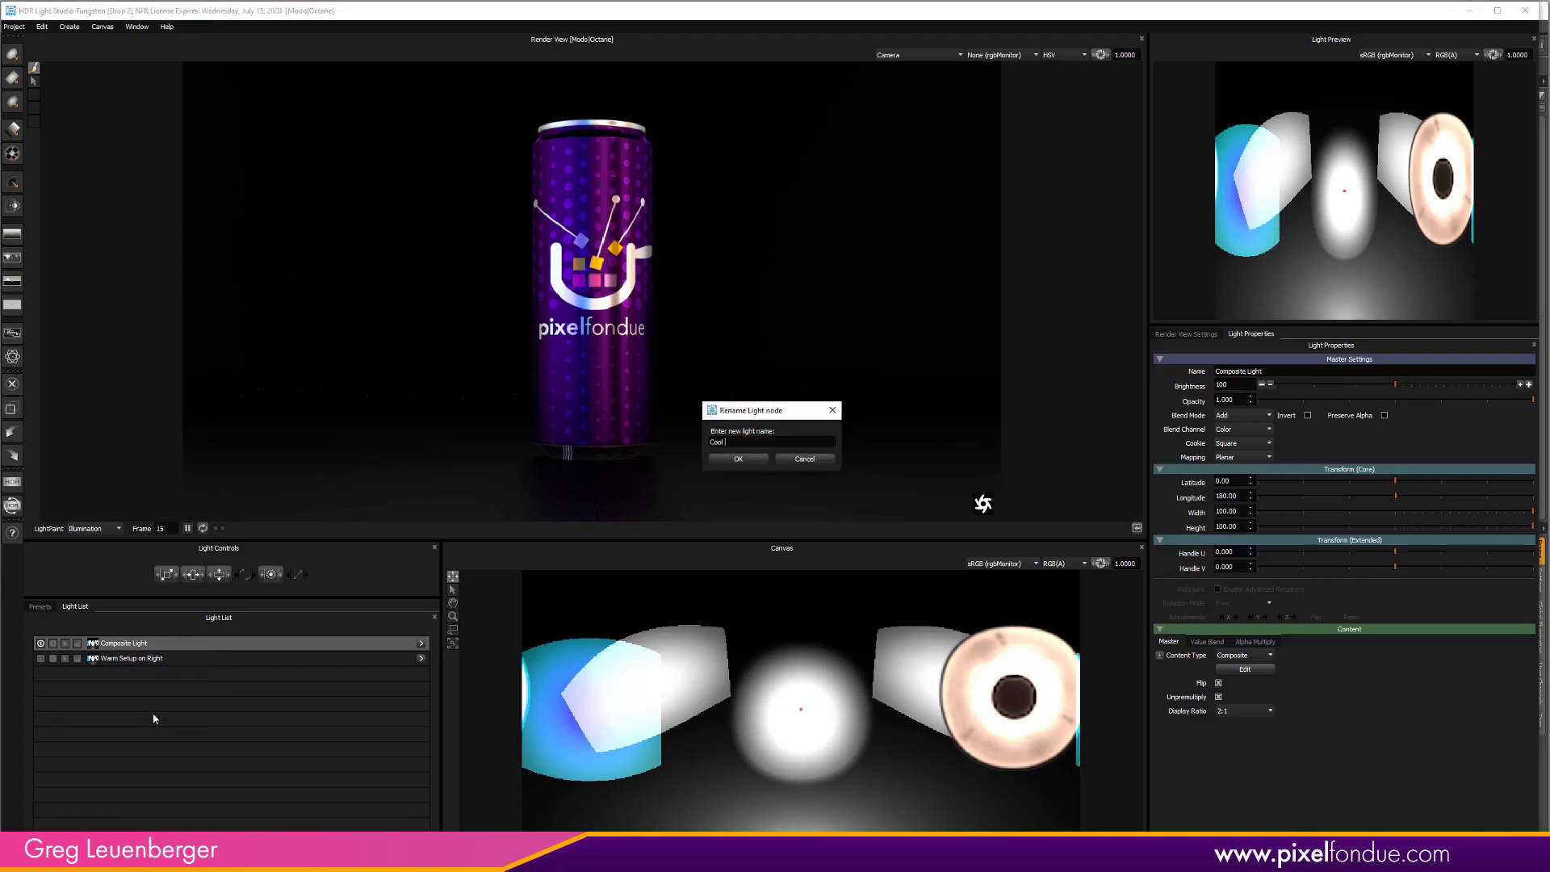
{"action": "type", "text": "Setup on Rig"}
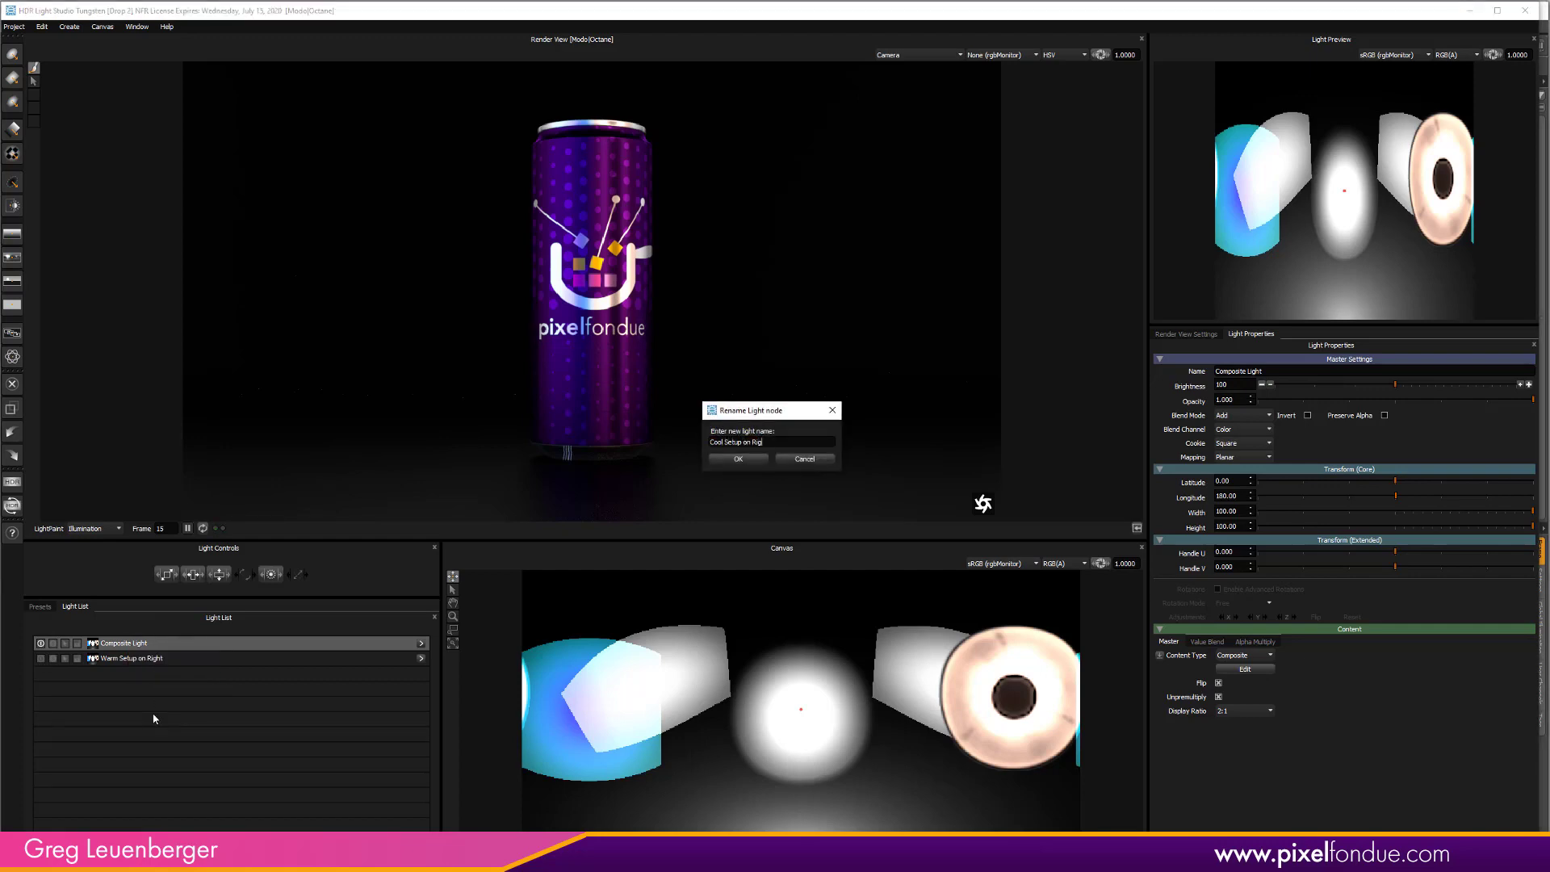
{"action": "left_click", "coordinate": [738, 459]}
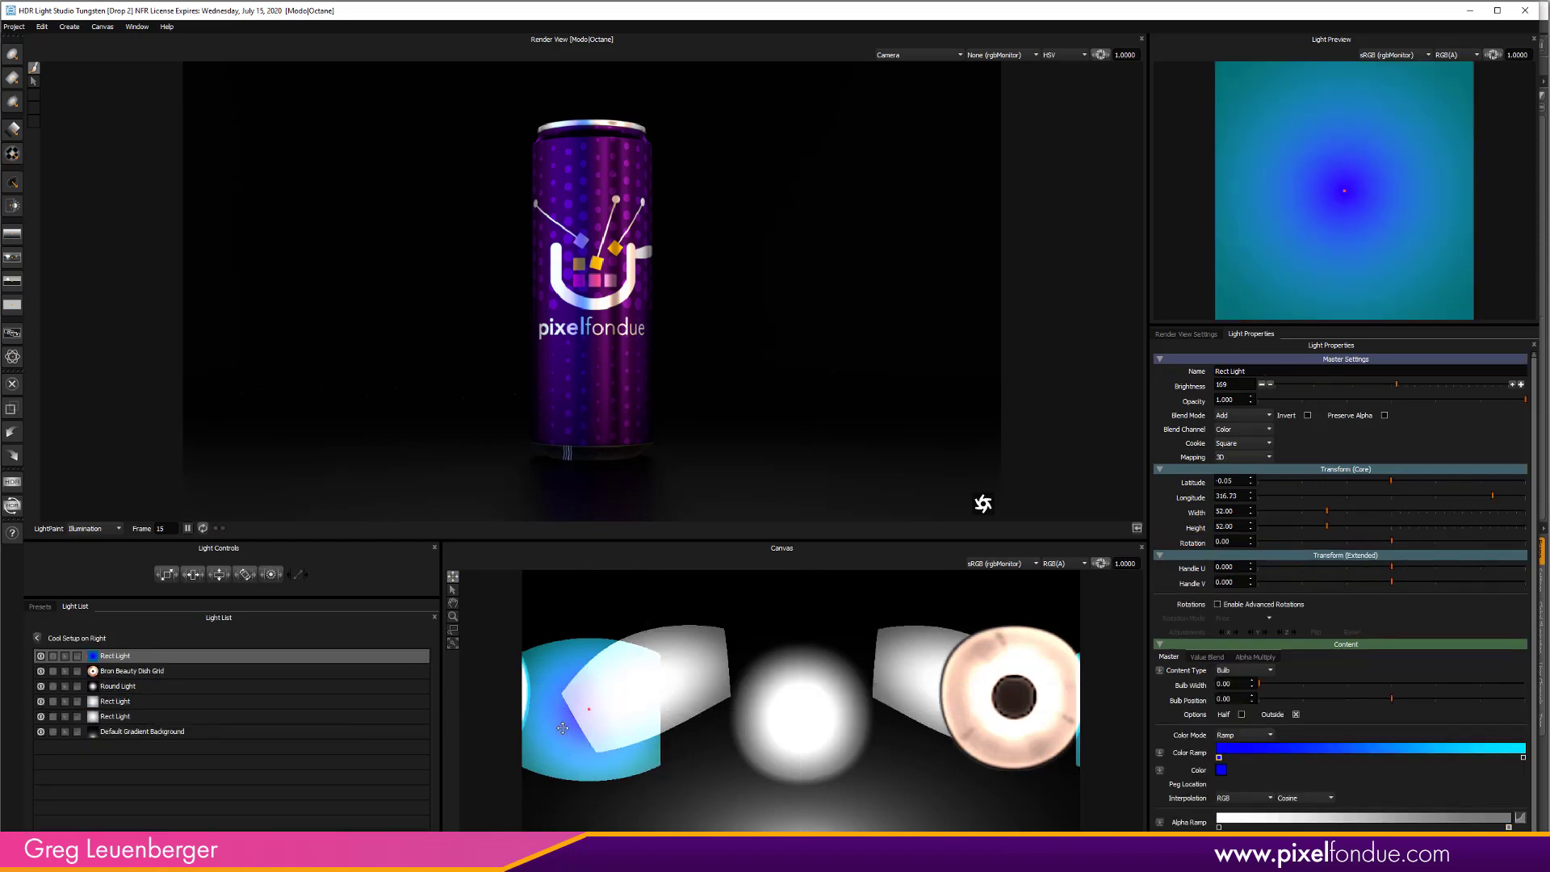
In Cool Setup on Right, move the blue Rect Light right and the Bron Beauty Dish Grid left
{"action": "left_click_drag", "start_coordinate": [562, 709], "coordinate": [1011, 699]}
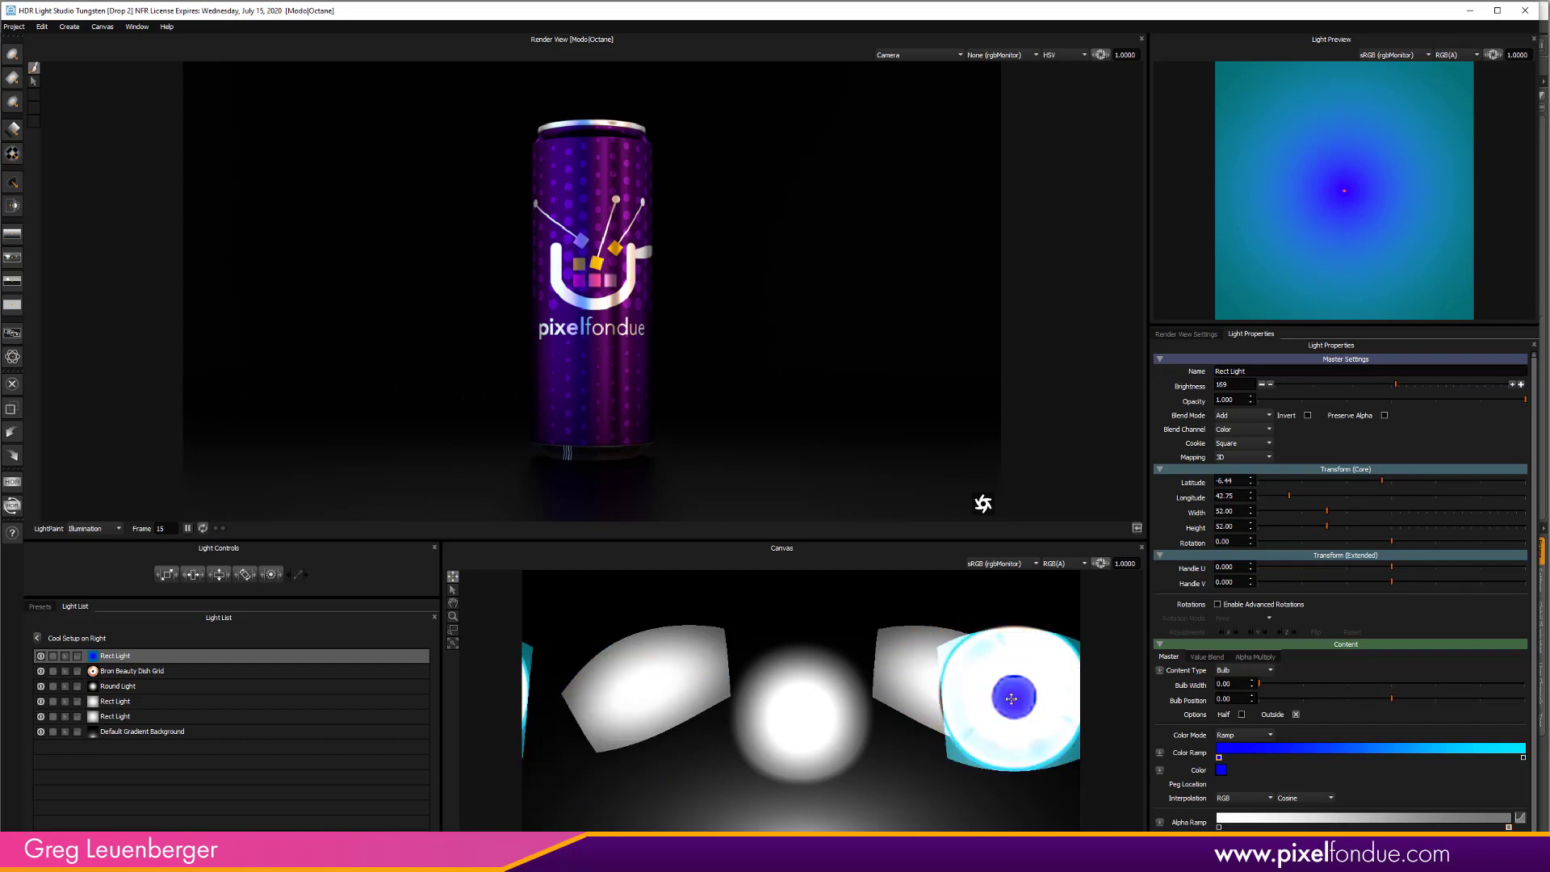
{"action": "left_click", "coordinate": [129, 670]}
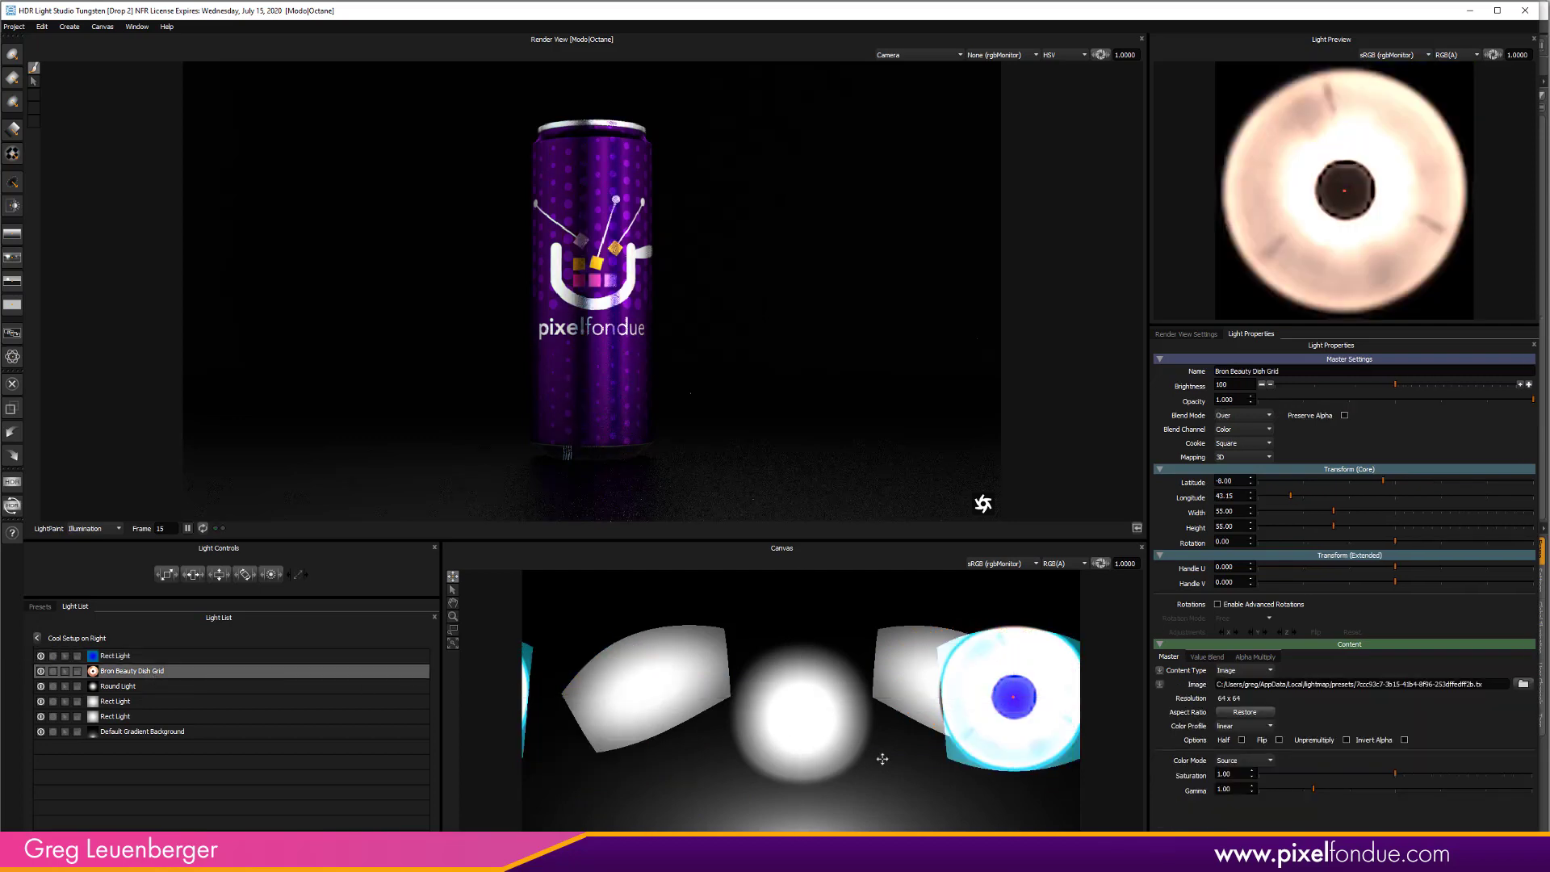
{"action": "left_click_drag", "start_coordinate": [1014, 693], "coordinate": [591, 717]}
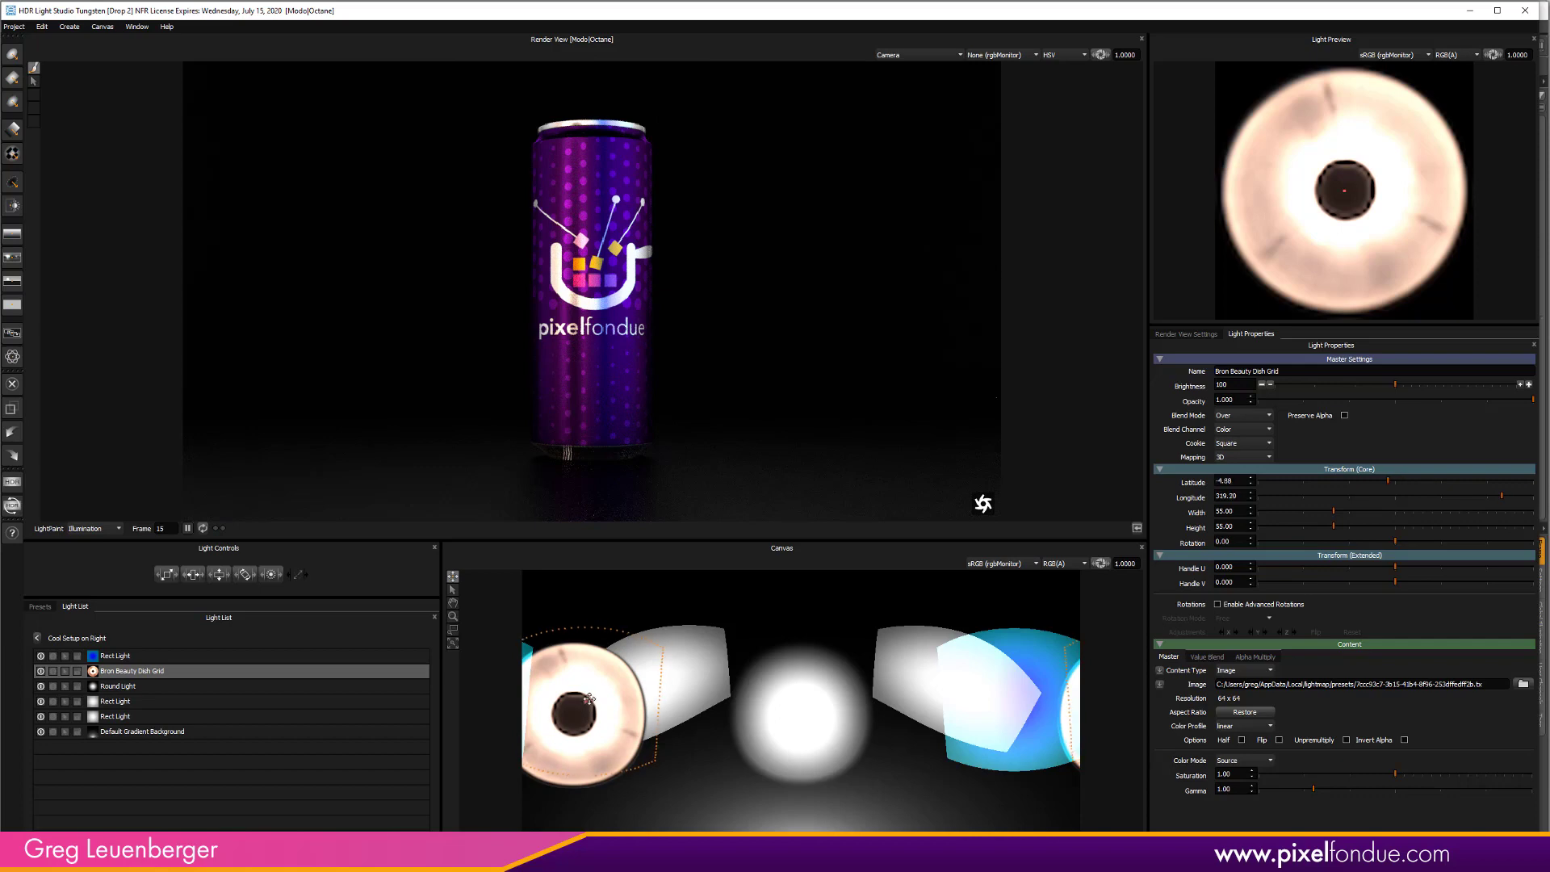
{"action": "left_click_drag", "start_coordinate": [586, 699], "coordinate": [591, 702]}
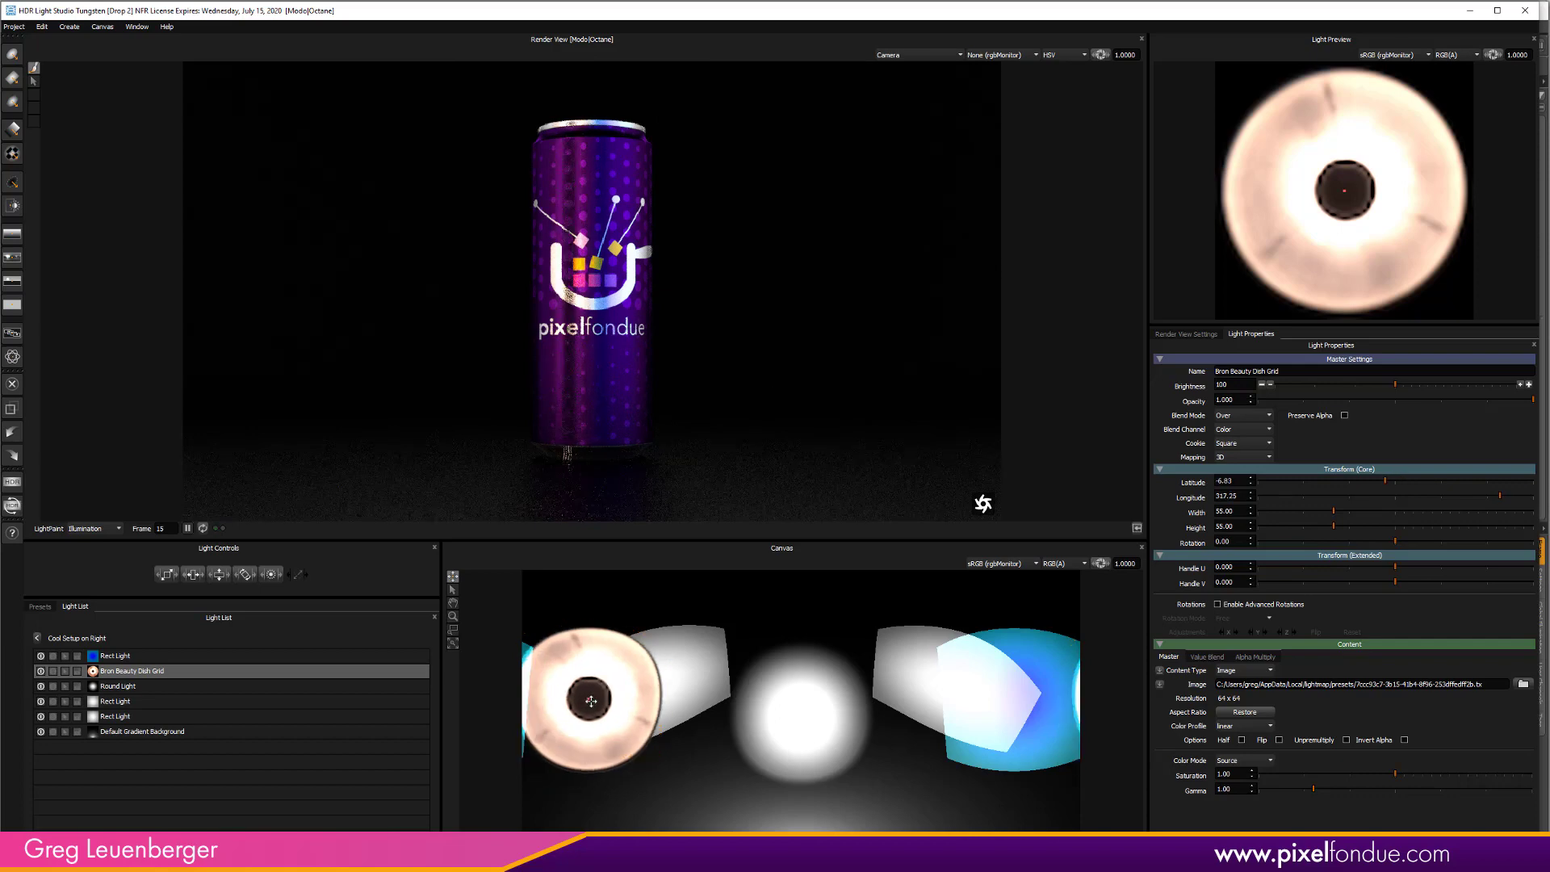
{"action": "left_click_drag", "start_coordinate": [588, 703], "coordinate": [569, 688]}
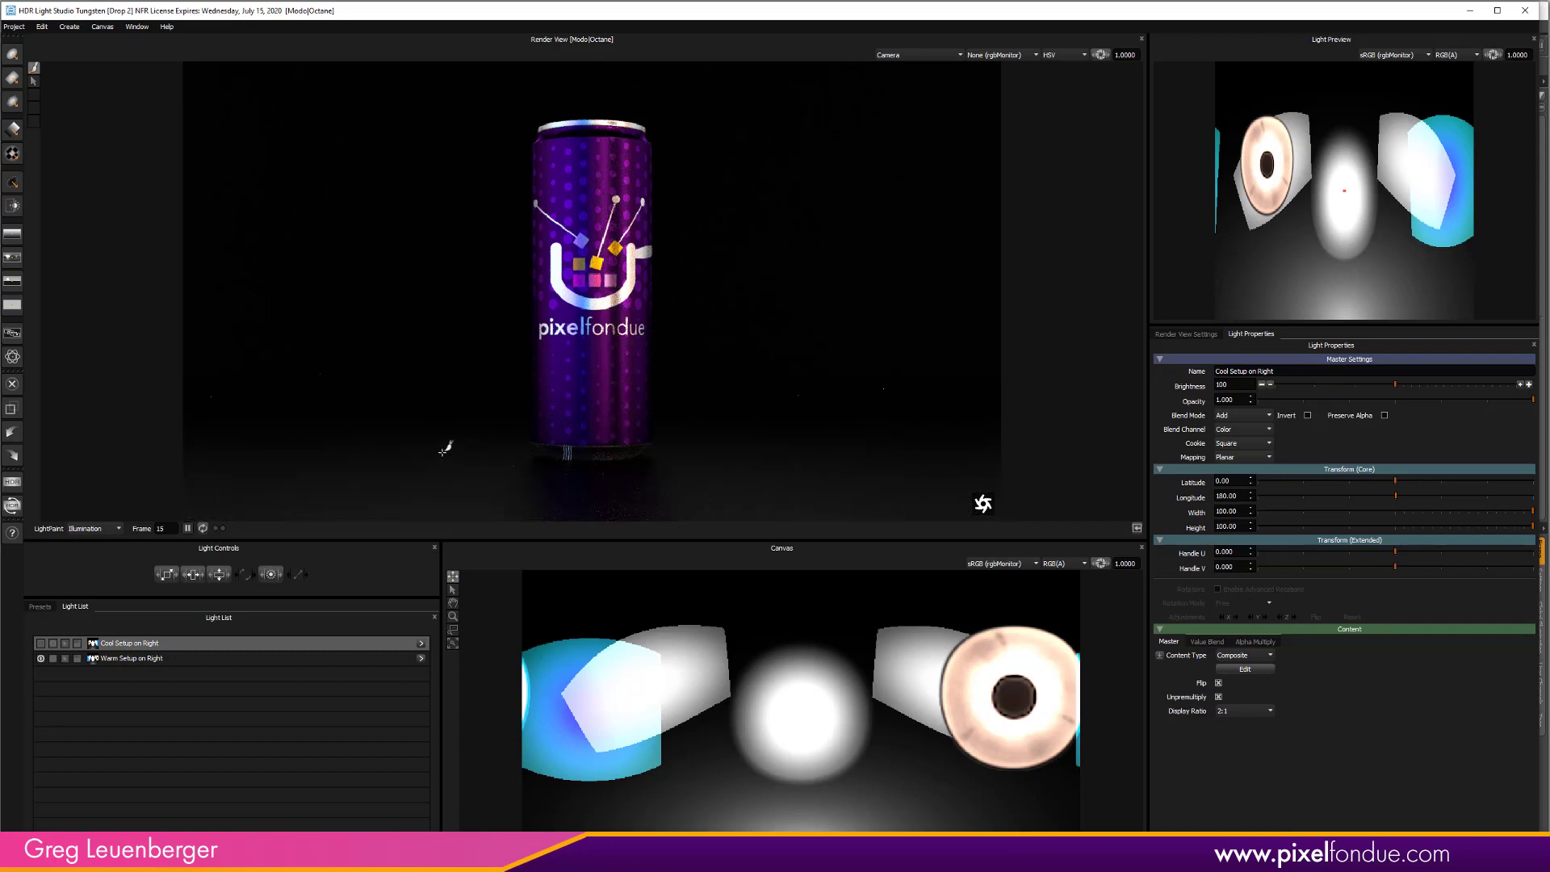
{"action": "mouse_move", "coordinate": [430, 449]}
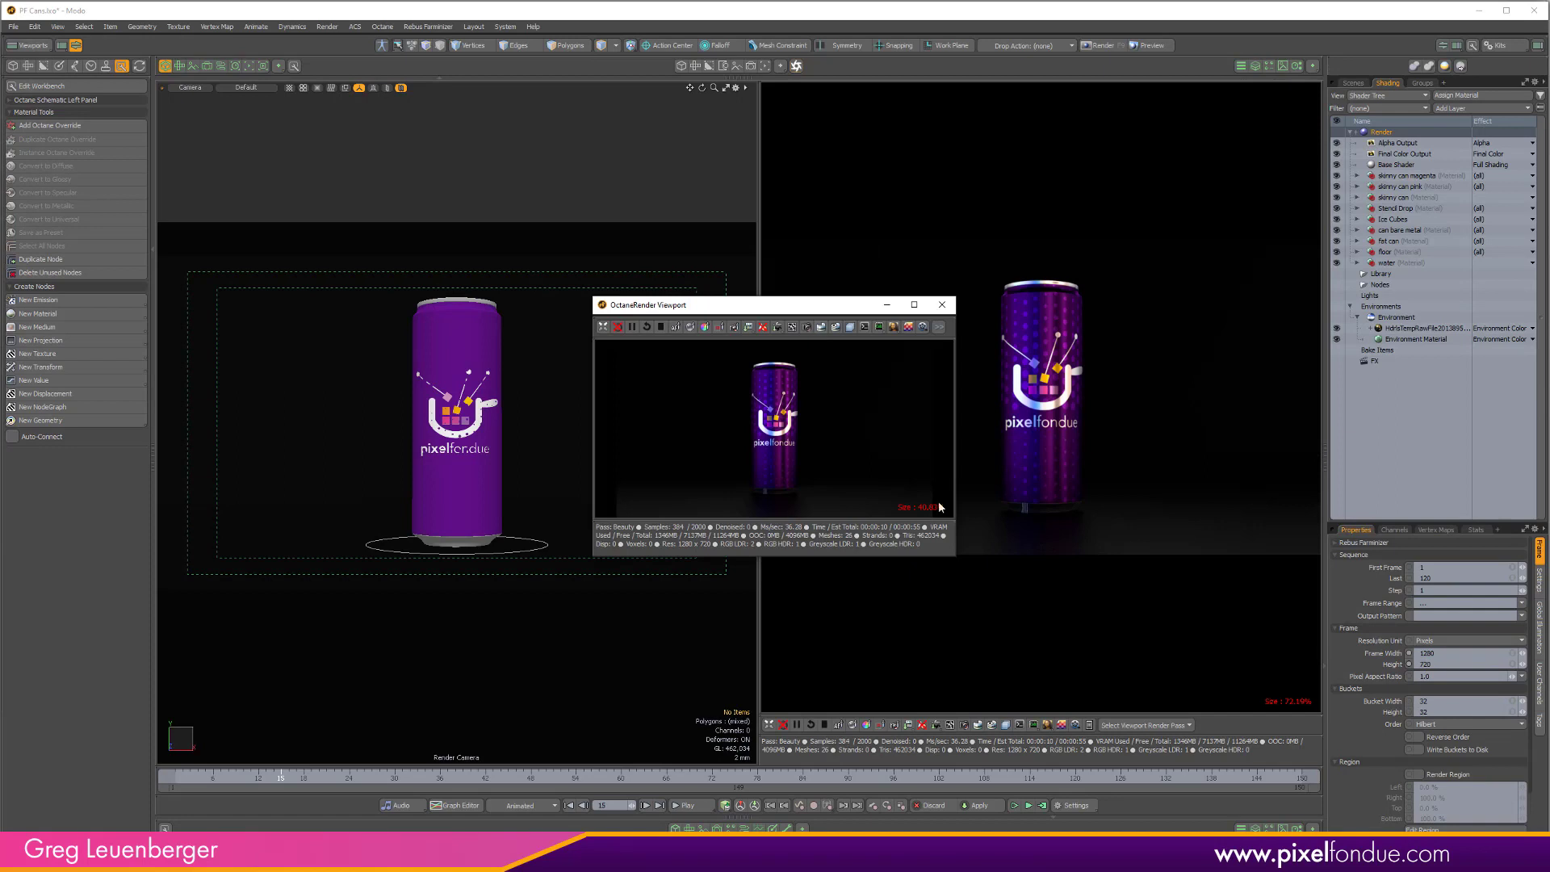
Show the Items list to enable the Can Loc Pink and Magenta groups
{"action": "left_click", "coordinate": [1354, 82]}
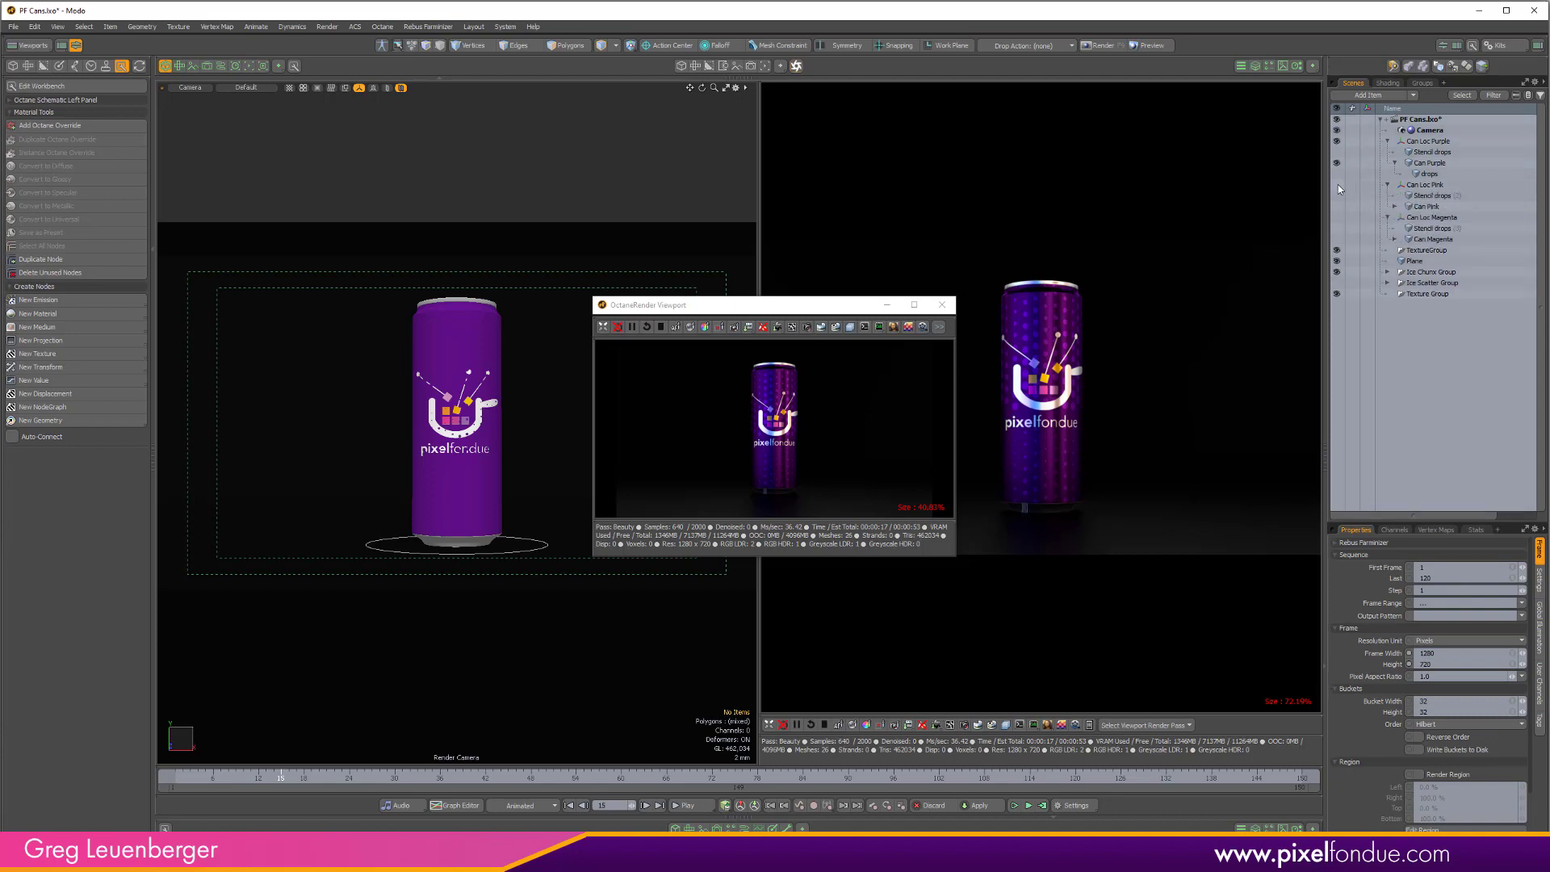
{"action": "mouse_move", "coordinate": [1356, 197]}
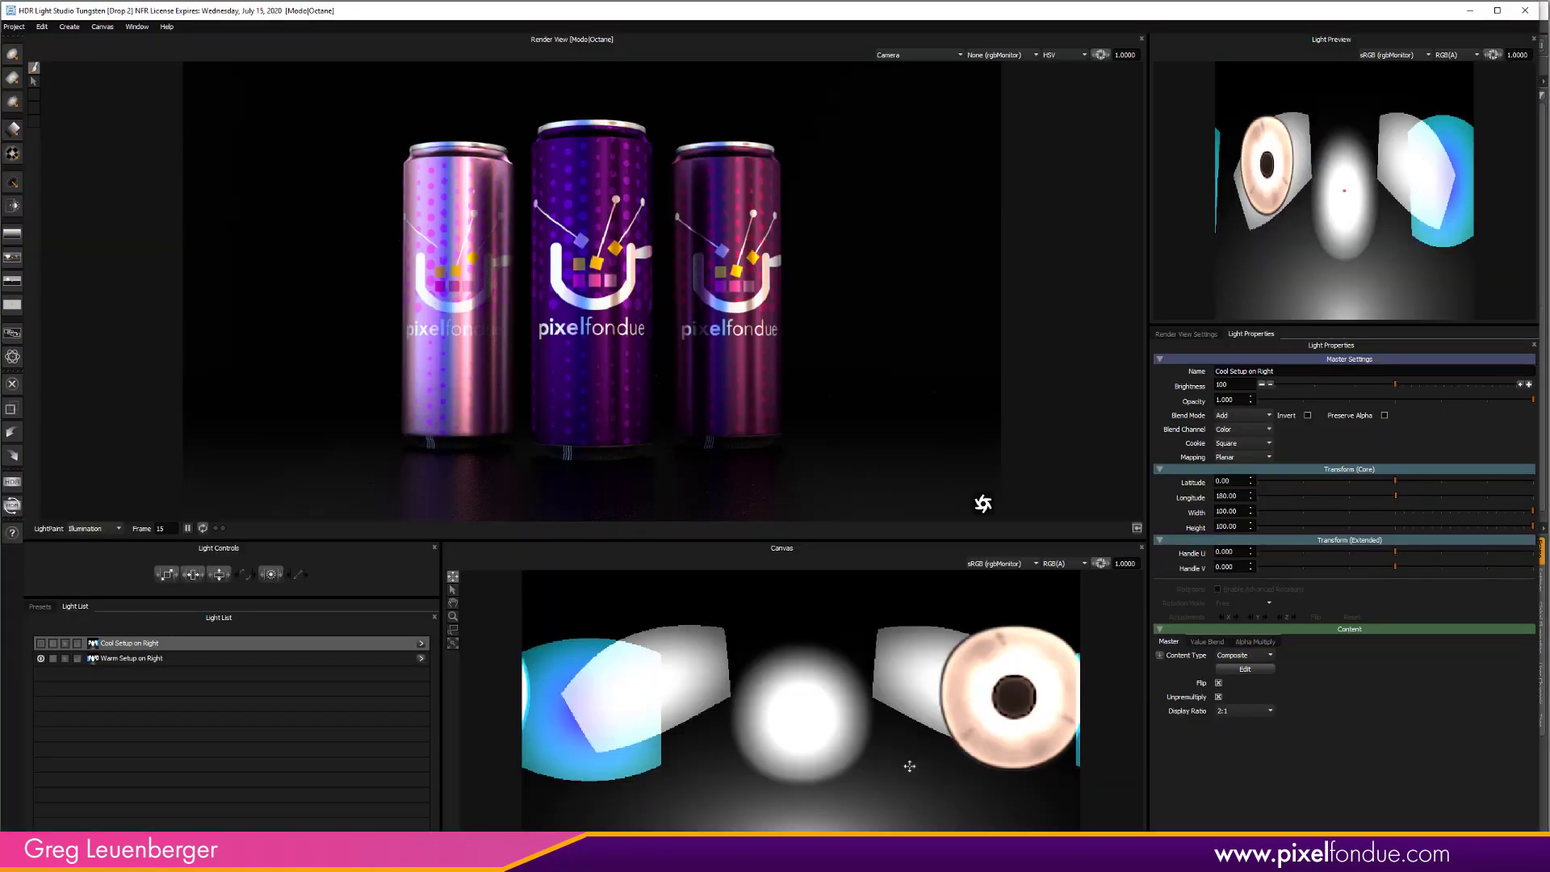
{"action": "mouse_move", "coordinate": [1080, 423]}
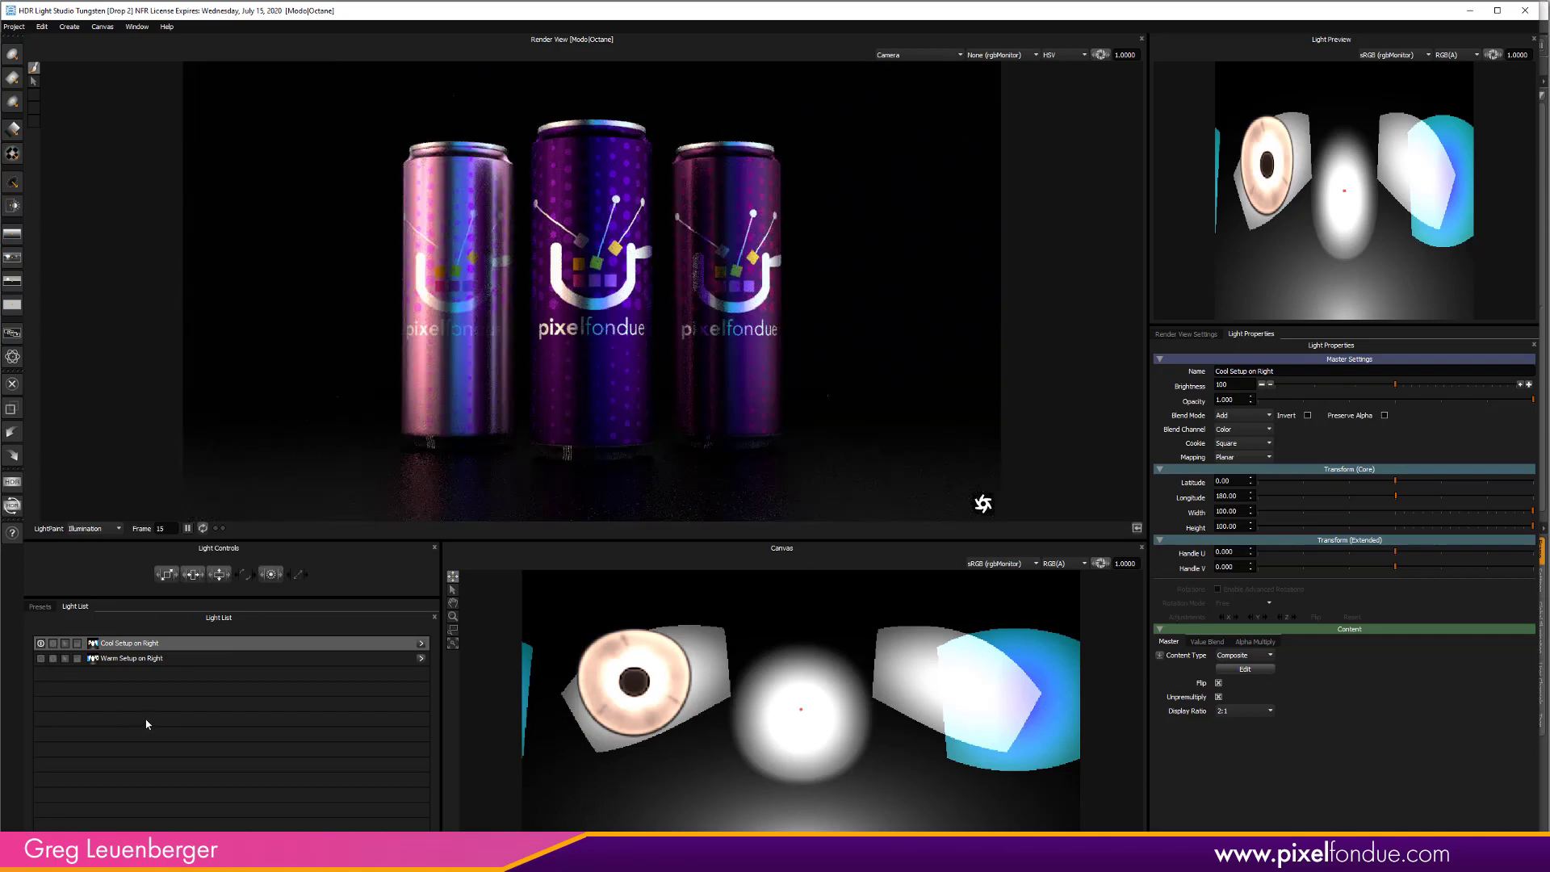
{"action": "mouse_move", "coordinate": [155, 709]}
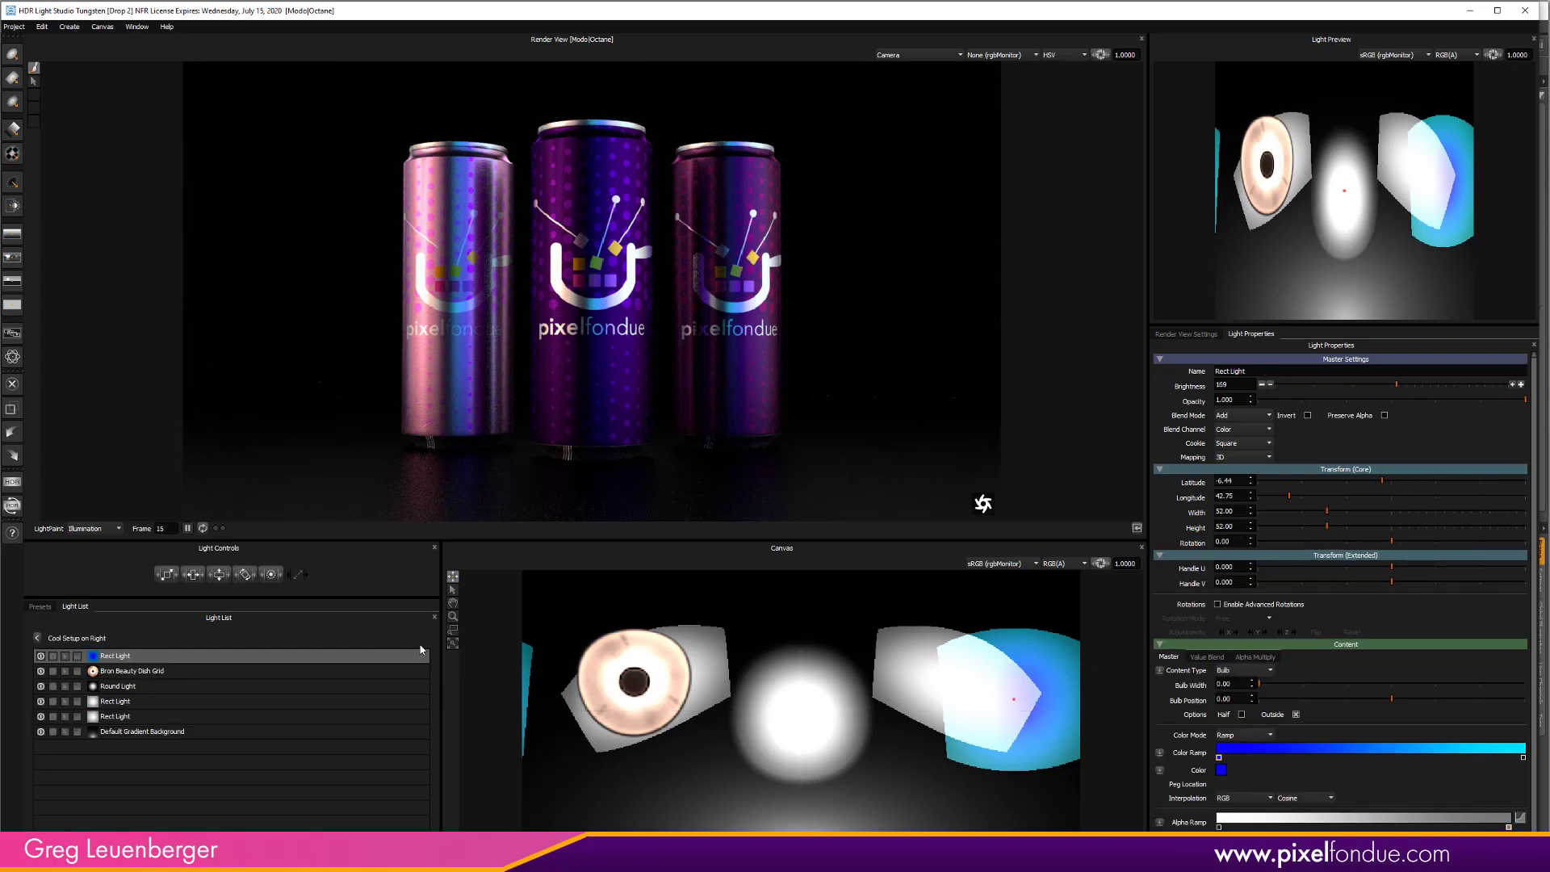
Create a Composite from the two white Rect Lights and set its brightness to 354
{"action": "left_click", "coordinate": [117, 717]}
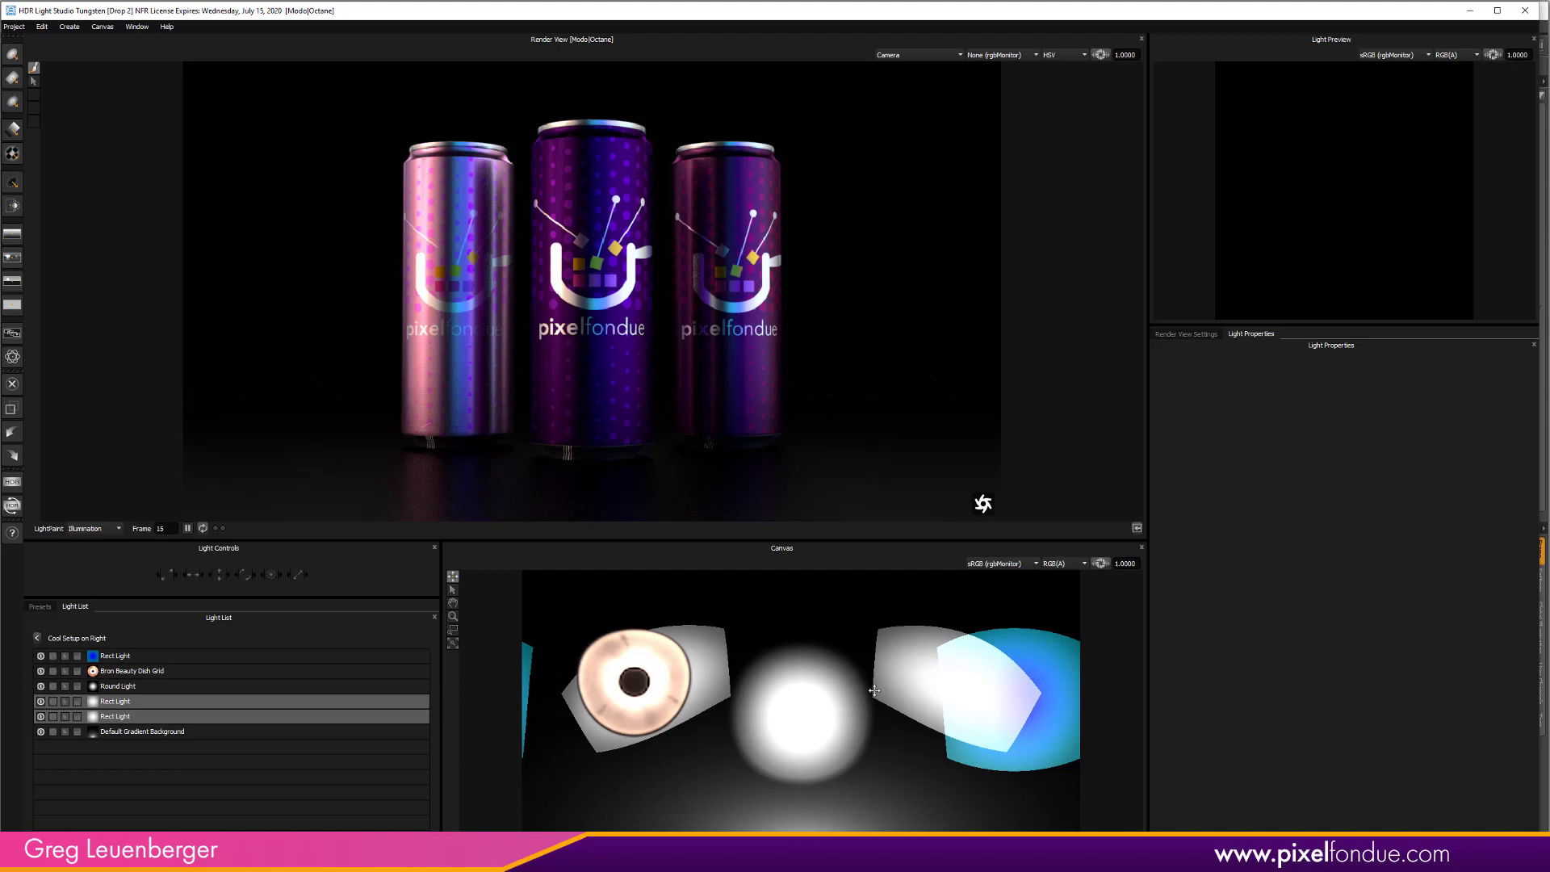
{"action": "right_click", "coordinate": [116, 717]}
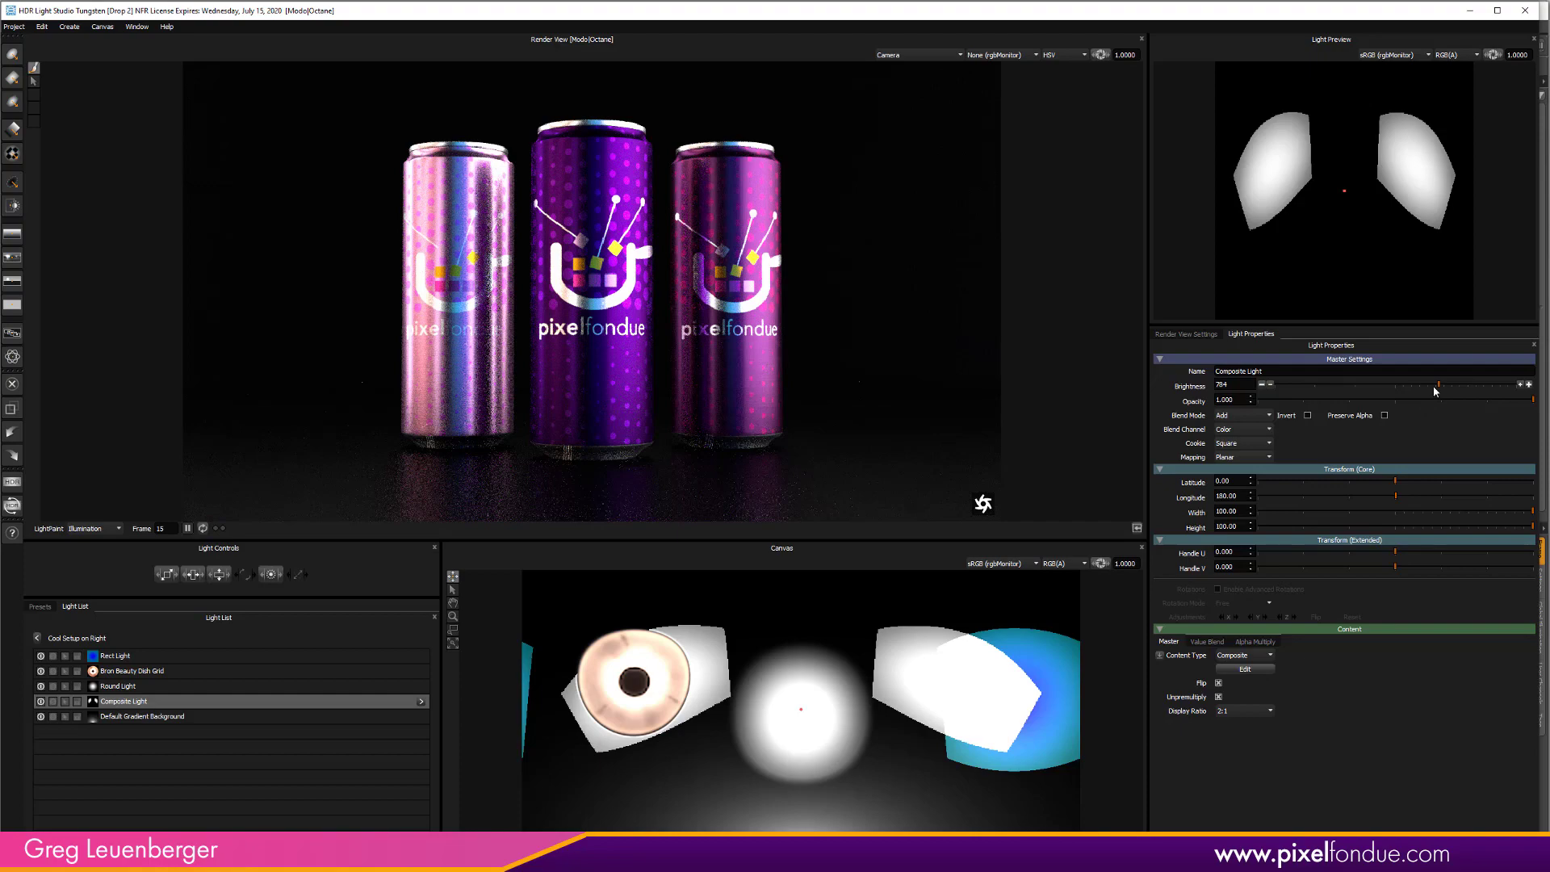
{"action": "left_click_drag", "start_coordinate": [1444, 384], "coordinate": [1389, 385]}
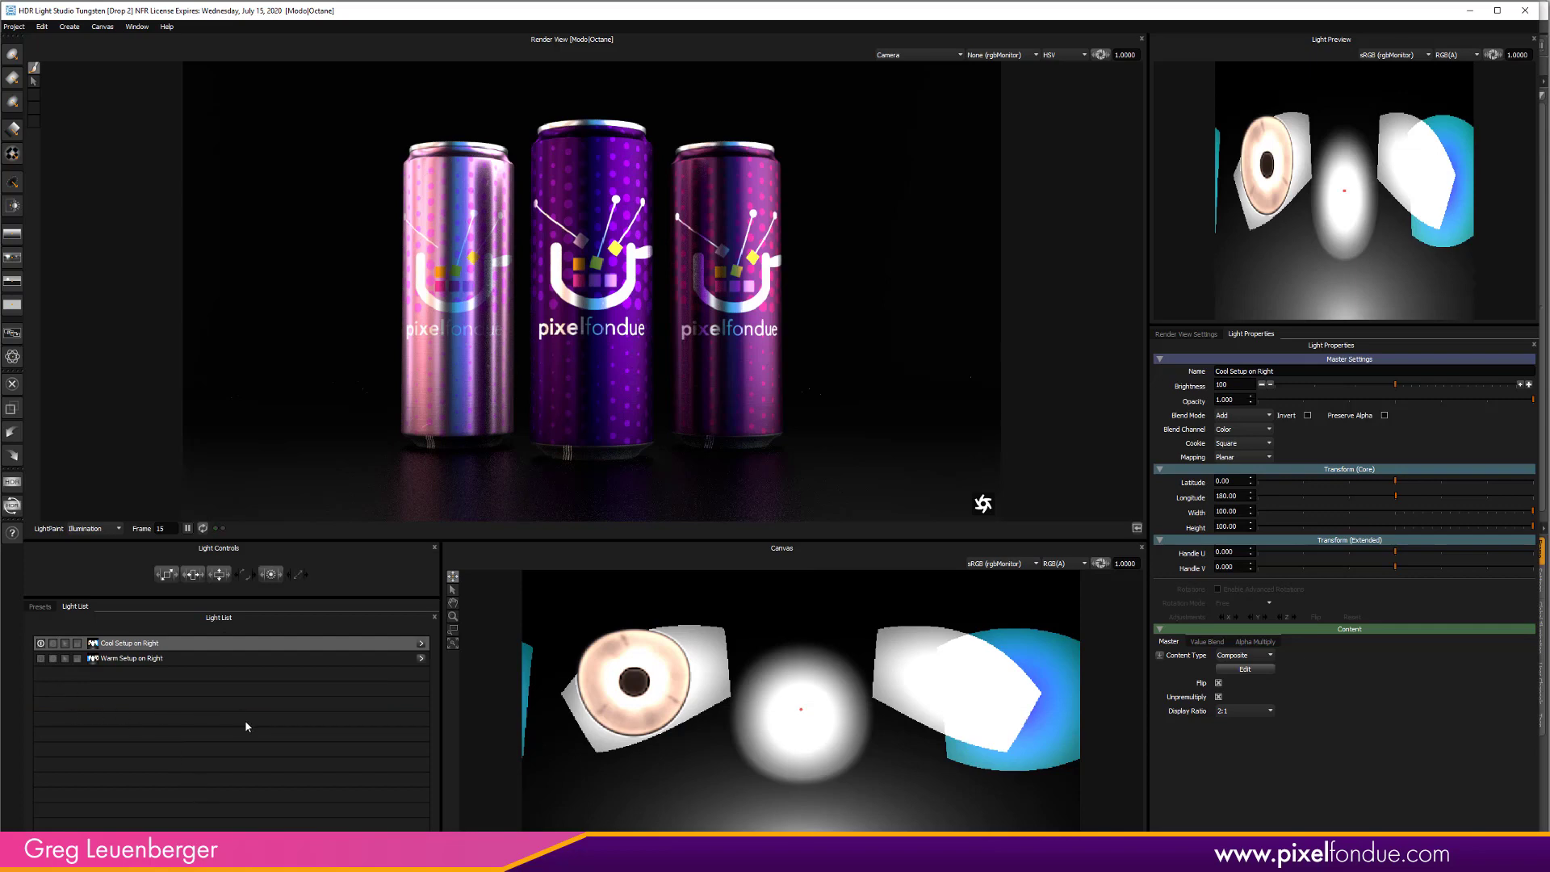
{"action": "mouse_move", "coordinate": [251, 727]}
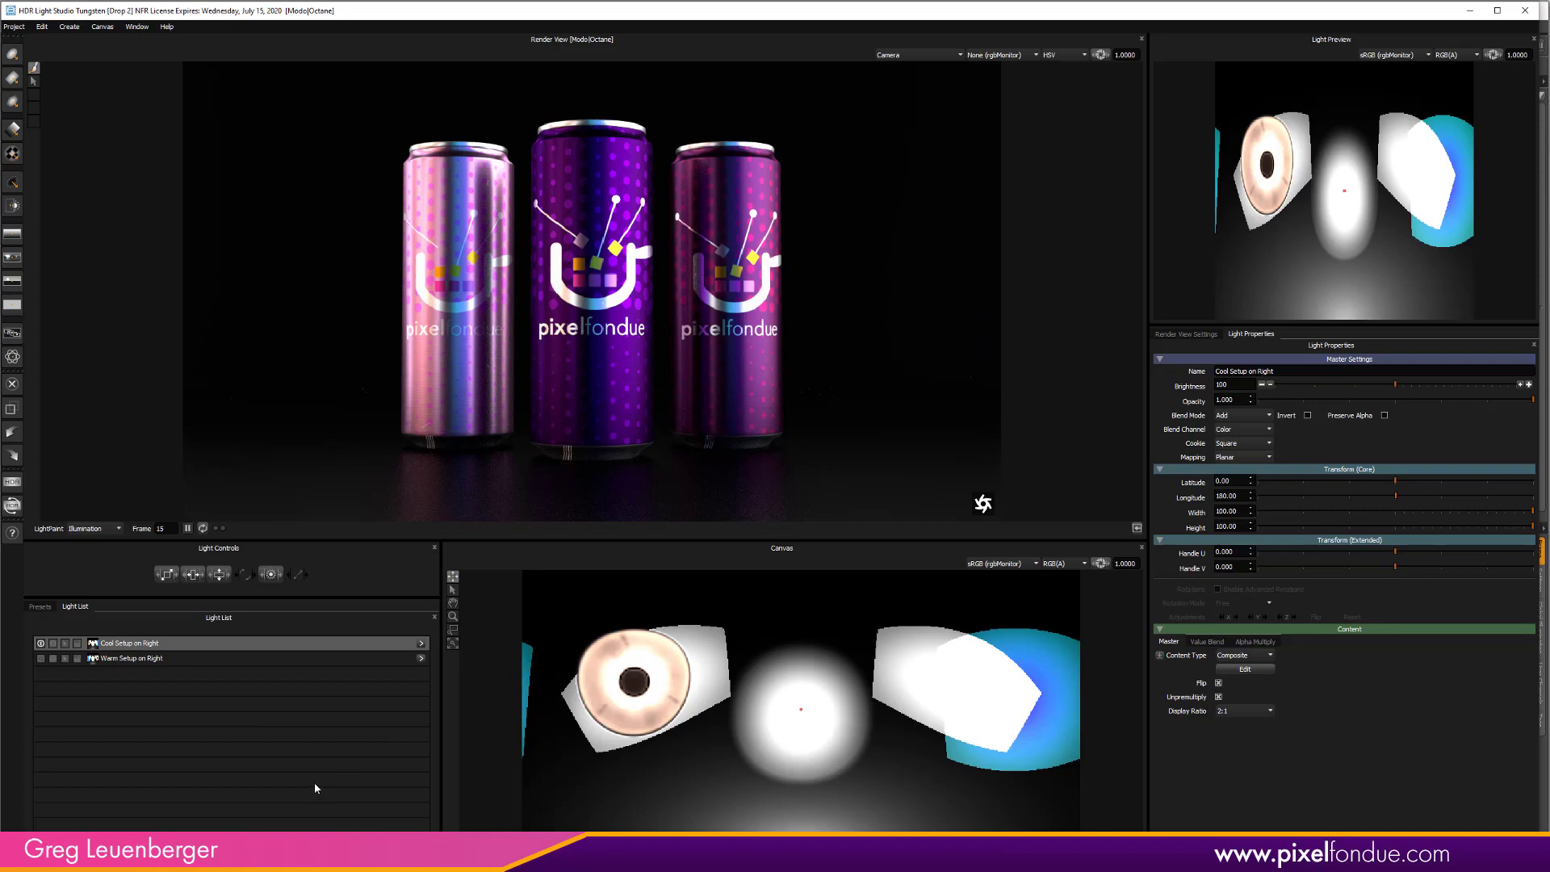
{"action": "mouse_move", "coordinate": [126, 542]}
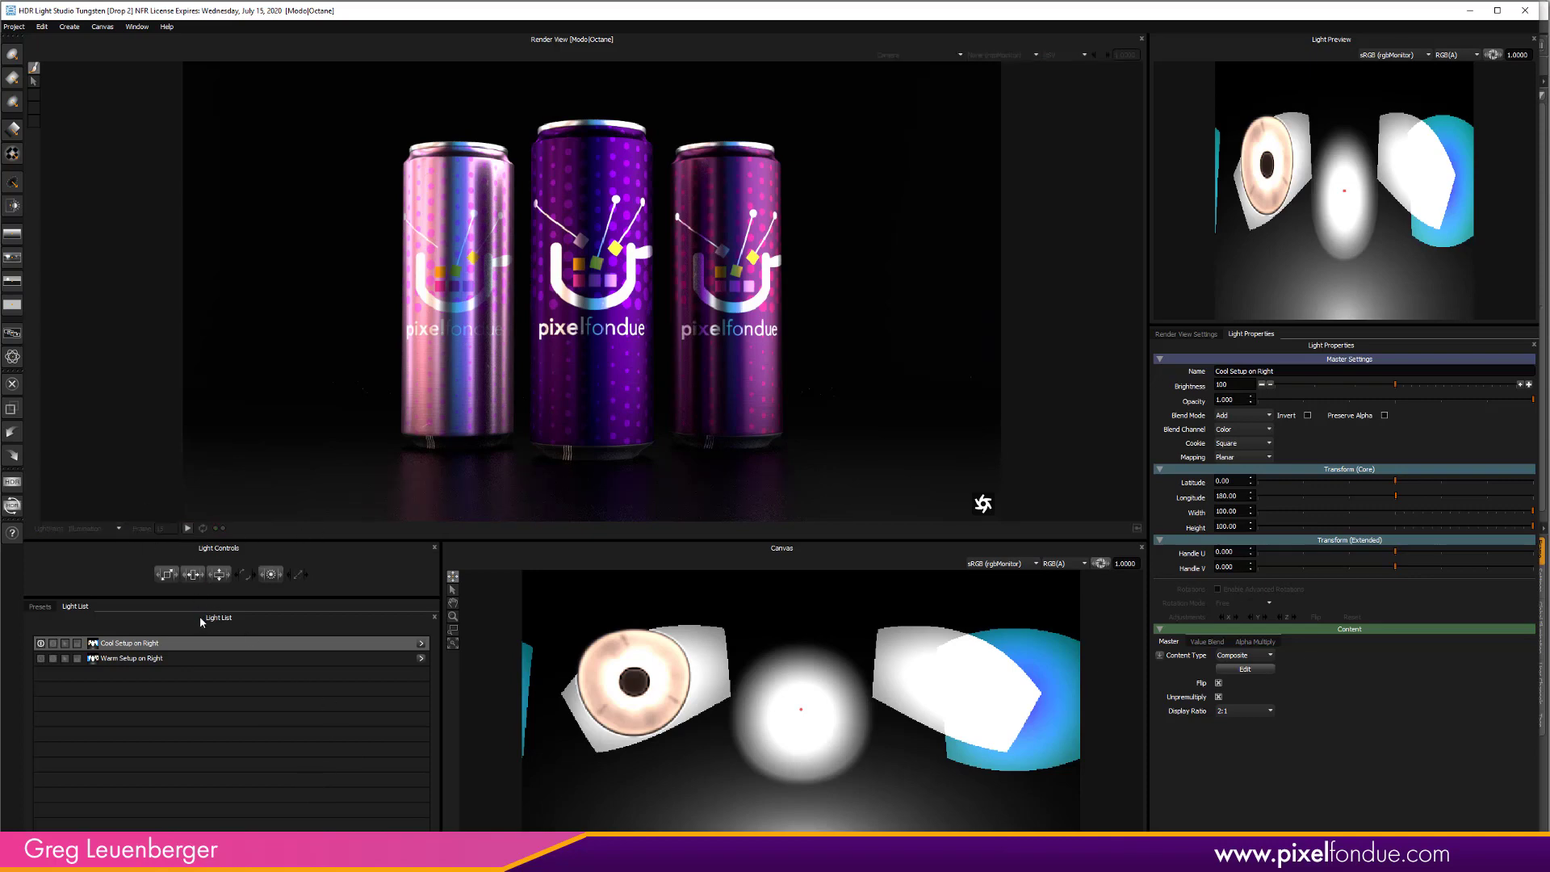
{"action": "mouse_move", "coordinate": [66, 61]}
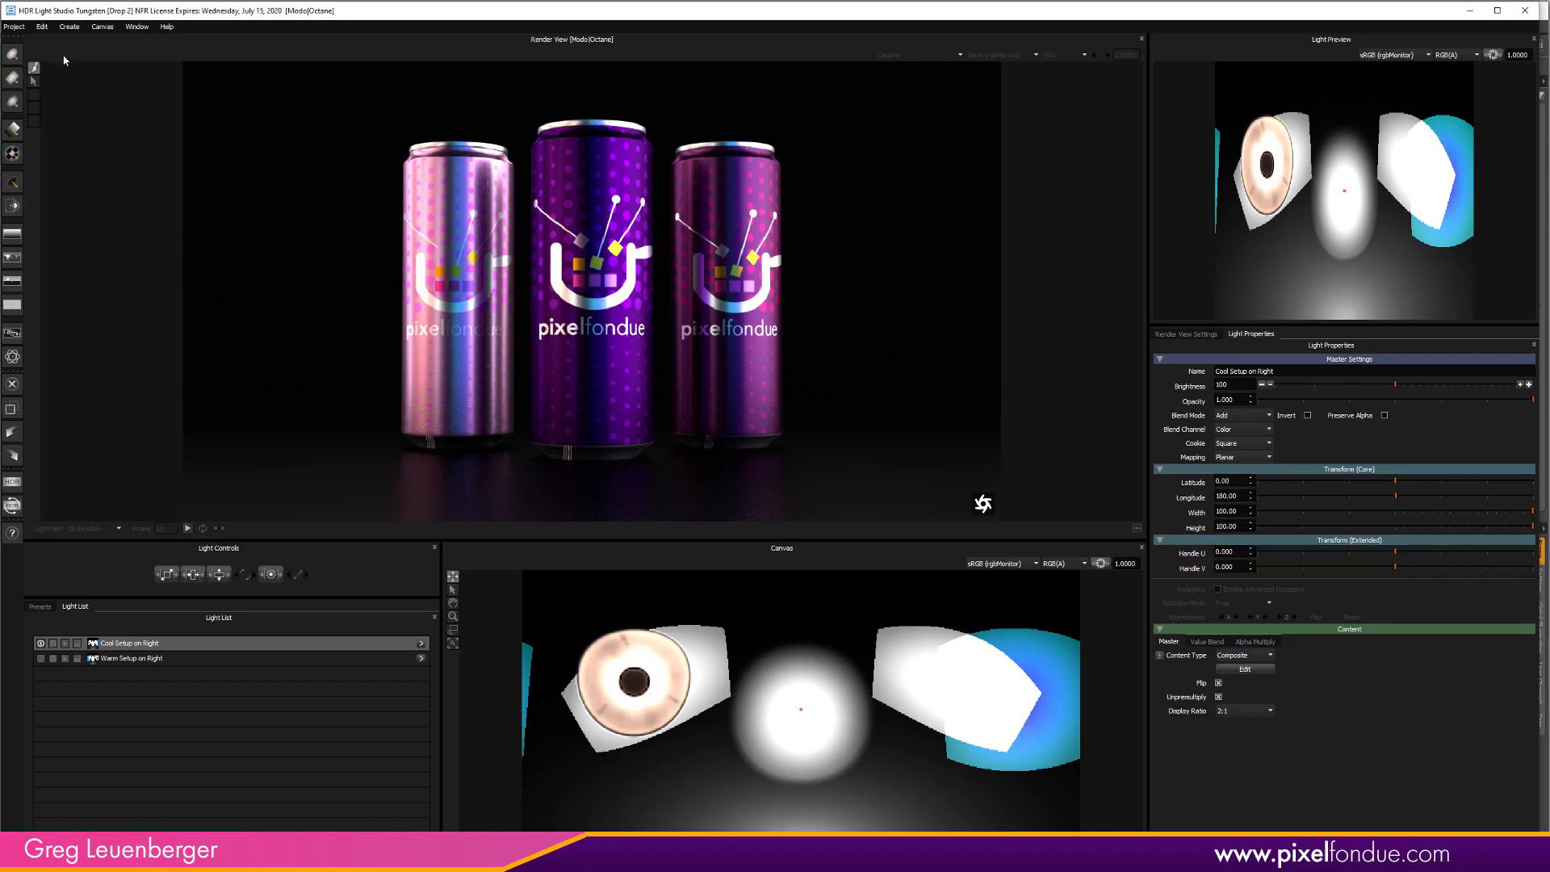
Open the PF Can.hdr project without saving changes and view its third Composite Light
{"action": "left_click", "coordinate": [15, 26]}
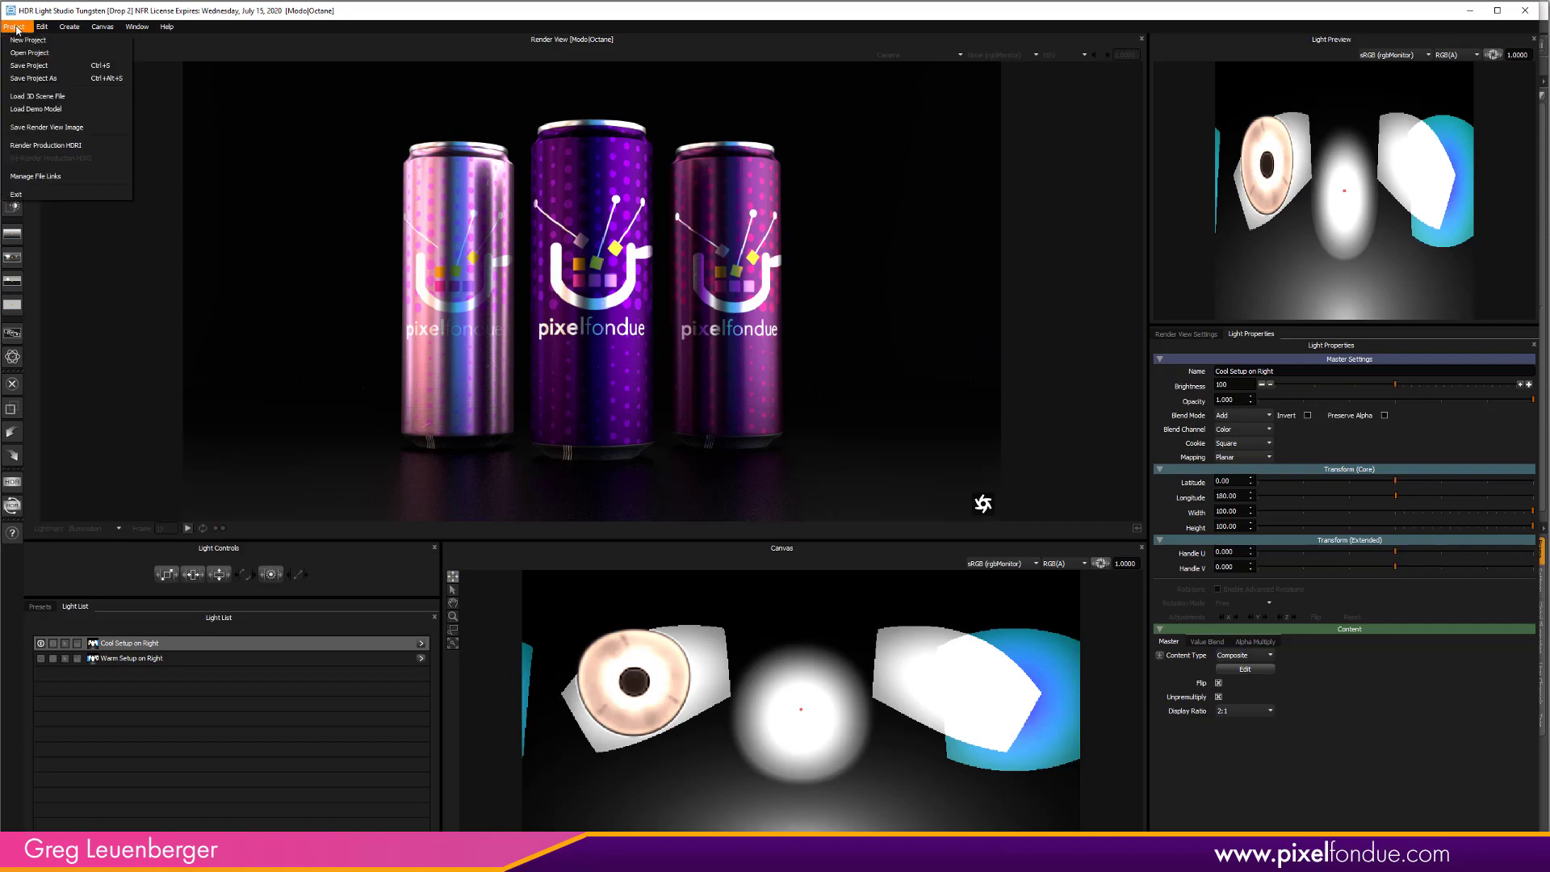
{"action": "left_click", "coordinate": [25, 39]}
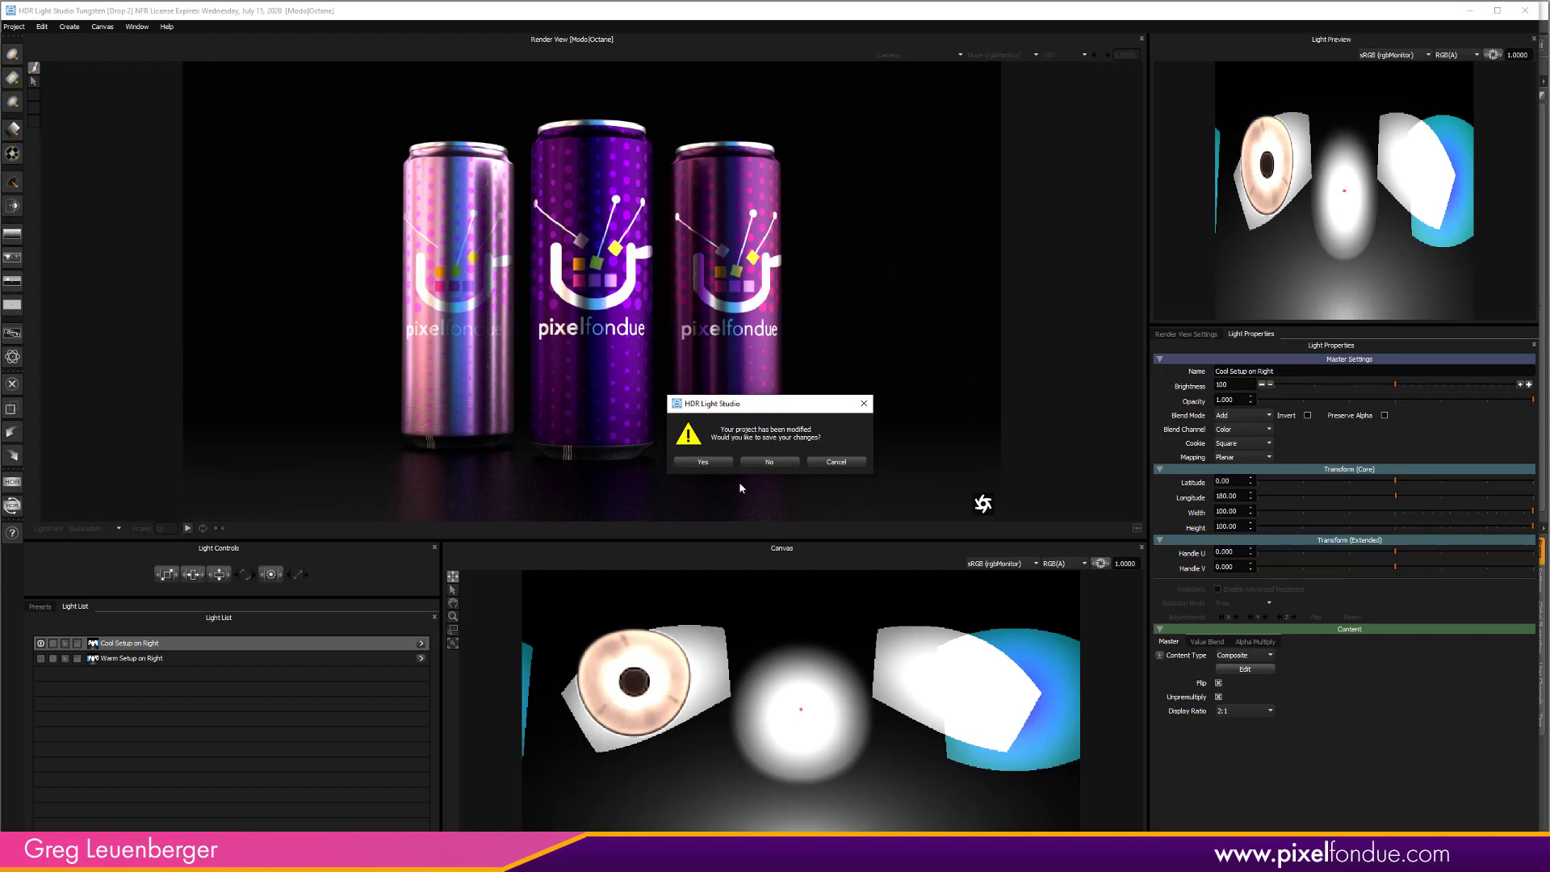
{"action": "left_click", "coordinate": [768, 461]}
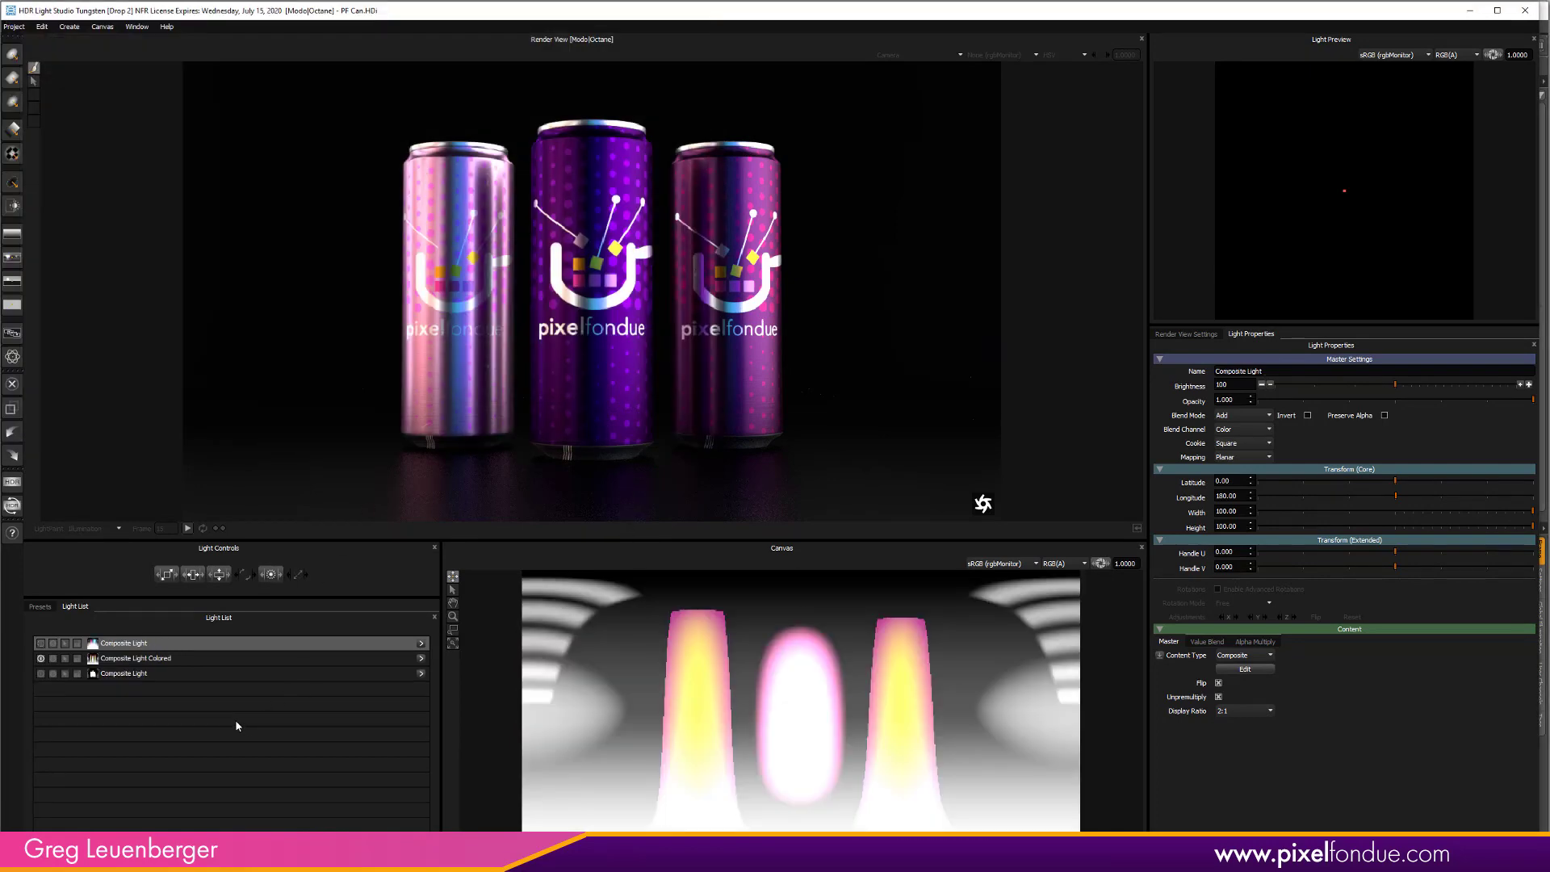
{"action": "left_click", "coordinate": [136, 658]}
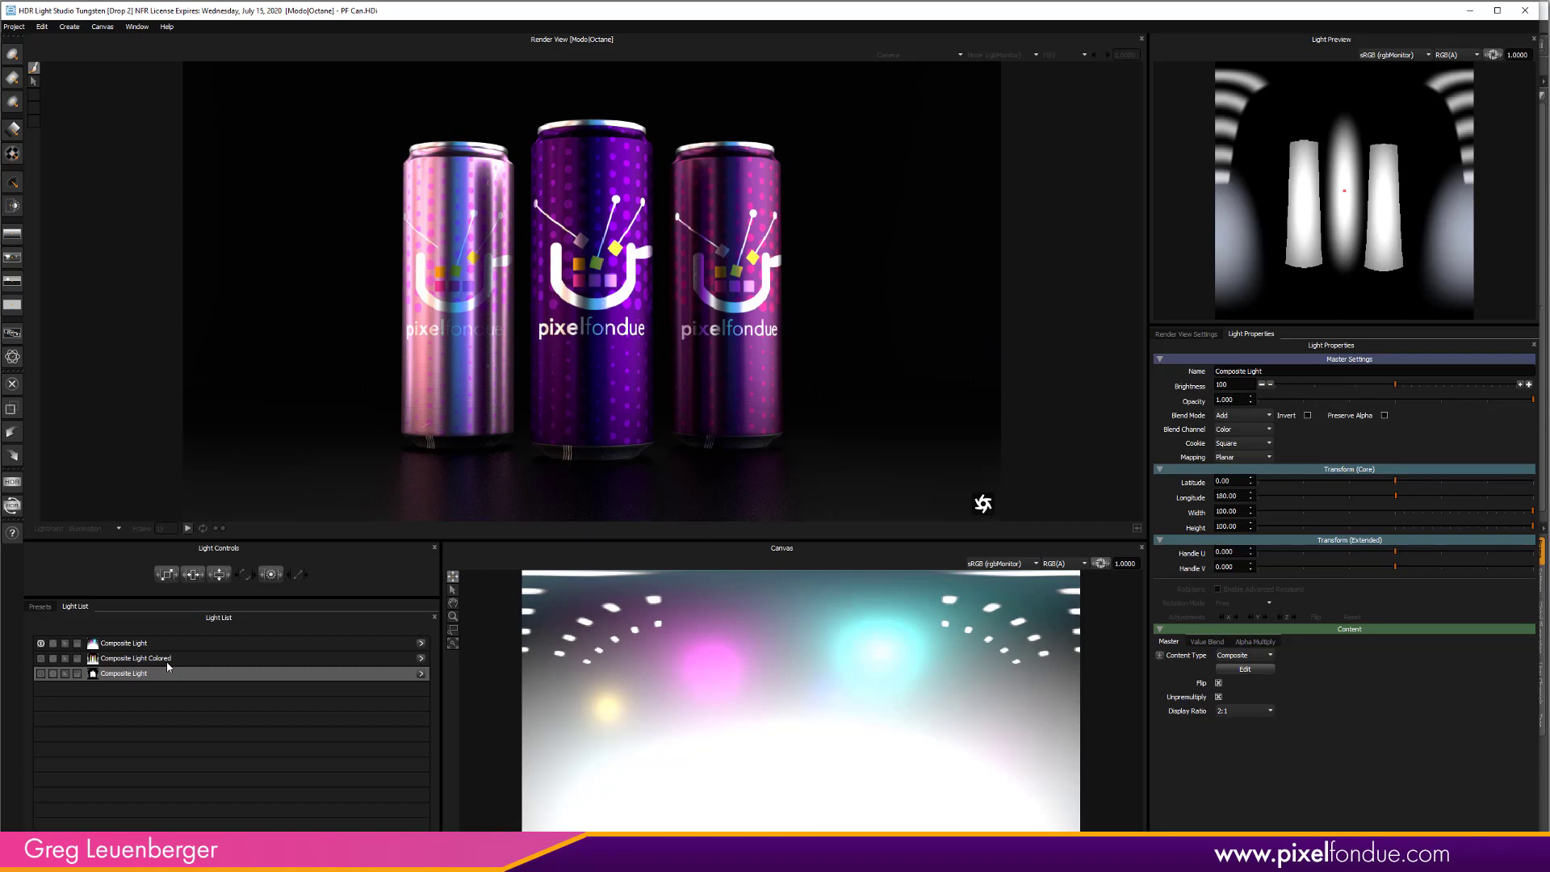
{"action": "left_click", "coordinate": [123, 674]}
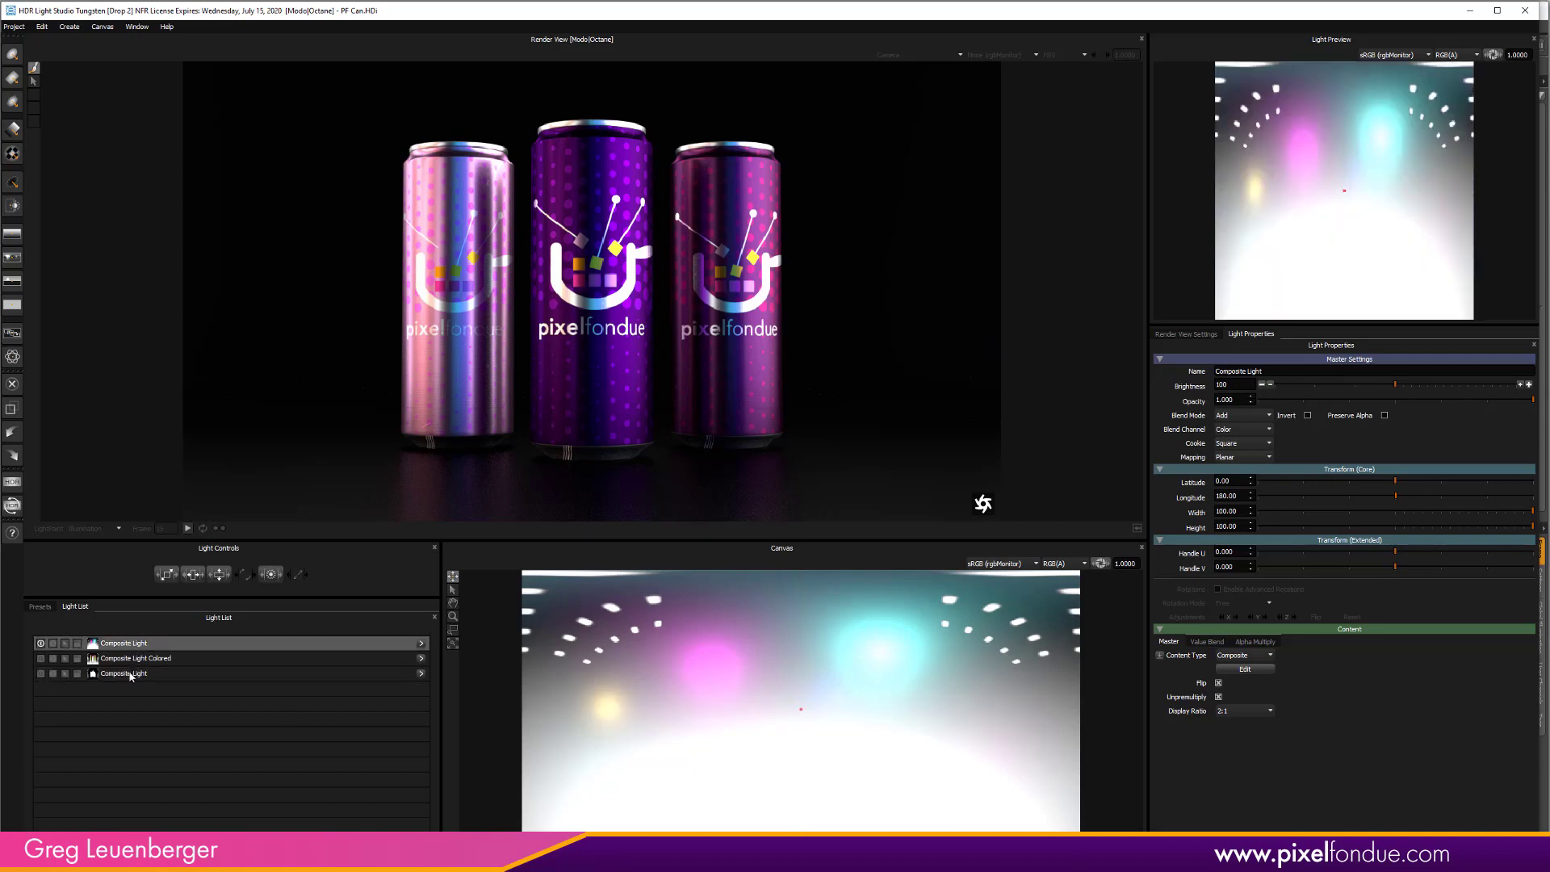
Make Composite Light Colored the active lighting for the three cans
{"action": "left_click", "coordinate": [136, 658]}
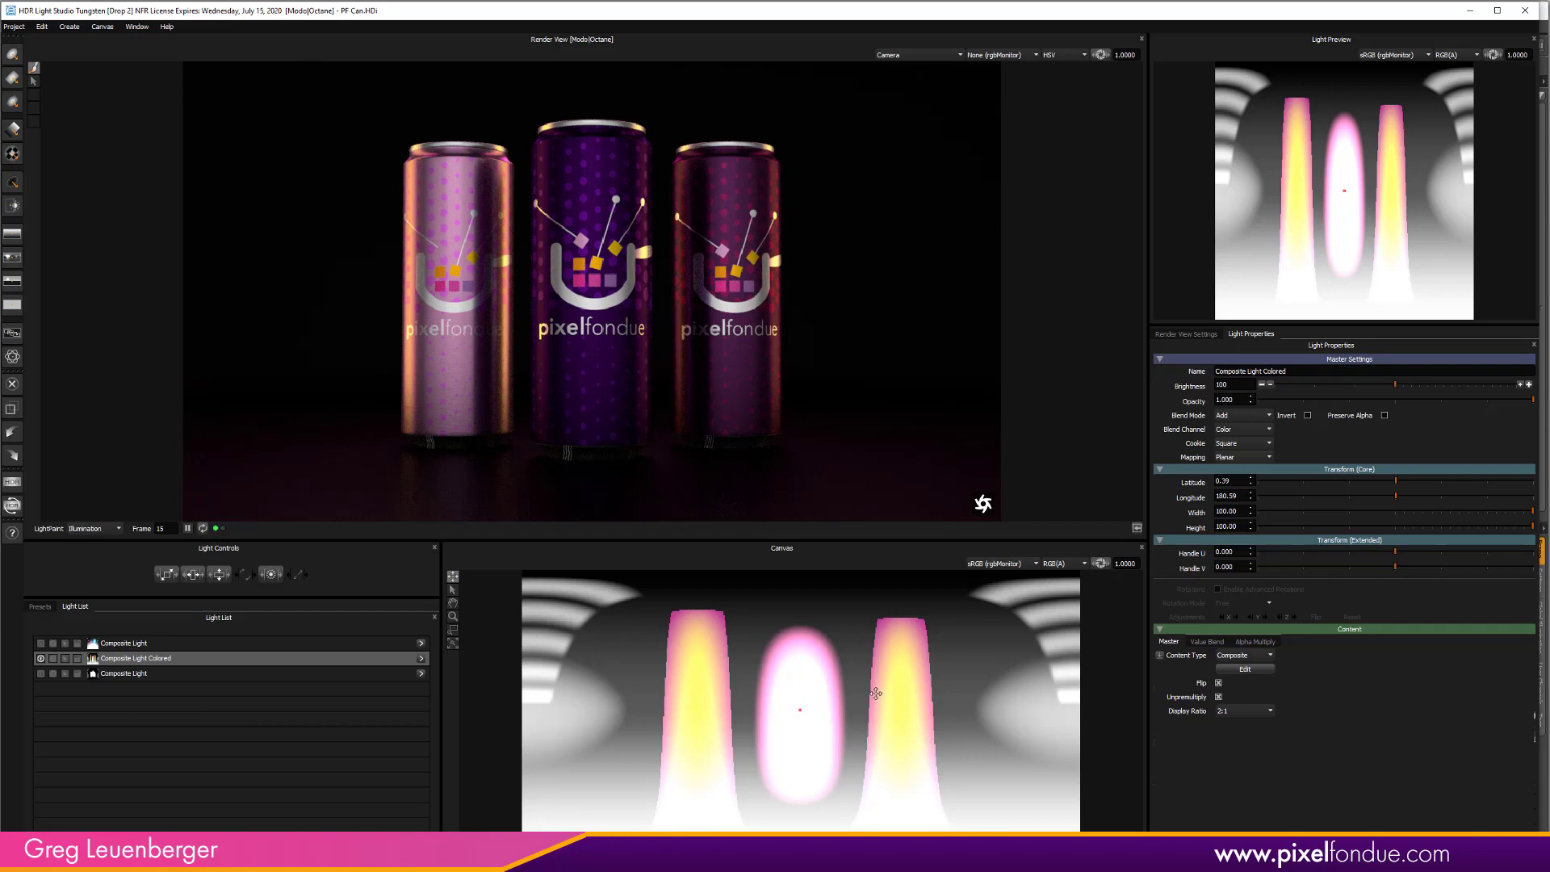
{"action": "mouse_move", "coordinate": [822, 722]}
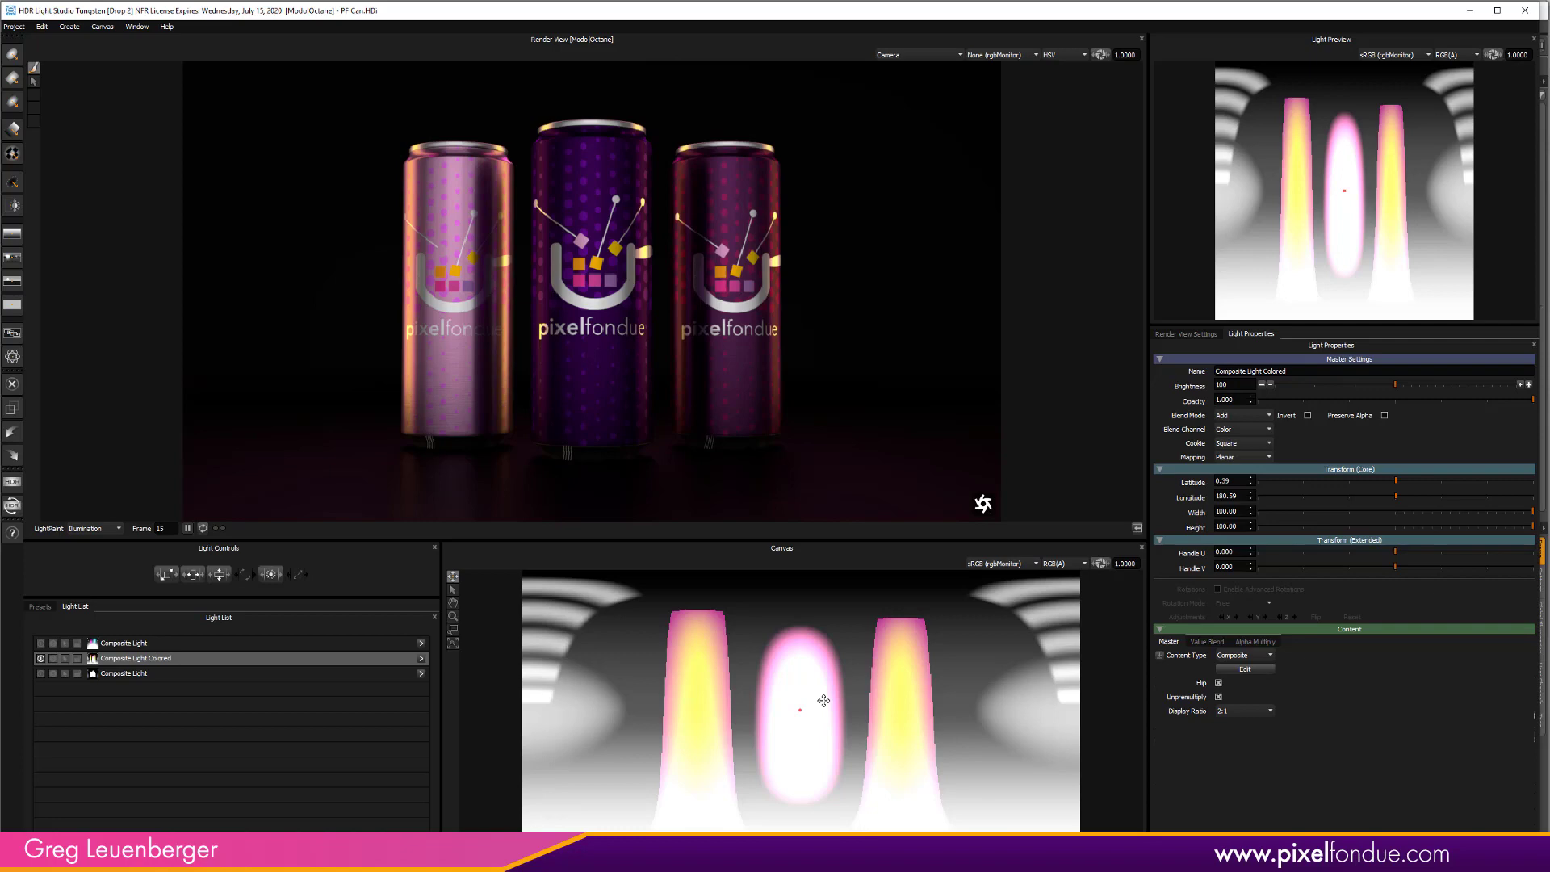
{"action": "mouse_move", "coordinate": [751, 681]}
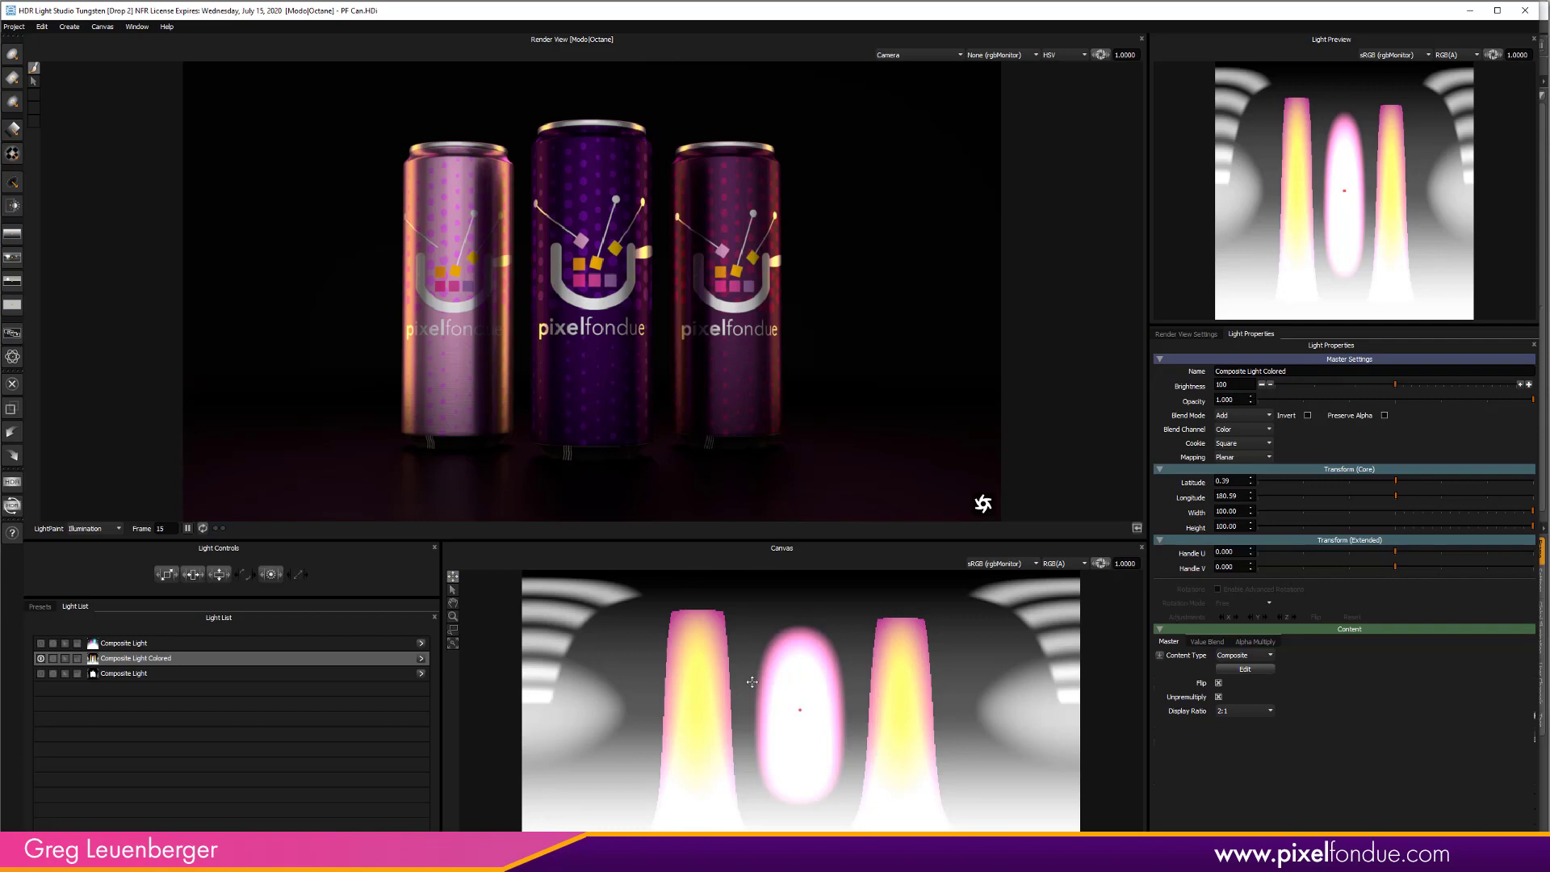